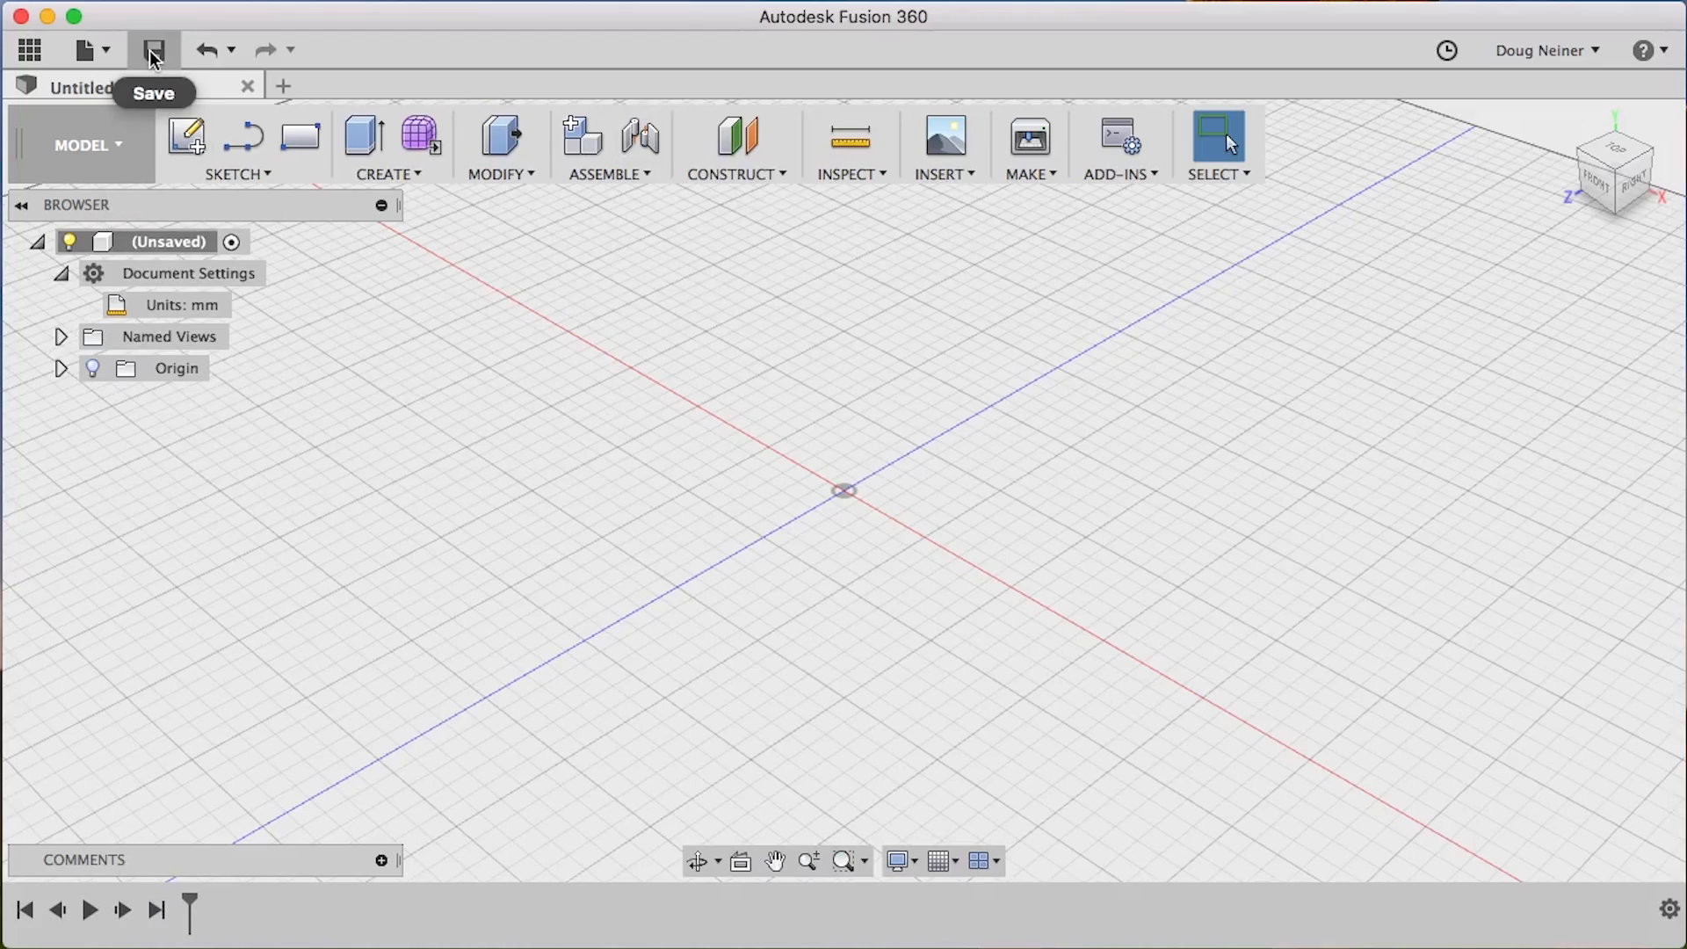
Save the empty design as 'Pencil Box - Step 1' in Pencil Boxes > master
click(153, 50)
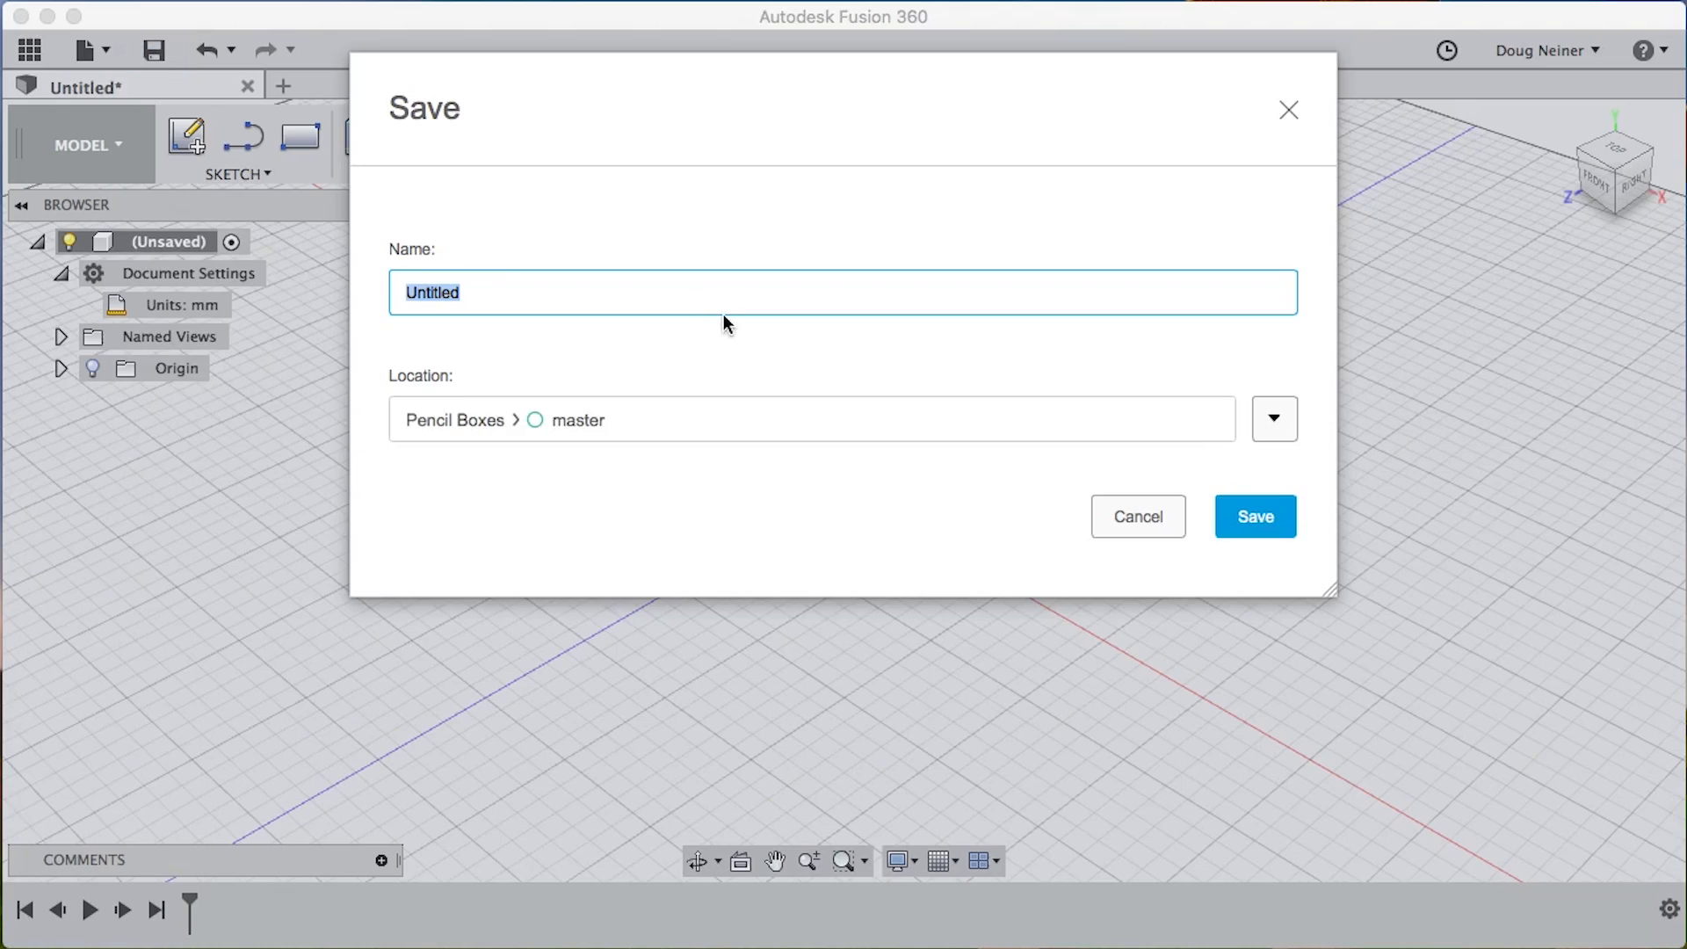
text(Pencil Box -)
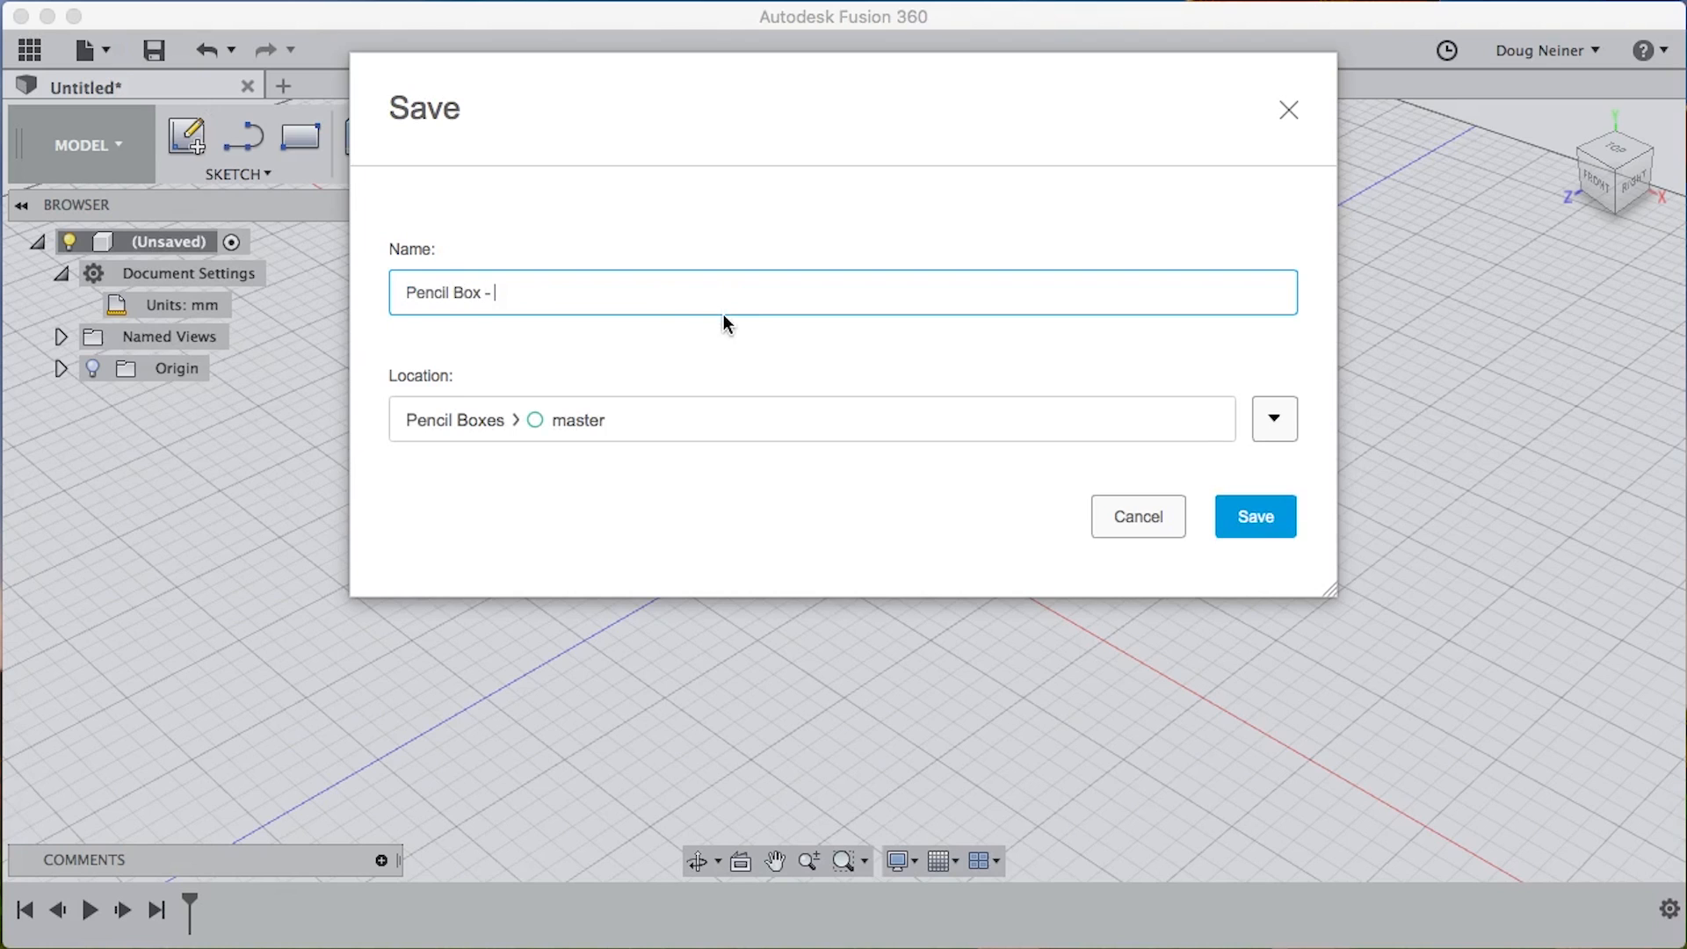
text(Step 1)
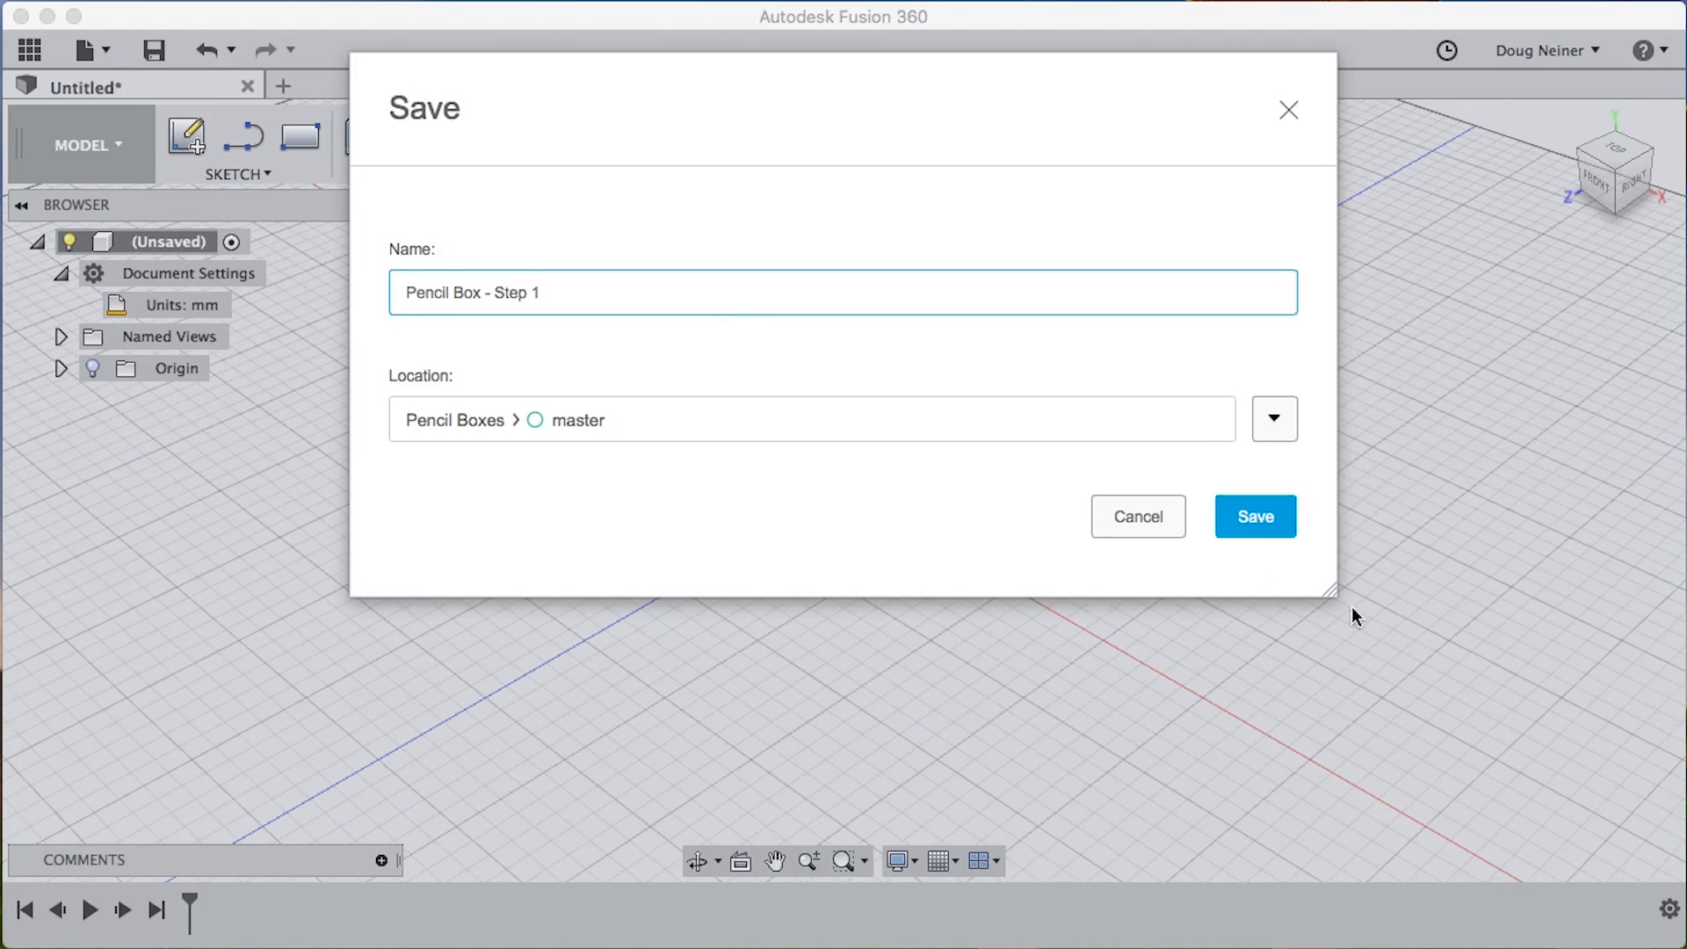
click(1256, 517)
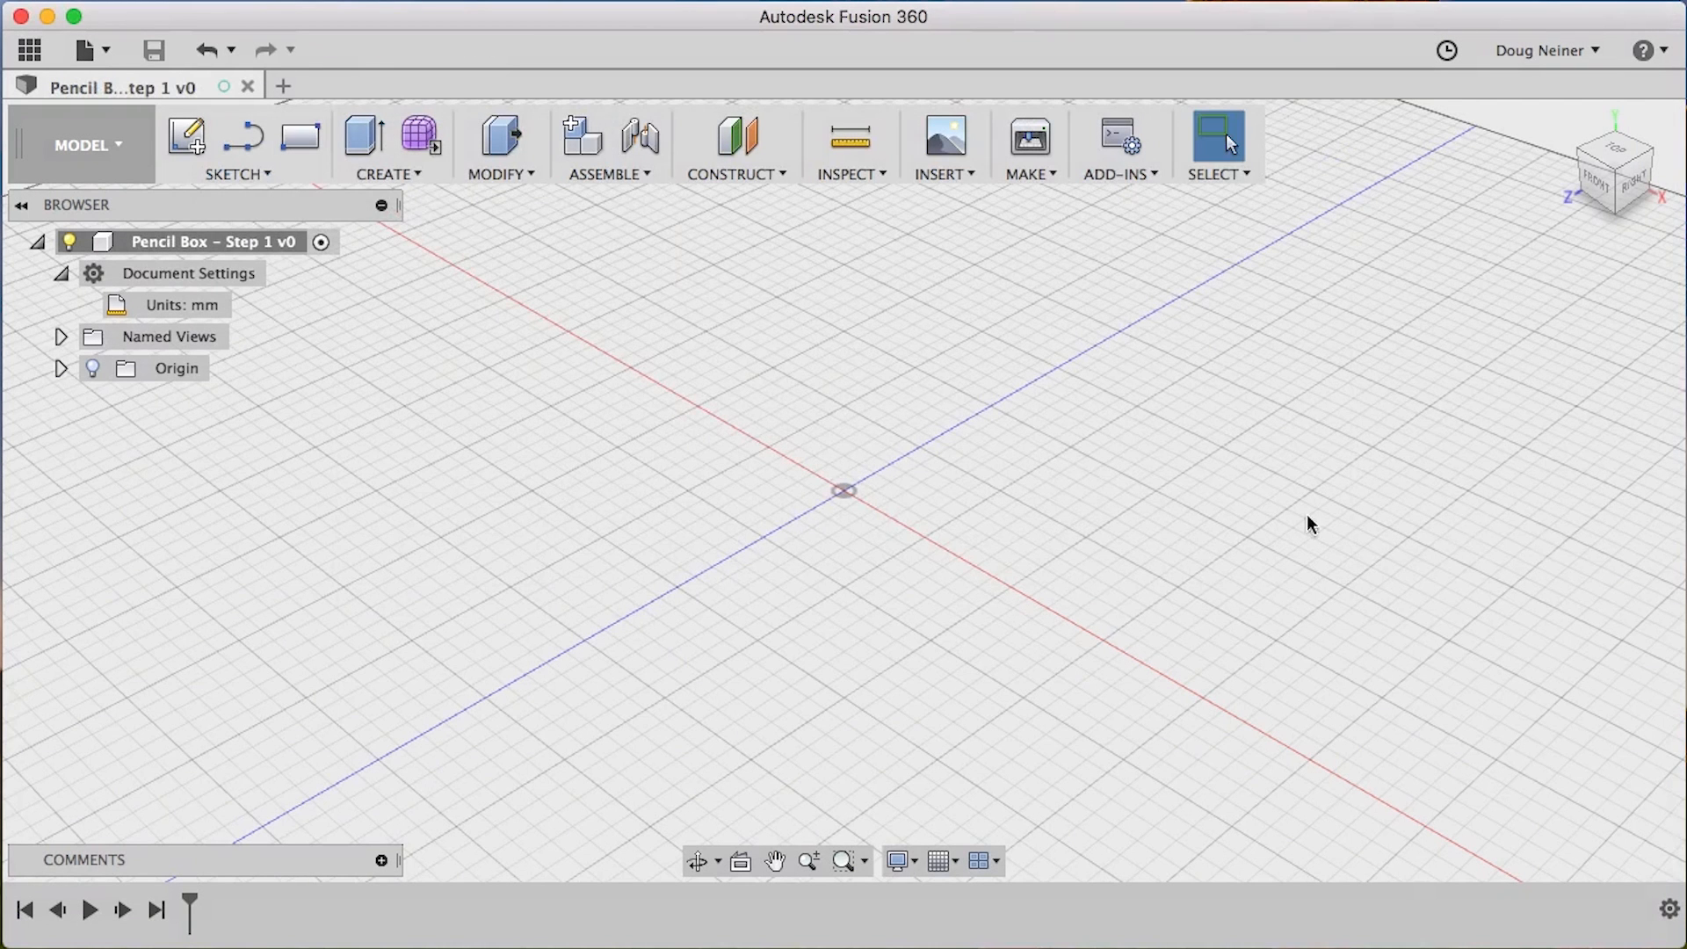
mouse_move(300, 138)
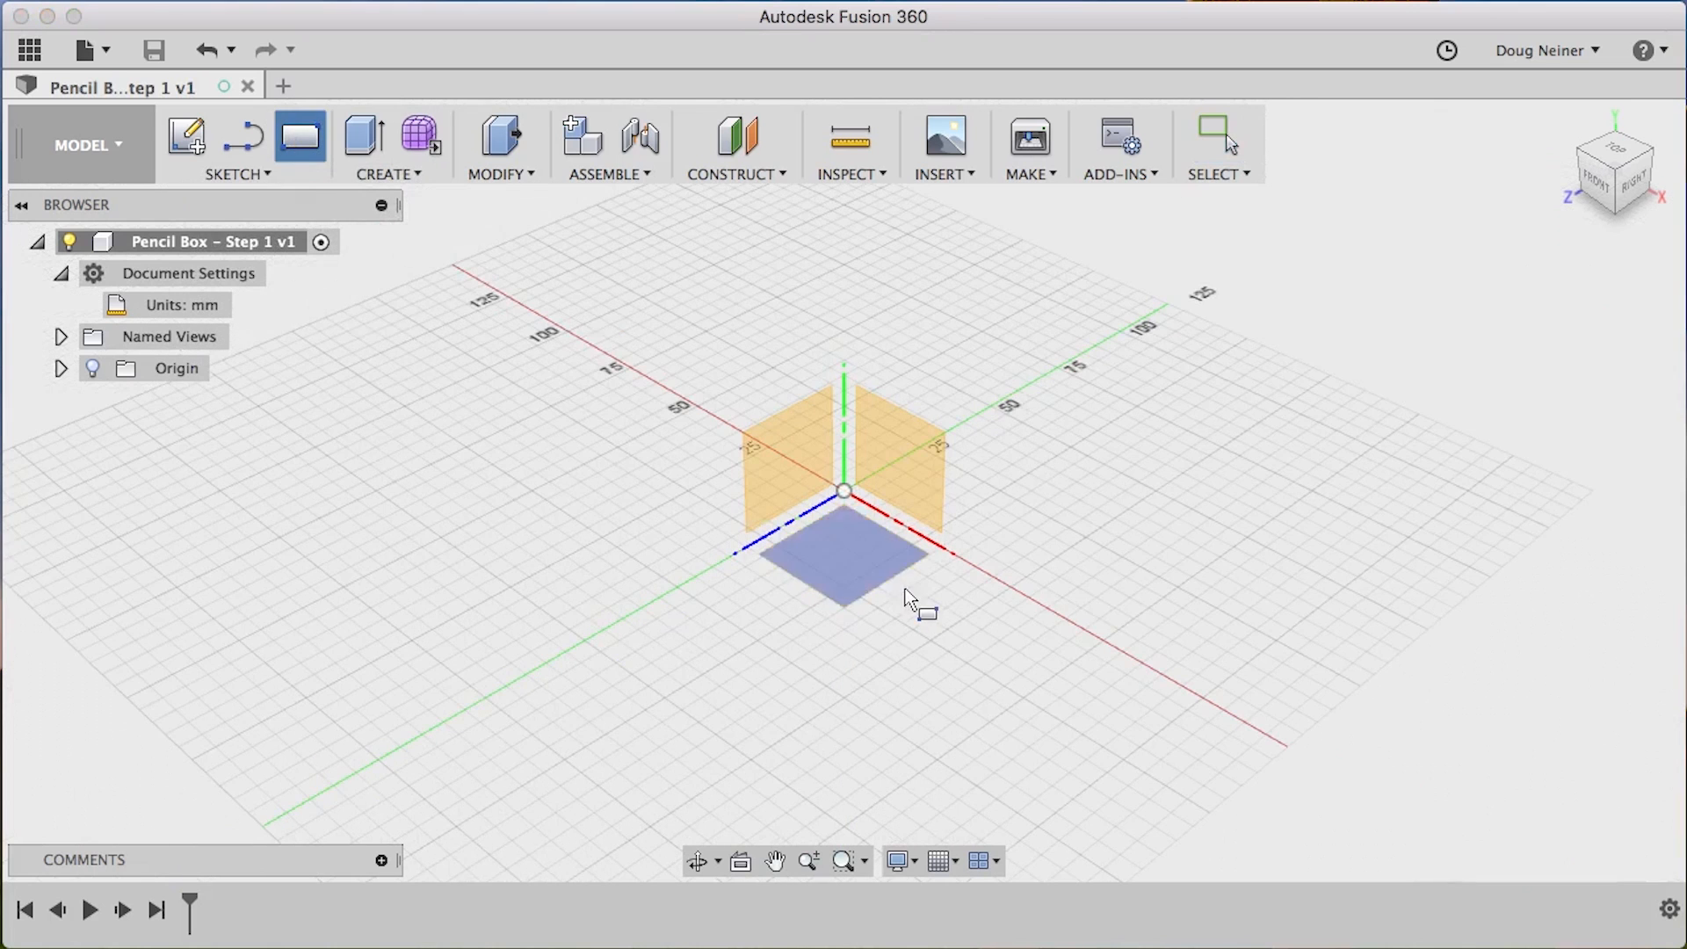
Draw a center rectangle on the XZ plane with its centre at the origin
click(1614, 169)
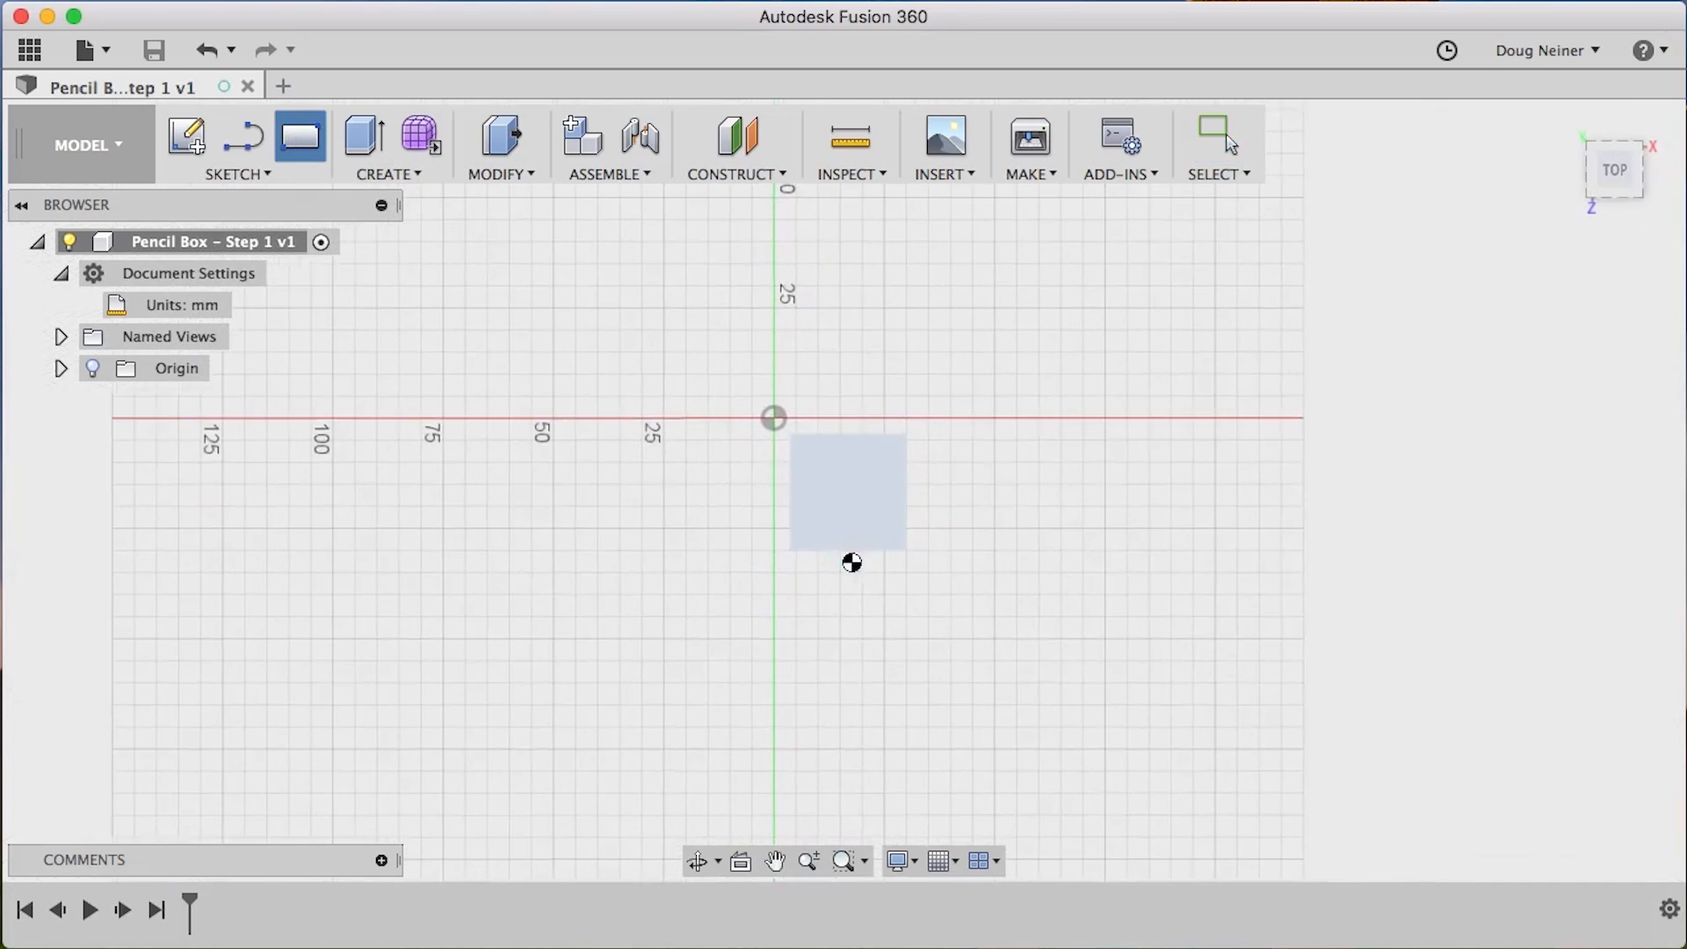
click(299, 137)
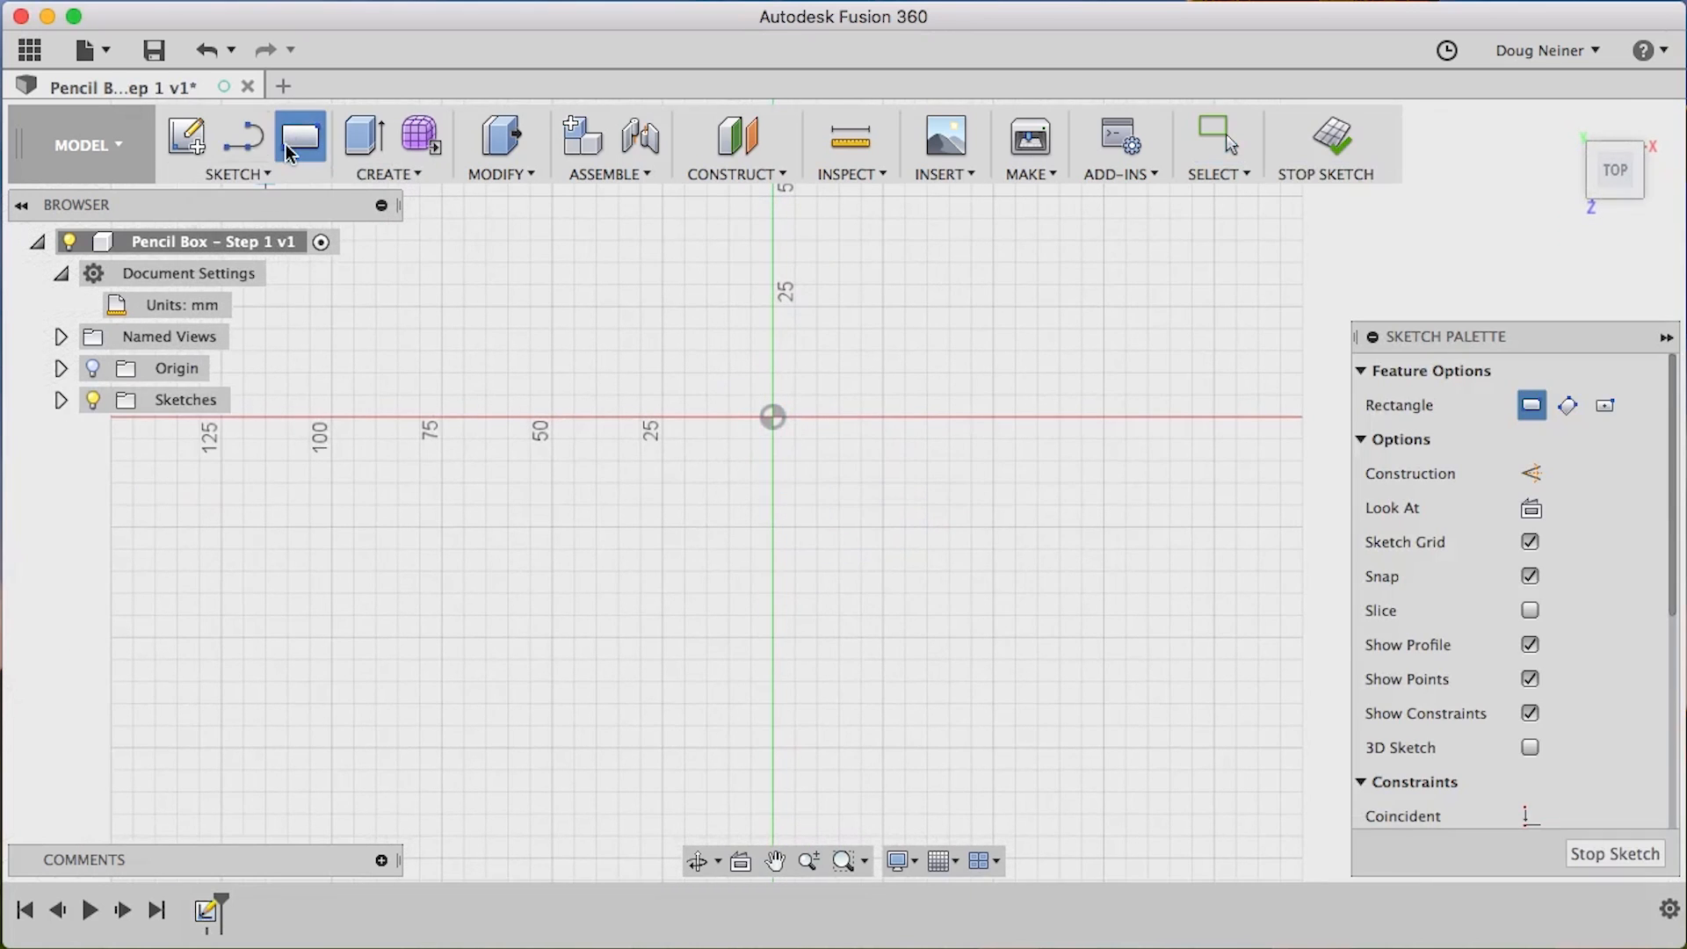
mouse_move(1568, 404)
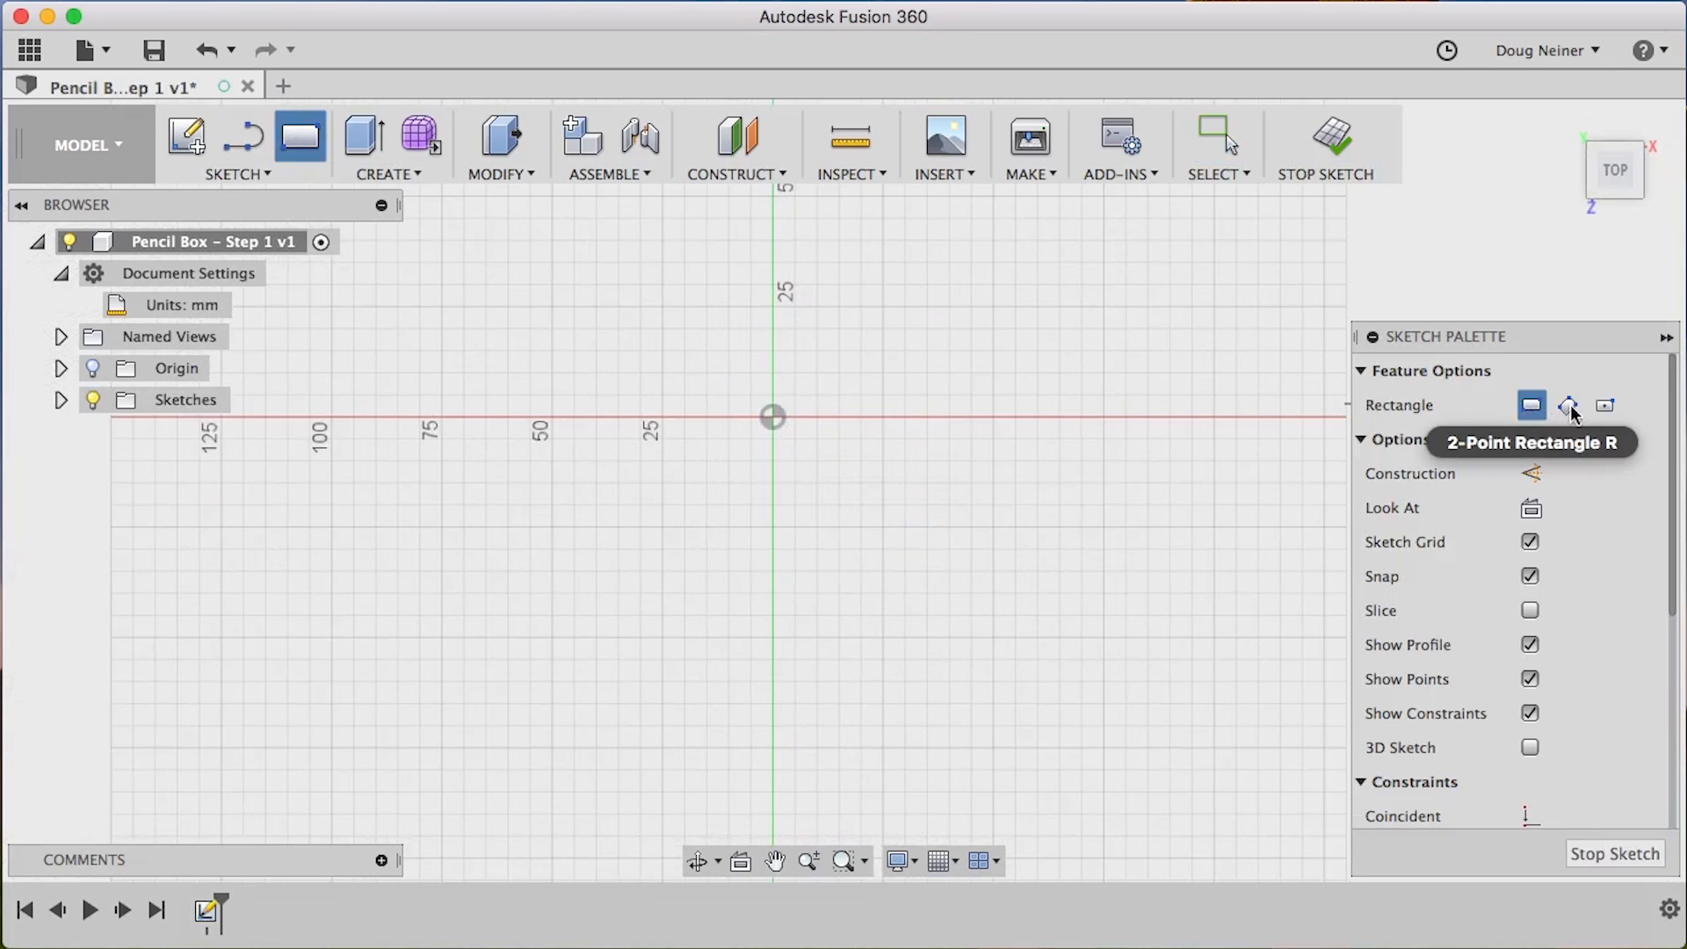
mouse_move(1540, 418)
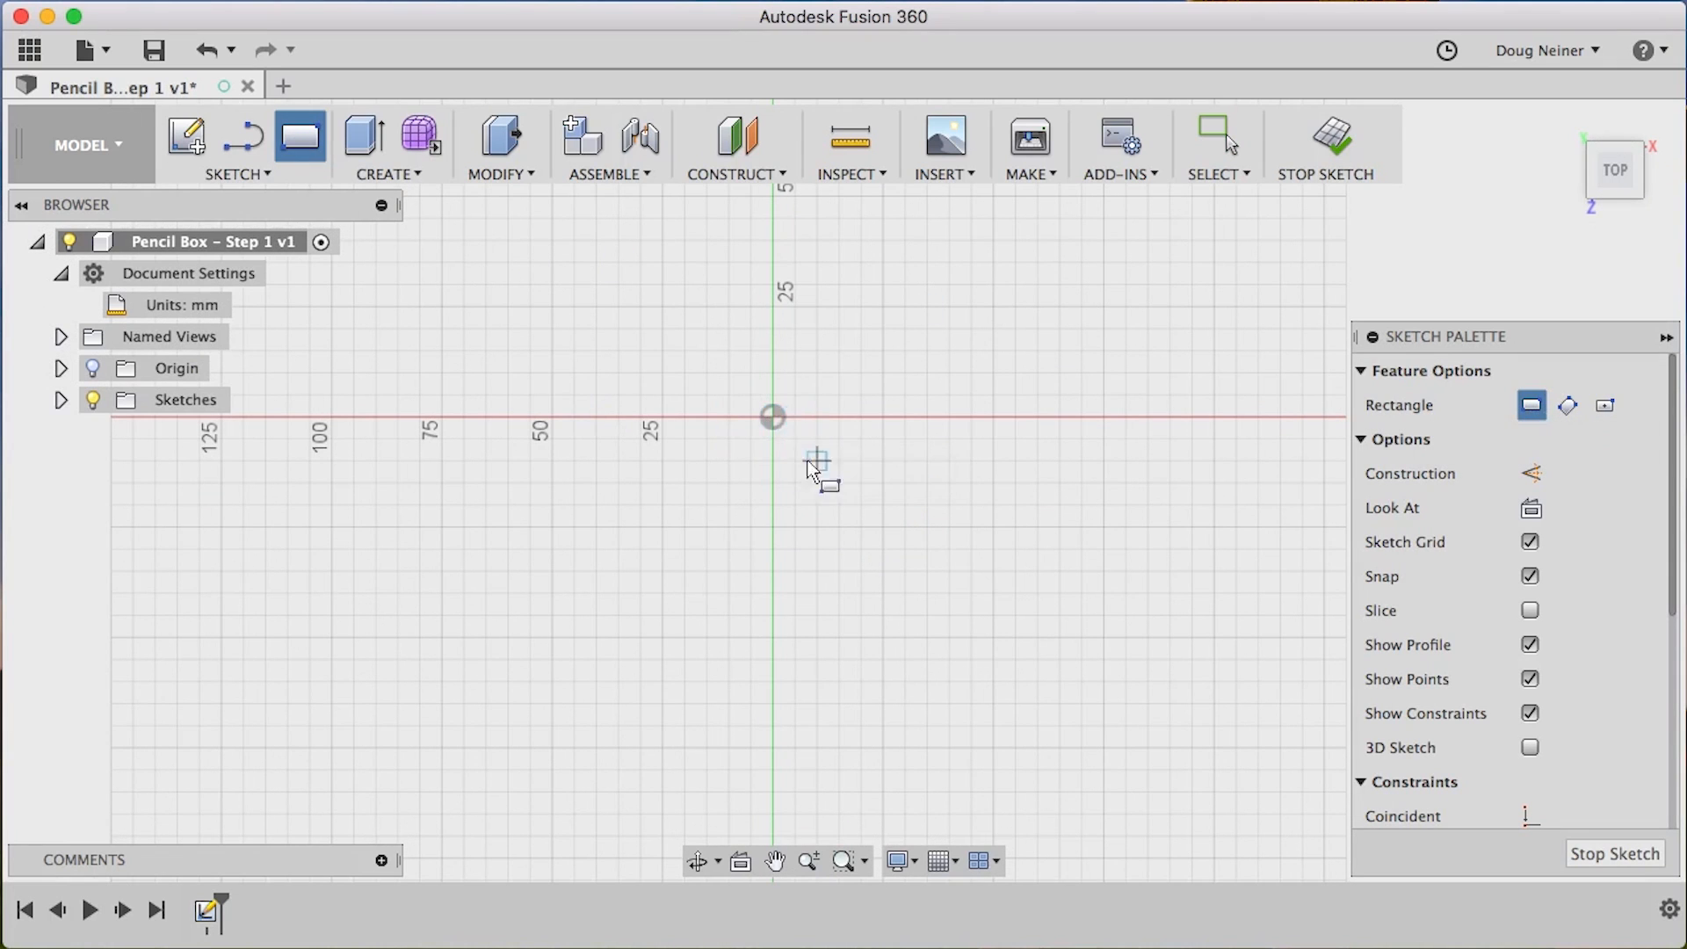
mouse_move(767, 438)
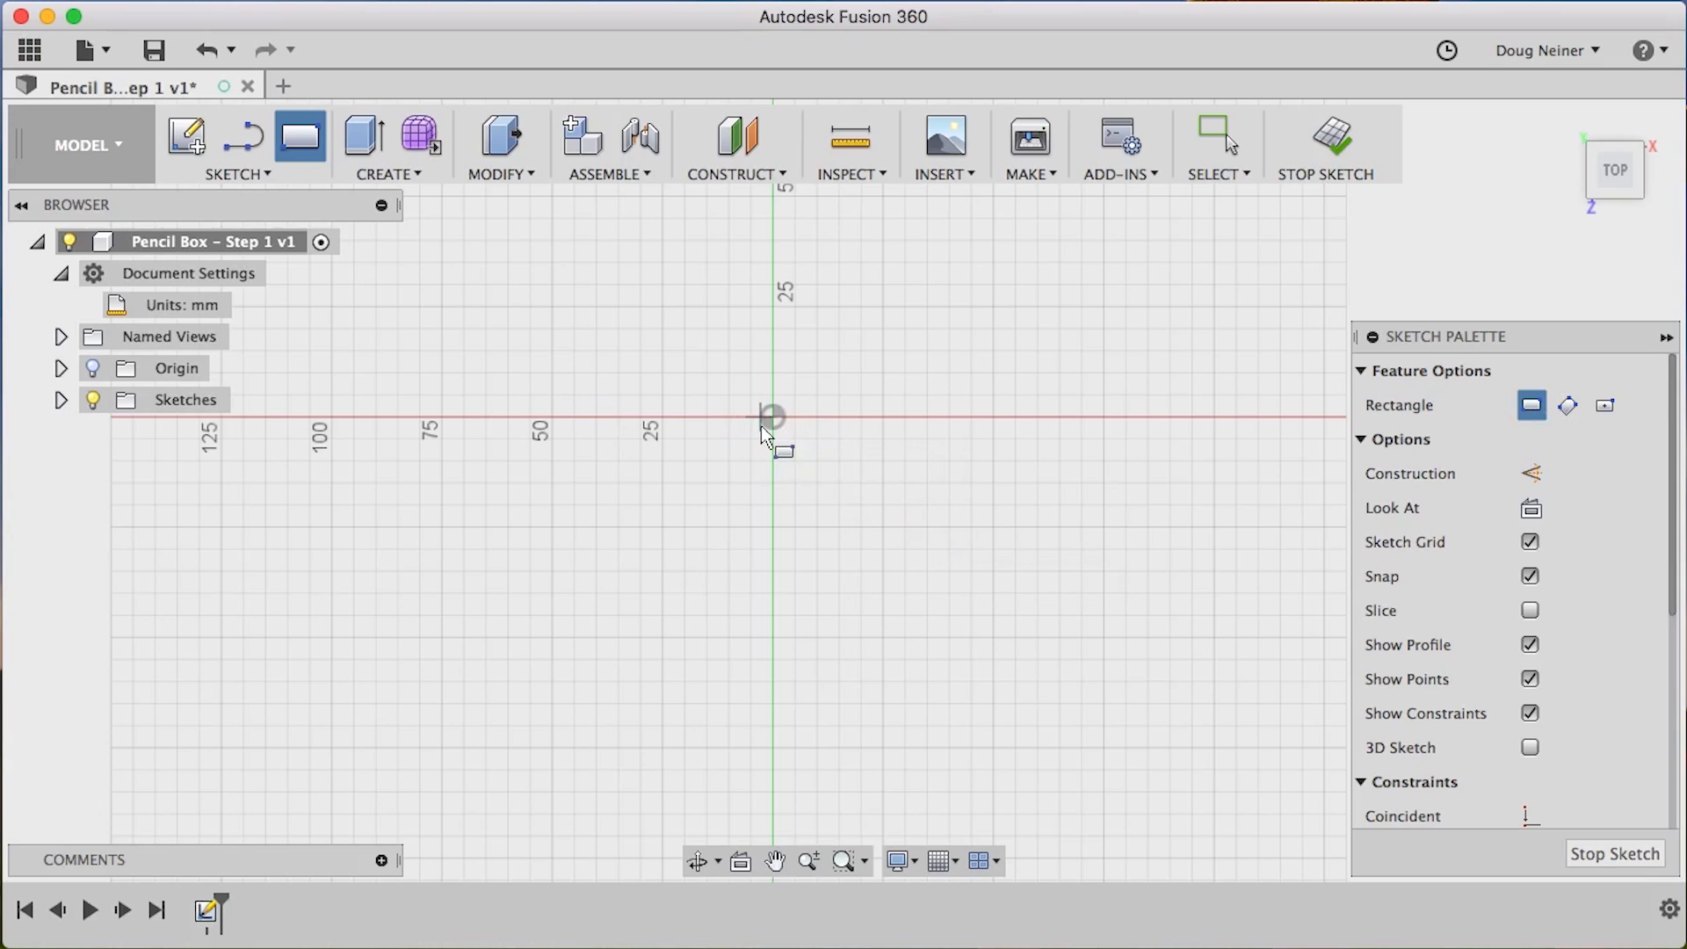
click(1604, 405)
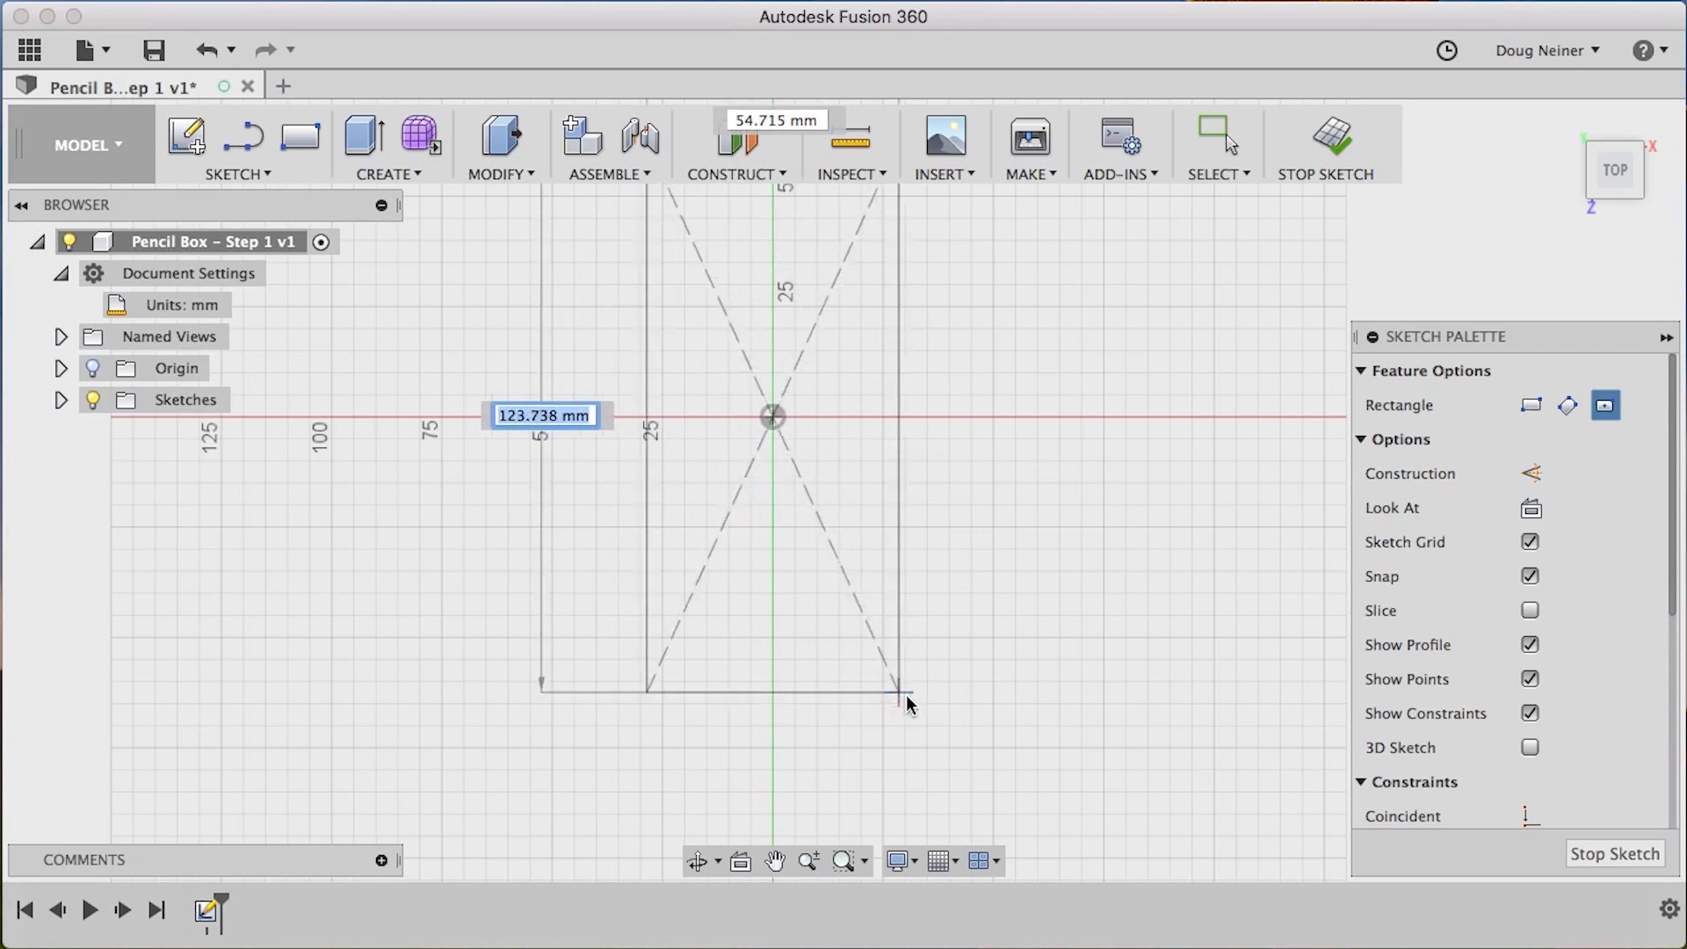
click(907, 696)
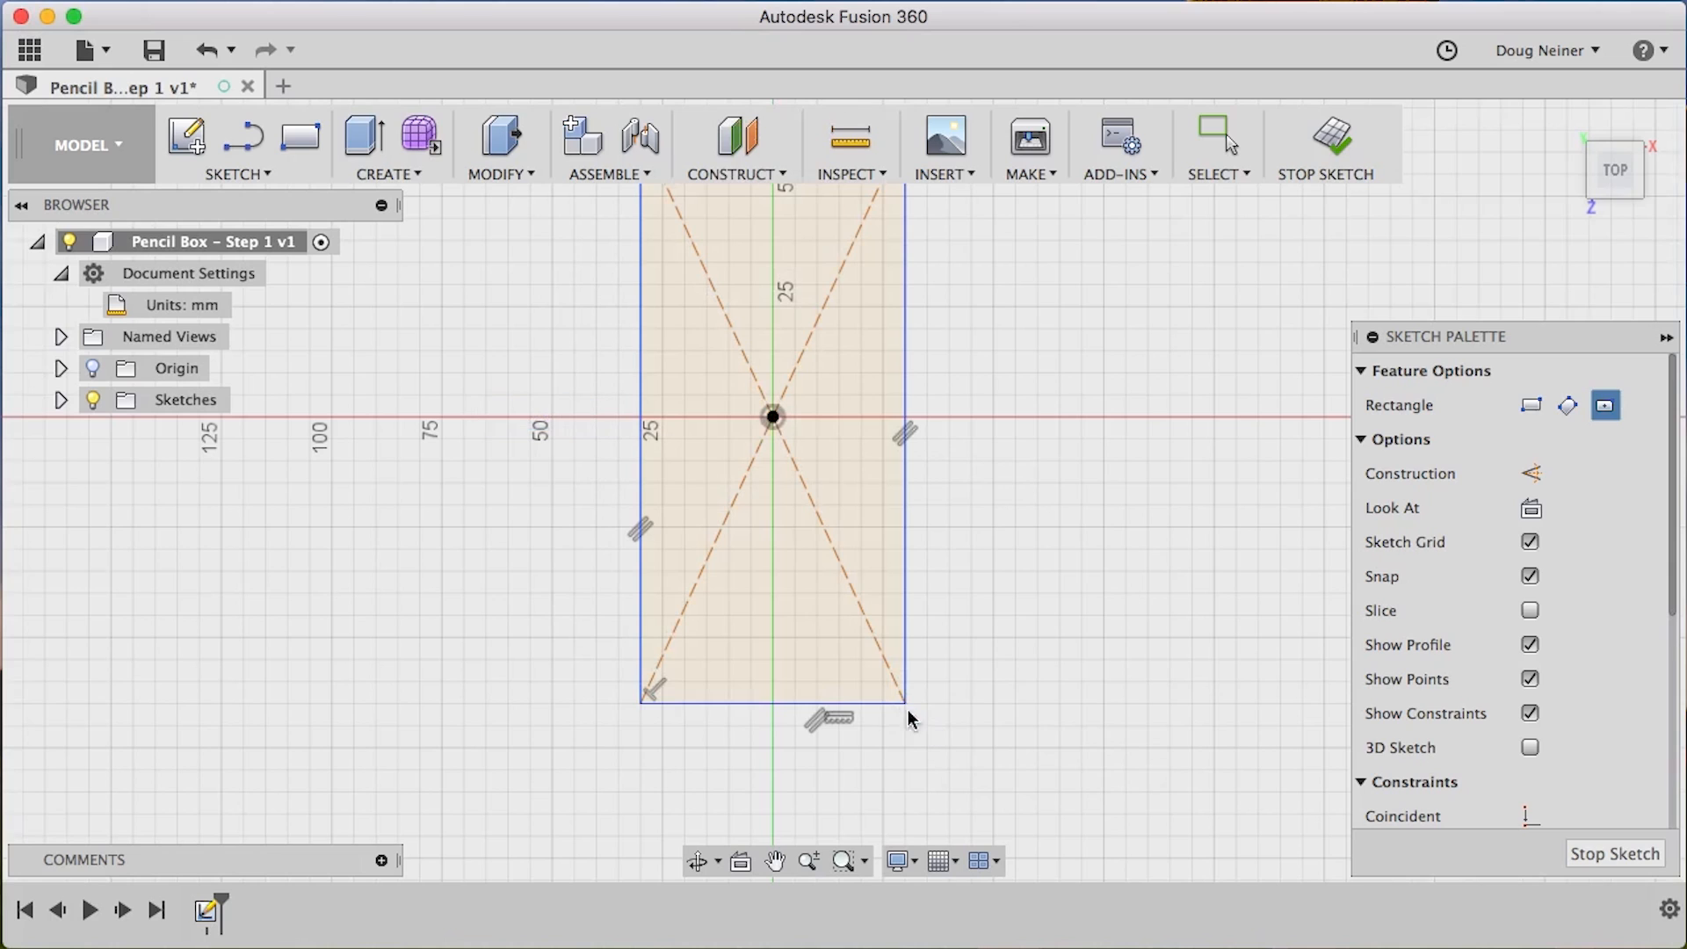
mouse_move(1044, 447)
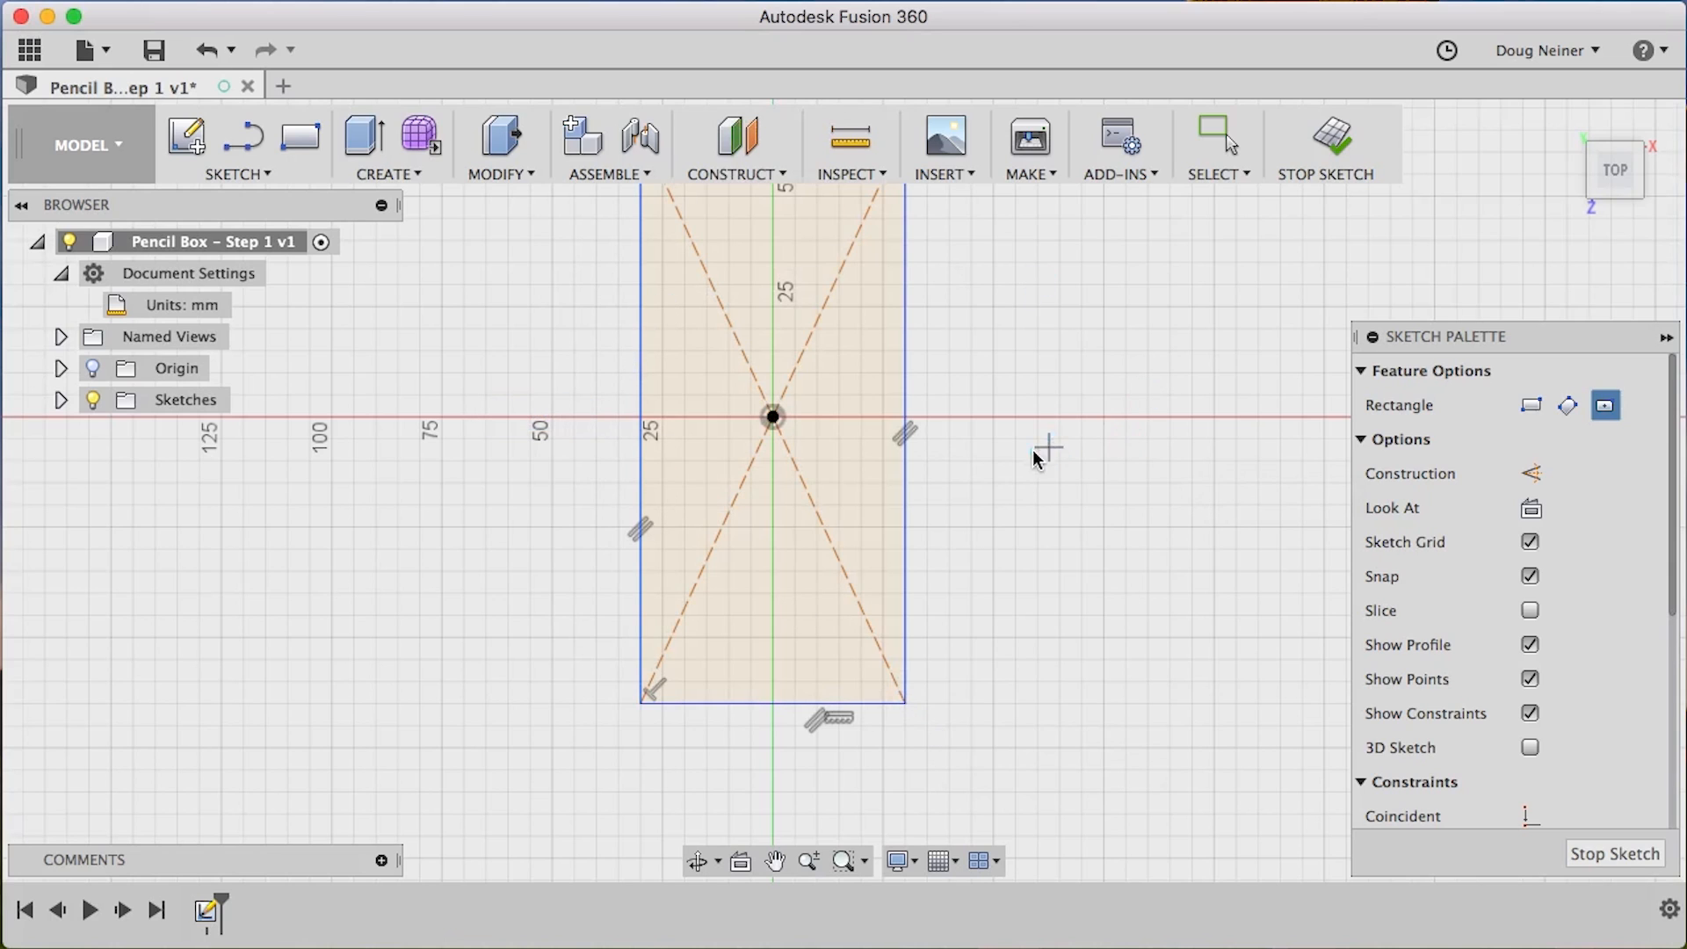
mouse_move(179, 305)
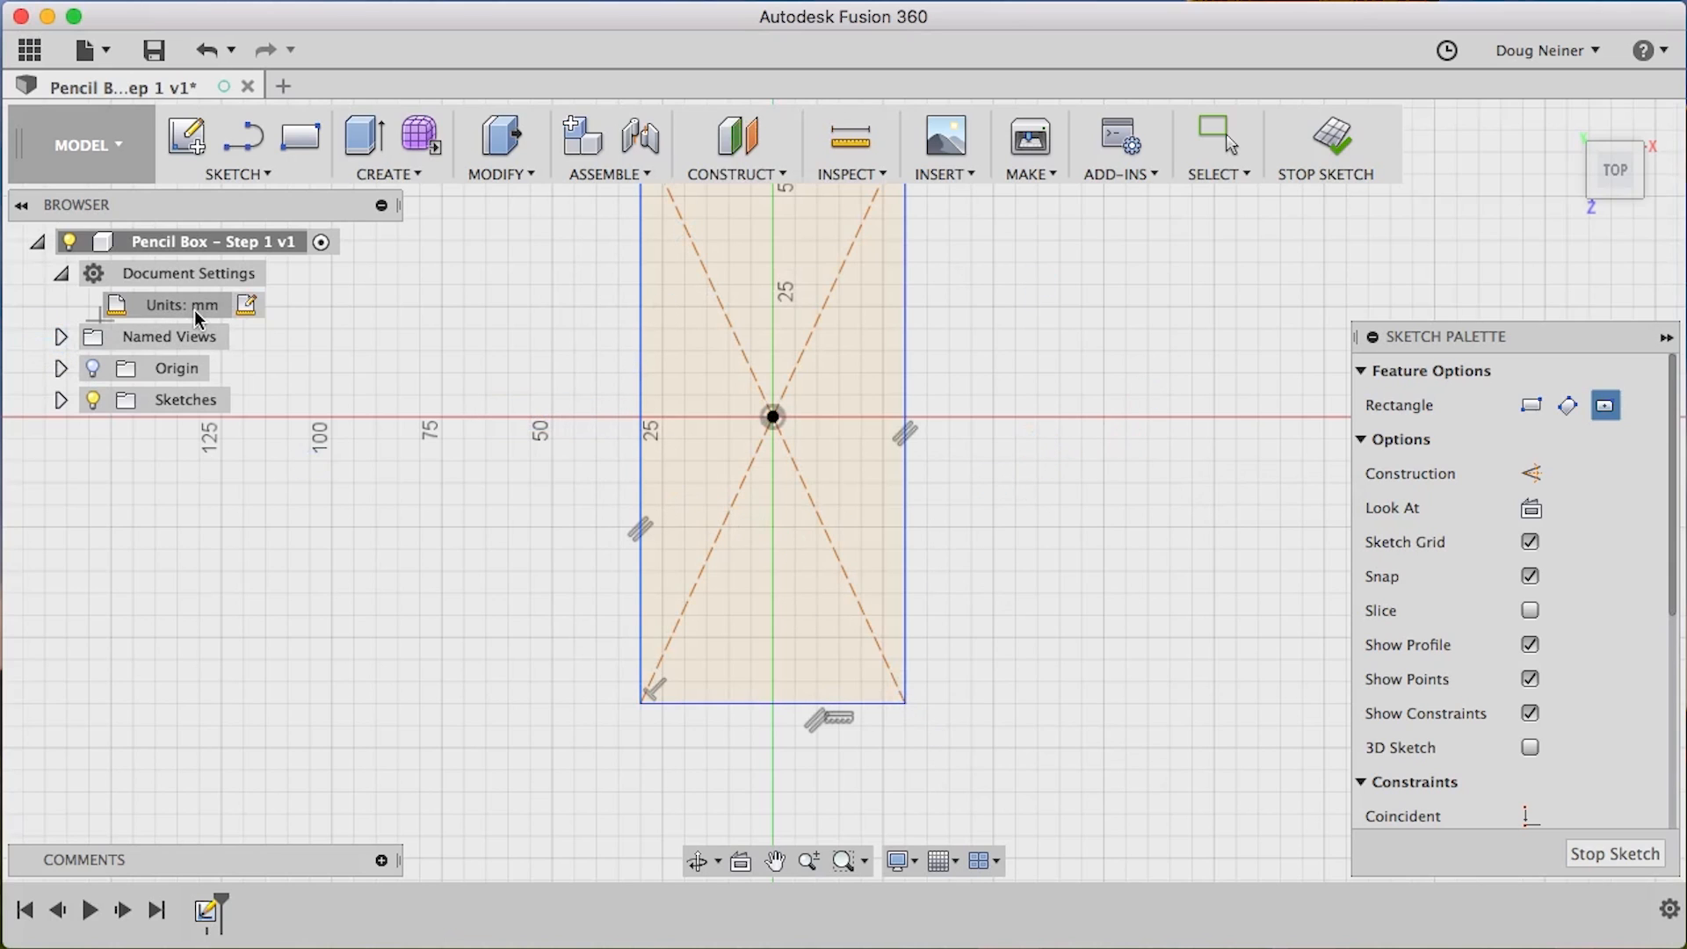
mouse_move(249, 305)
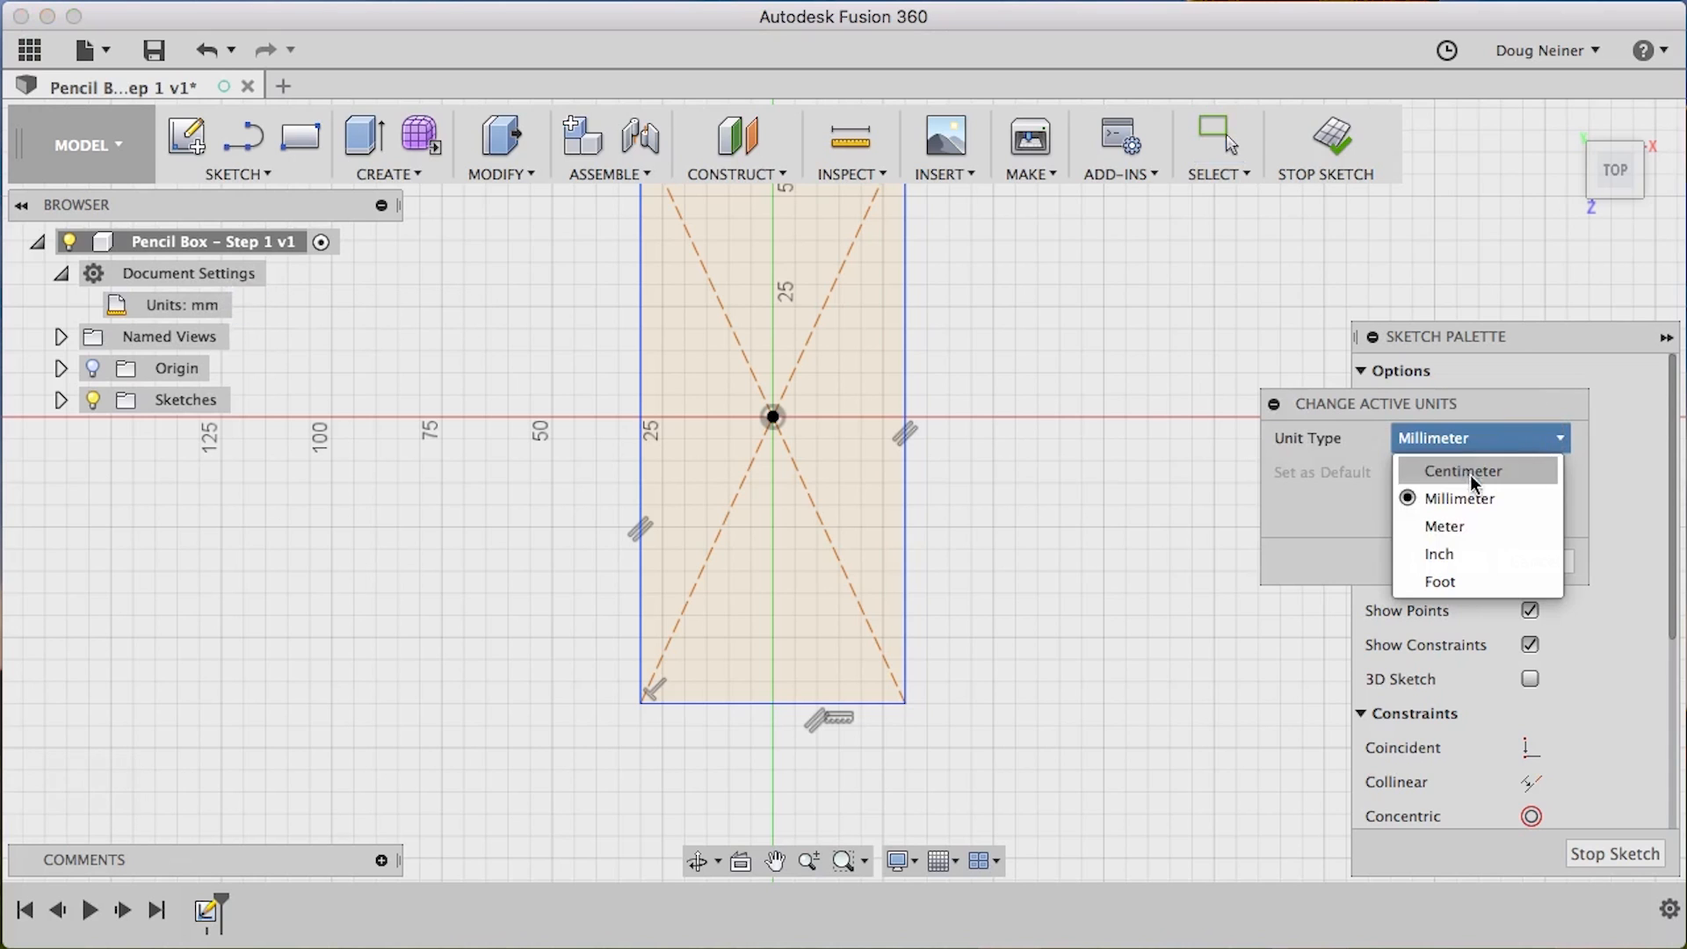
Set Document Settings unit type to Inch and tick Set as Default
click(1439, 552)
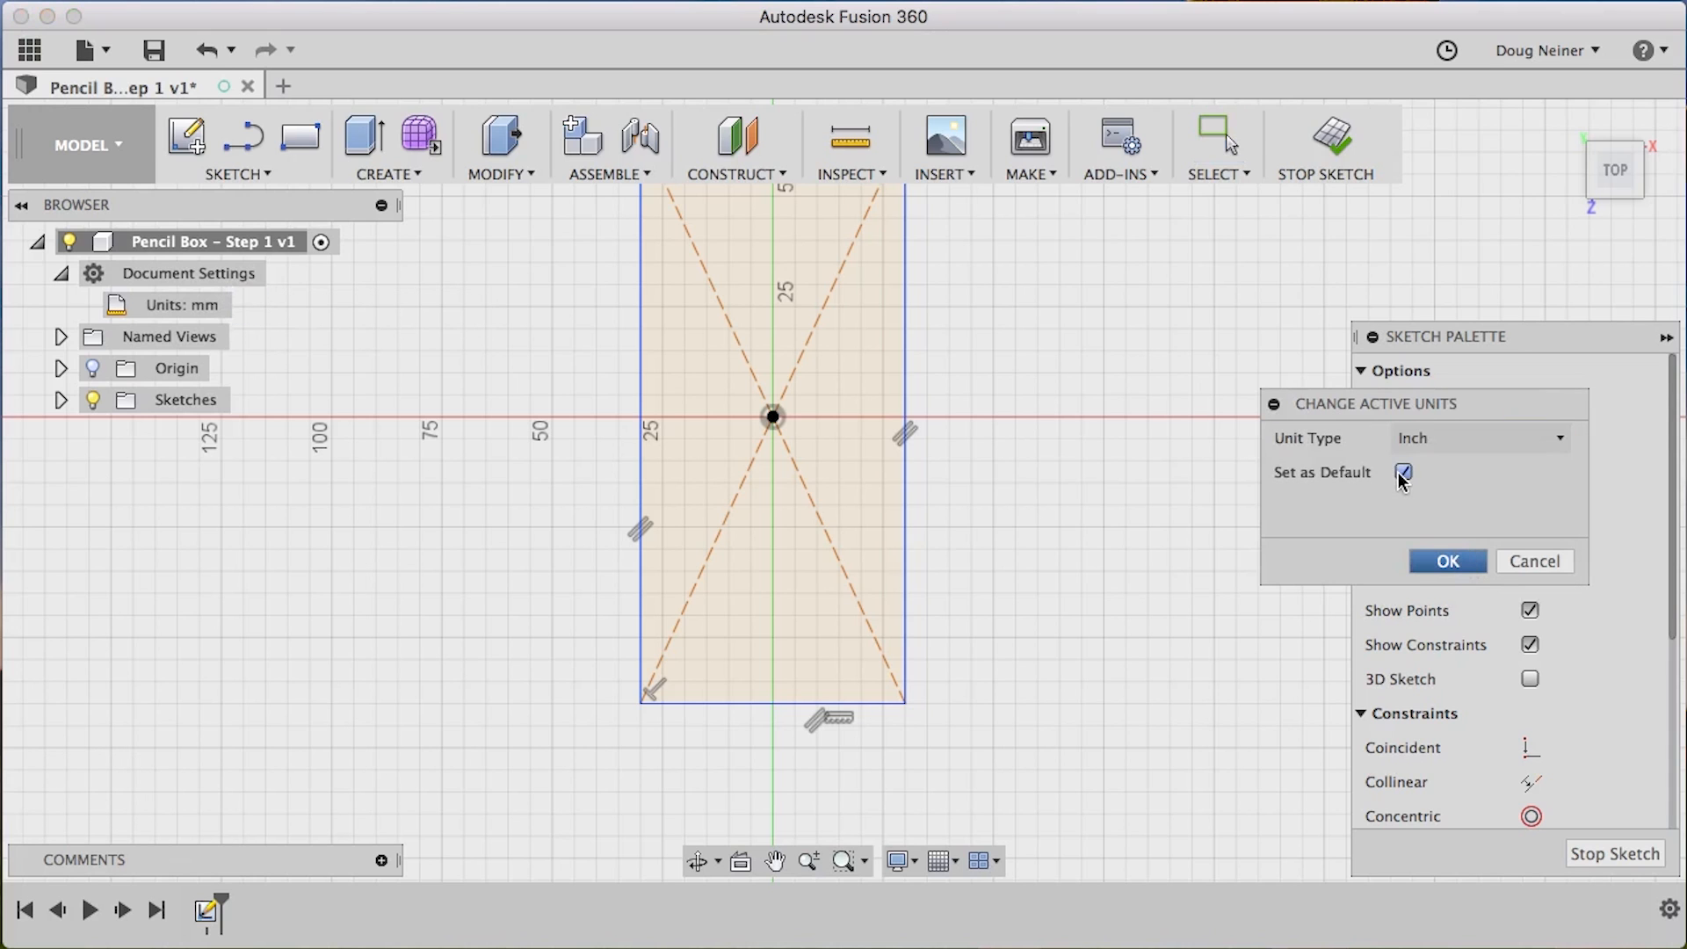
click(1446, 561)
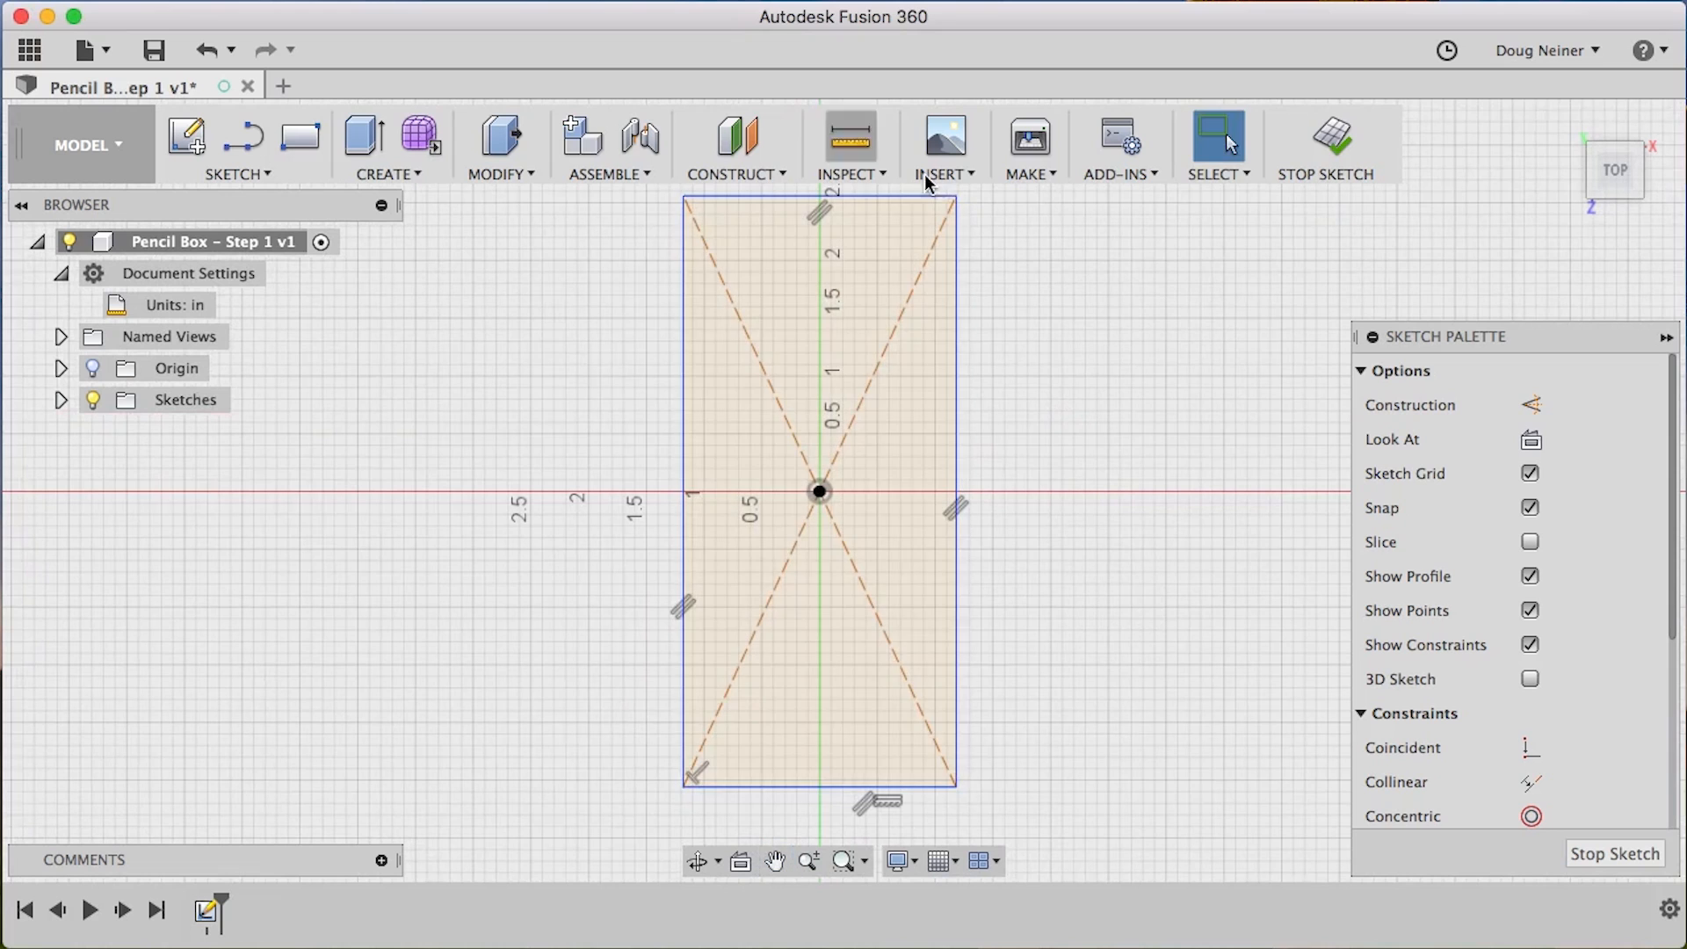
mouse_move(238, 173)
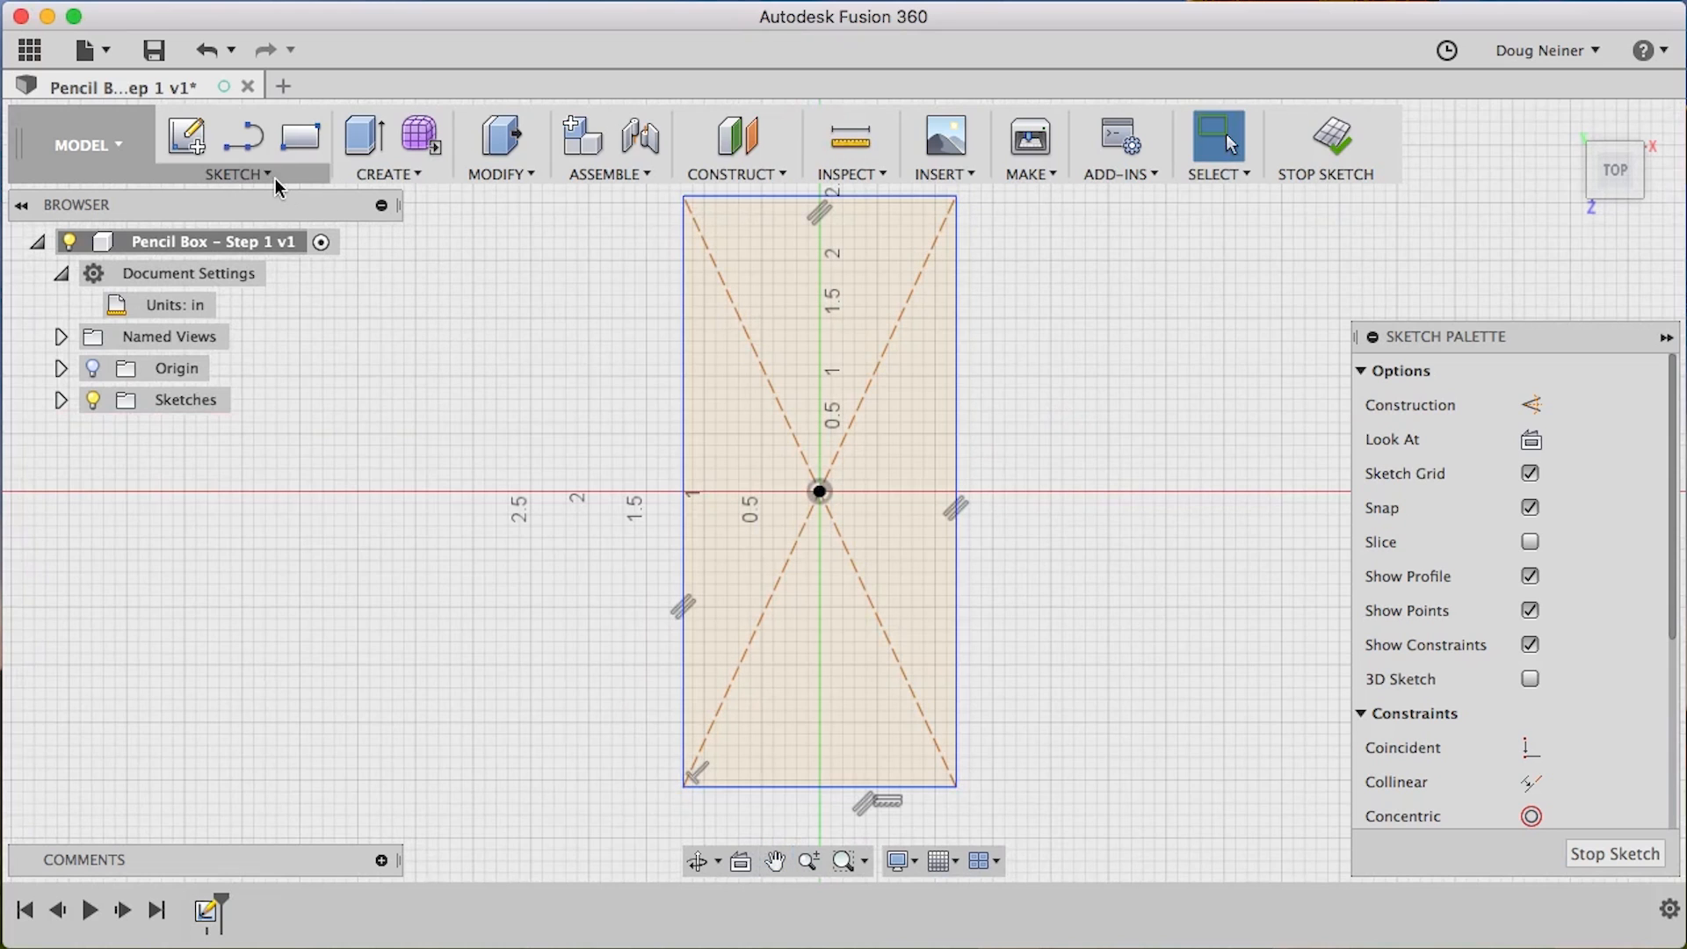
Offset the rectangle's curves 0.25 in toward the inside
click(235, 173)
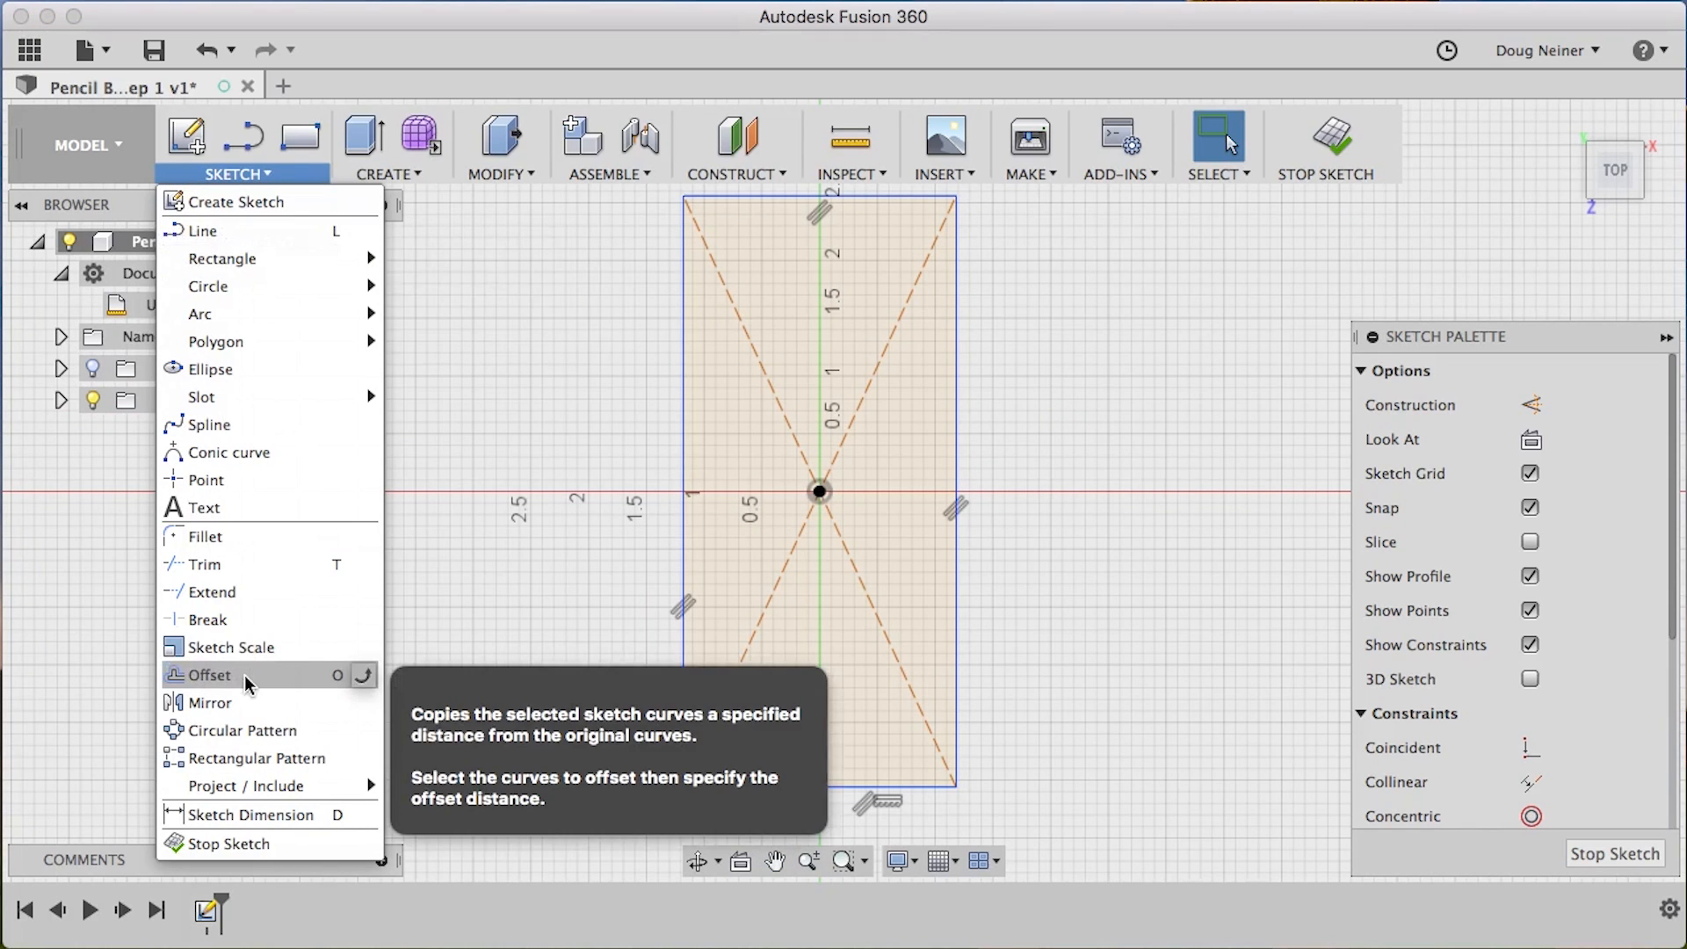
click(209, 675)
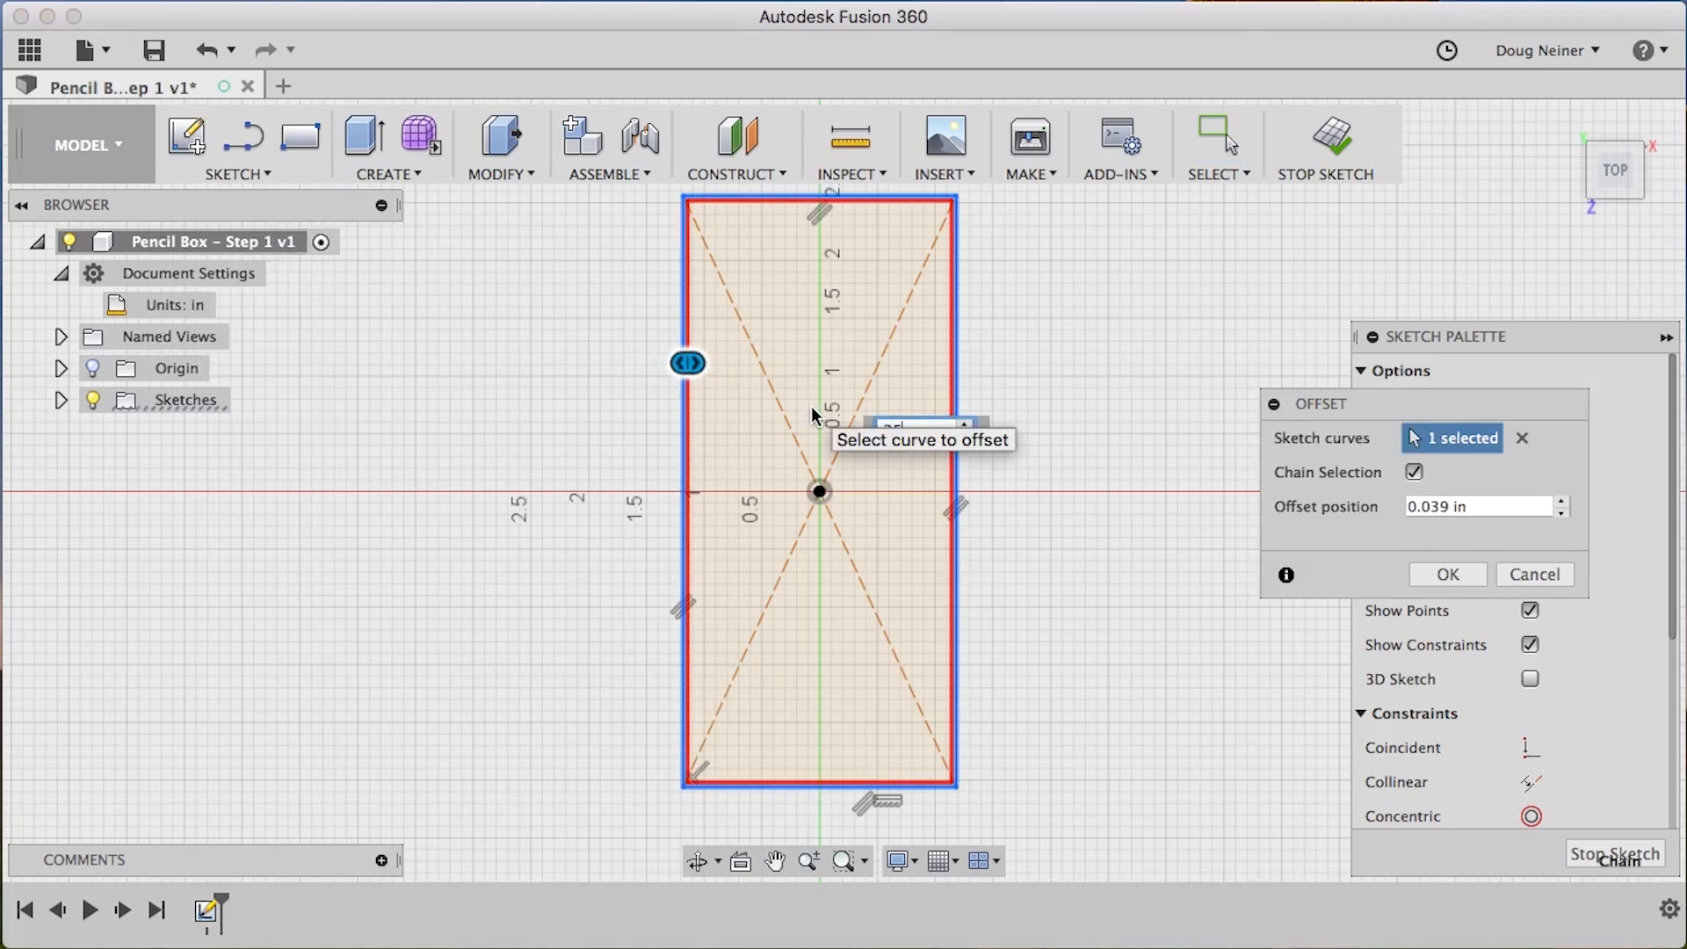
text(0.25)
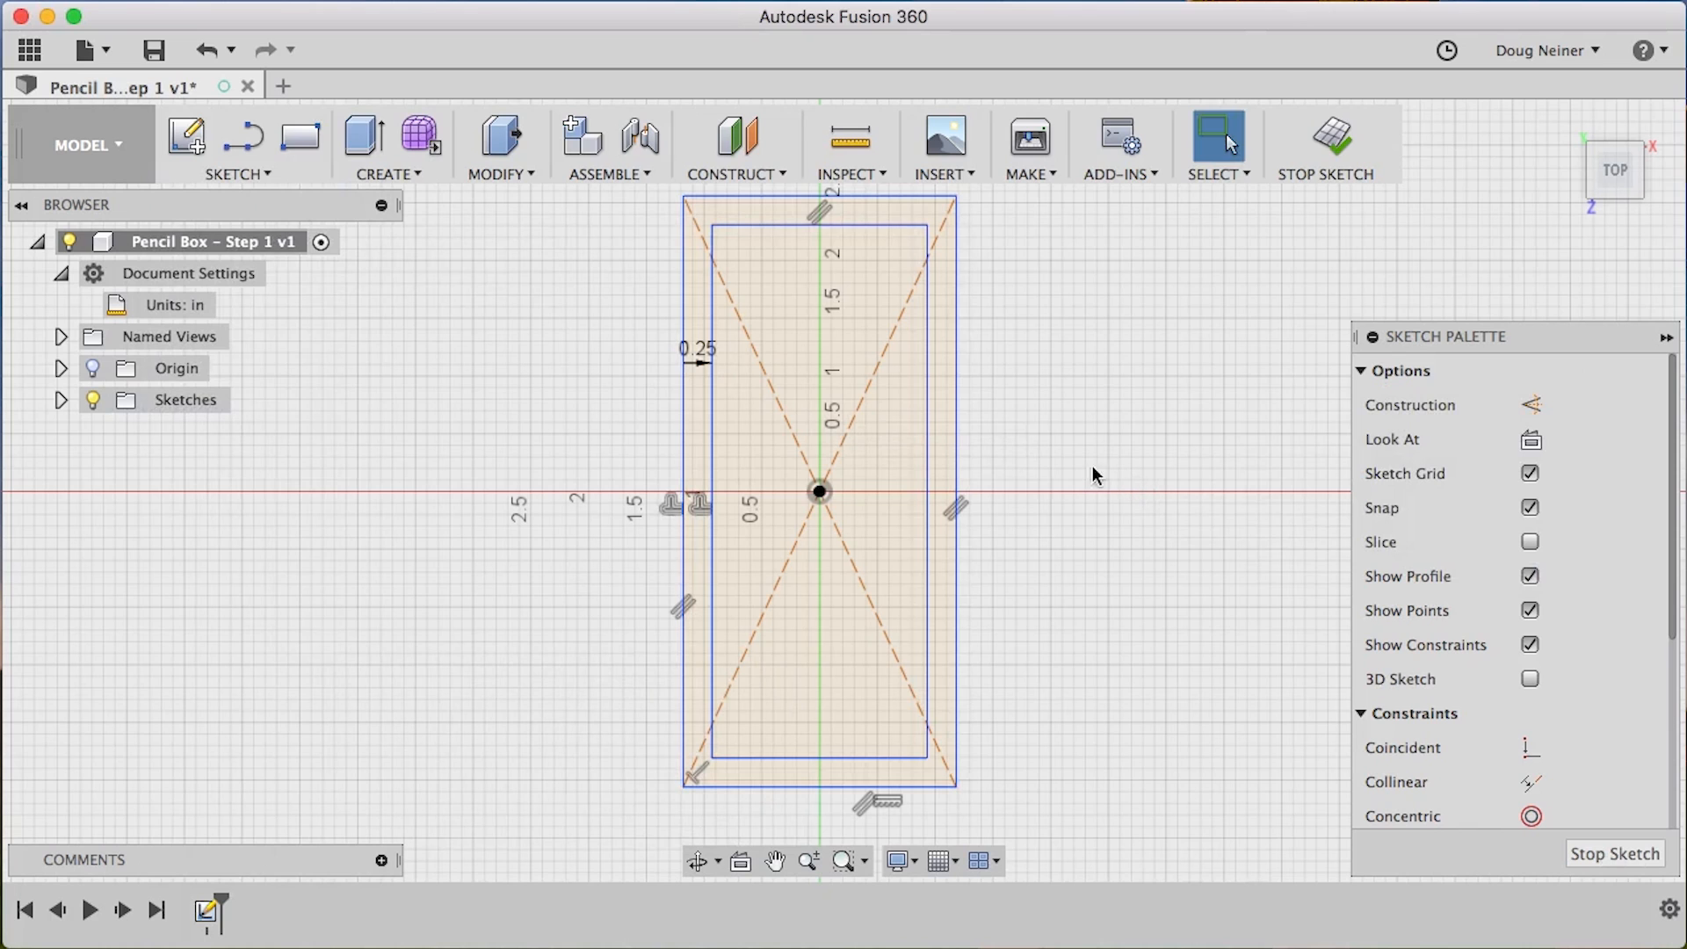
mouse_move(1031, 385)
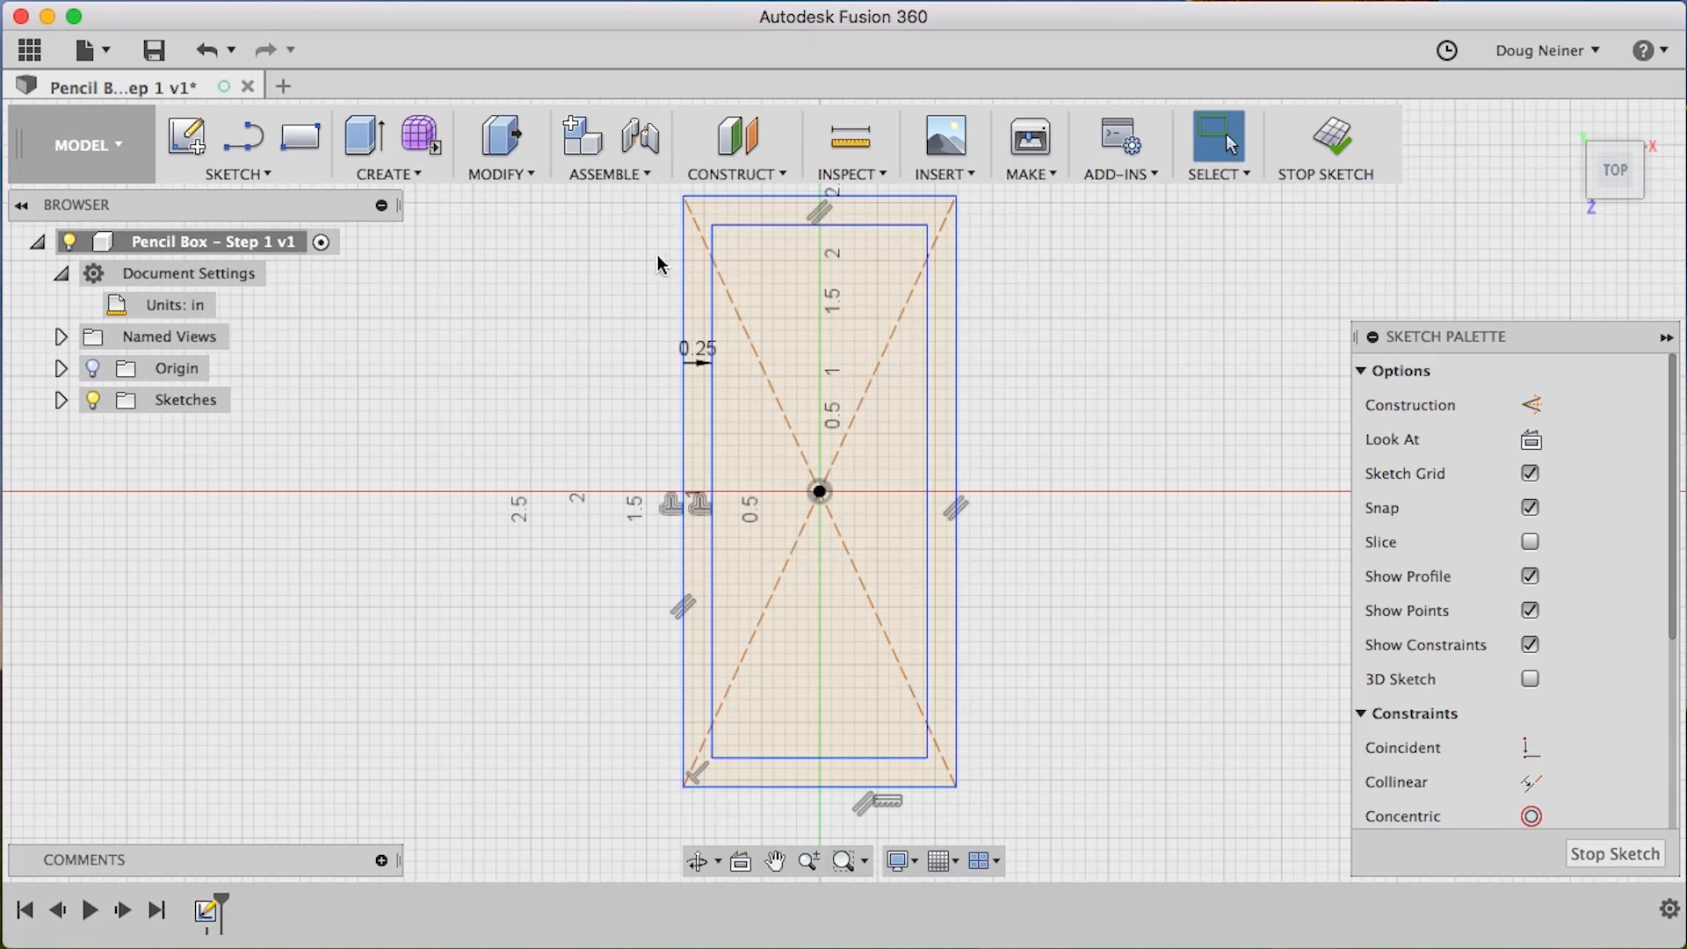
mouse_move(956, 197)
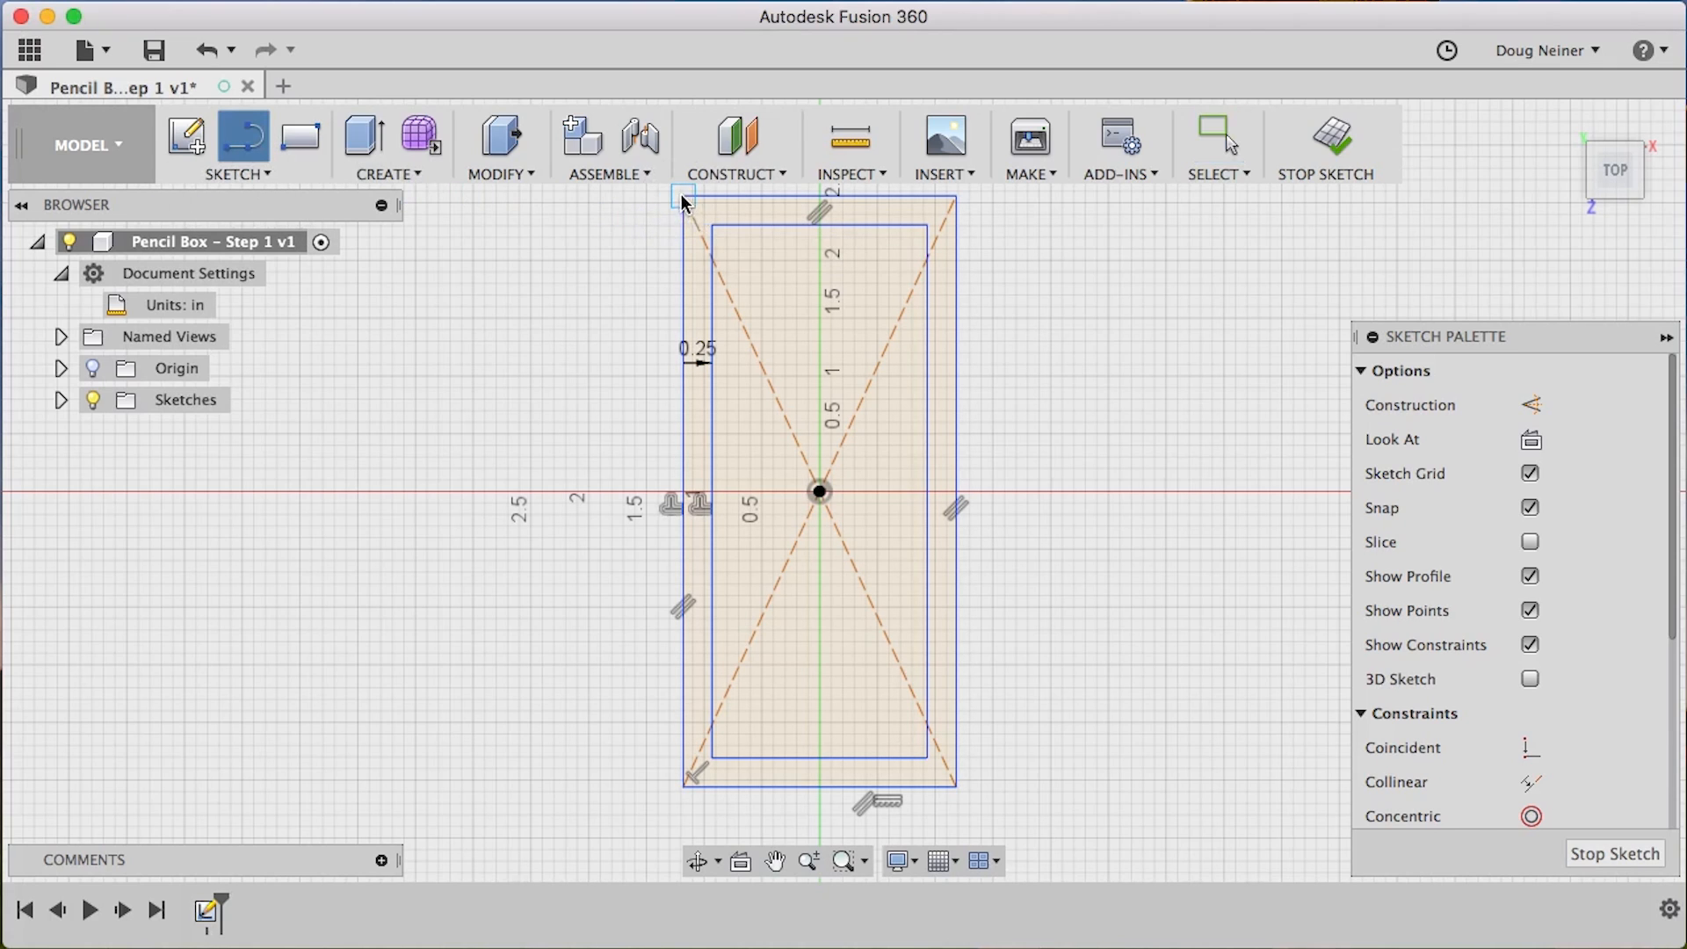
mouse_move(716, 234)
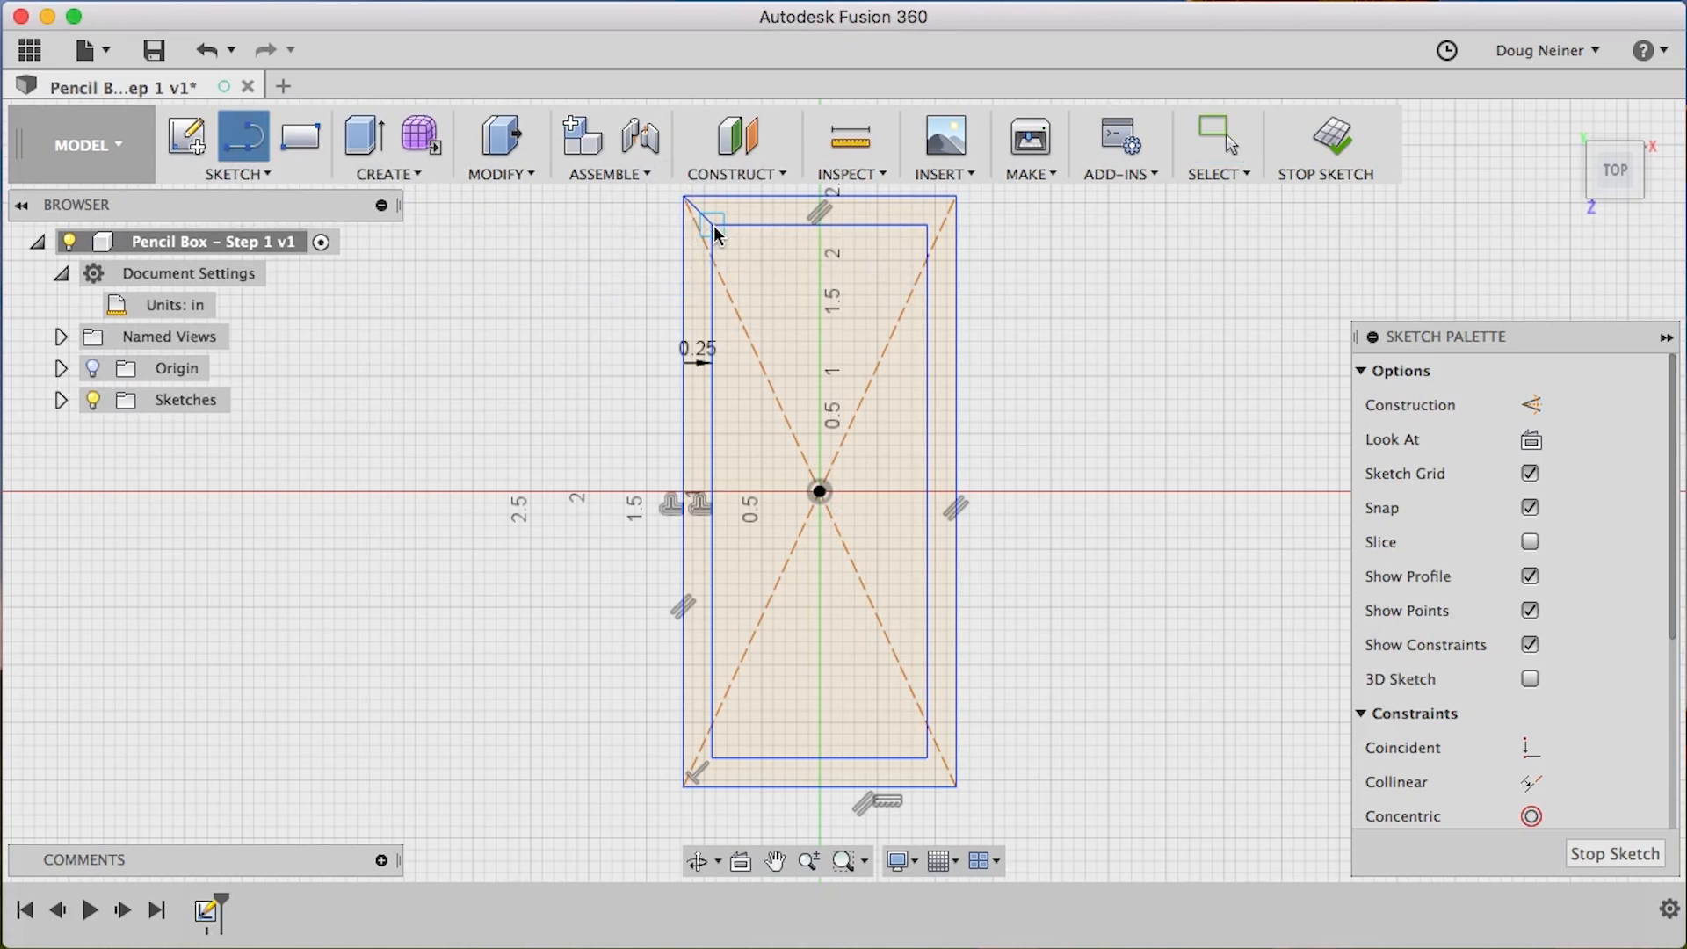
mouse_move(958, 202)
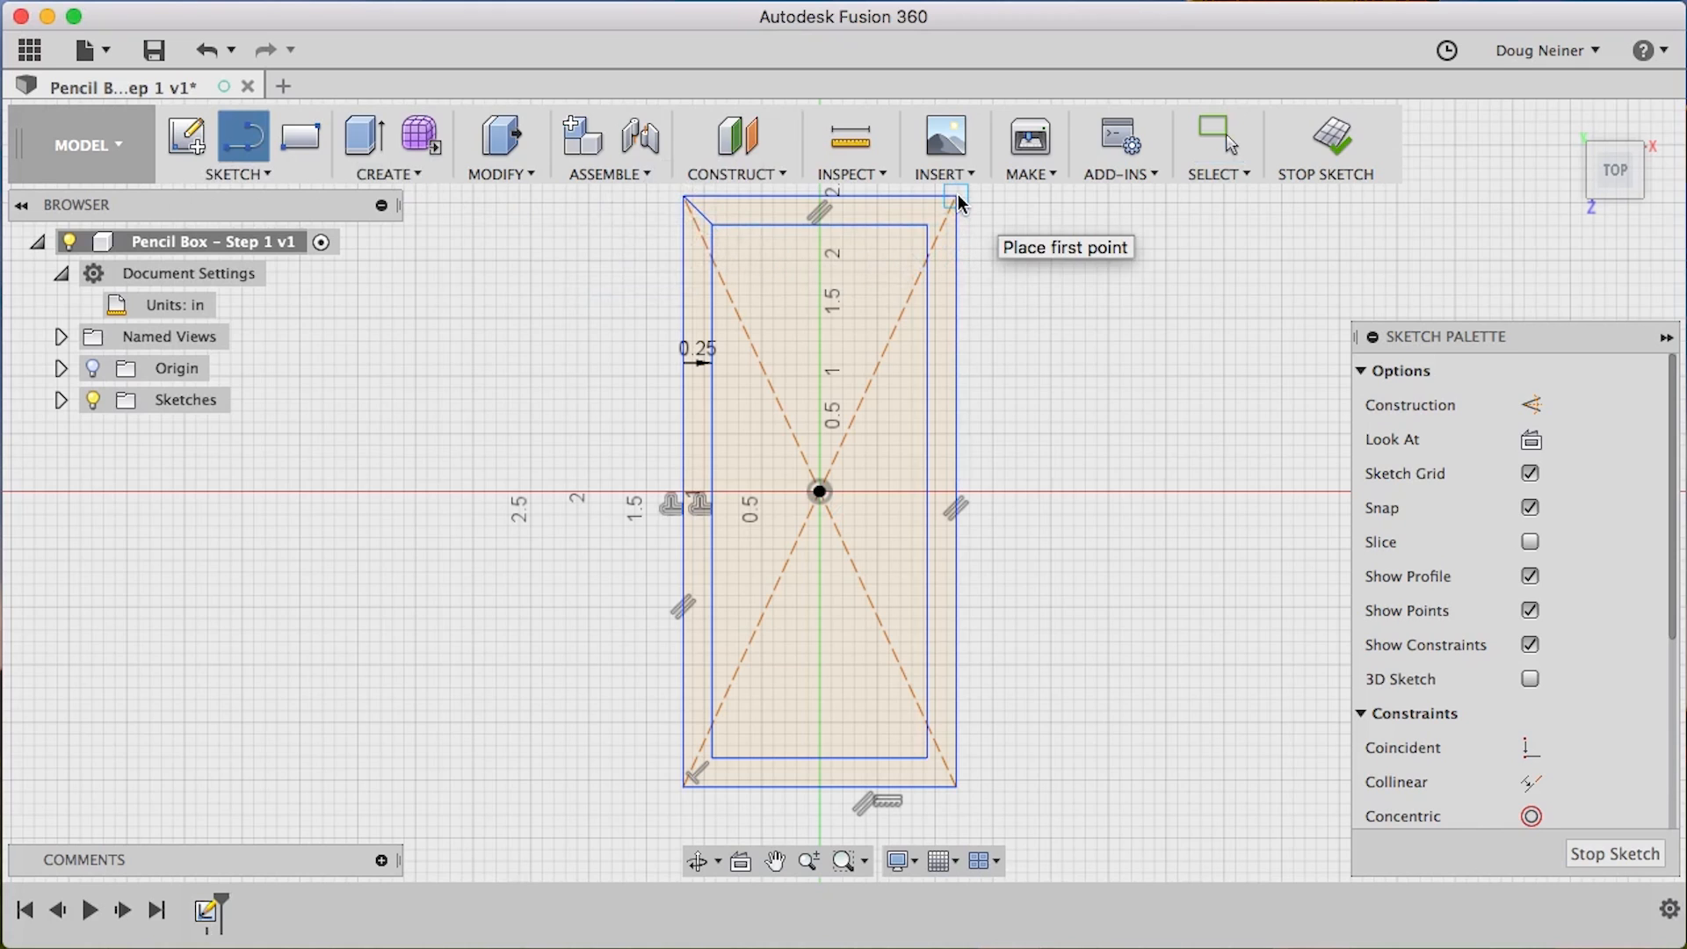
mouse_move(824, 403)
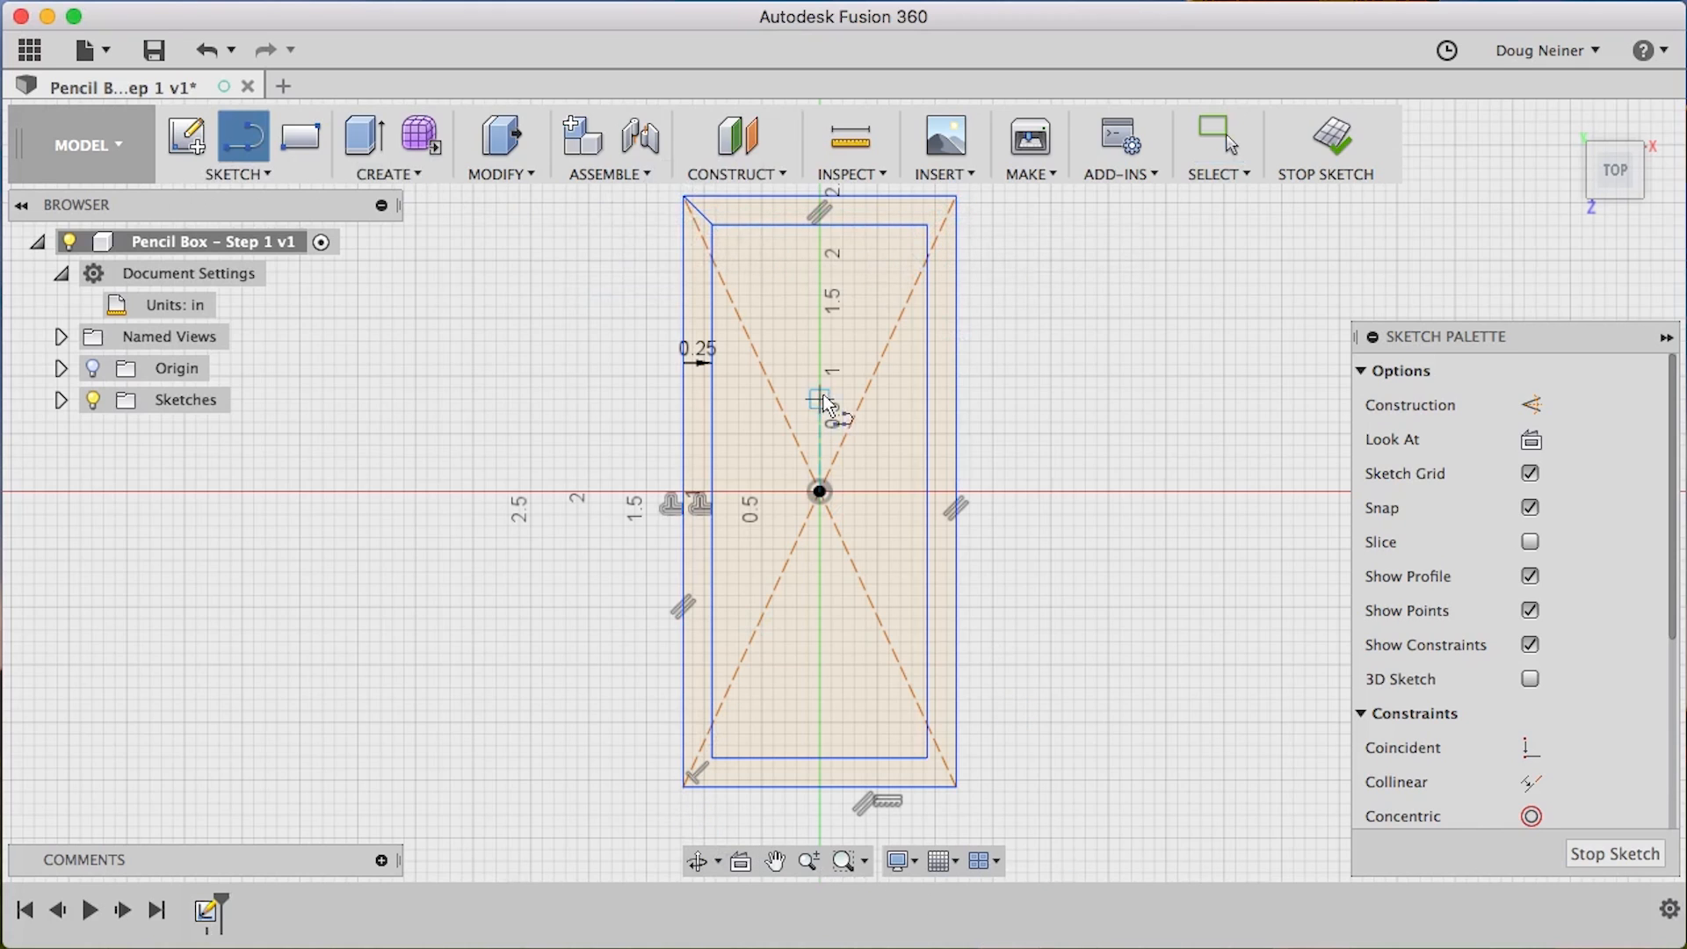
mouse_move(955, 206)
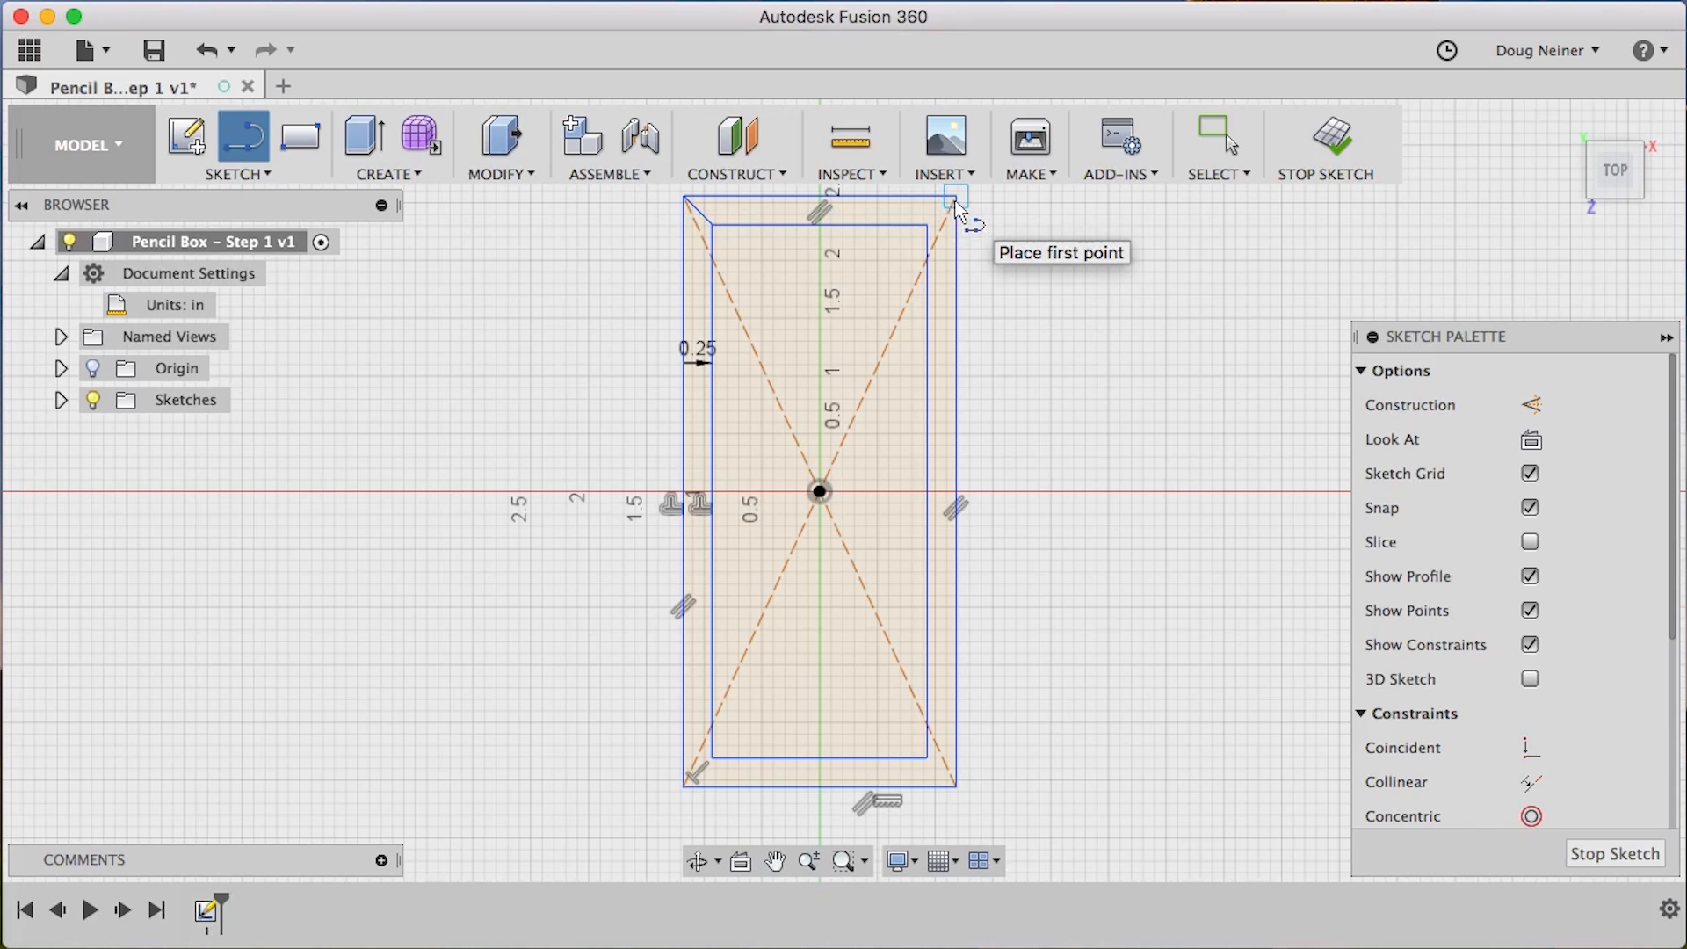
Draw short miter lines linking each outer rectangle corner to its matching inner corner
key(Escape)
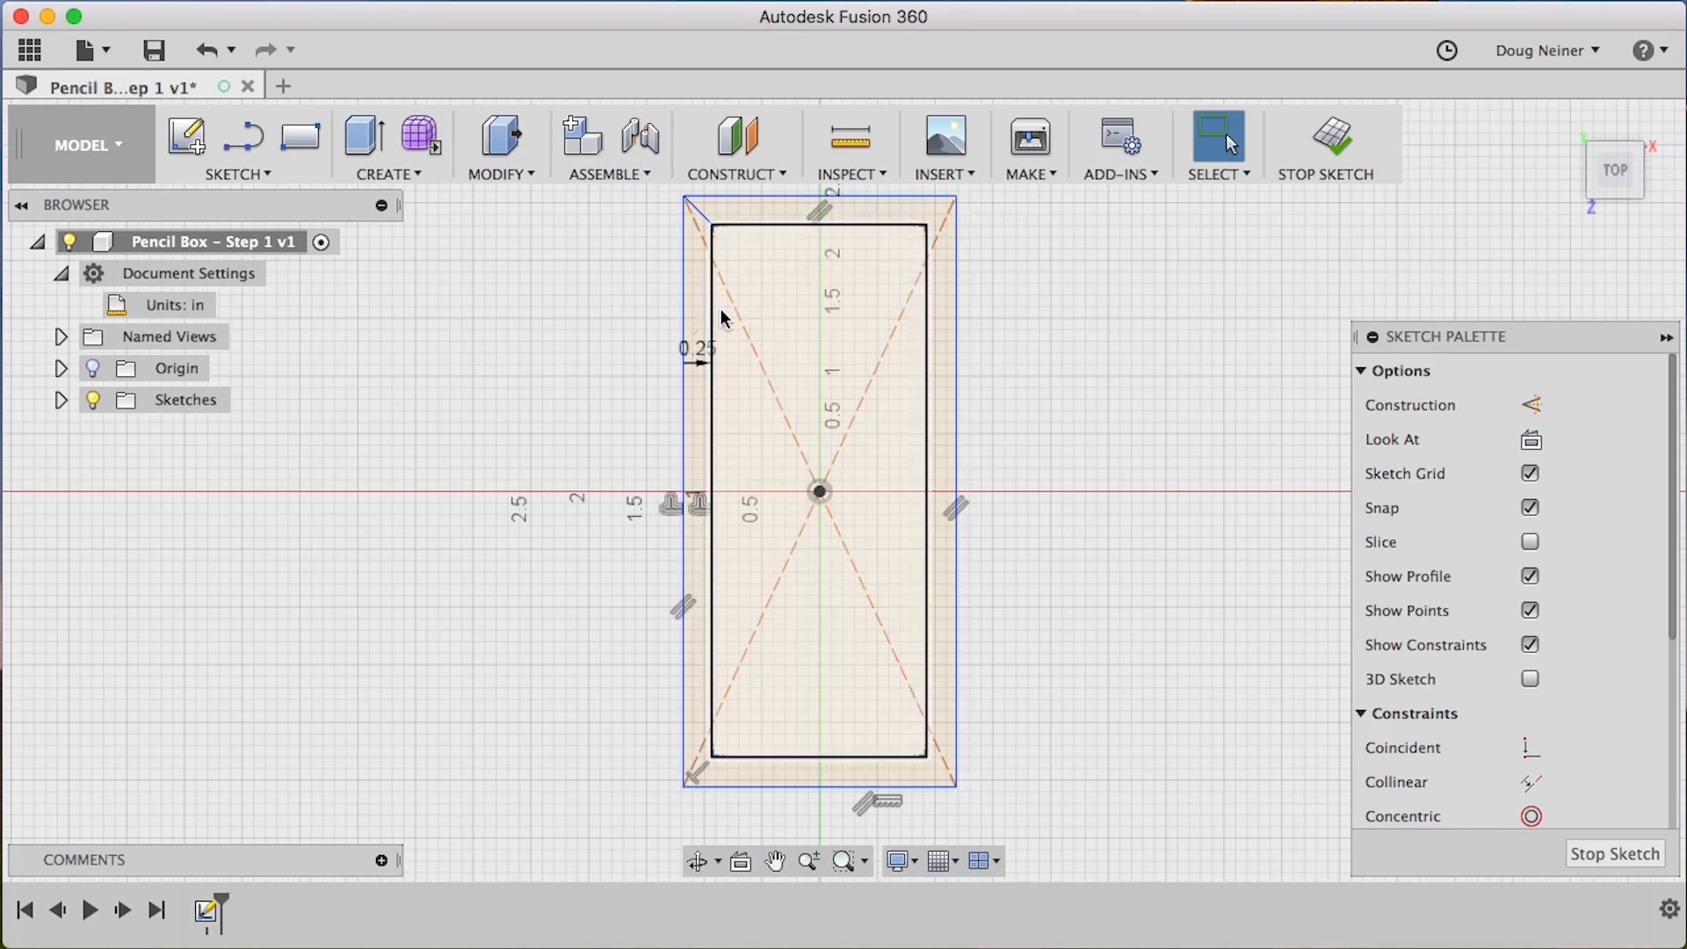
click(461, 282)
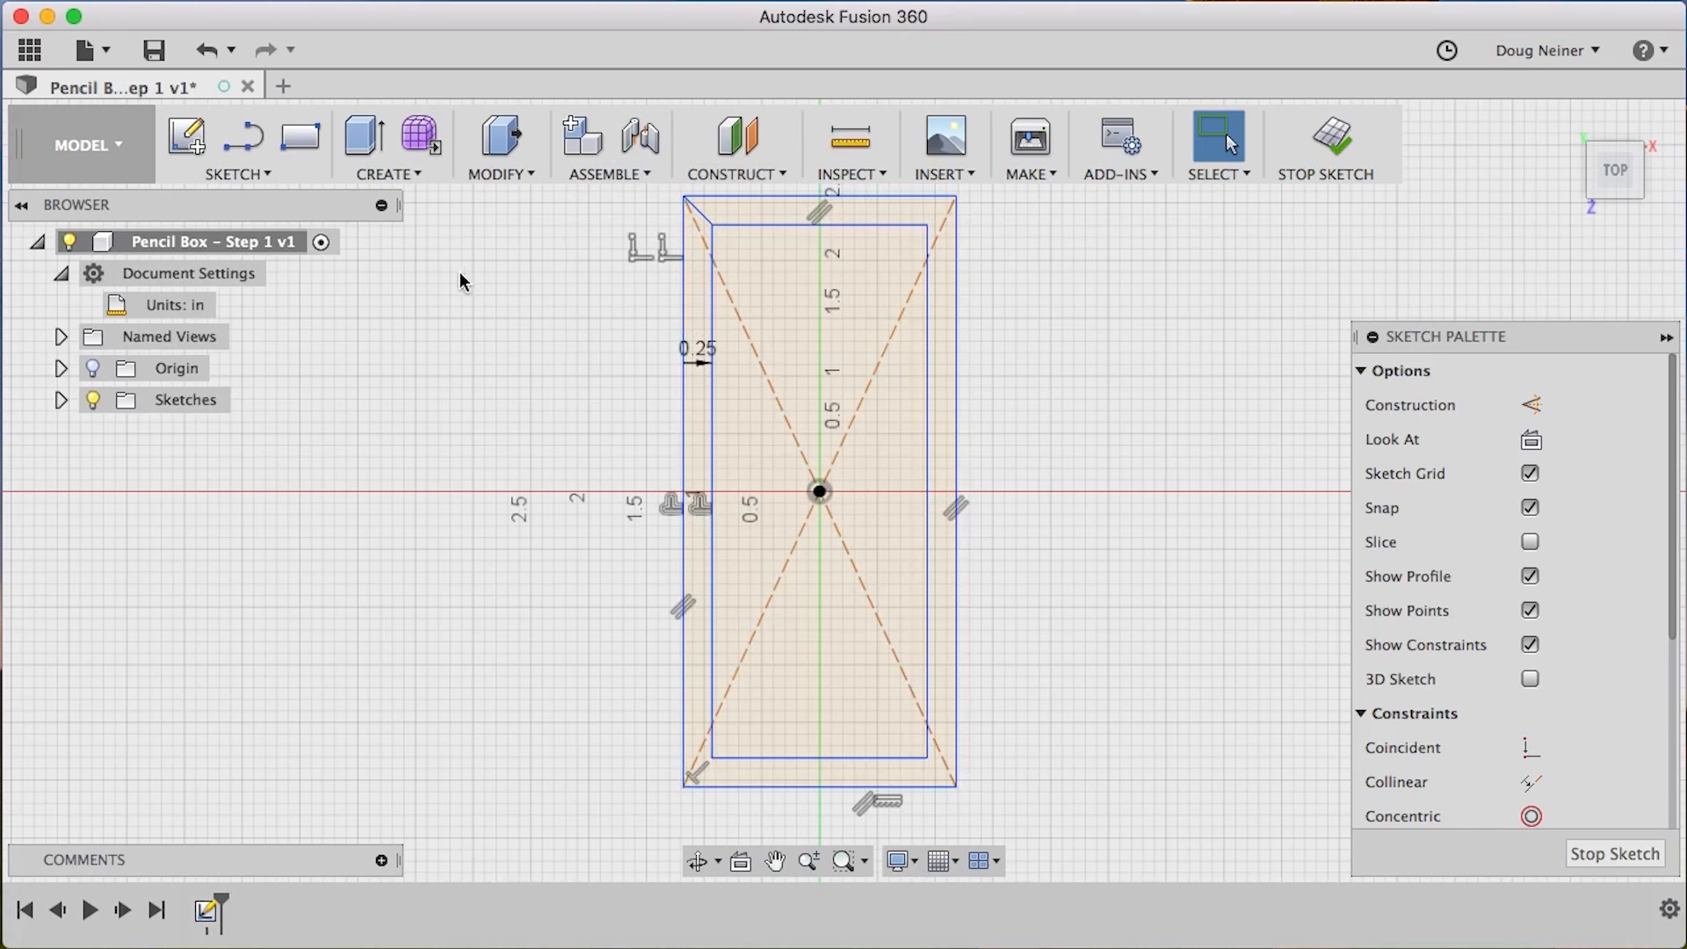
mouse_move(262, 253)
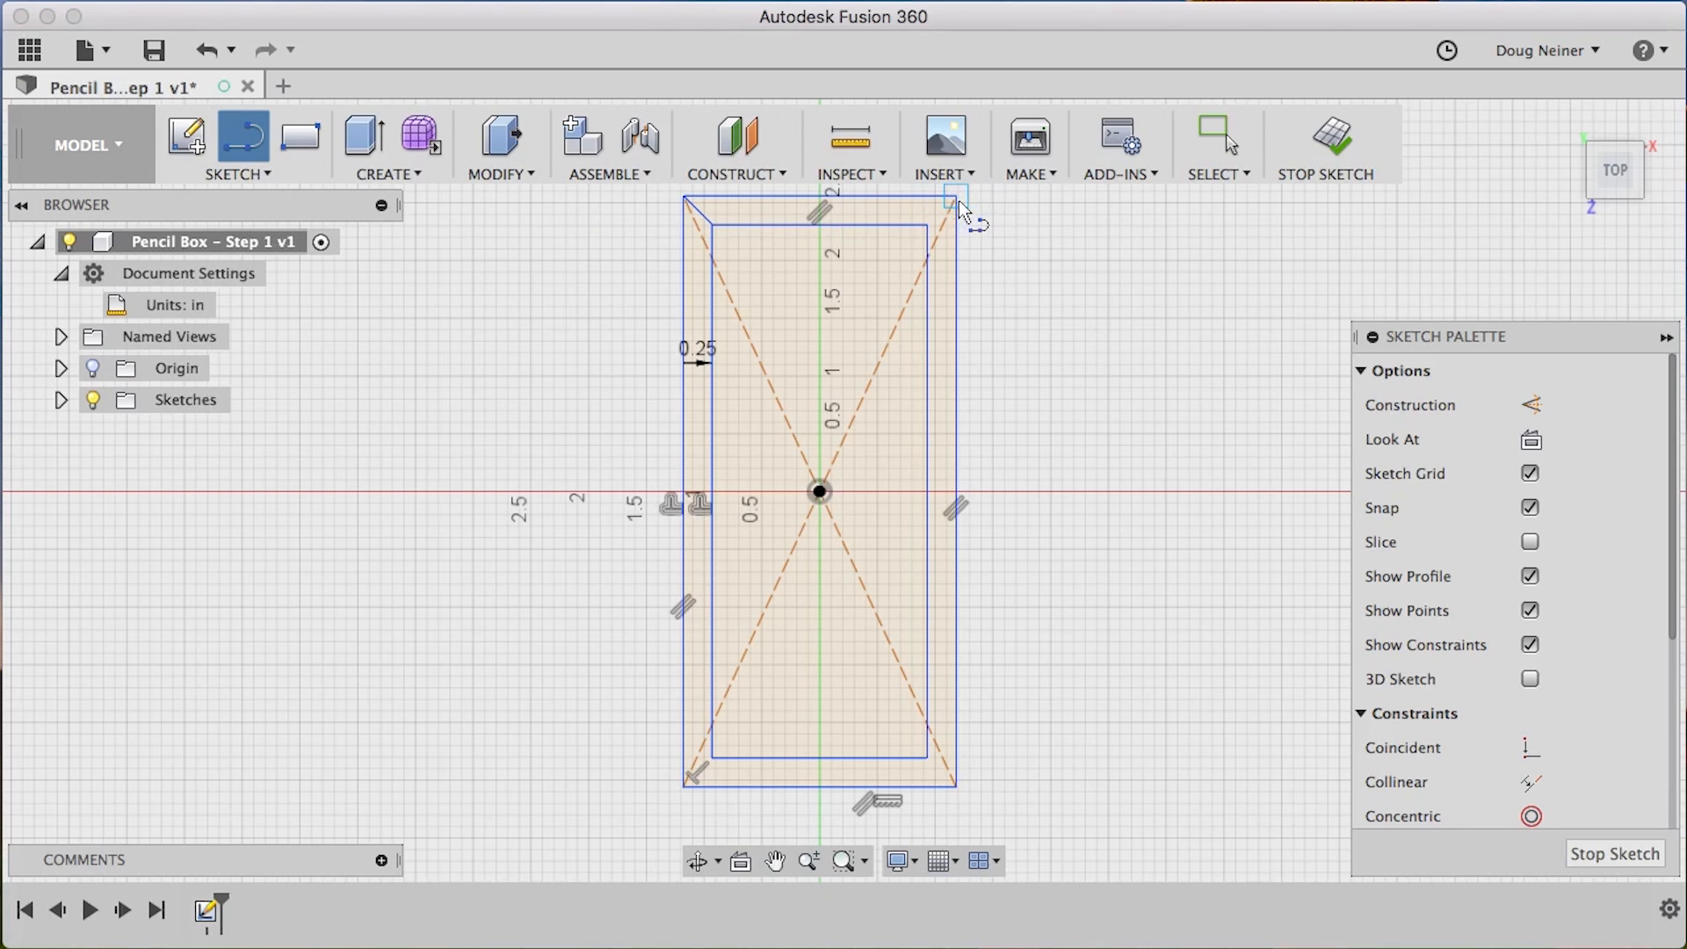
mouse_move(948, 301)
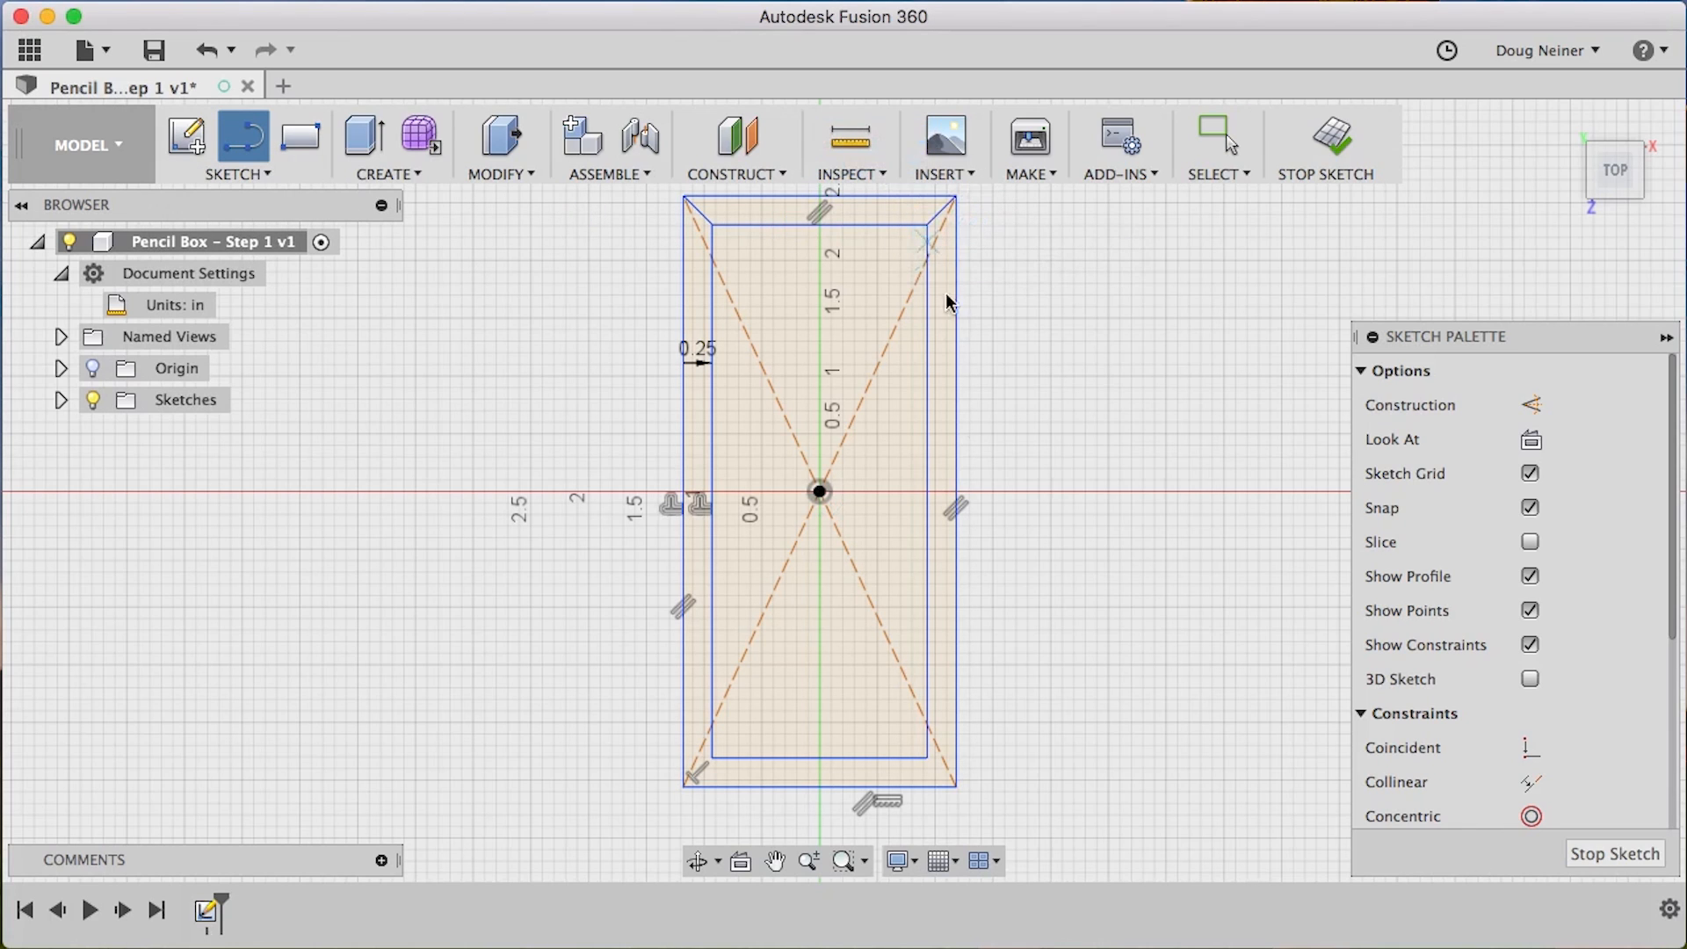
key(Escape)
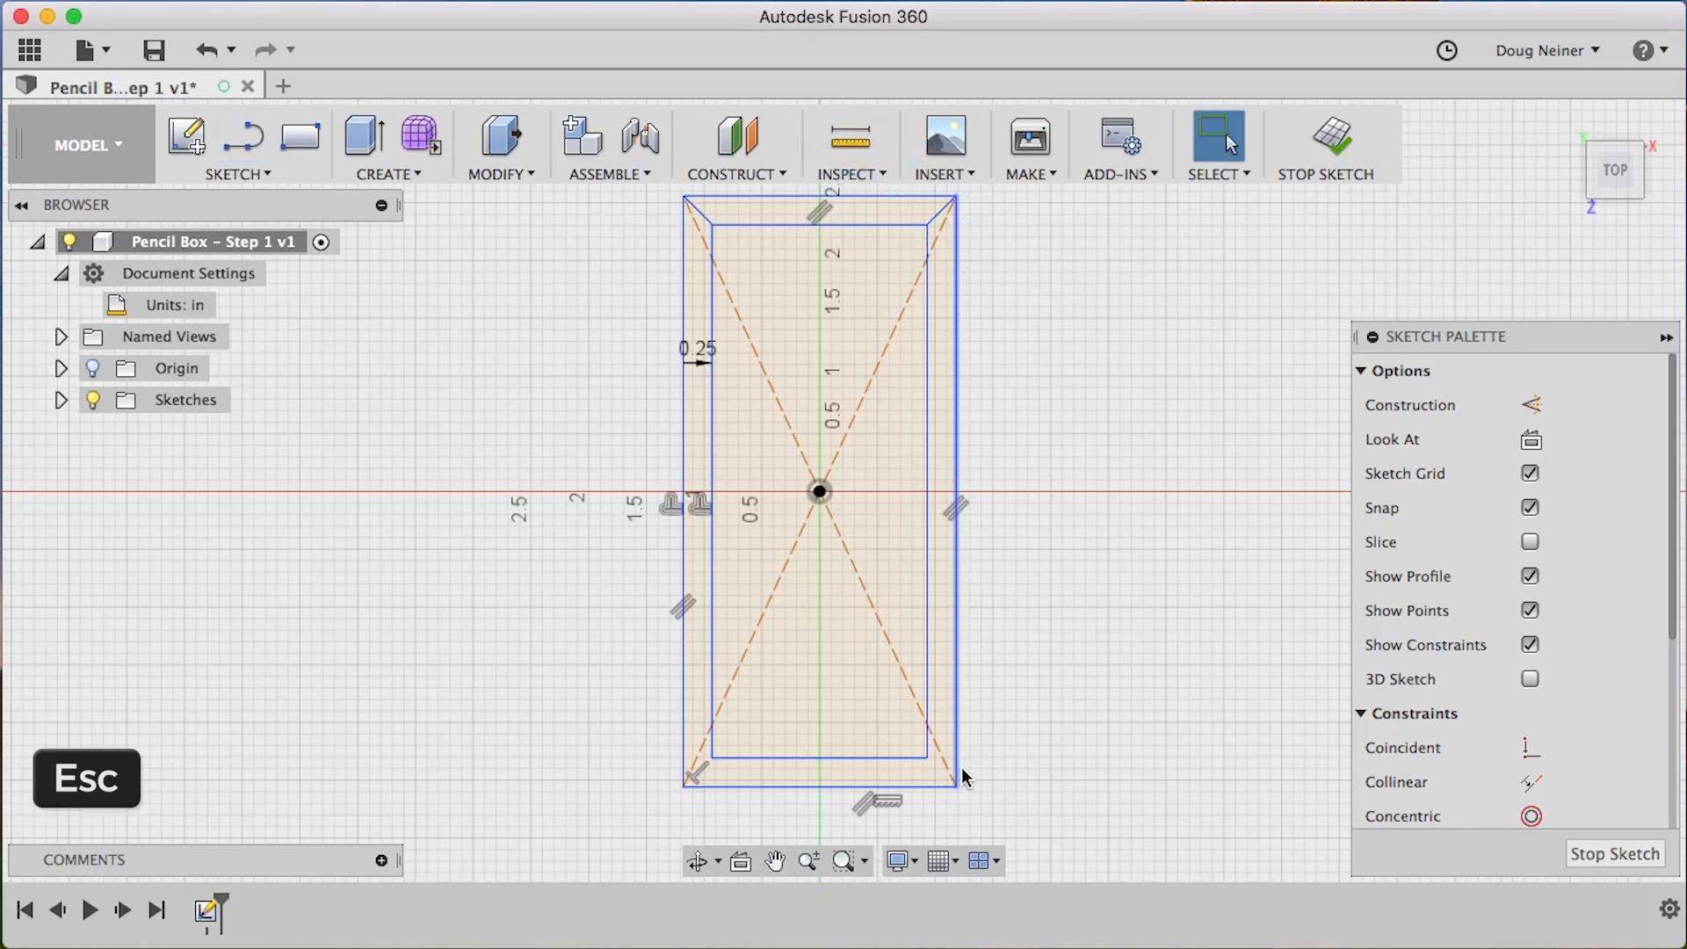
key(l)
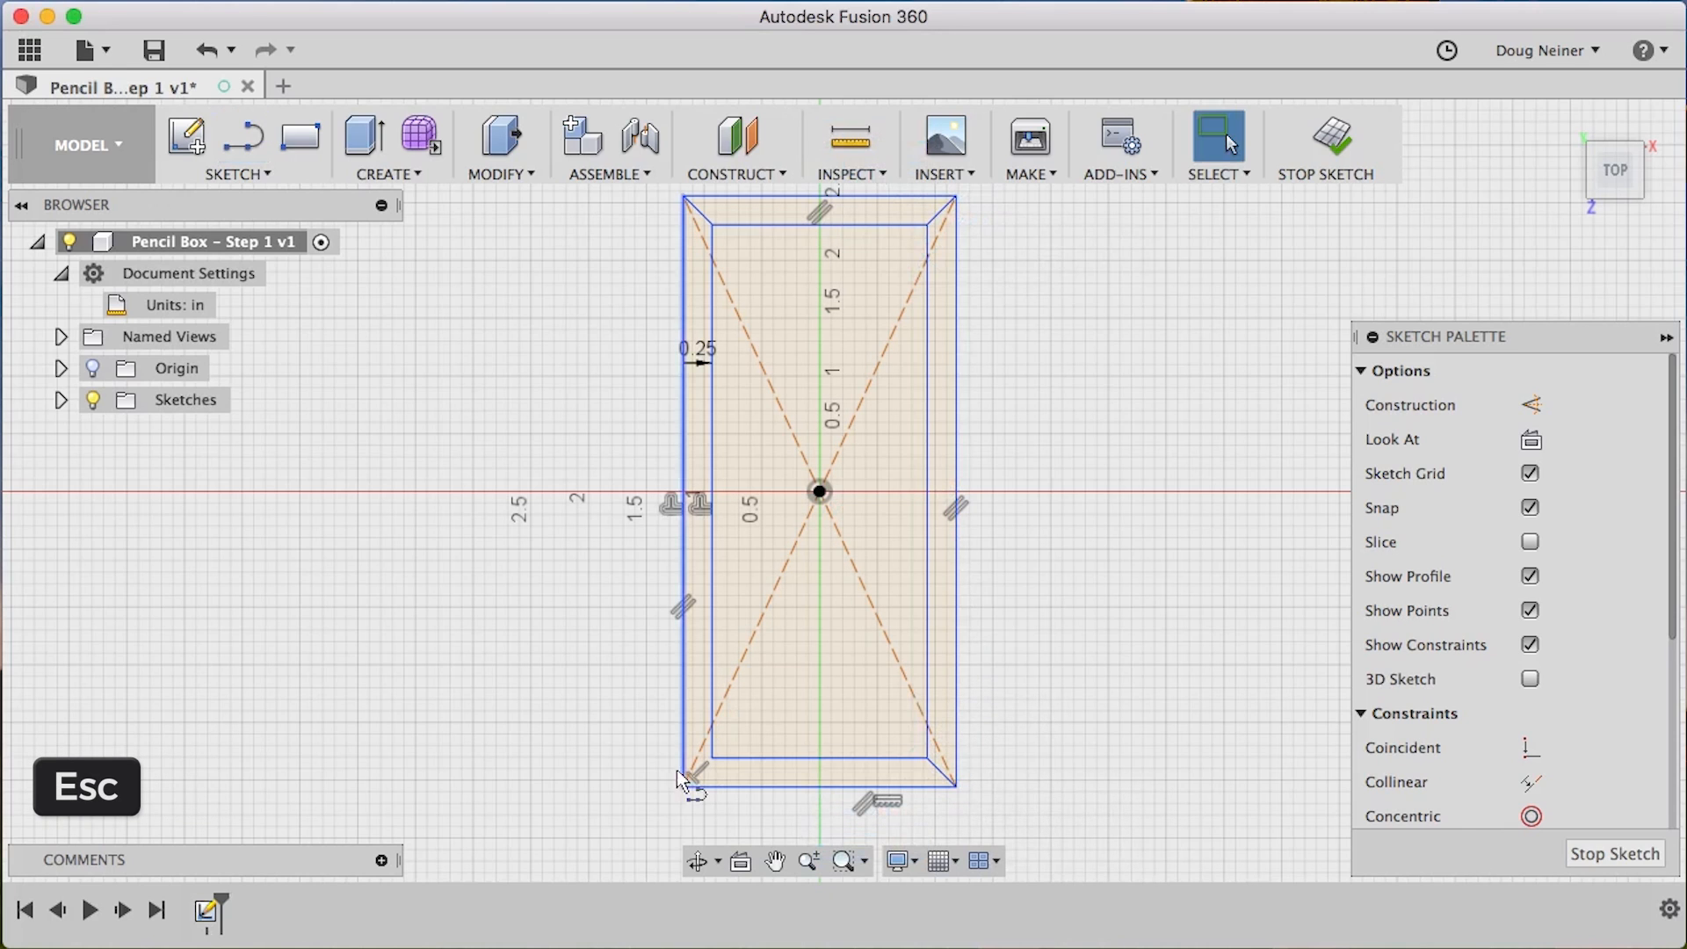
key(l)
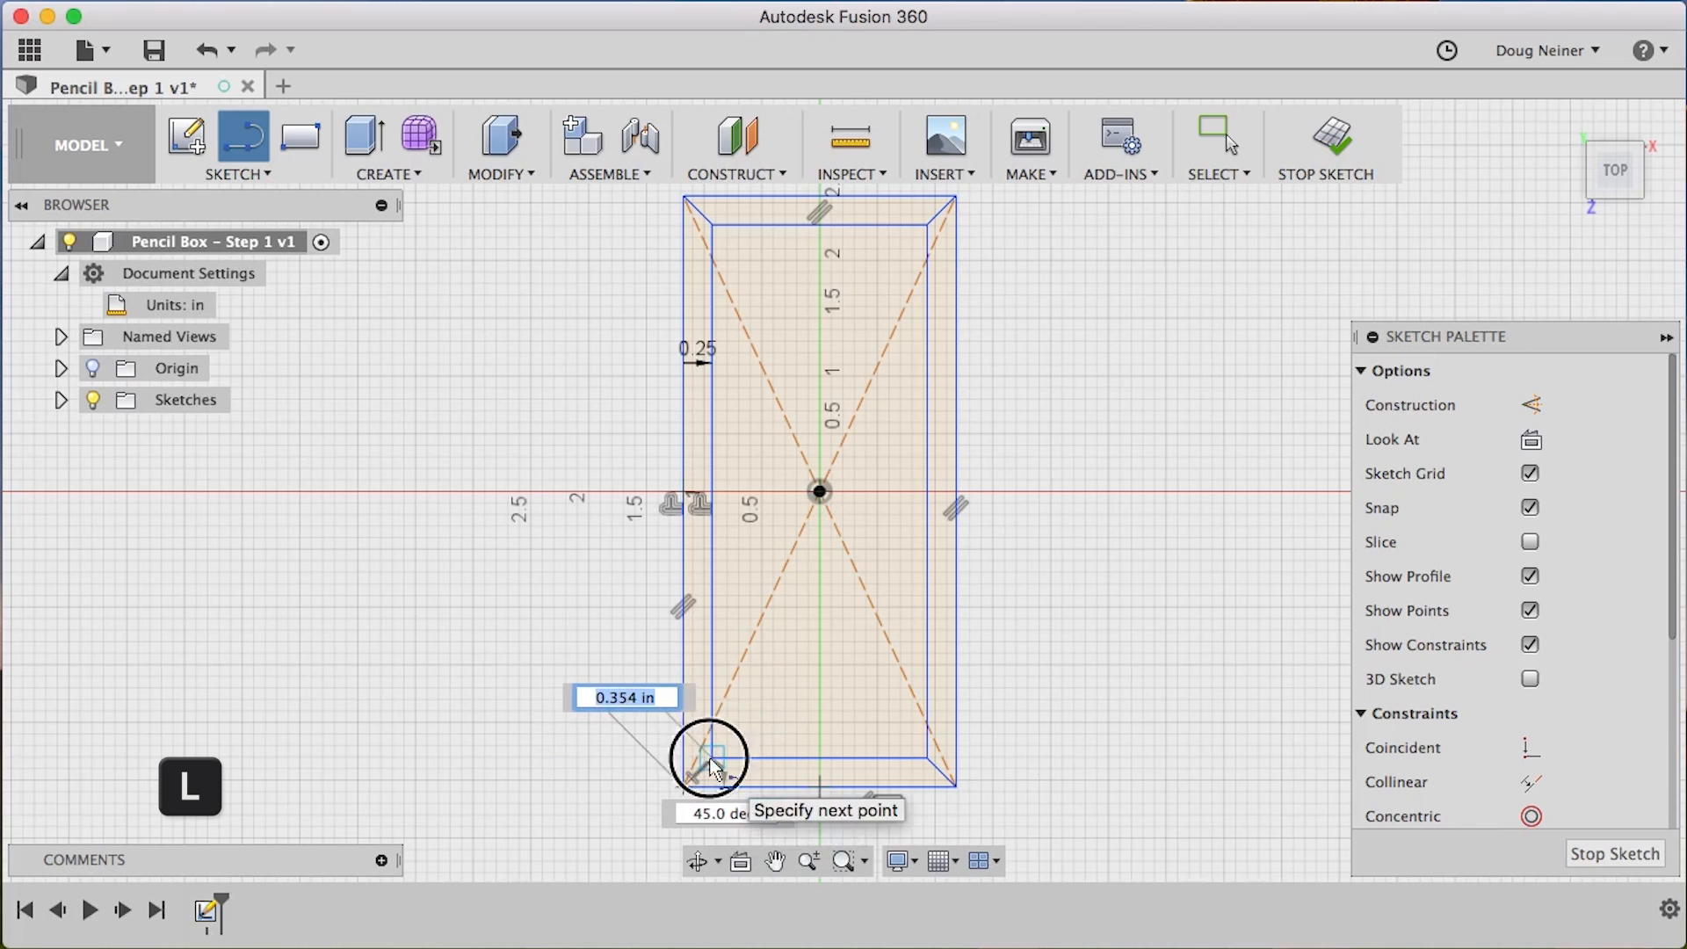
click(1326, 145)
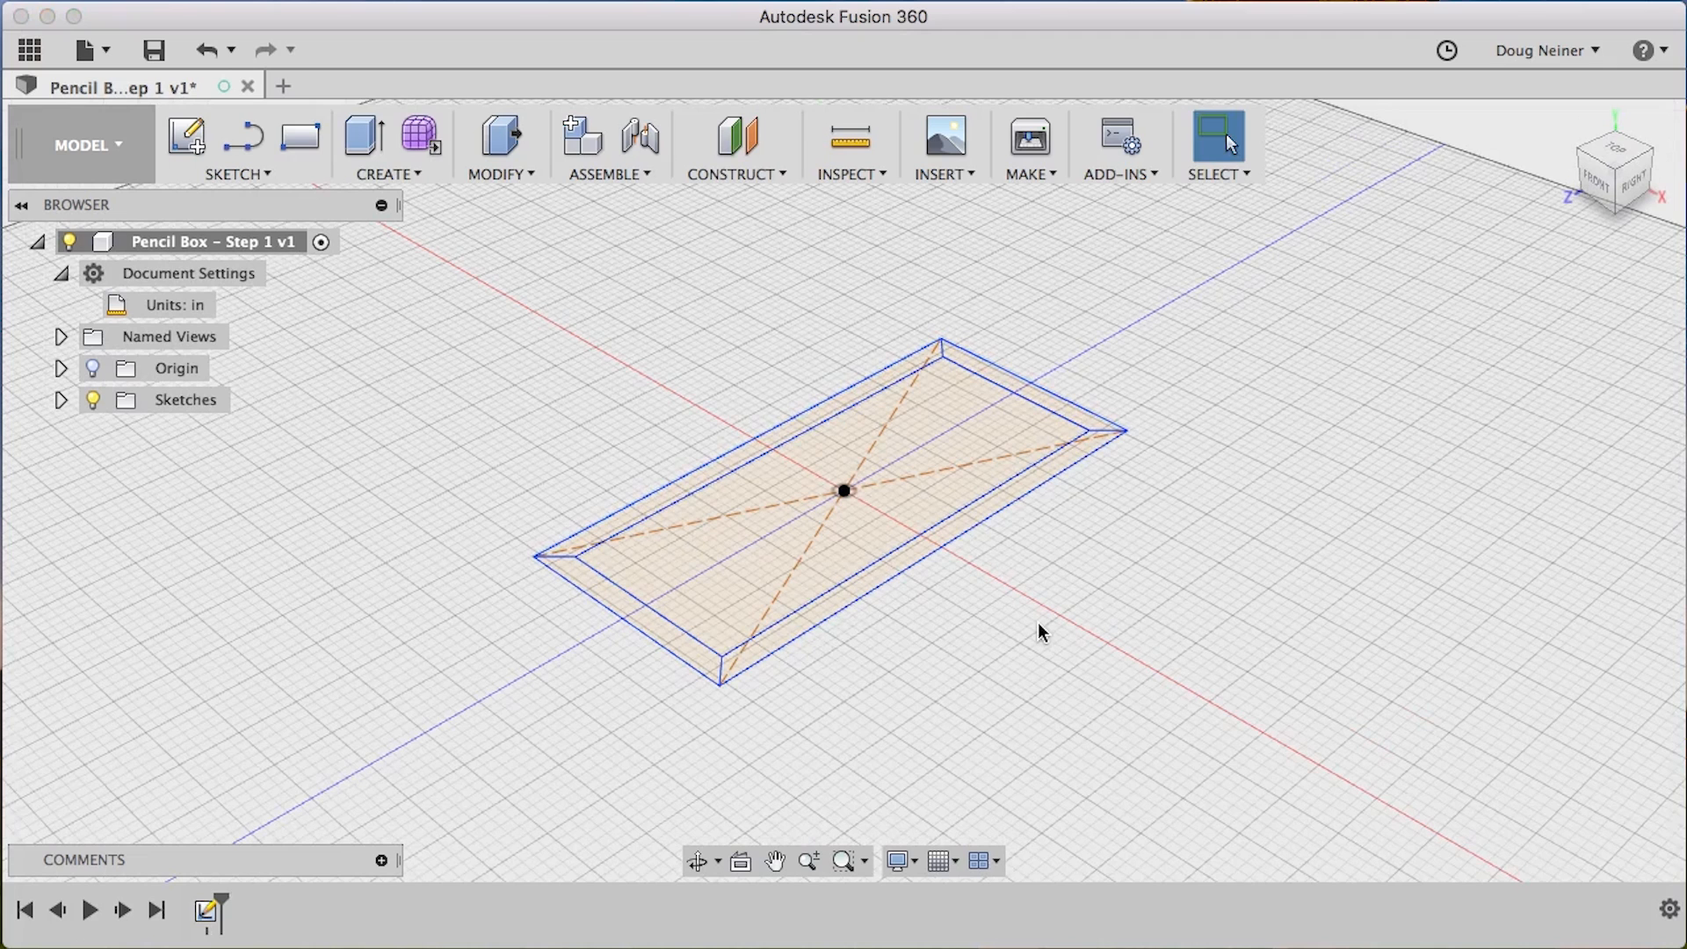
Extrude the long trapezoid wall profile 1.5 in as New Component (Component1)
click(500, 137)
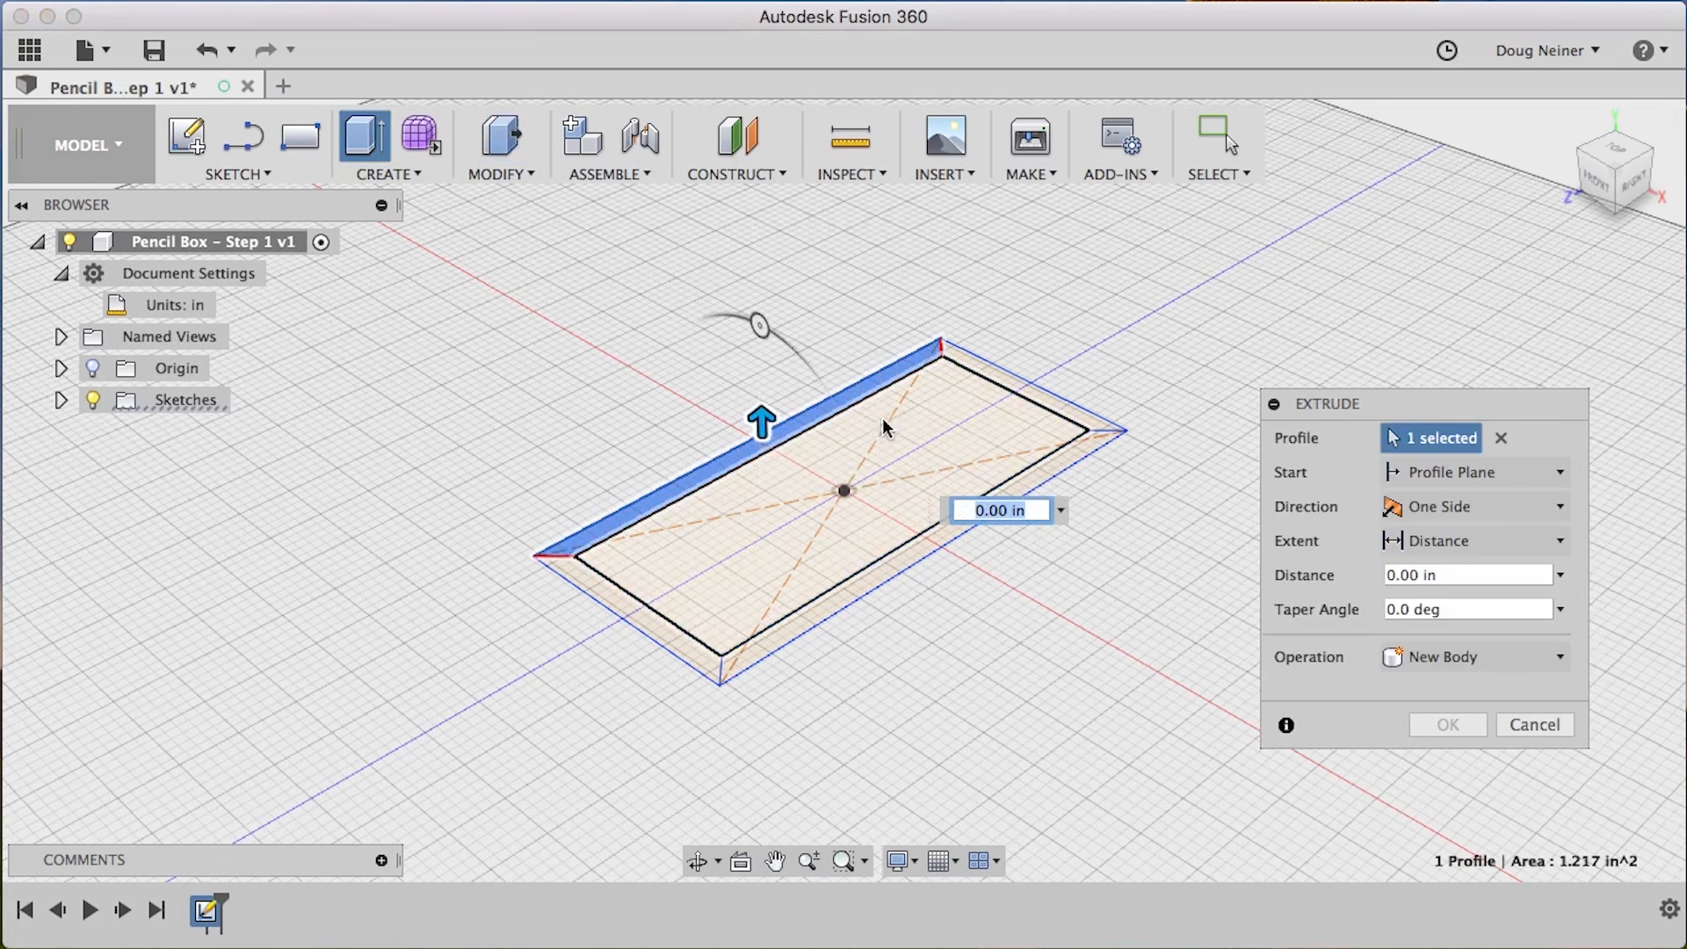
text(1)
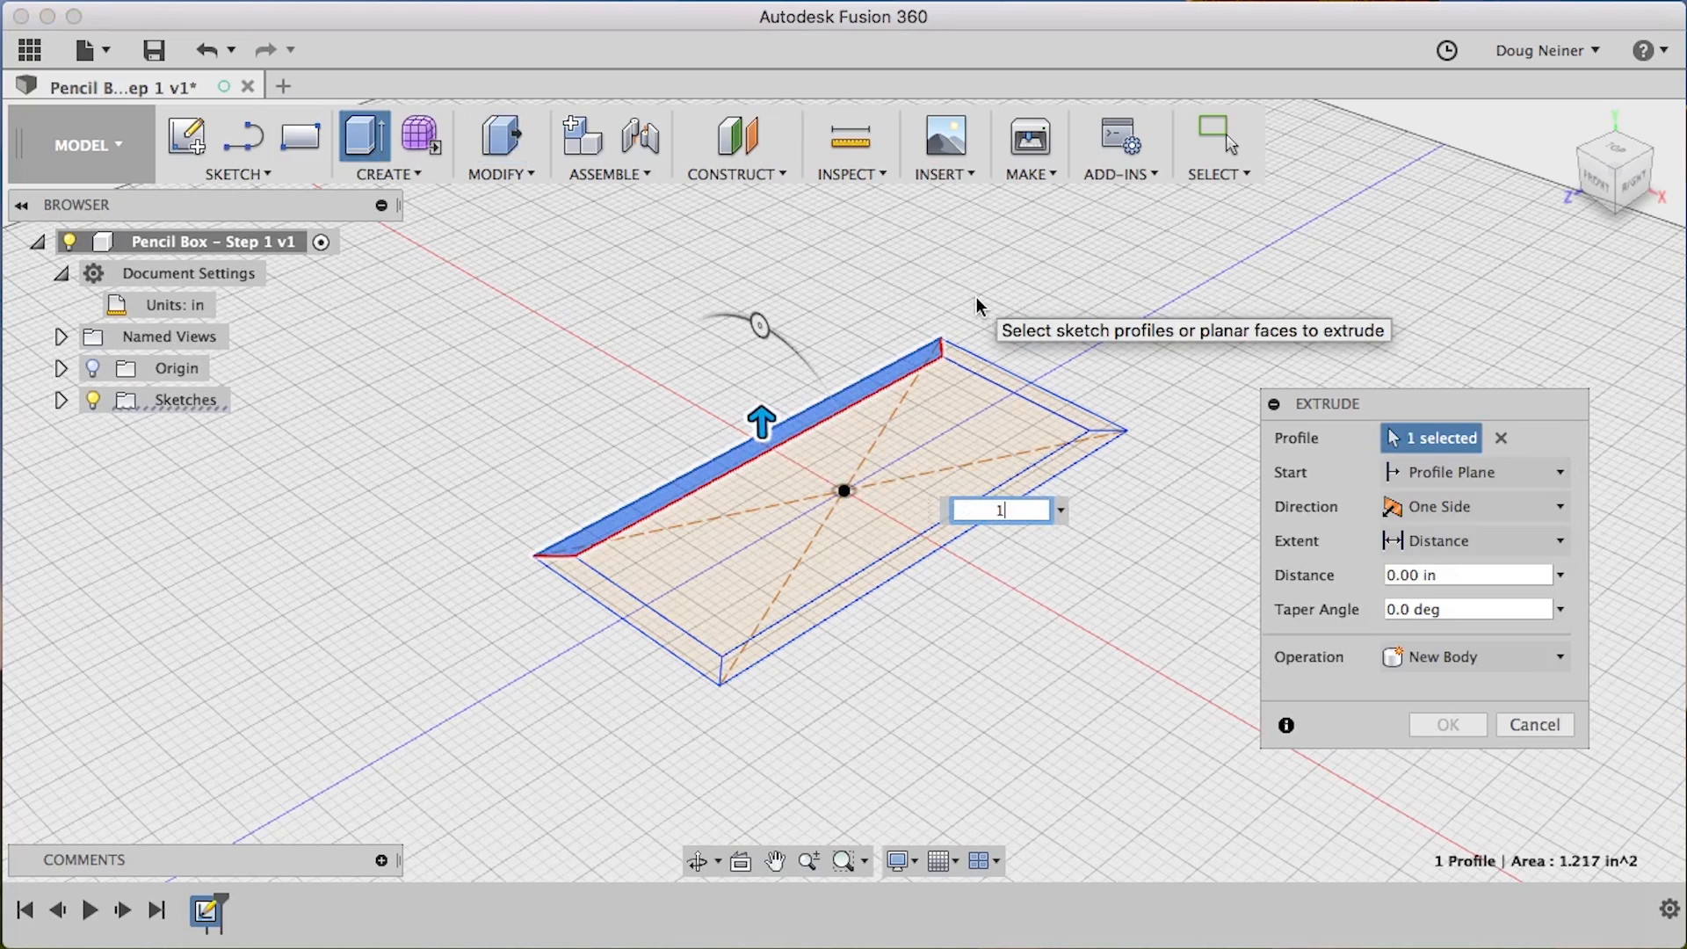
text(1.5 in)
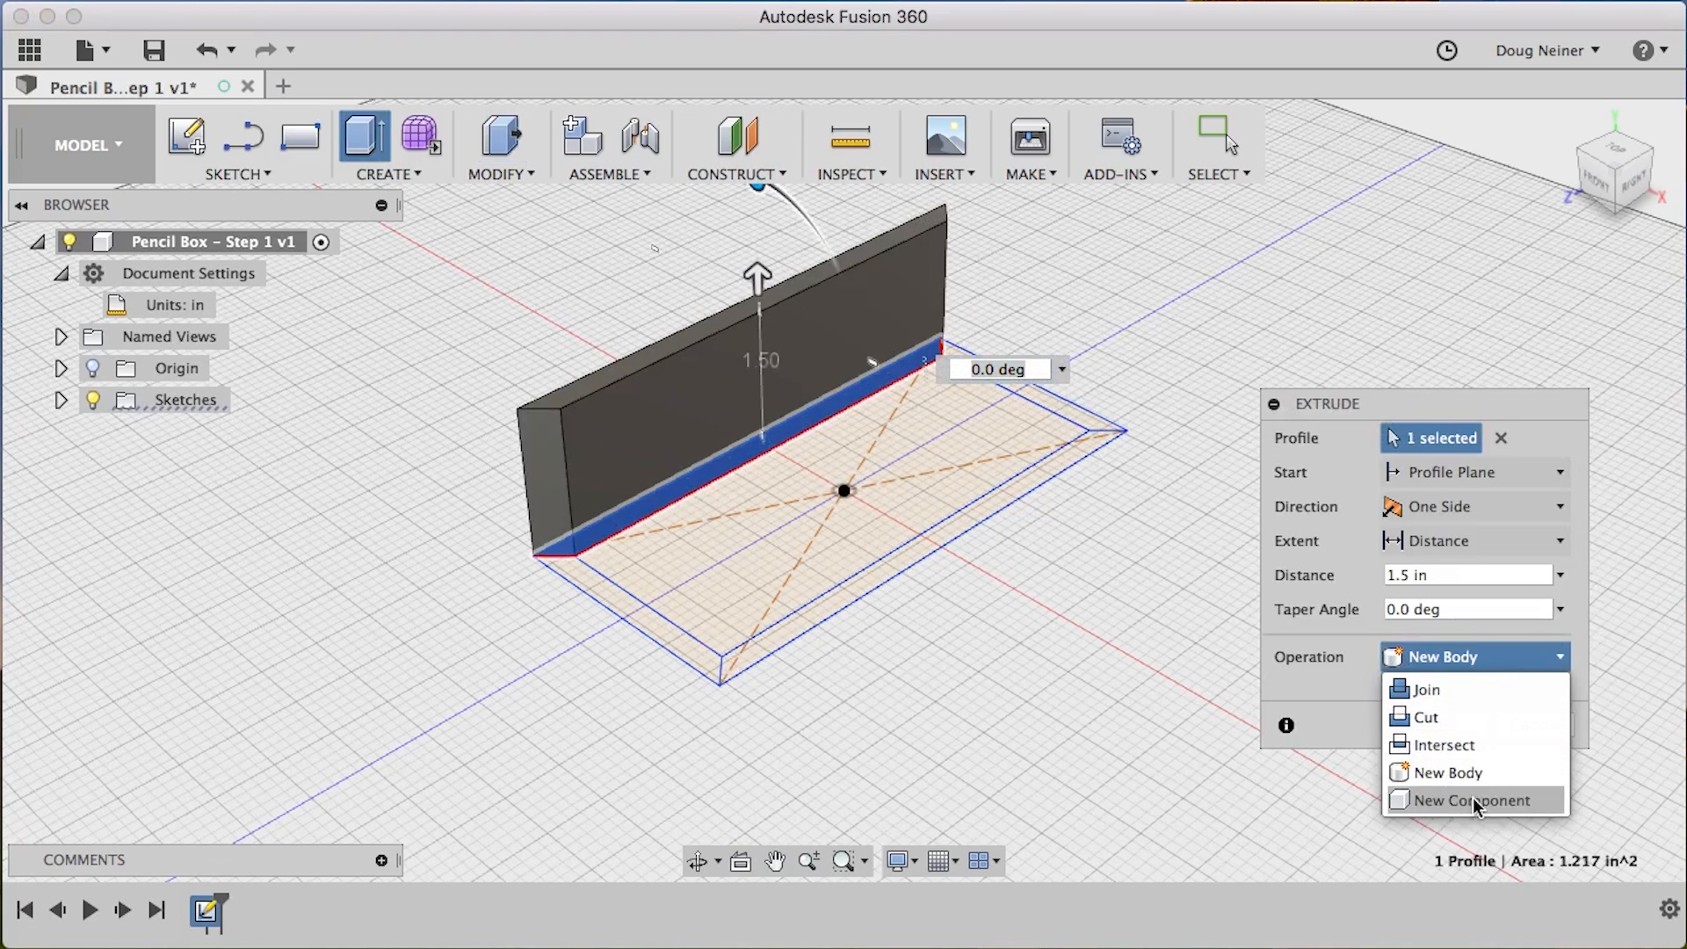
click(1476, 800)
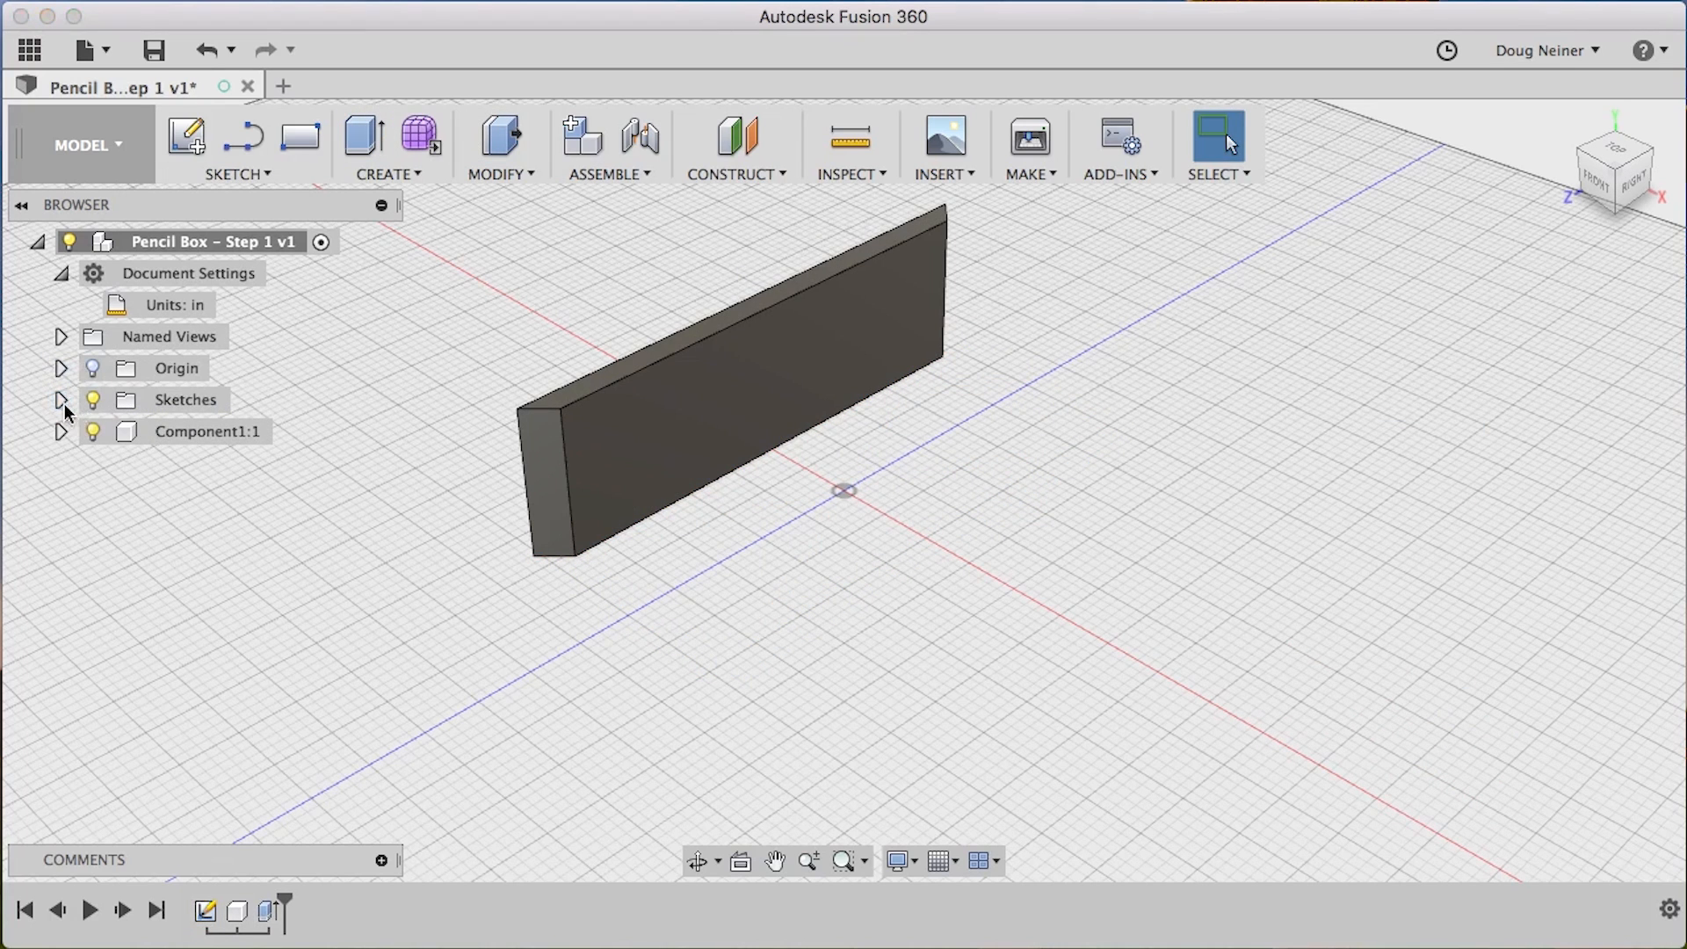
Extrude the short-end wall profile from Sketch1 1.5 in as a New Component
click(61, 399)
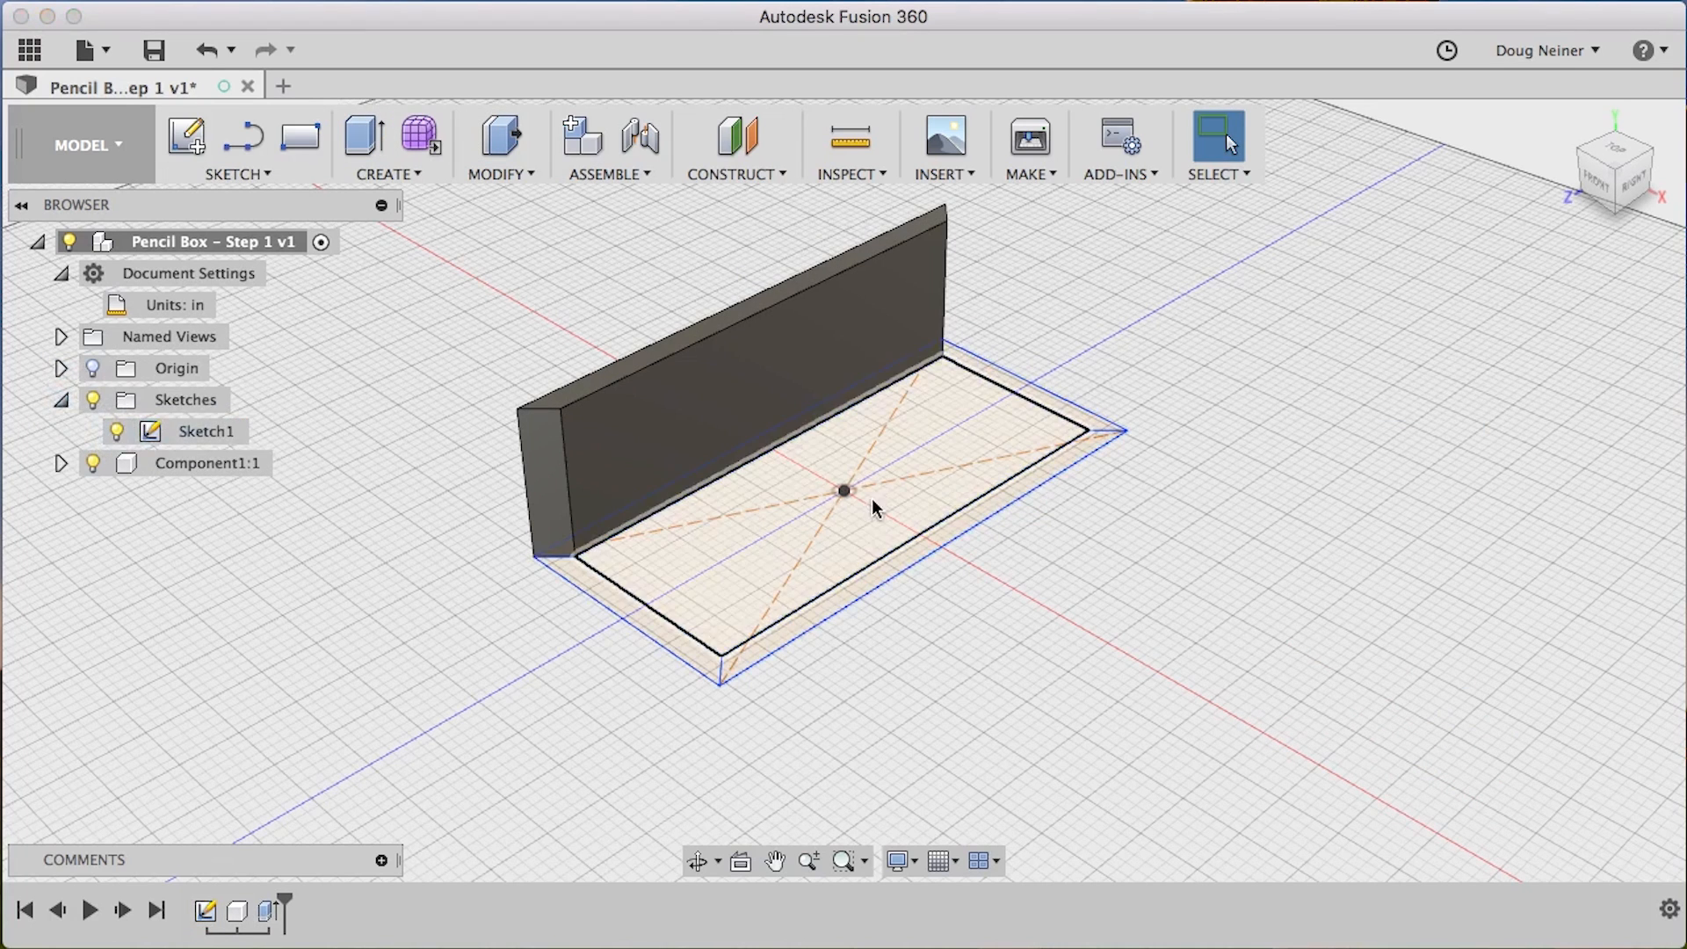
click(494, 141)
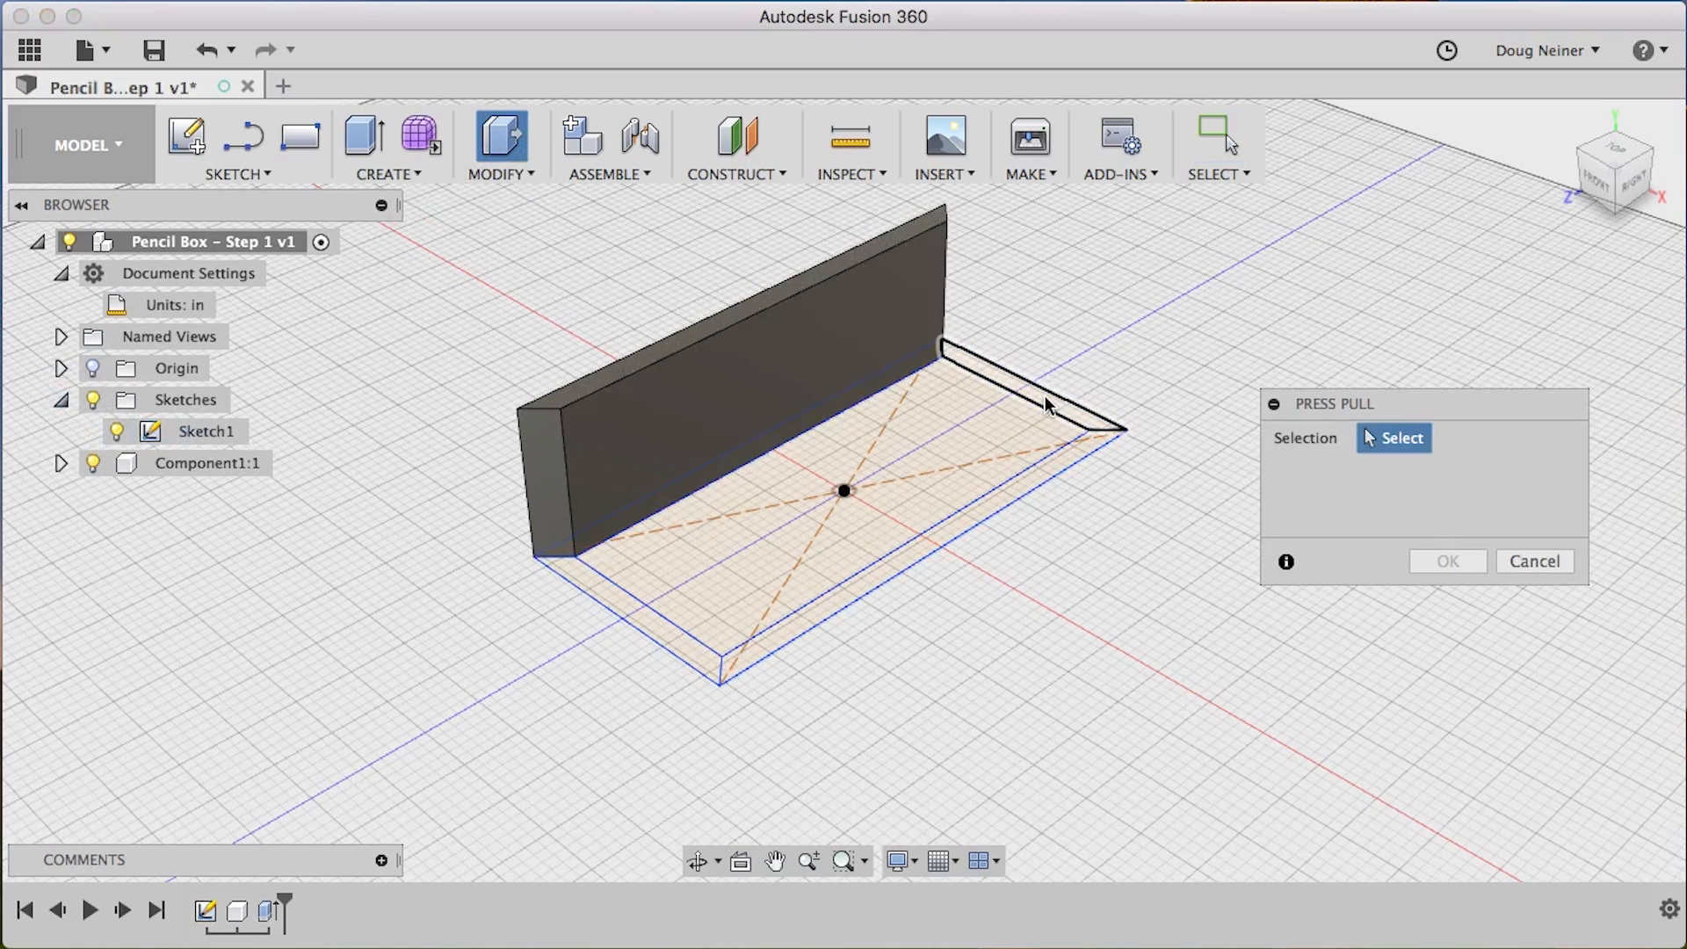
mouse_move(1010, 338)
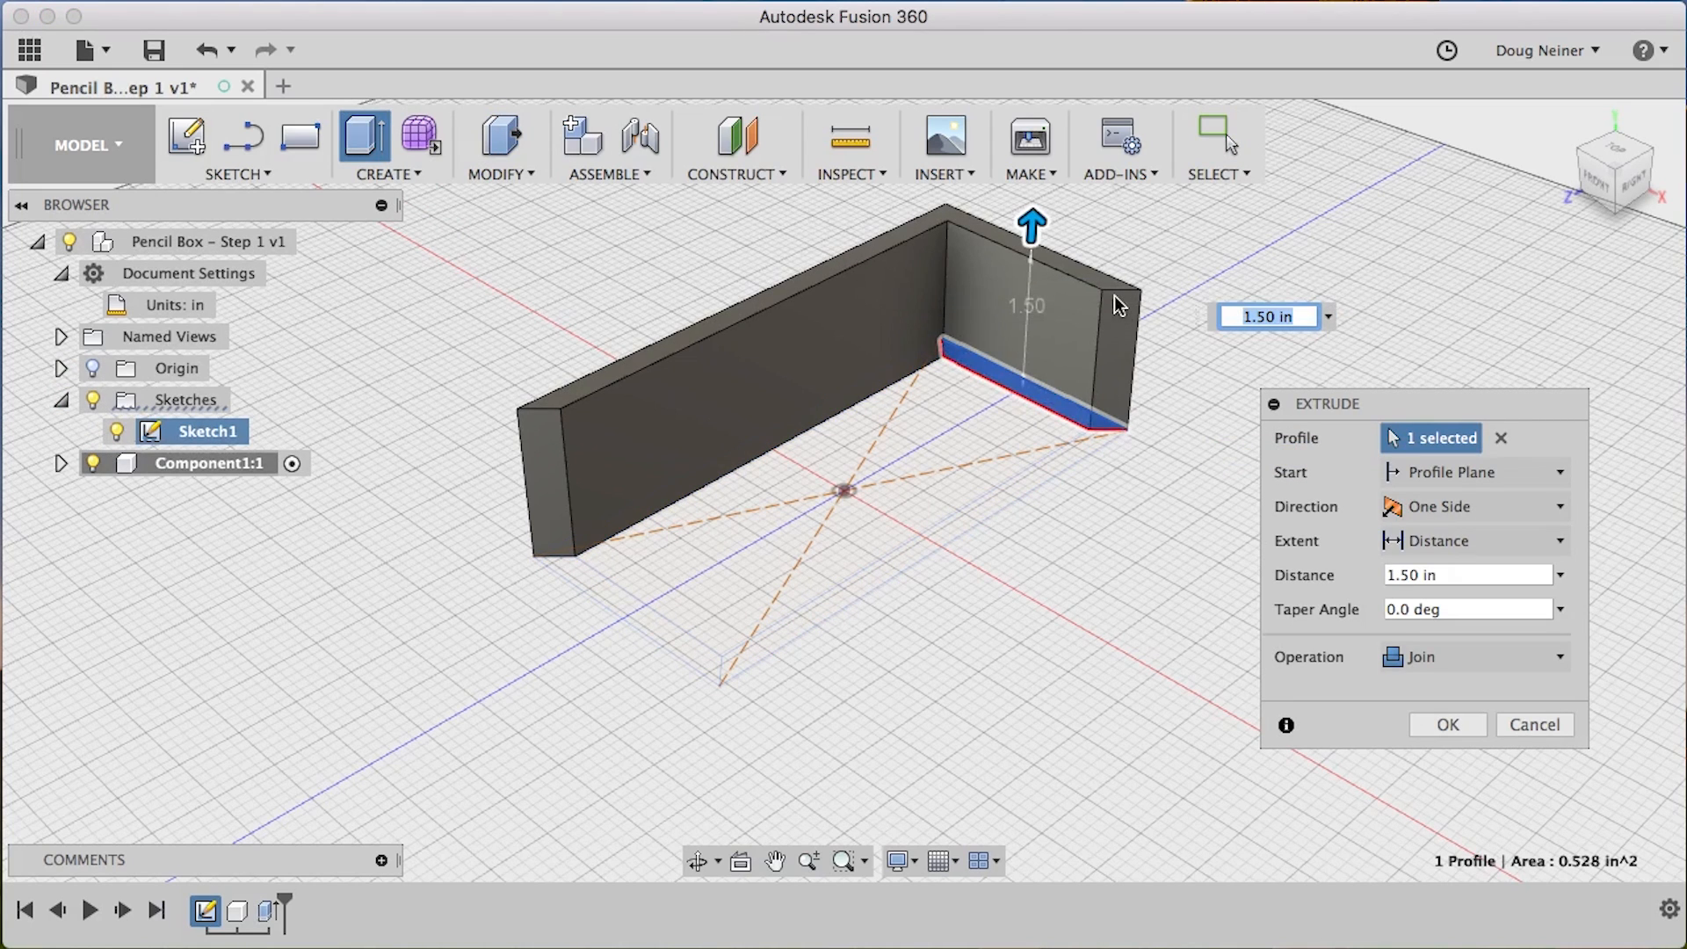
mouse_move(1426, 627)
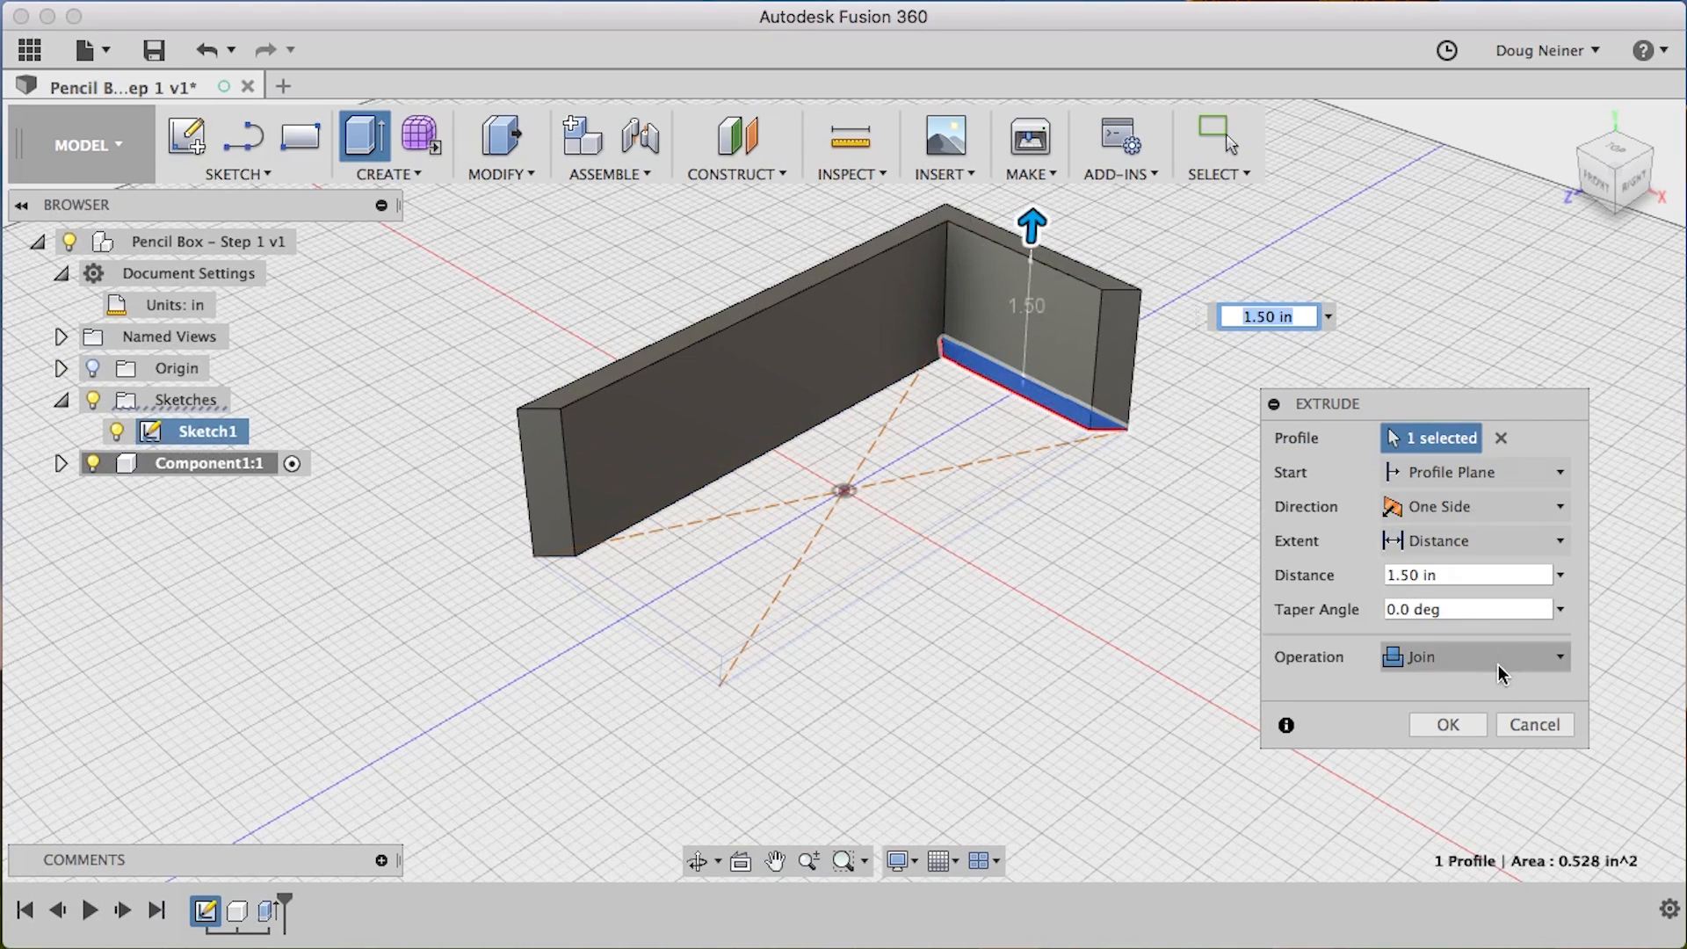
click(1468, 656)
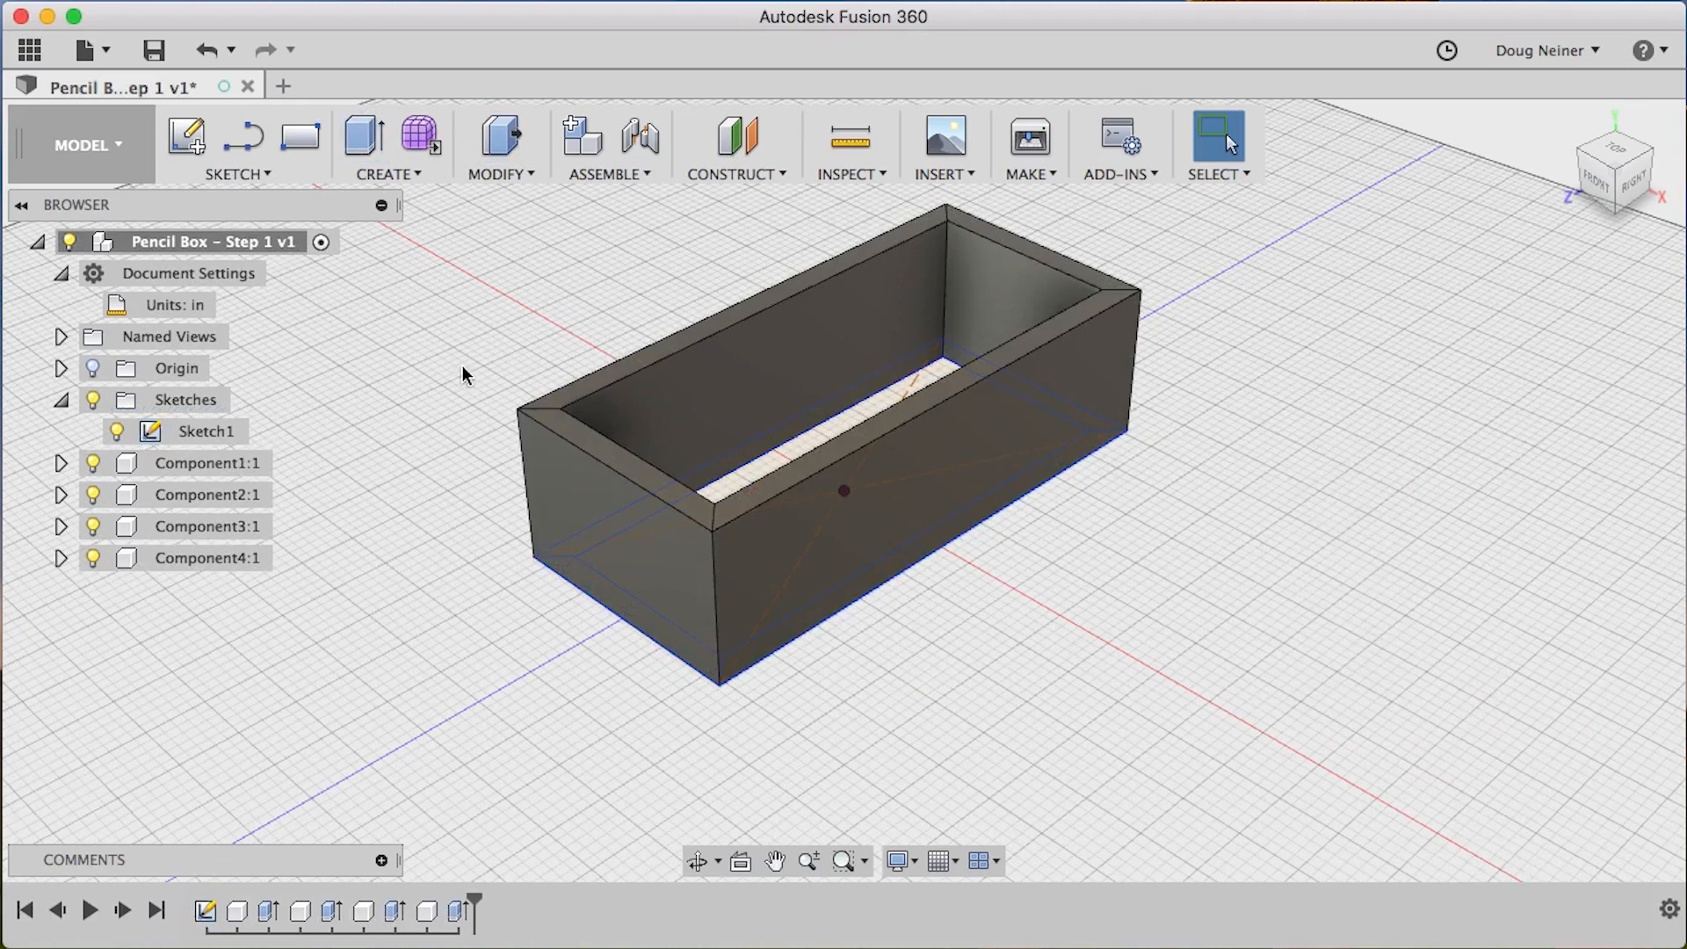
Rename the wall components in the Browser, finishing with the name Front
click(207, 463)
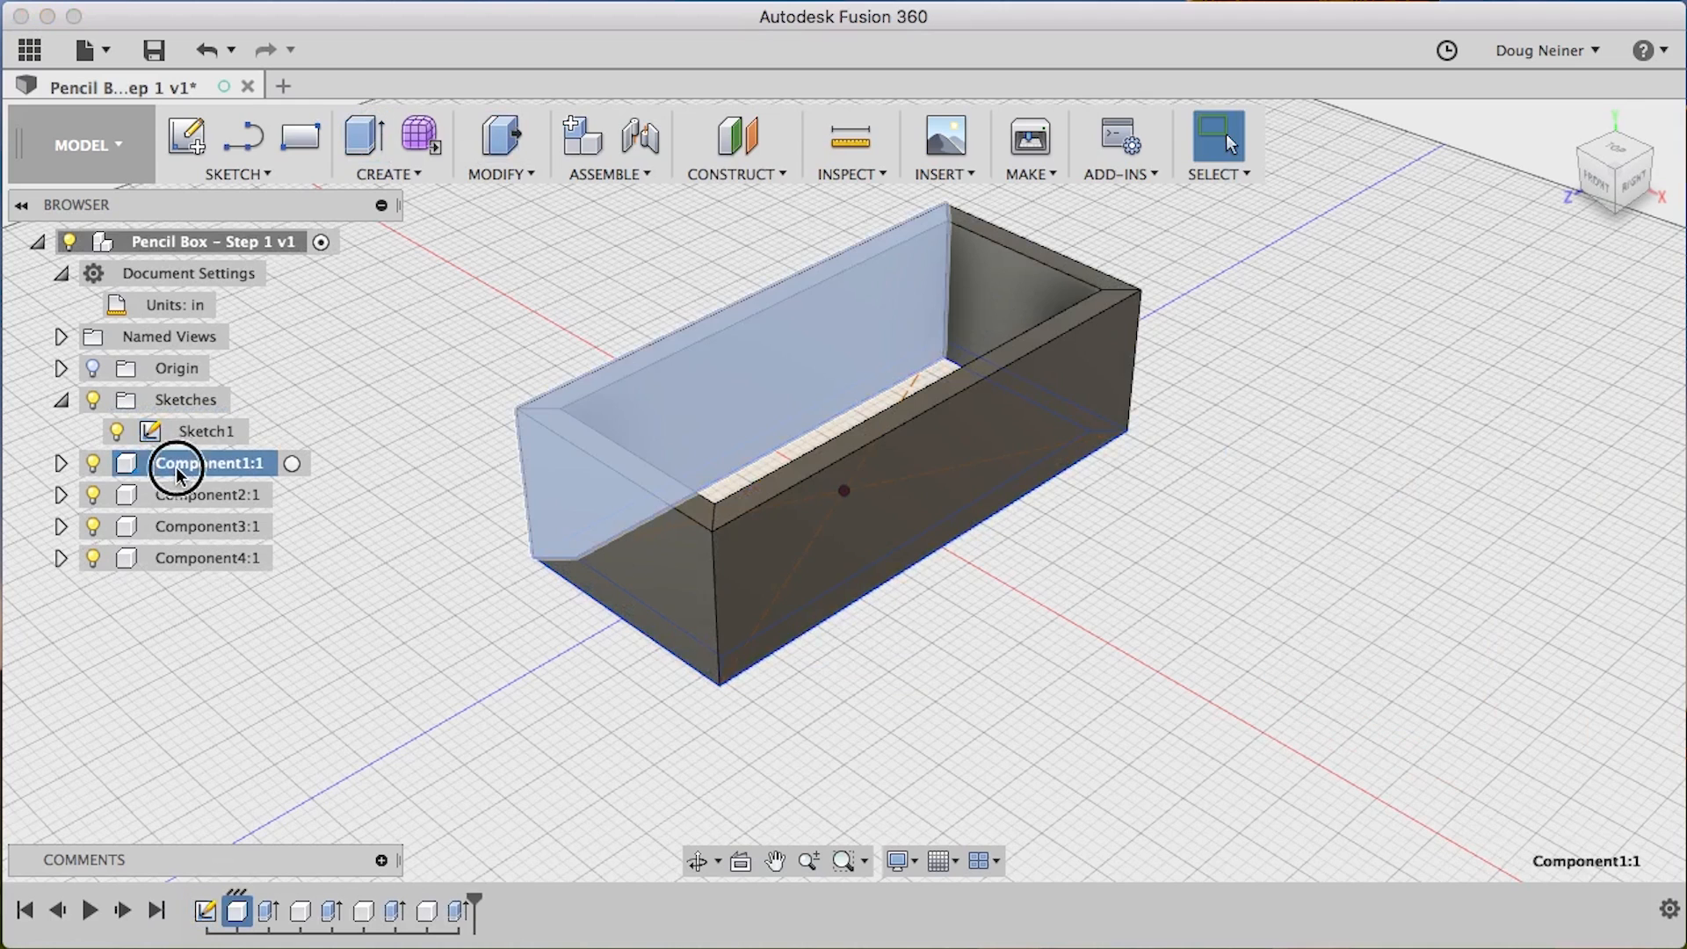
double_click(207, 463)
text(F)
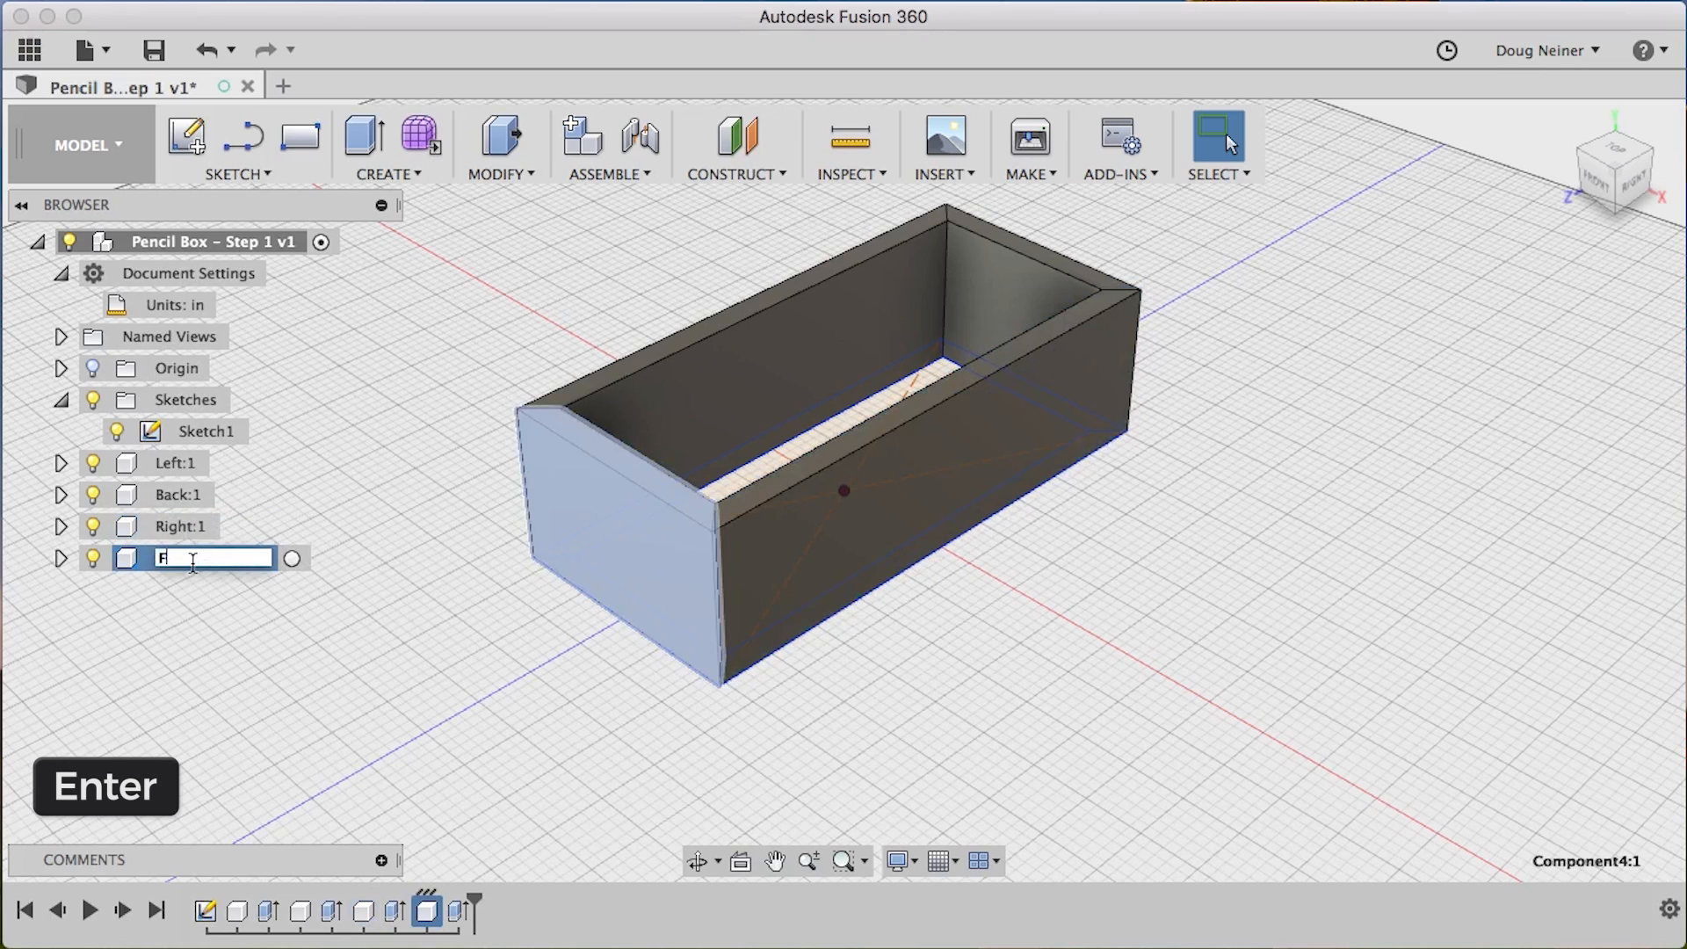
key(Return)
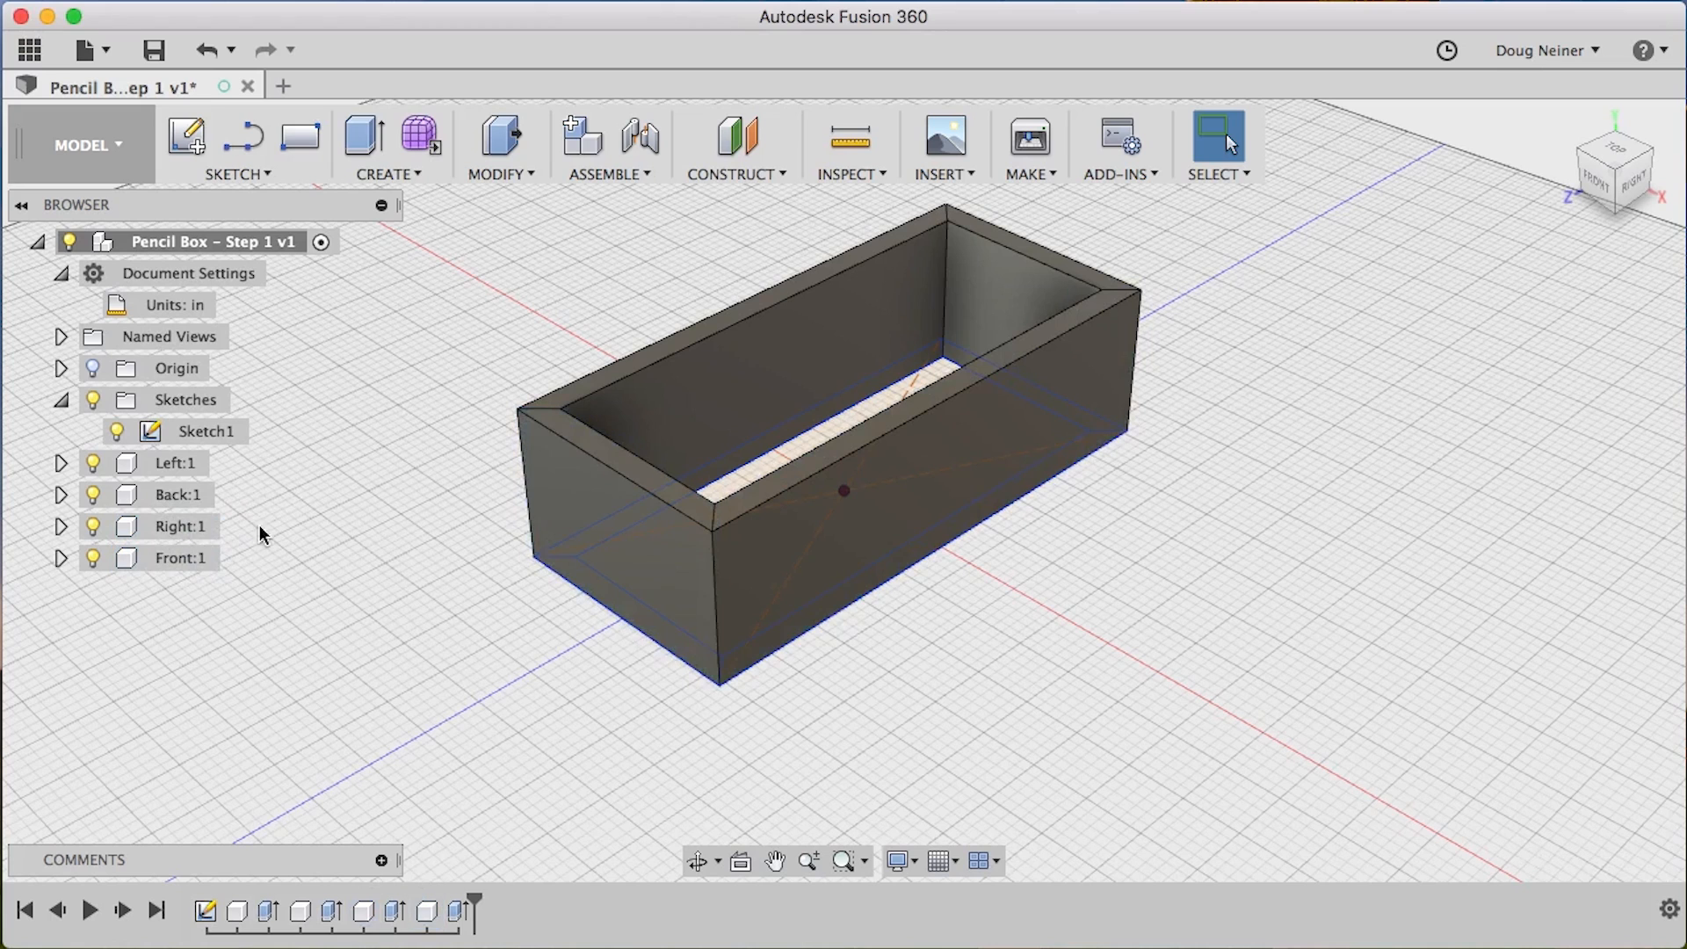
mouse_move(363, 138)
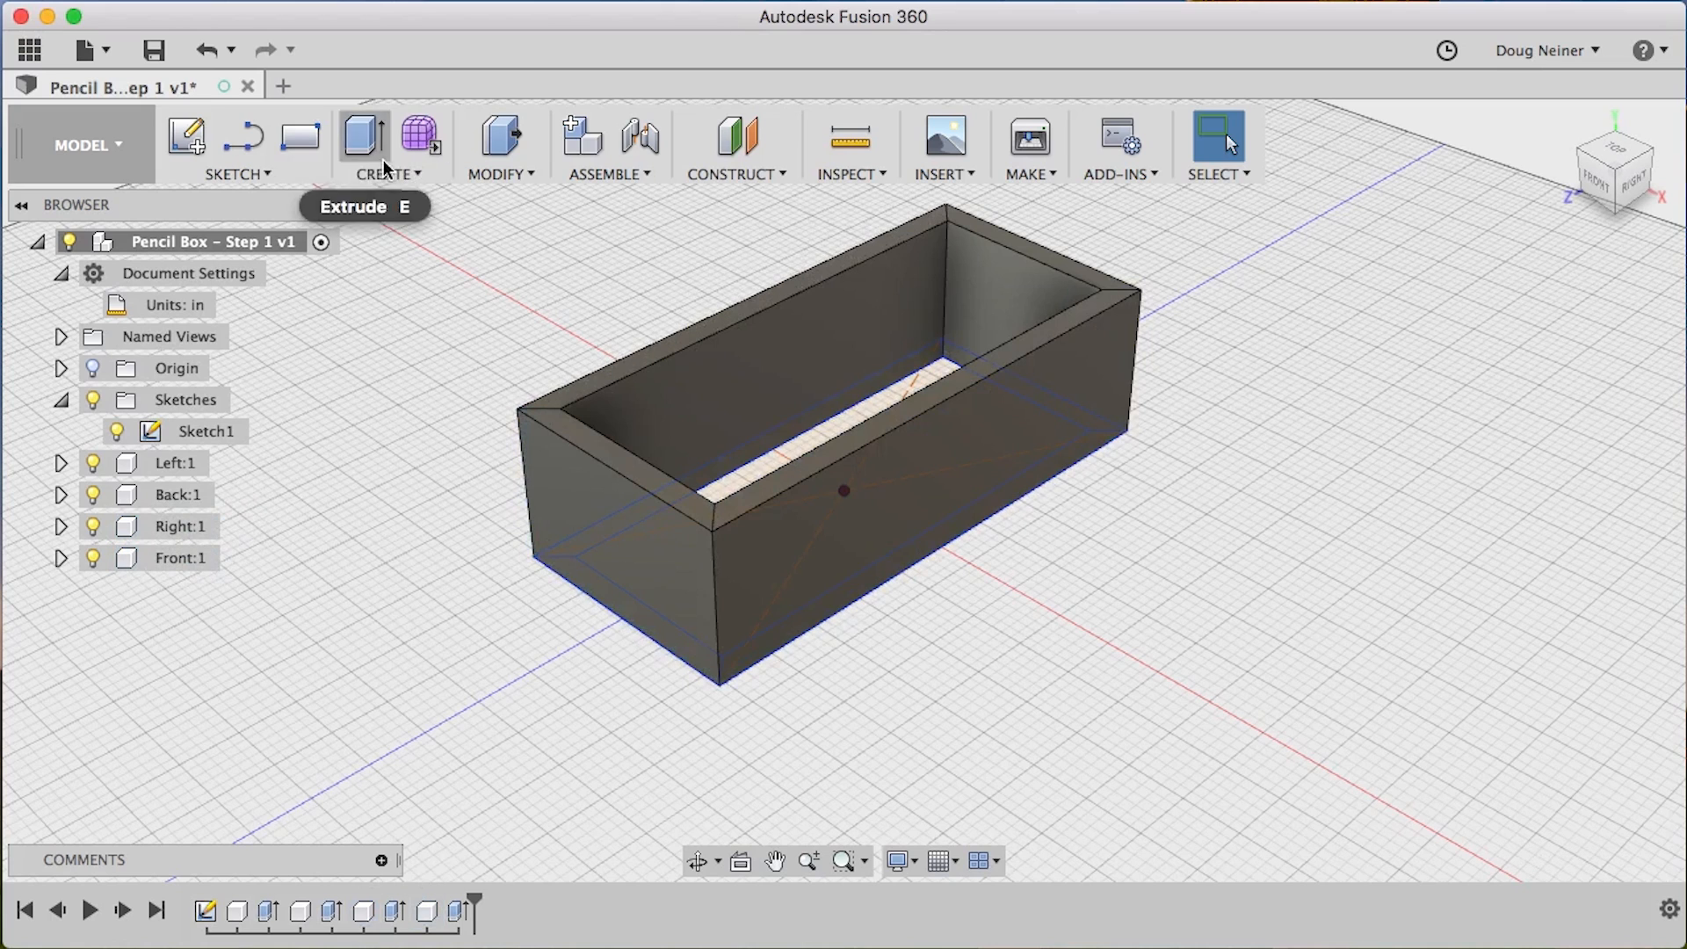
Create a new empty component named Box
click(581, 143)
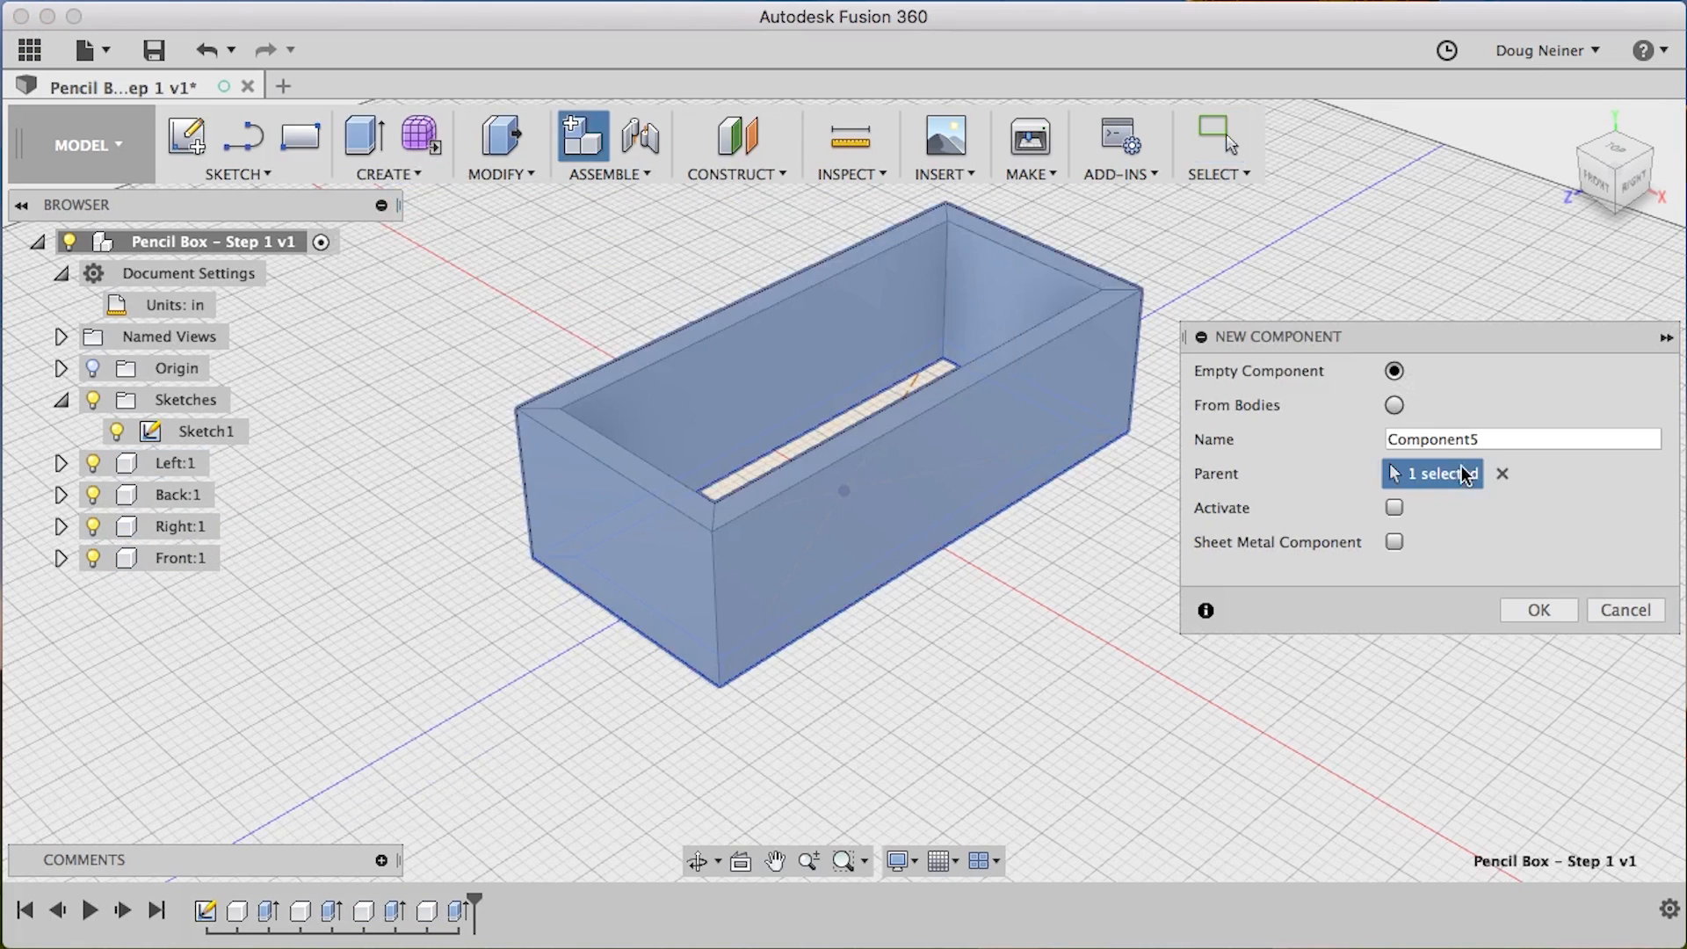
click(1521, 439)
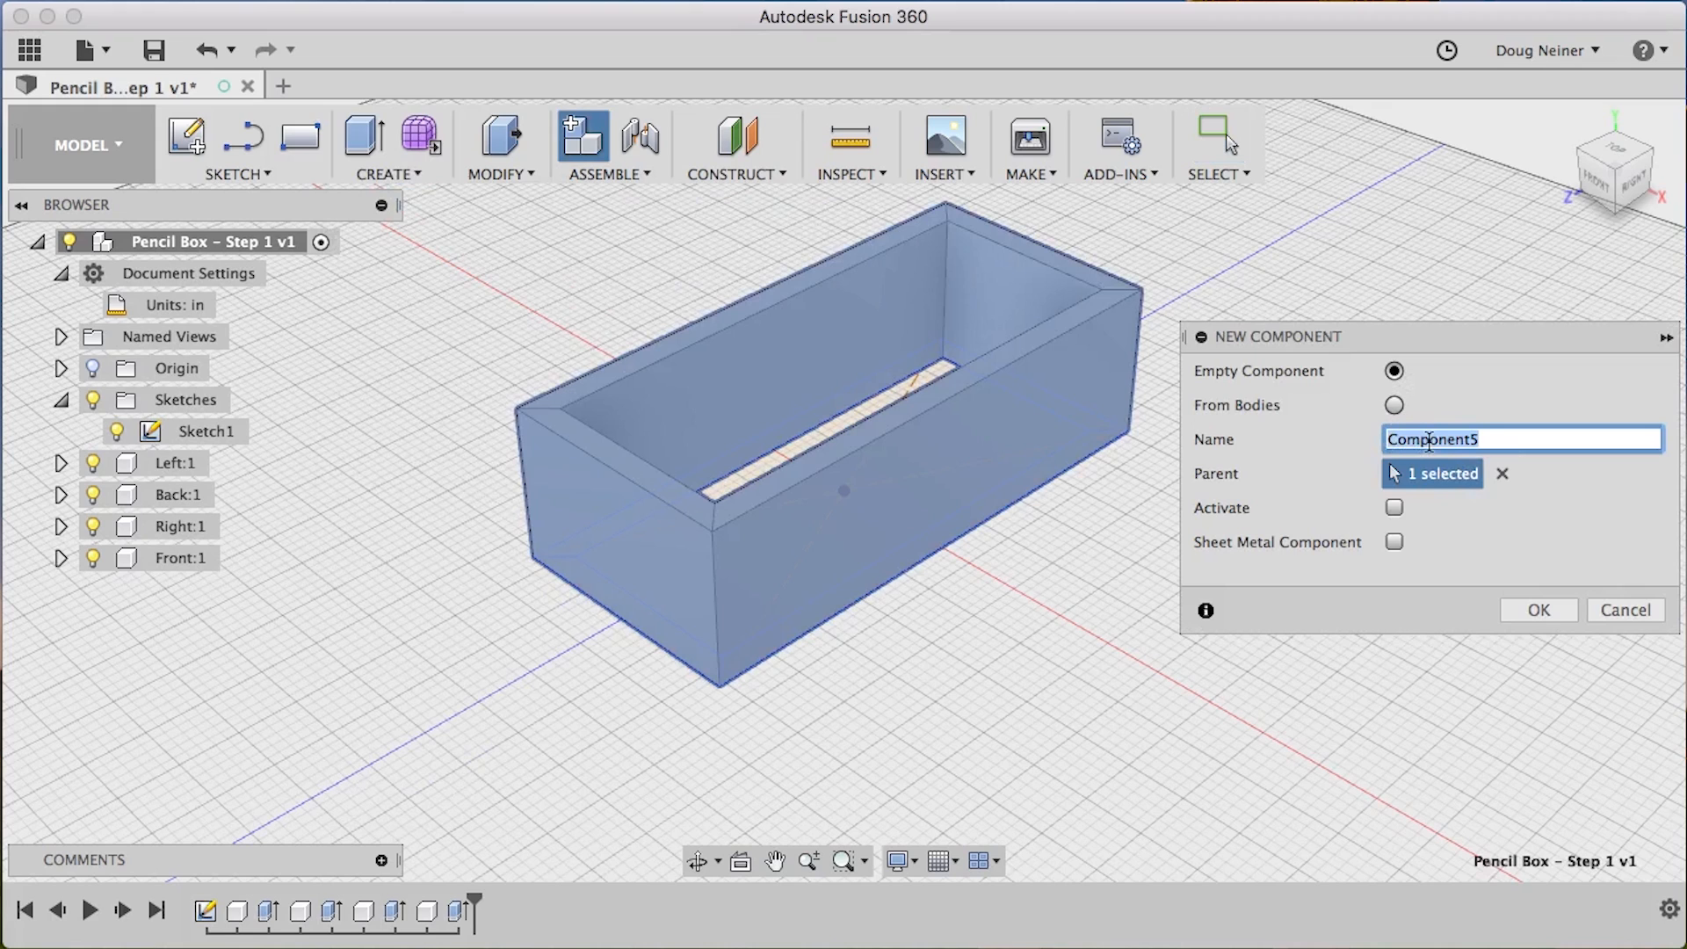
text(Box)
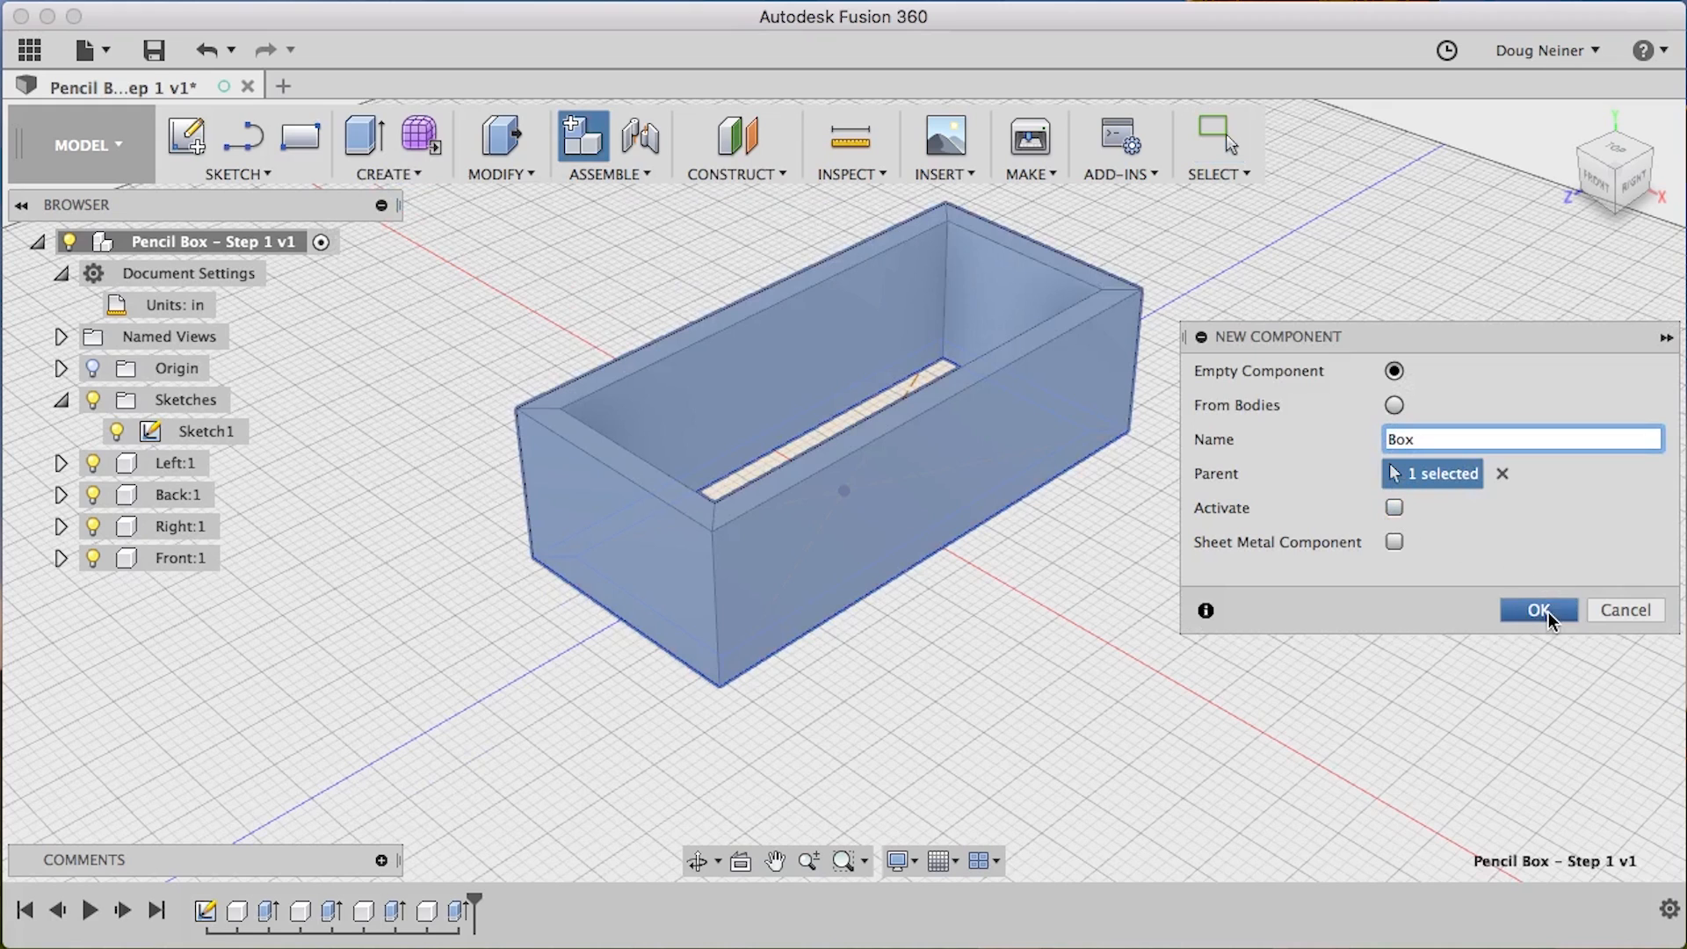
click(1537, 610)
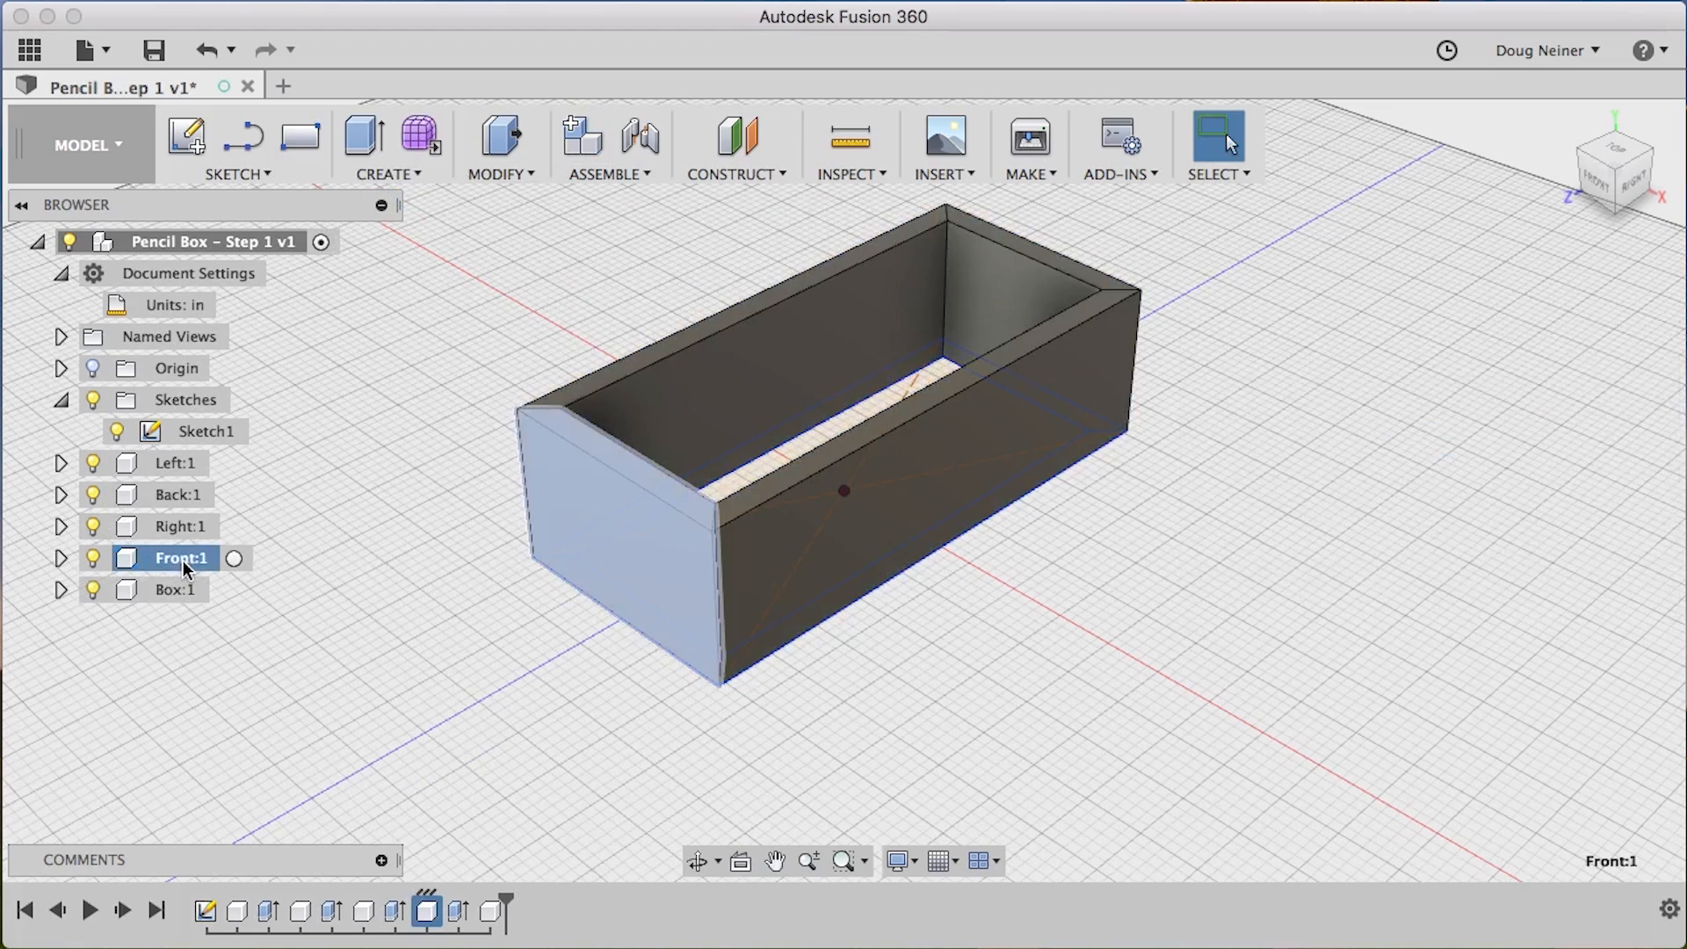
Move the wall components under Box and check its children in the Browser
click(176, 463)
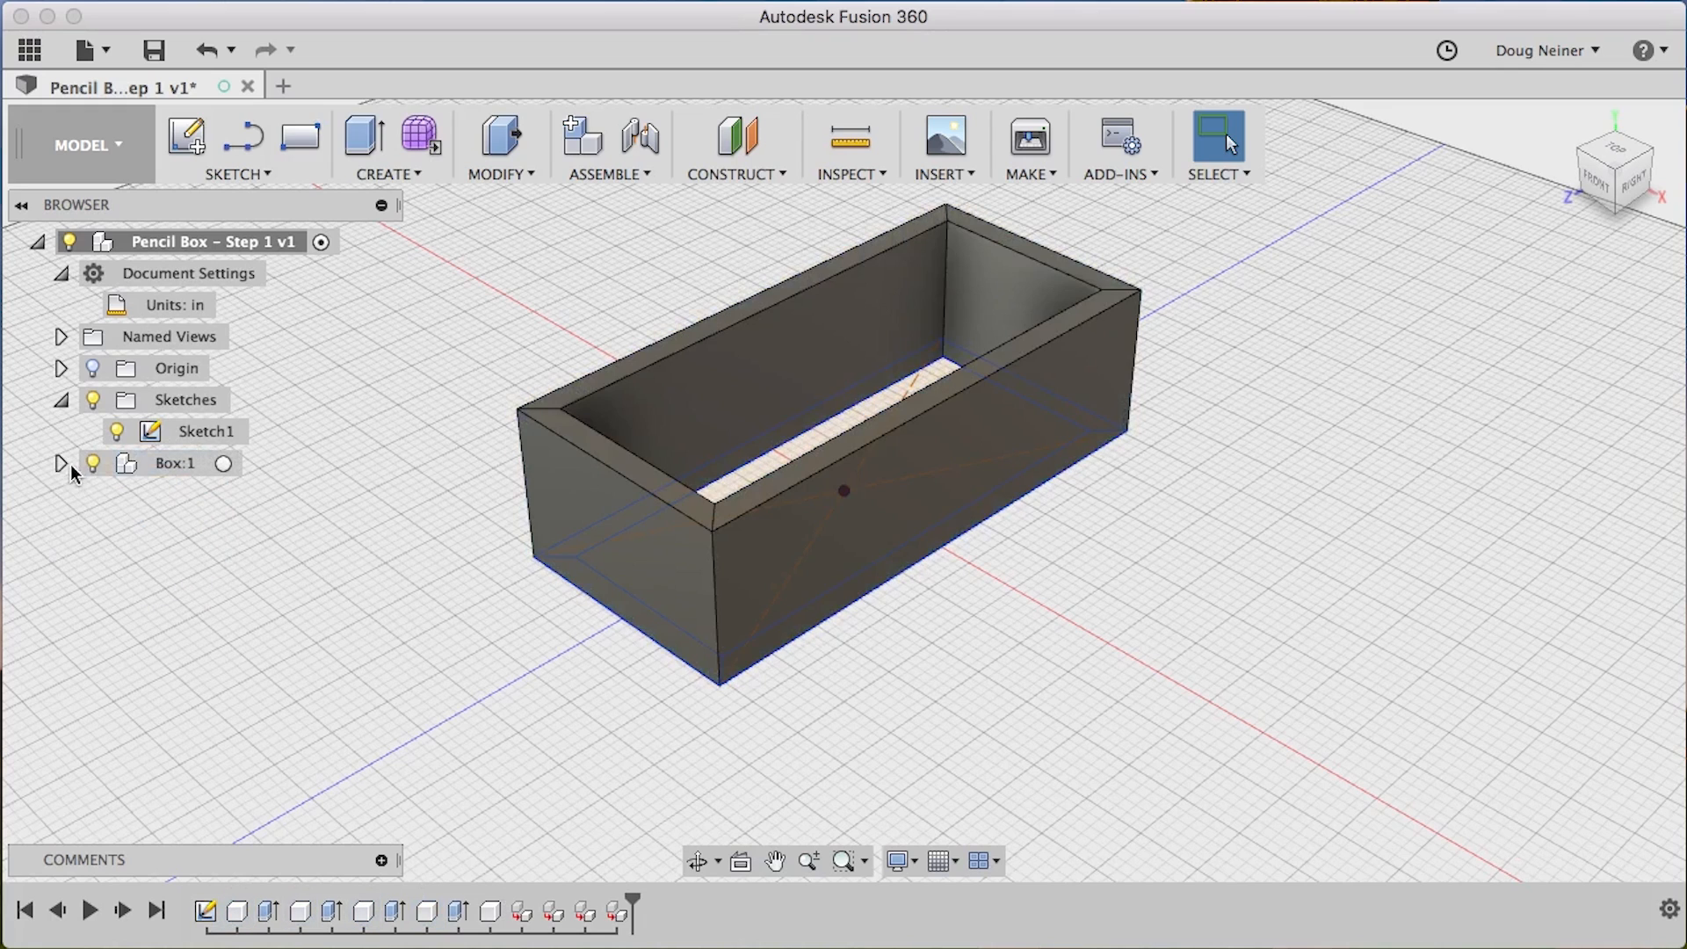
click(61, 463)
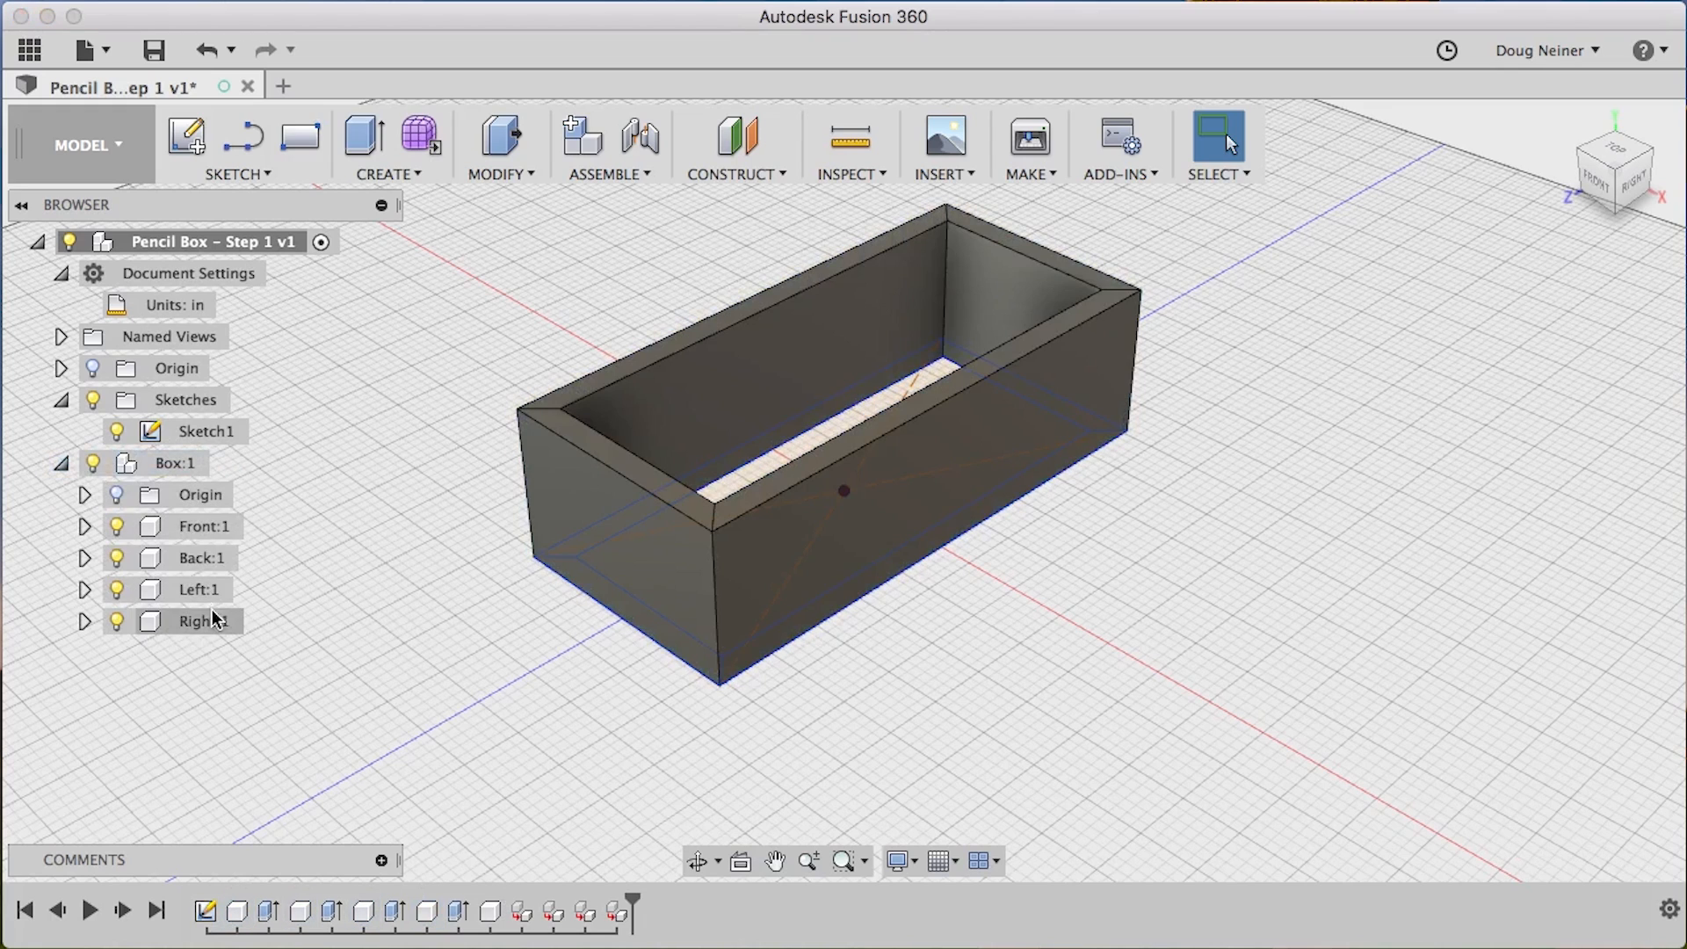
click(62, 463)
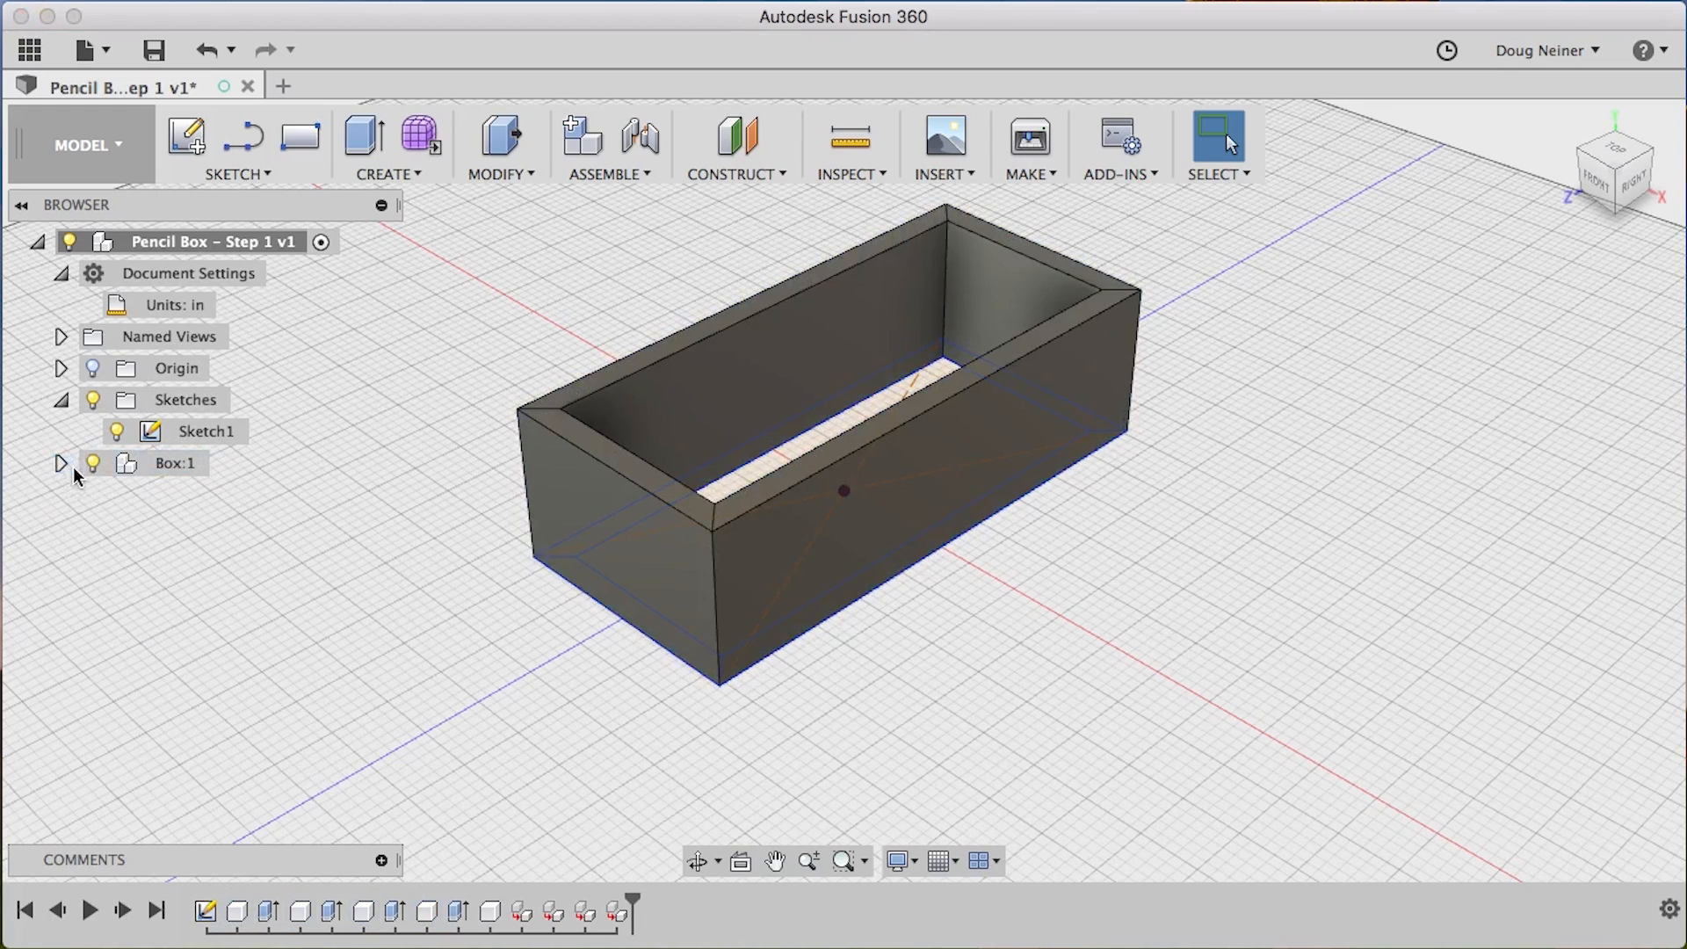
mouse_move(346, 666)
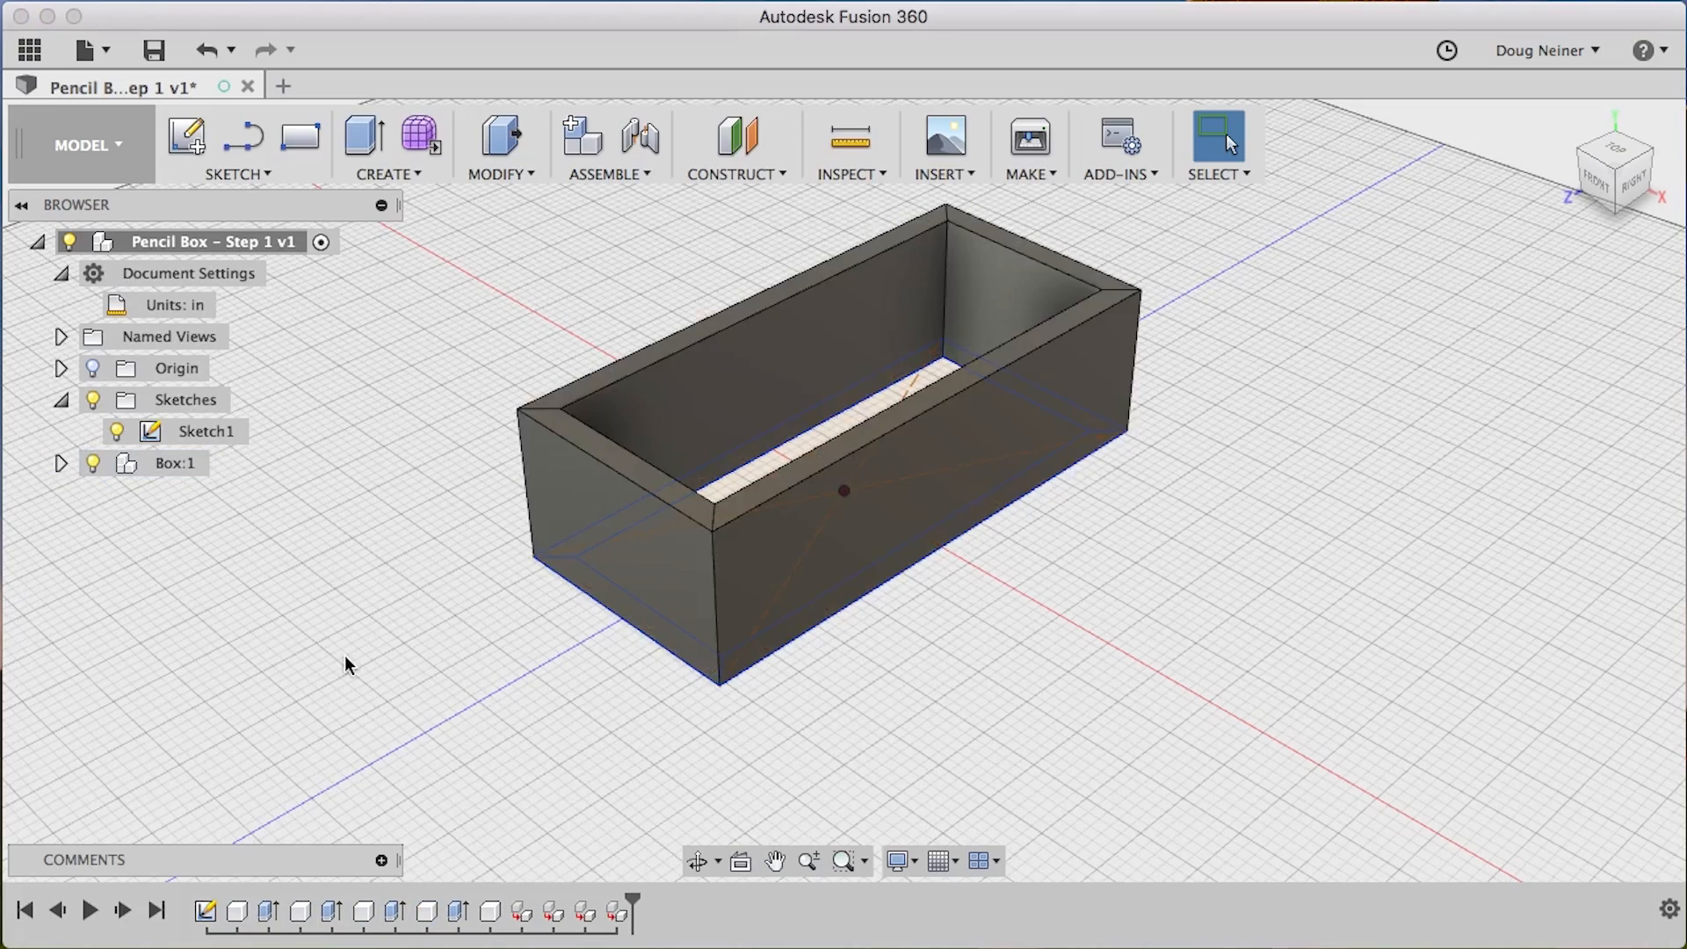
mouse_move(1203, 495)
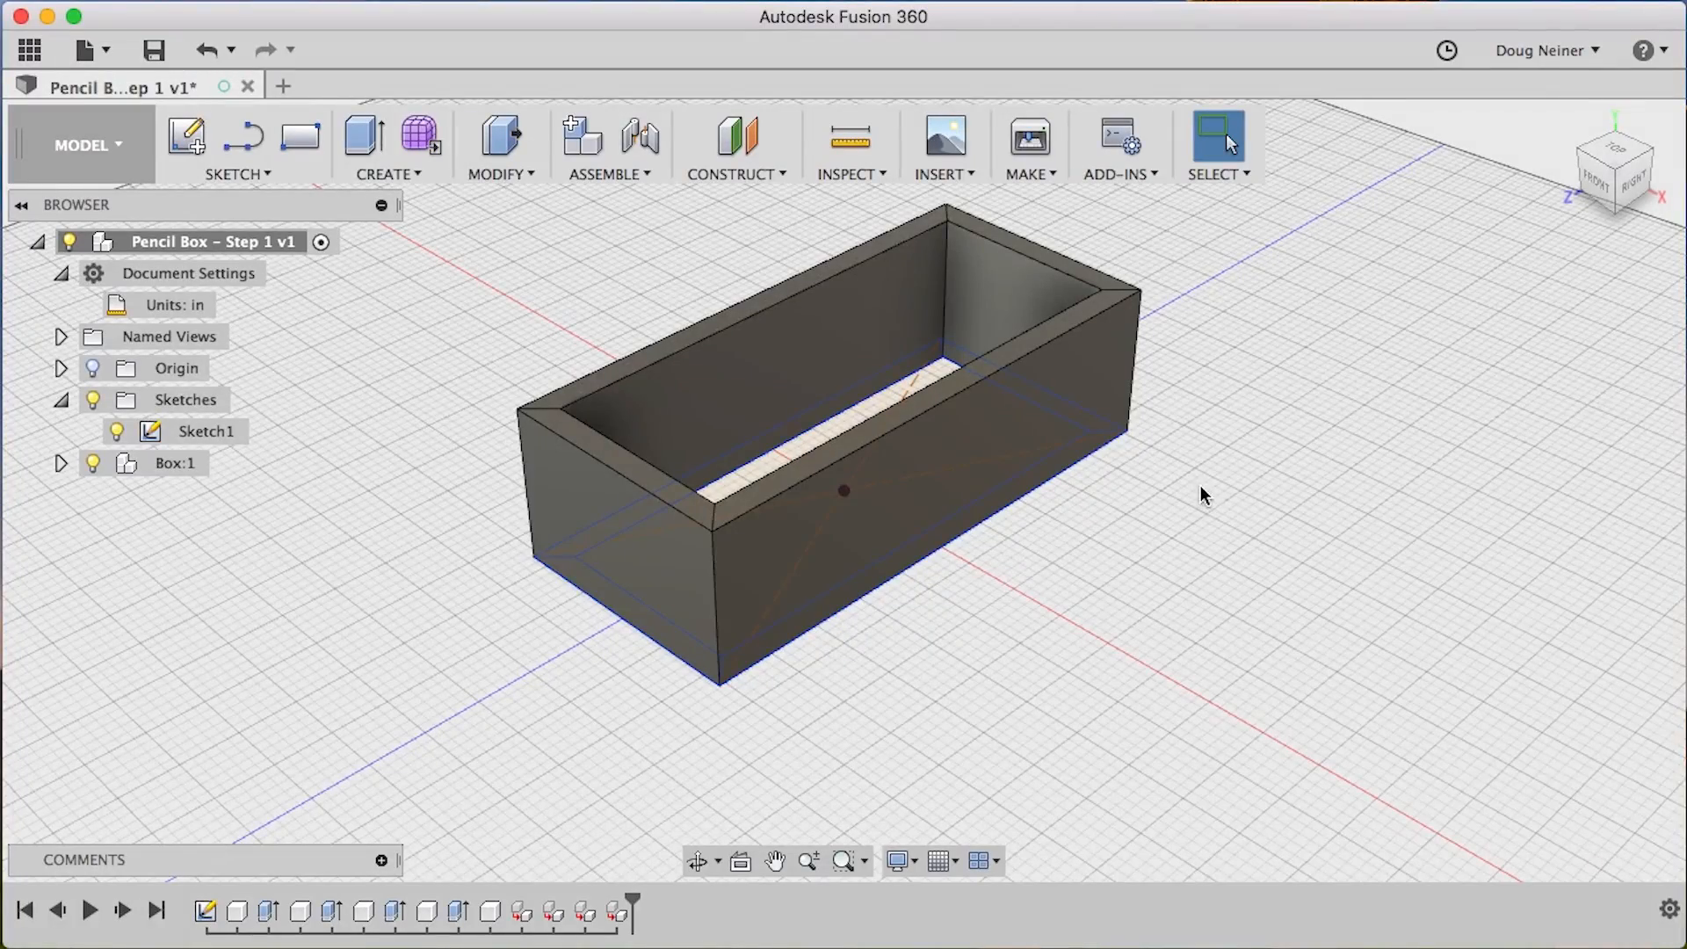
Open the Modify dropdown to reach the parameter-editing command
click(499, 151)
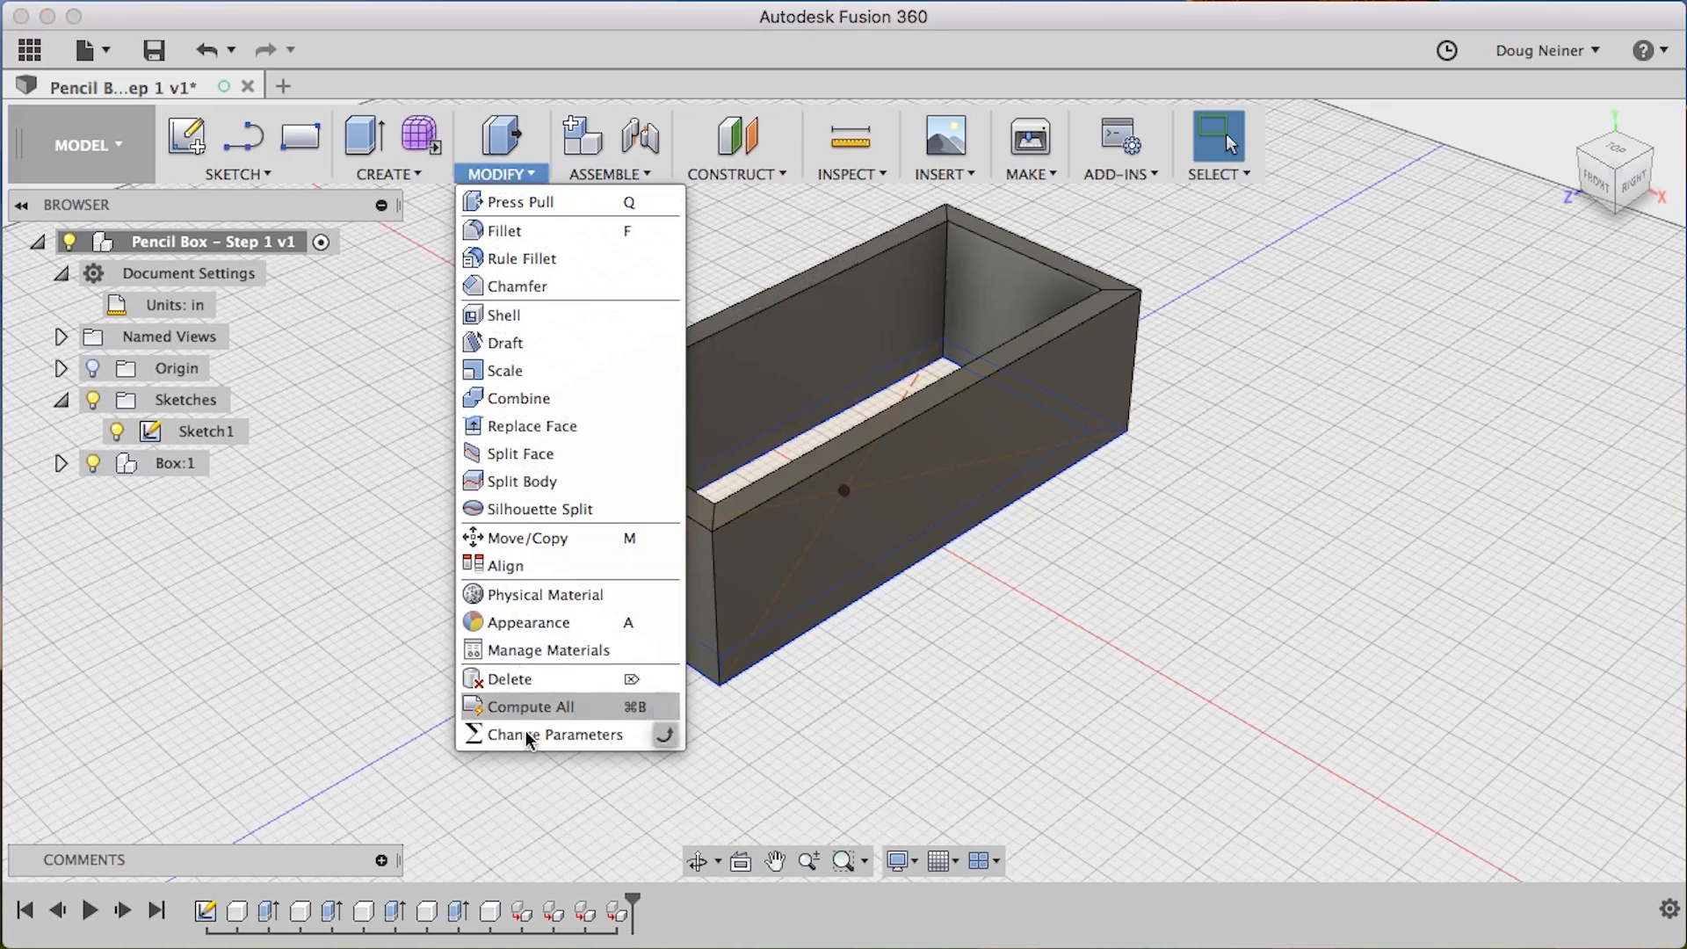
Inspect the wall extrude and Sketch1 parameters (0.25 in offset, 1.5 in heights), then close the list
click(555, 734)
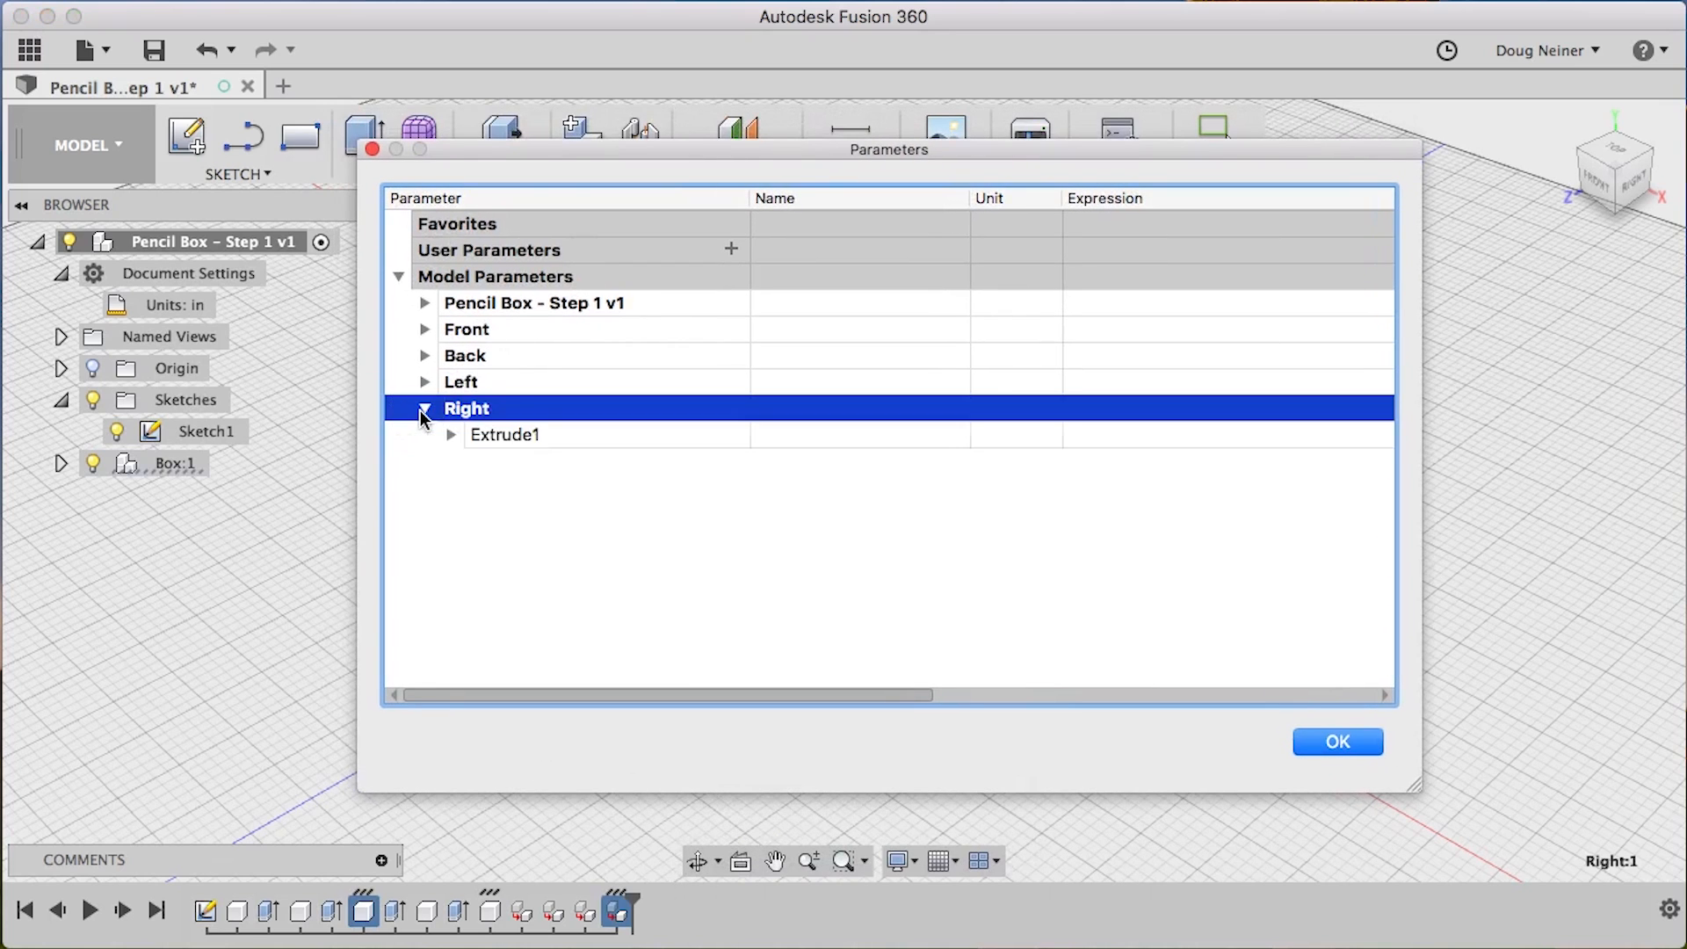
click(423, 382)
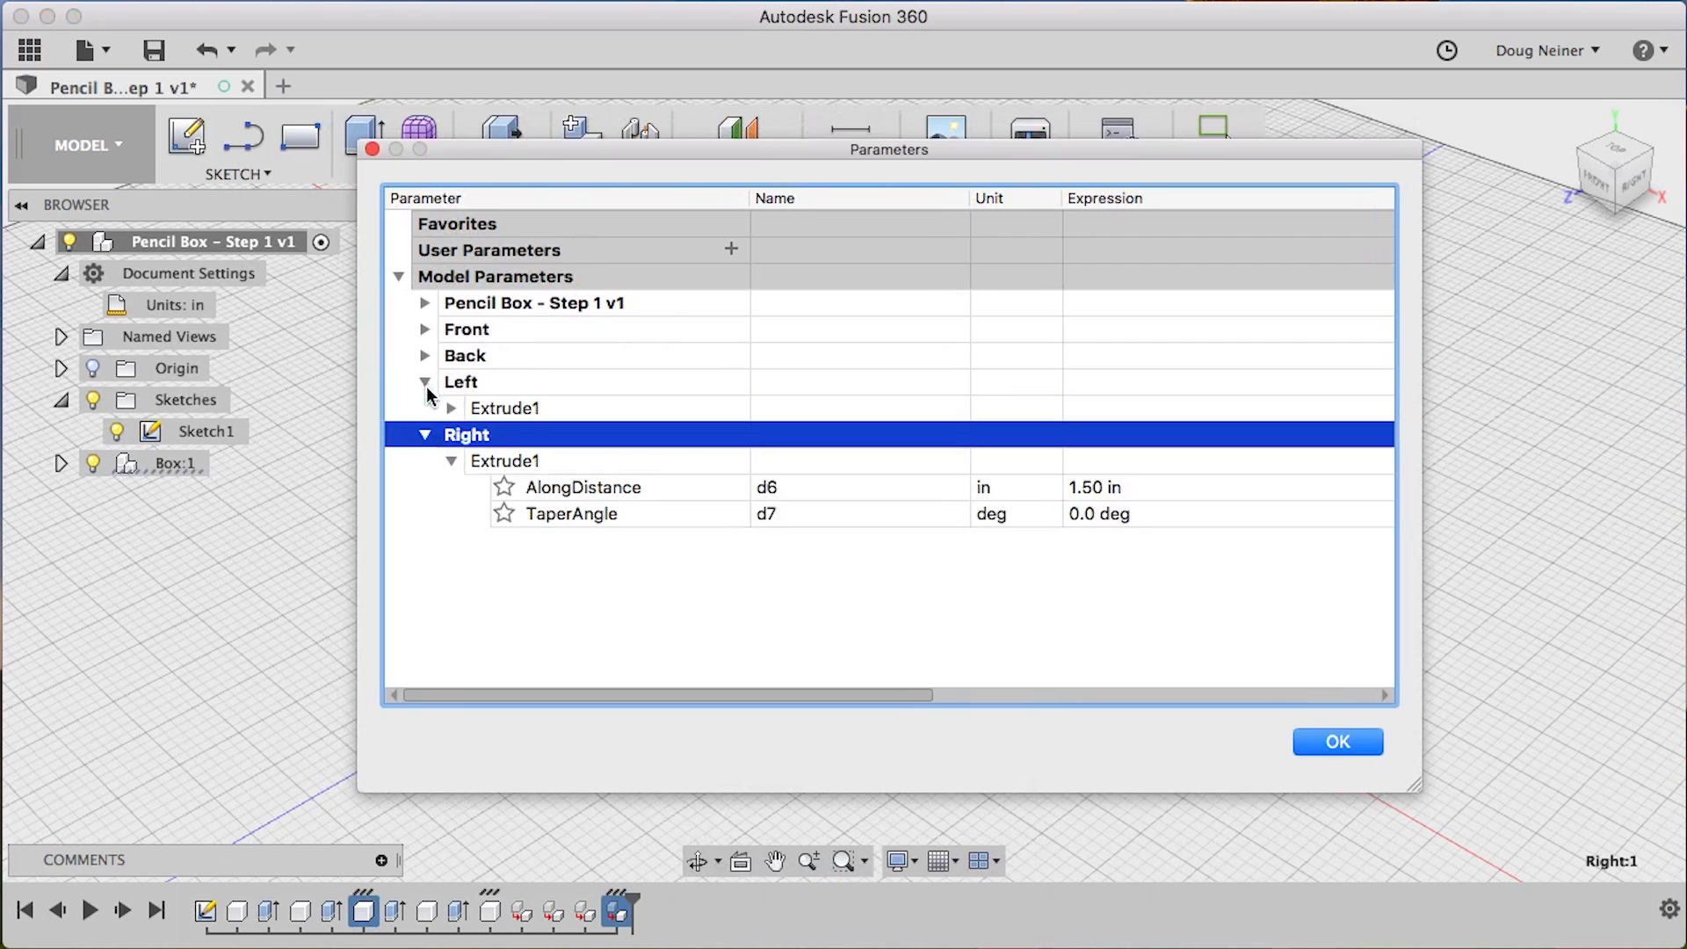
click(424, 302)
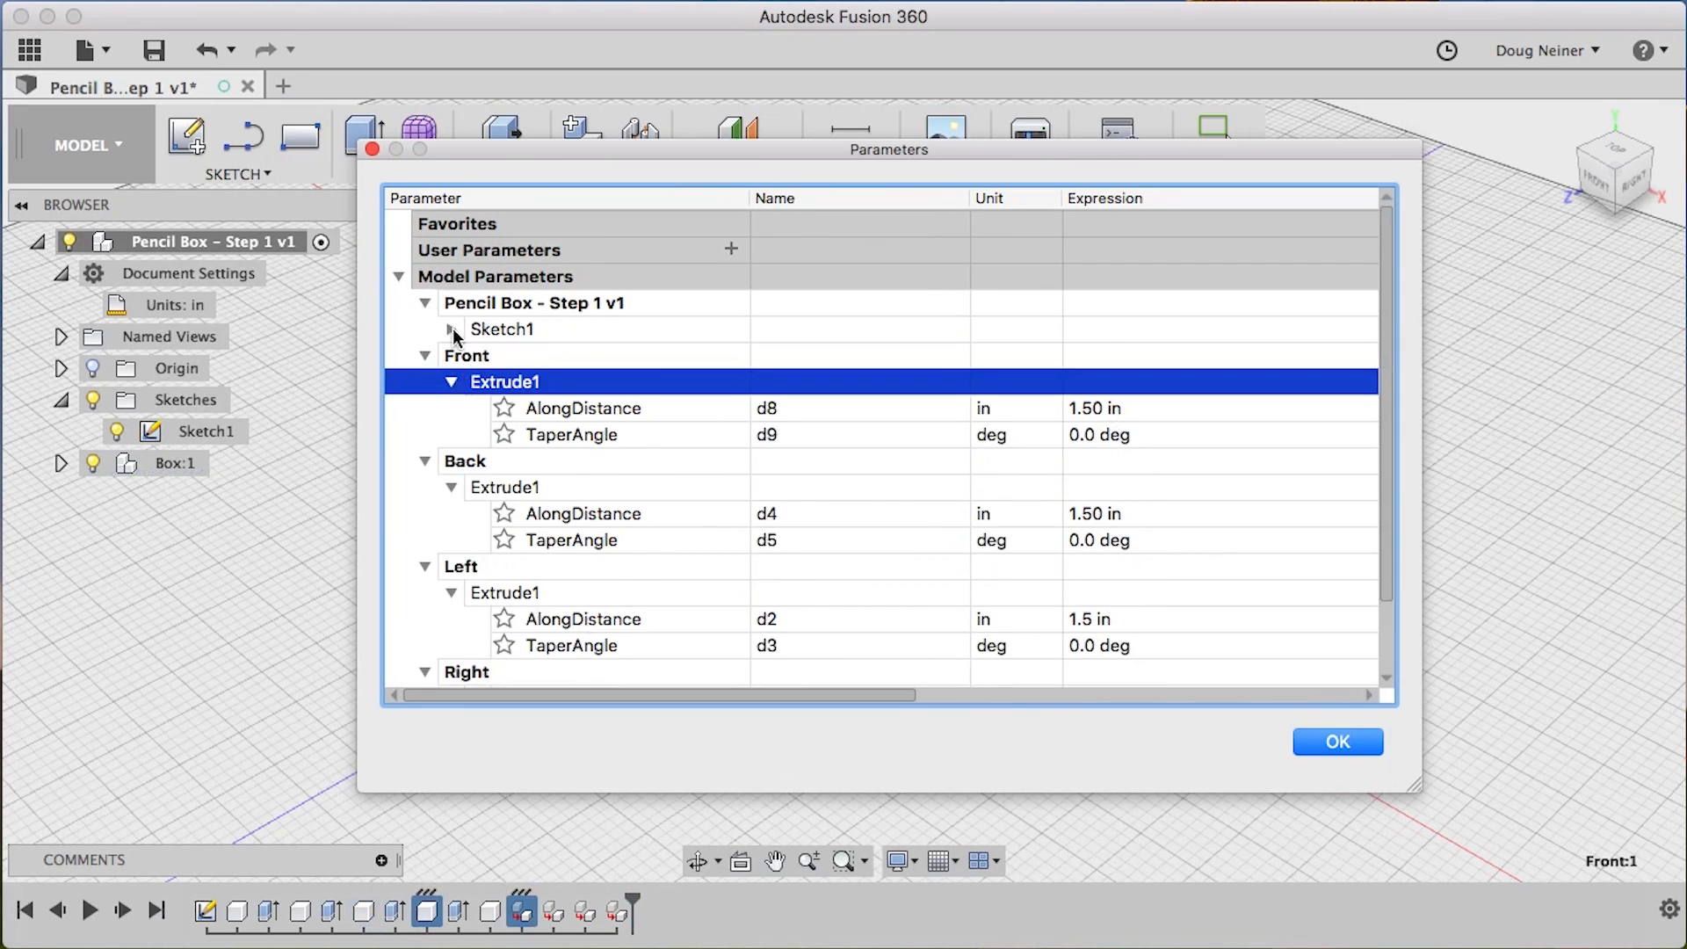
click(451, 330)
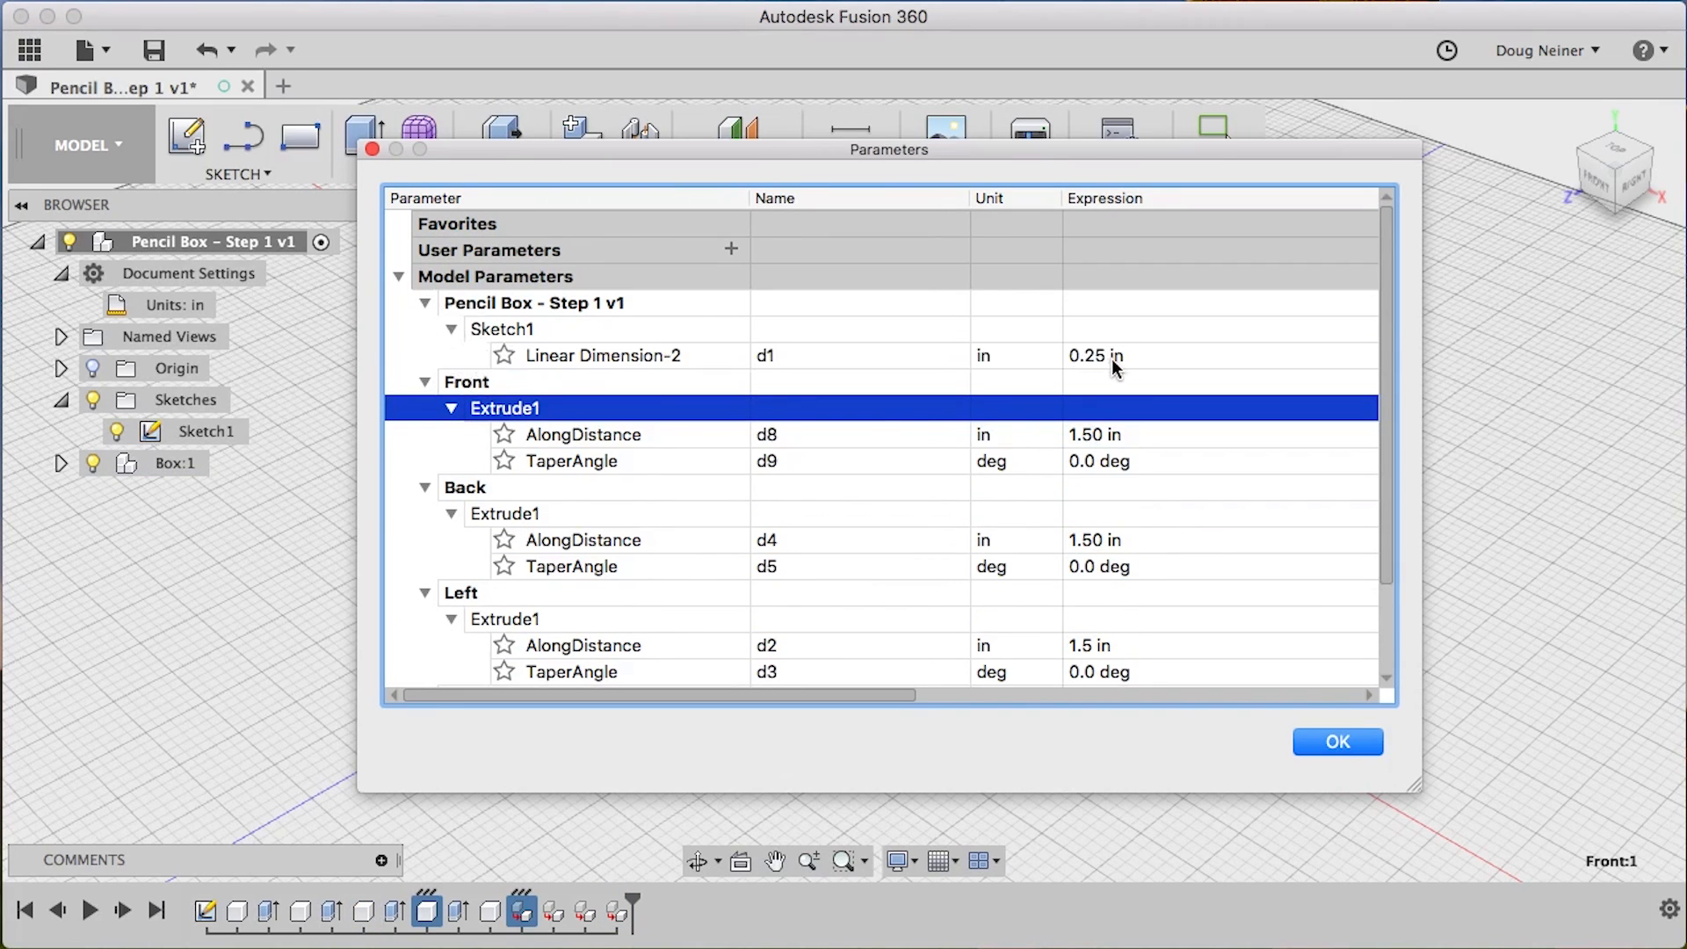
click(1337, 742)
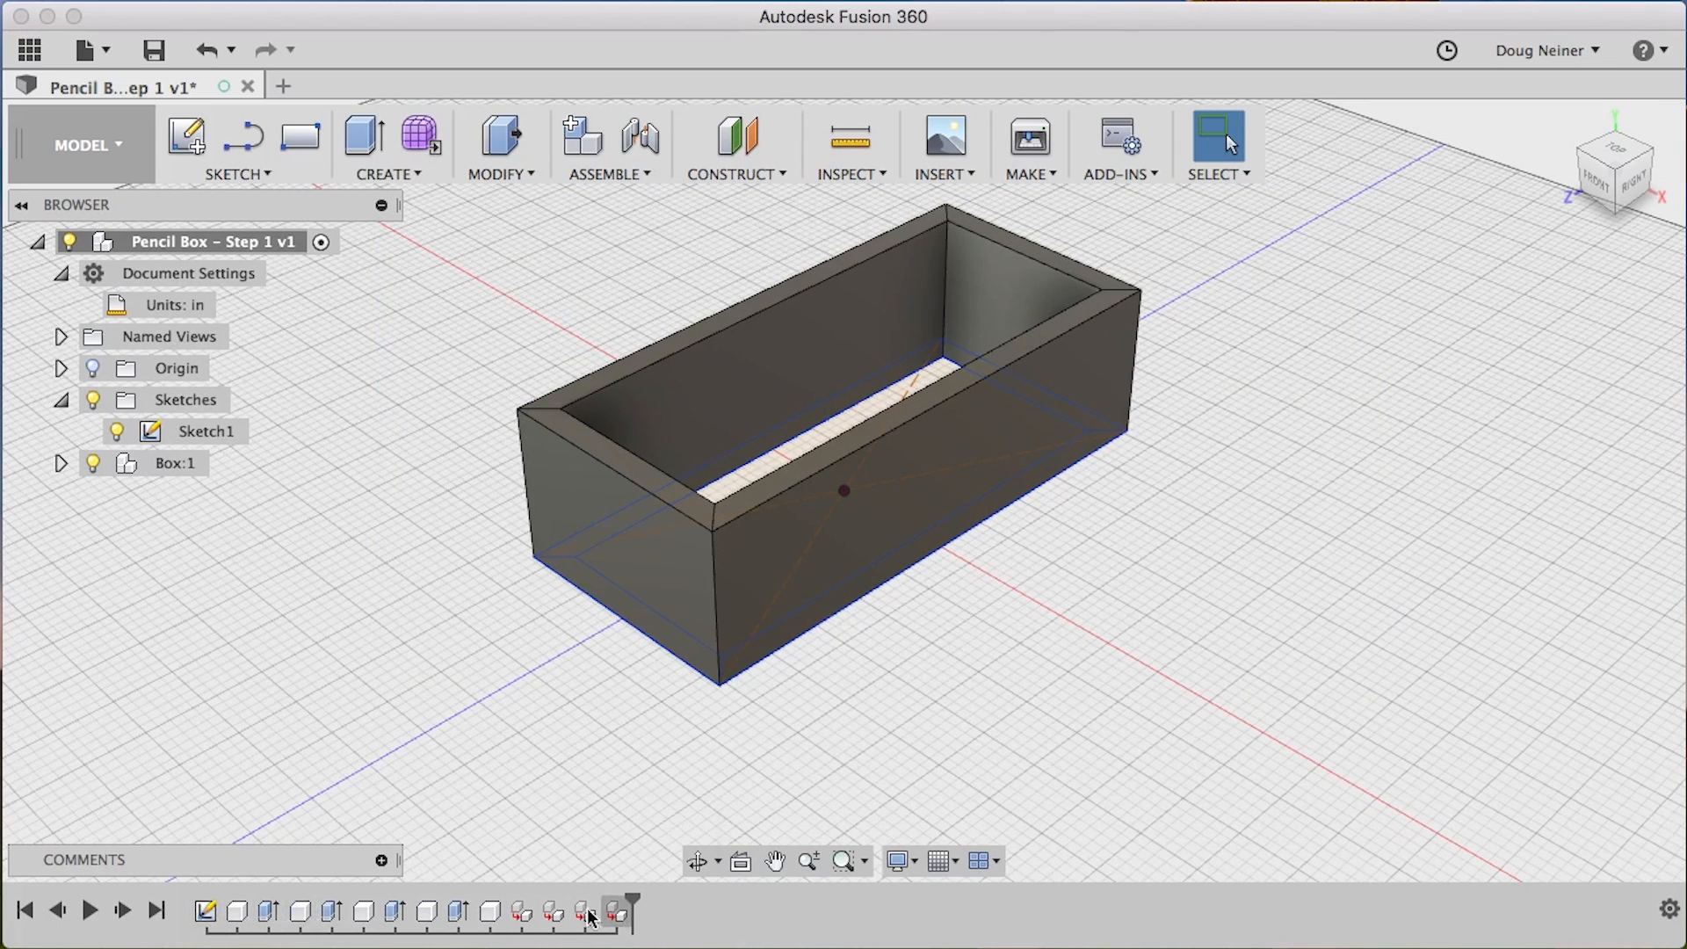
mouse_move(615, 915)
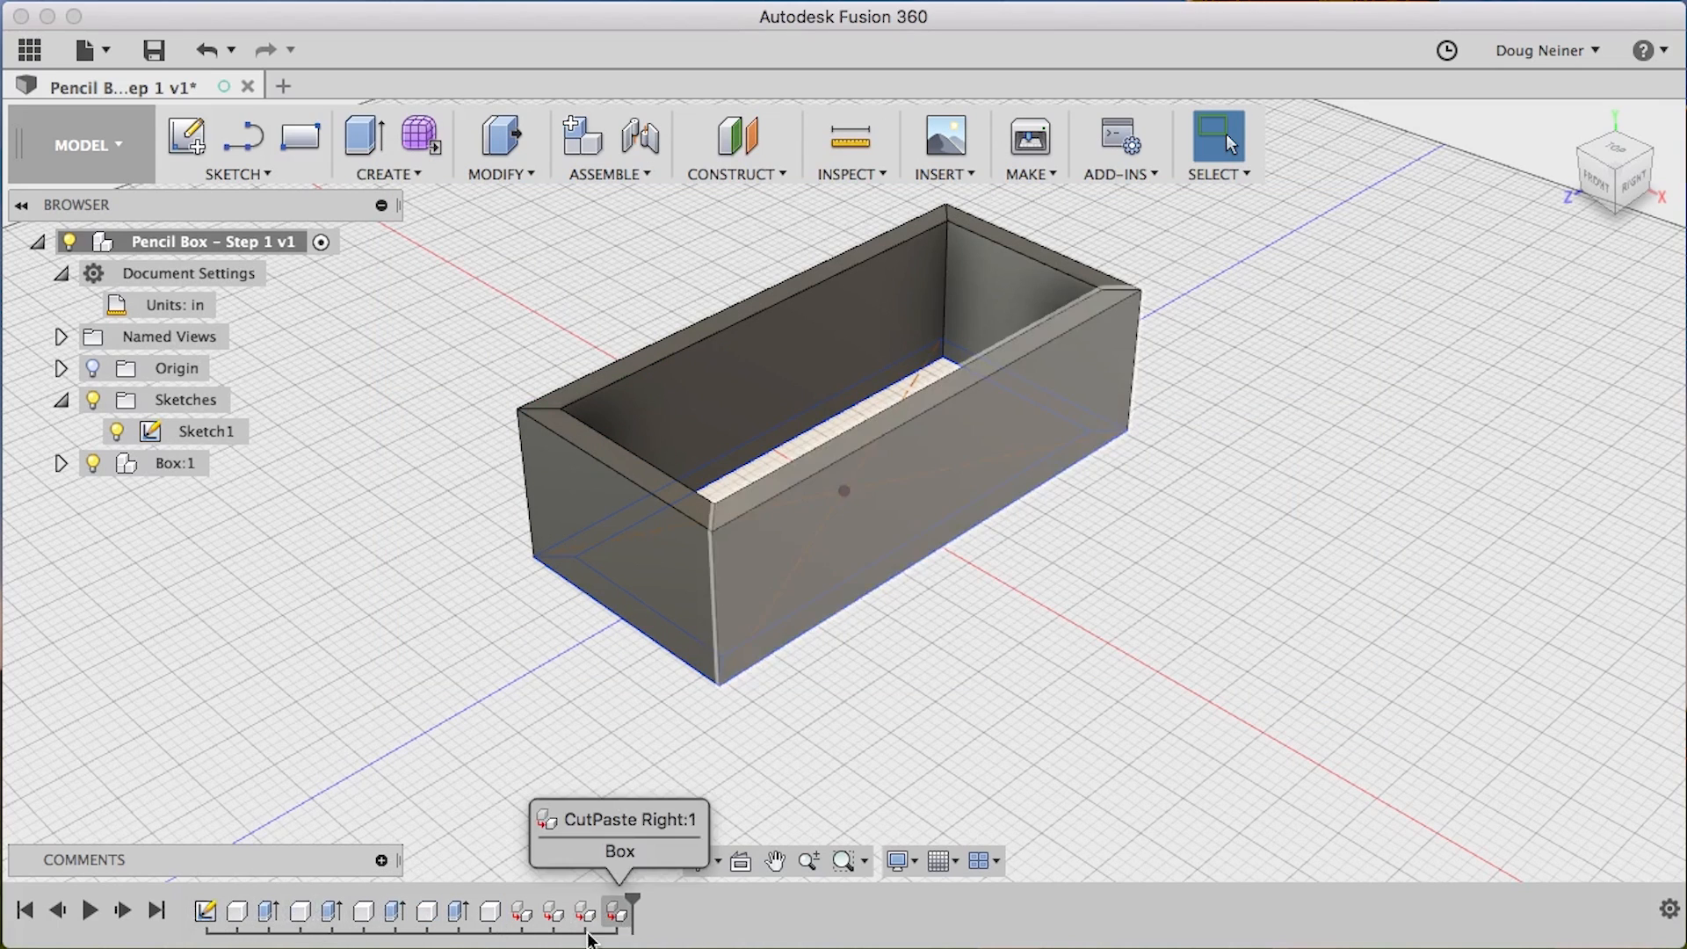
click(333, 912)
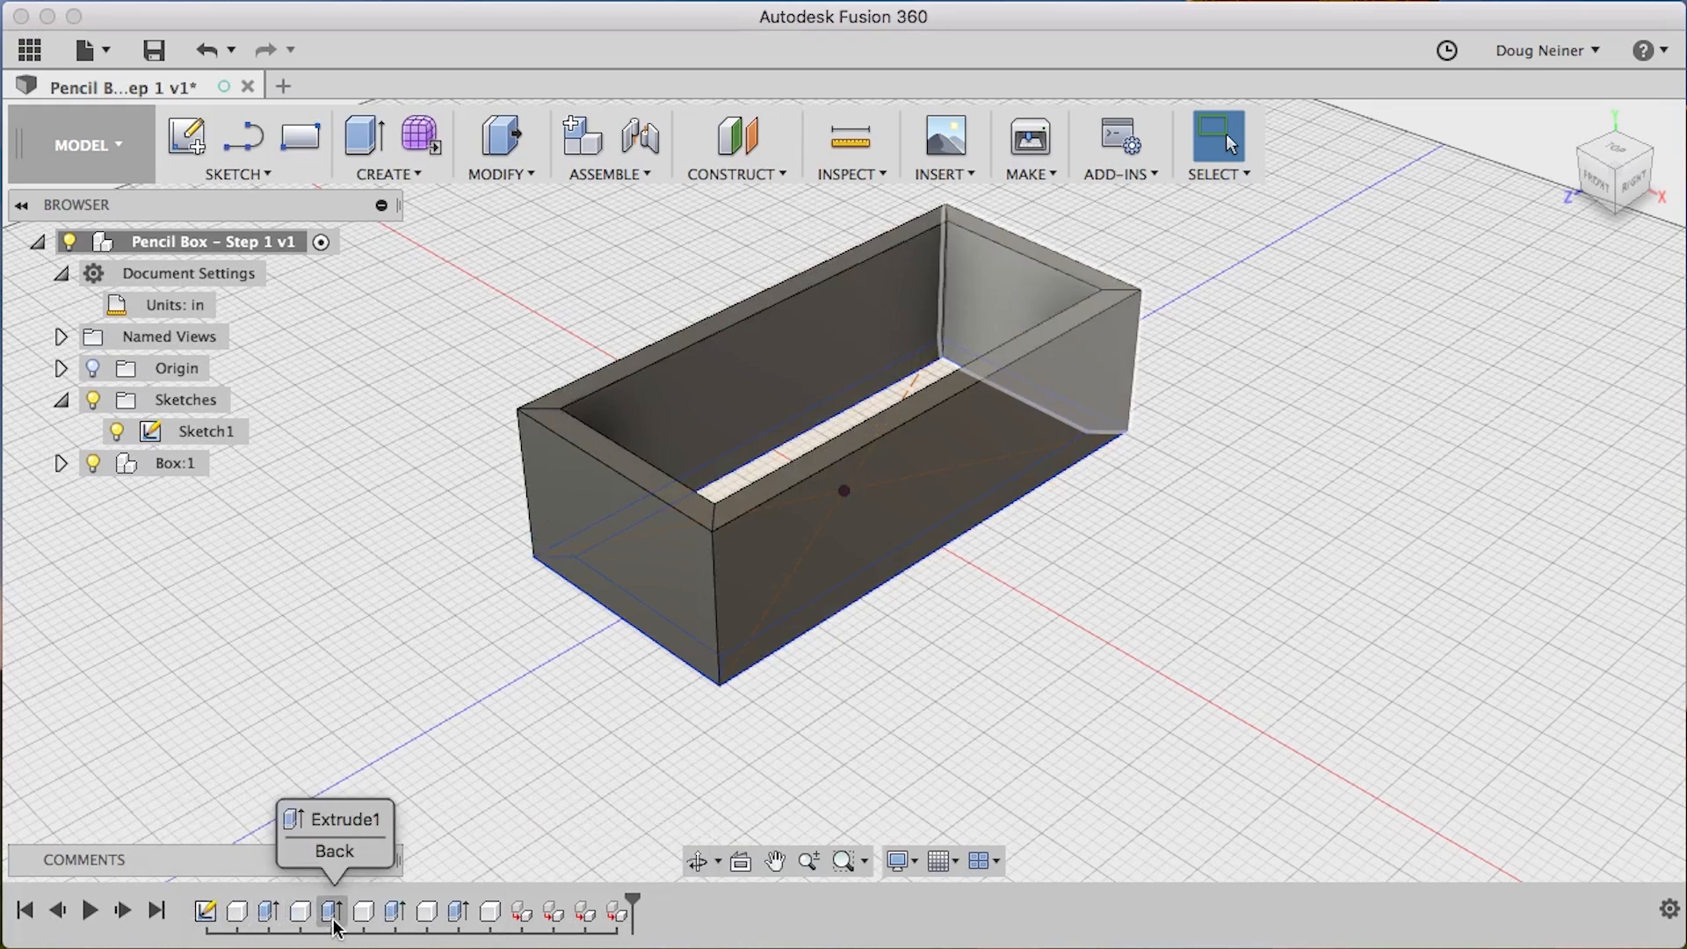
mouse_move(439, 915)
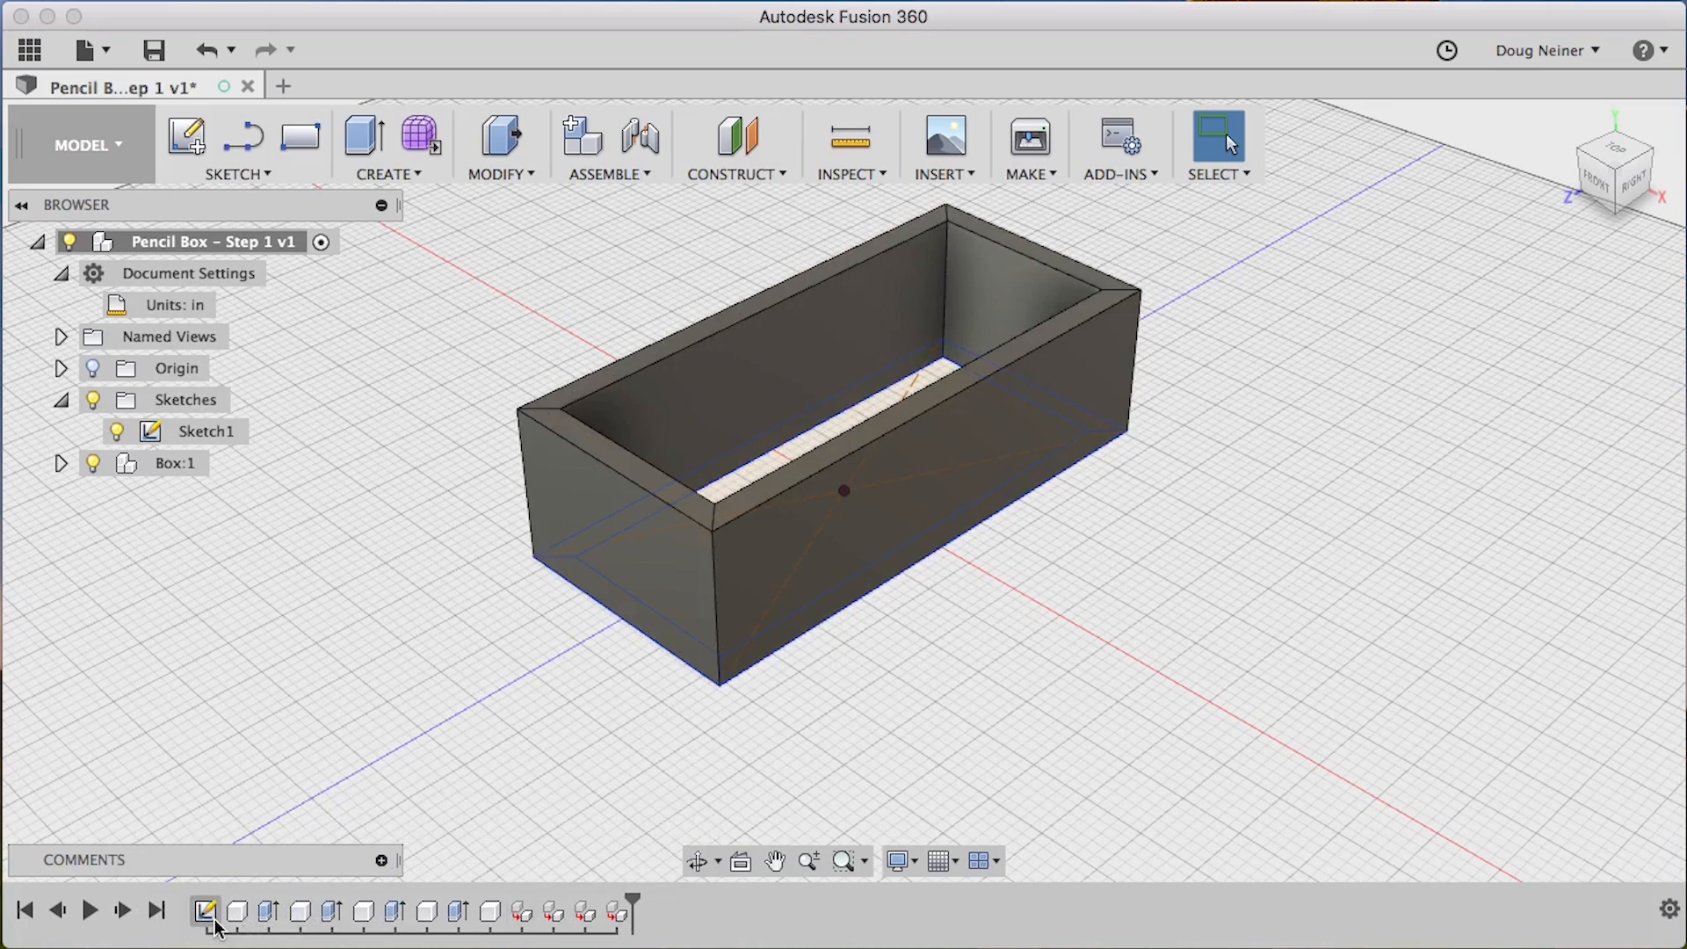
mouse_move(206, 910)
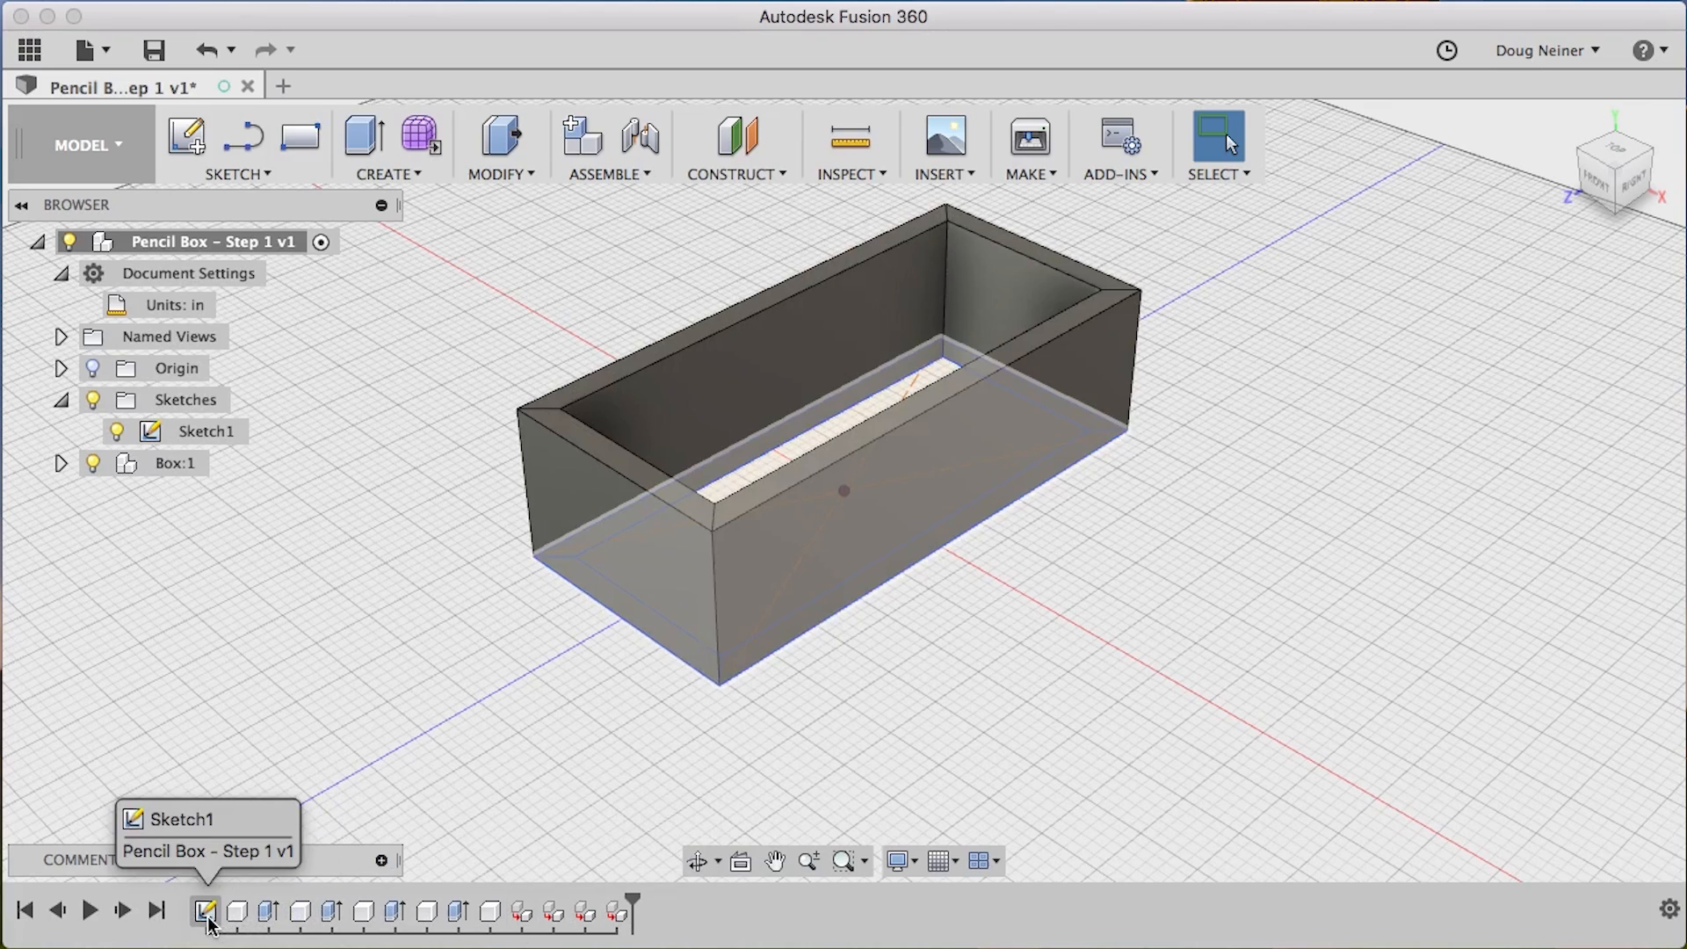
Dimension the Sketch1 rectangle to 8.5 in by 2 in and finish the sketch
click(205, 911)
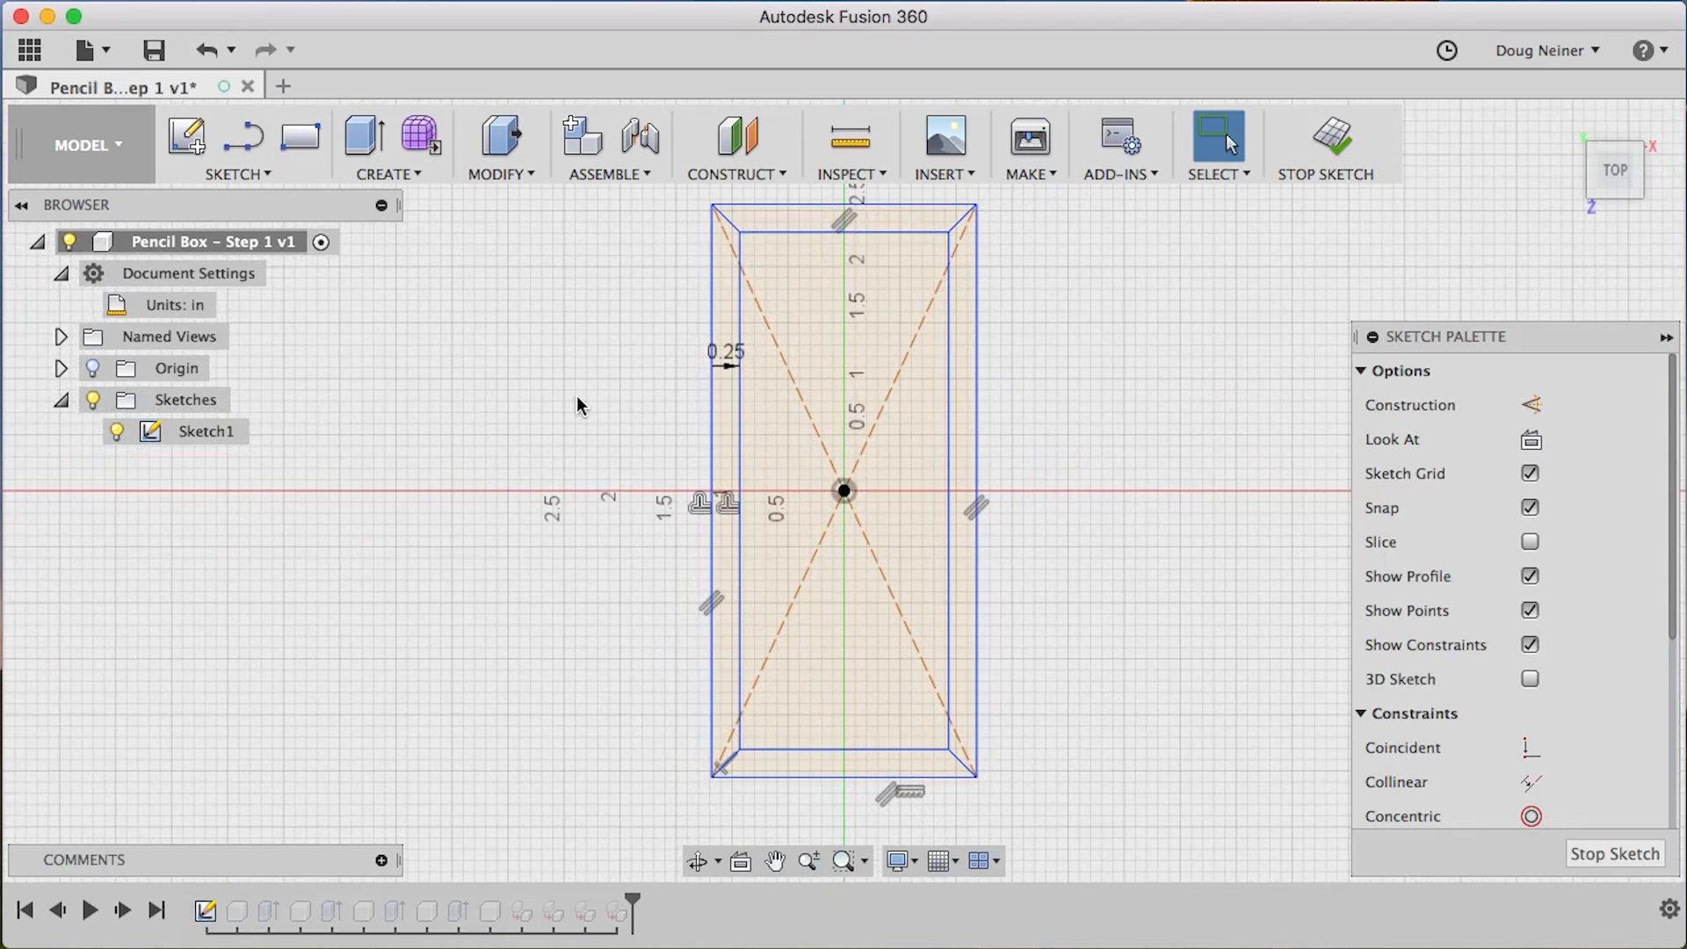
mouse_move(463, 395)
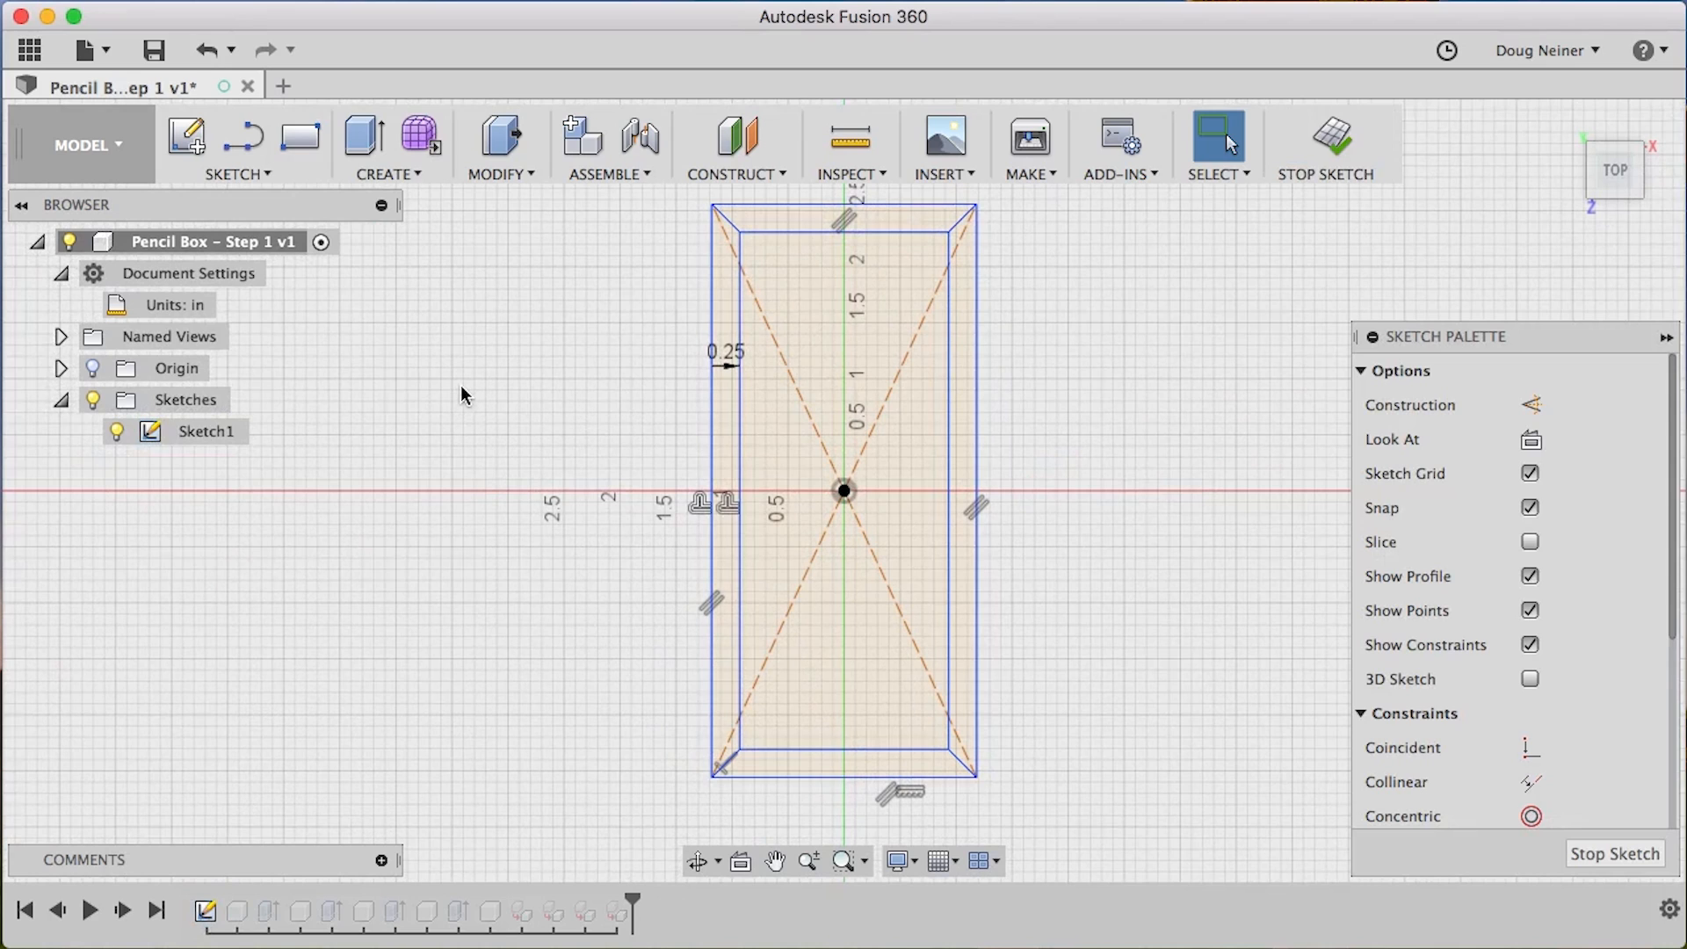
click(234, 148)
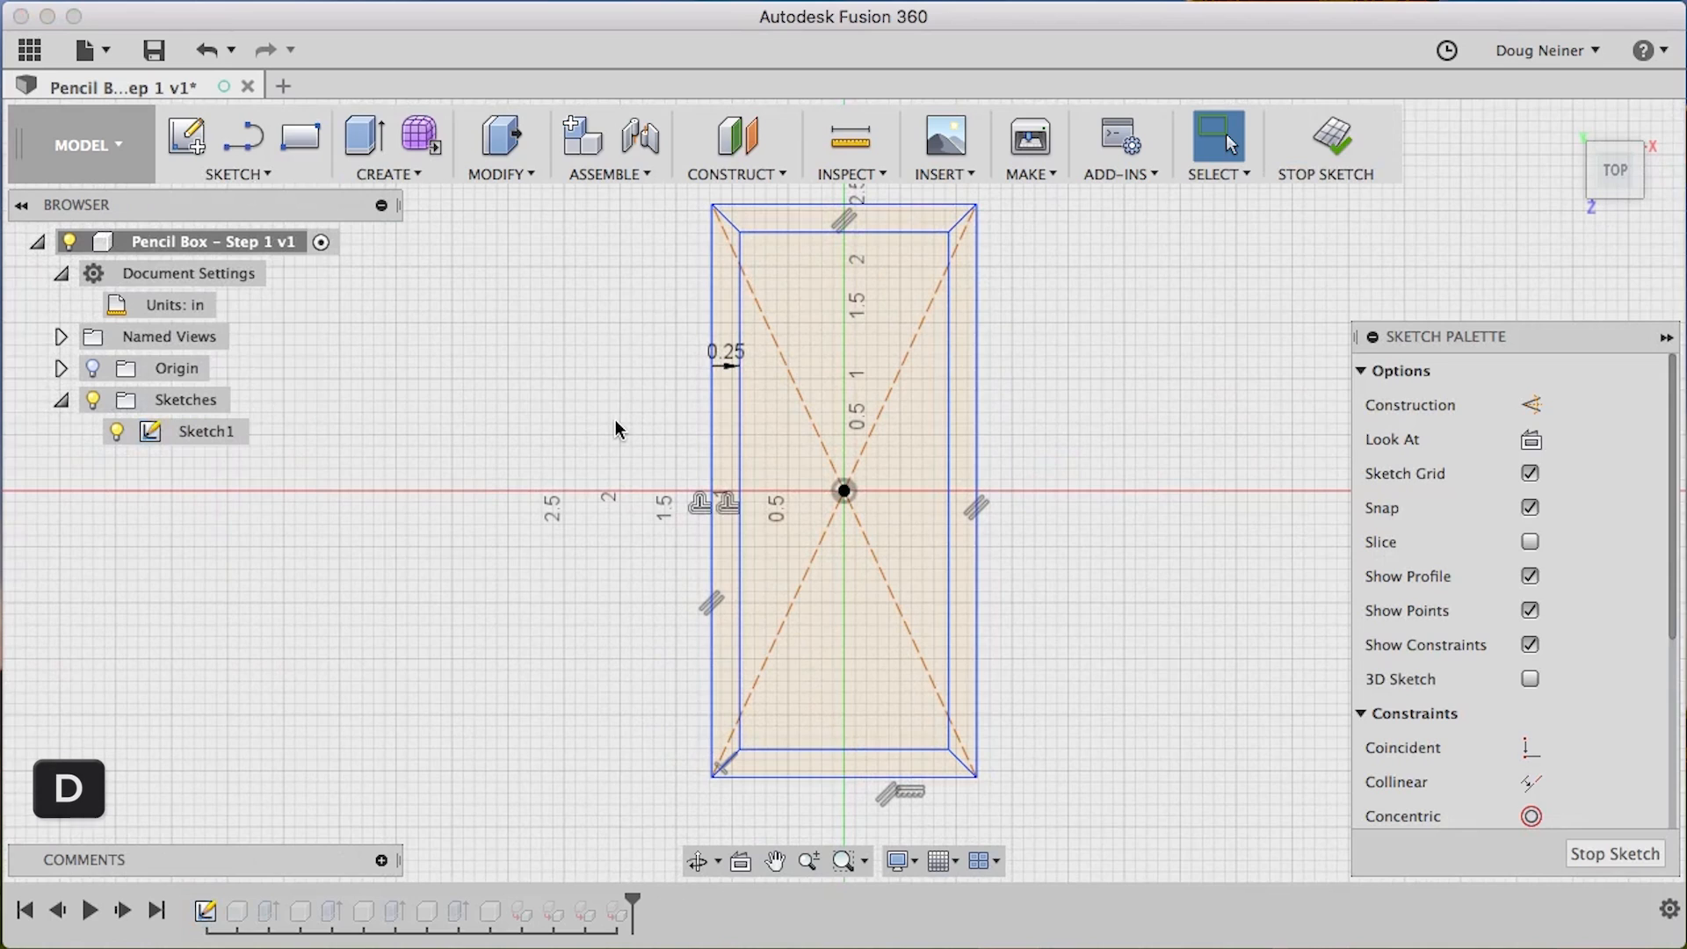
mouse_move(733, 439)
text(8)
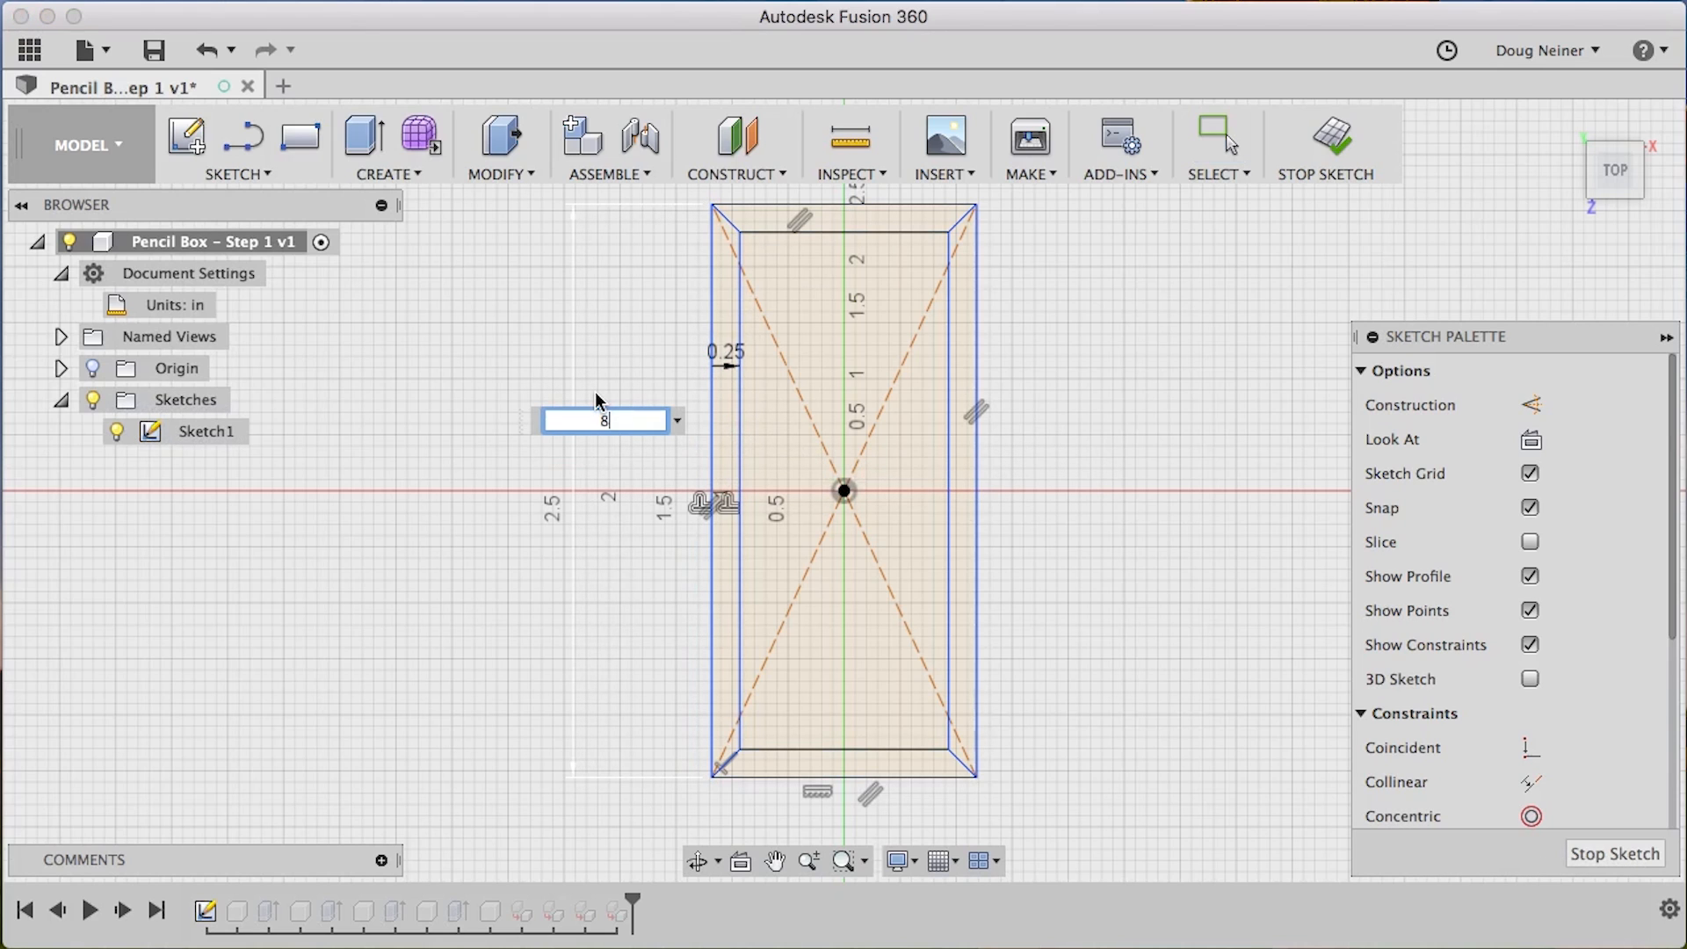
text(.5)
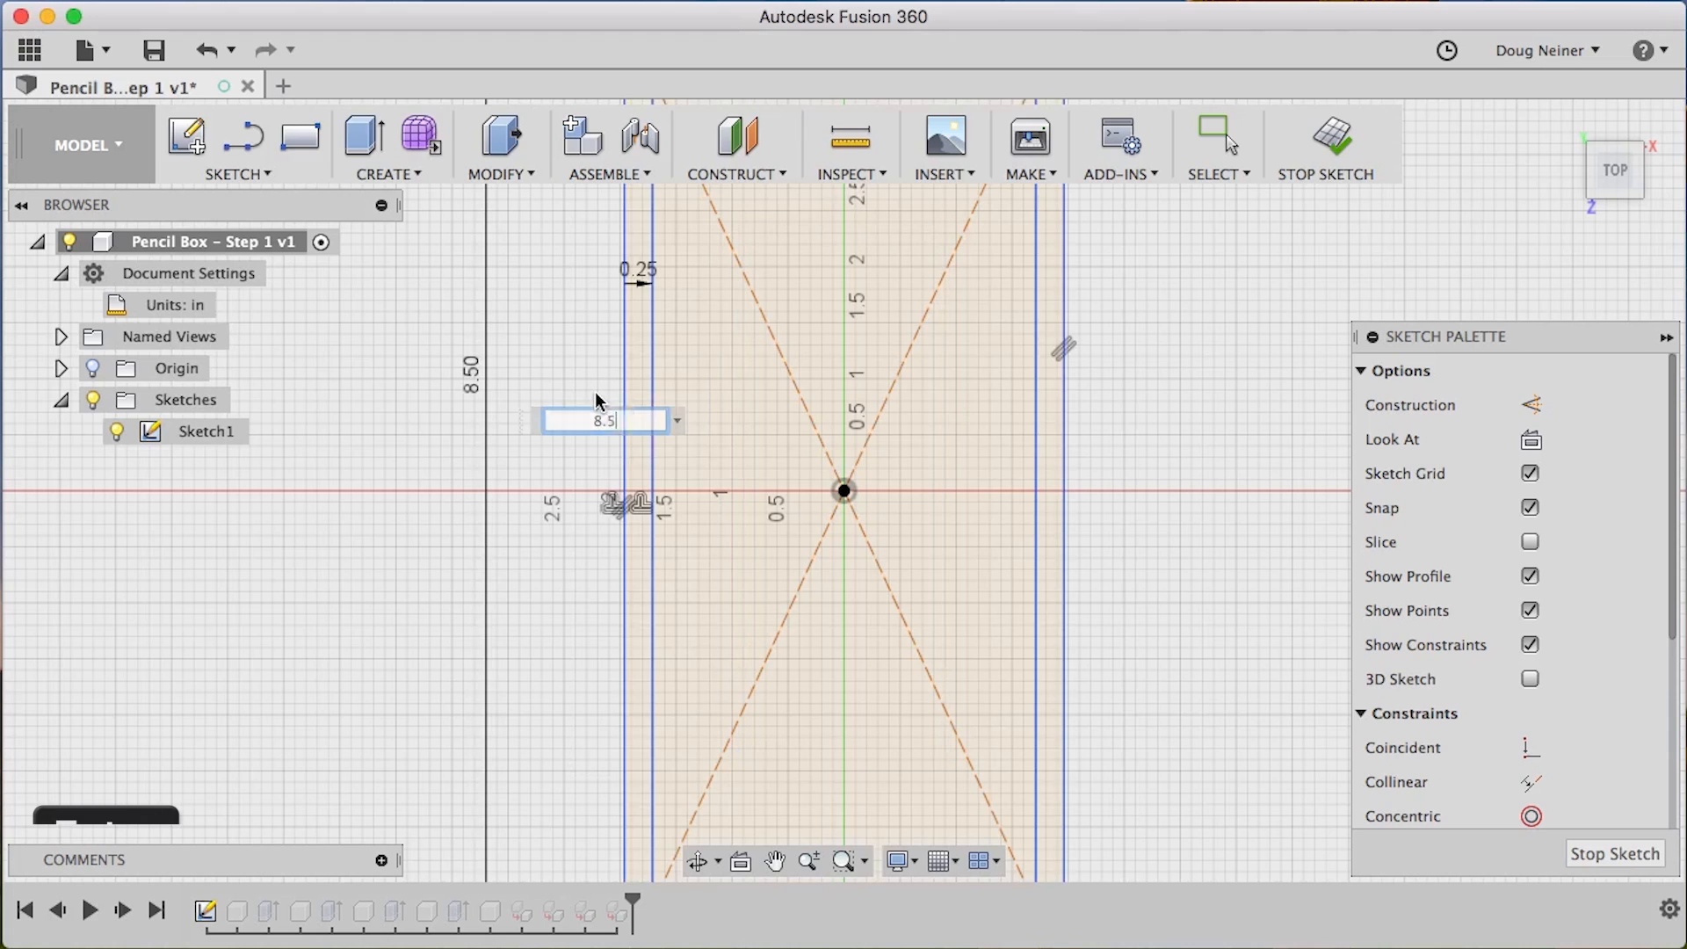
key(Return)
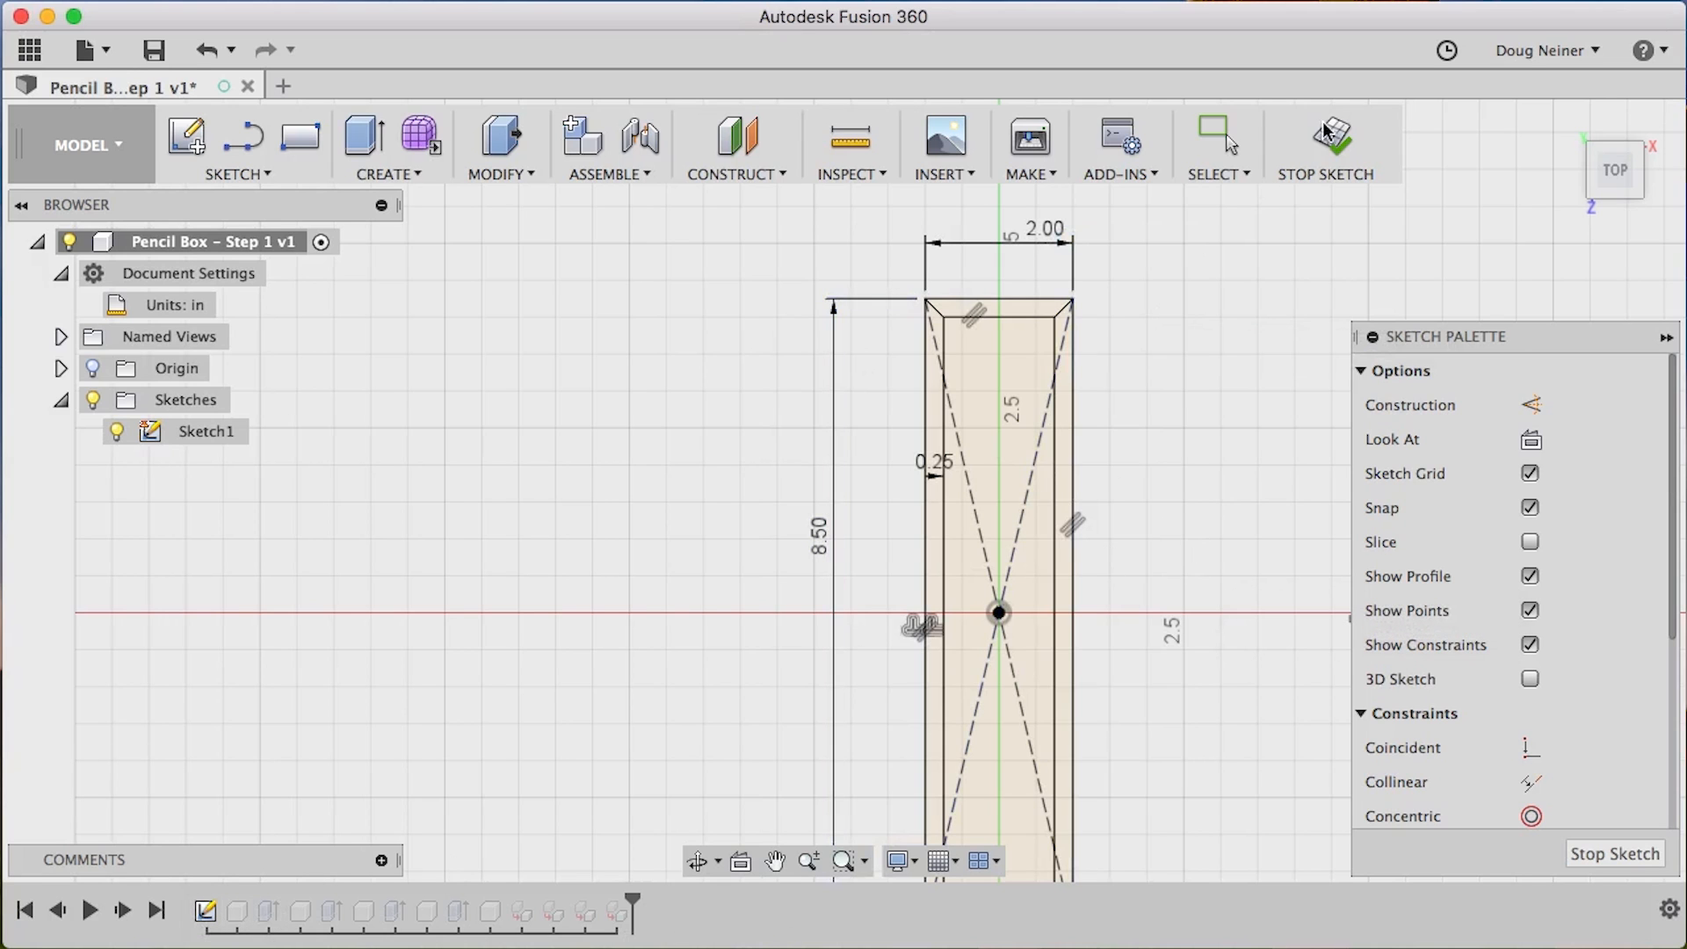
click(1324, 145)
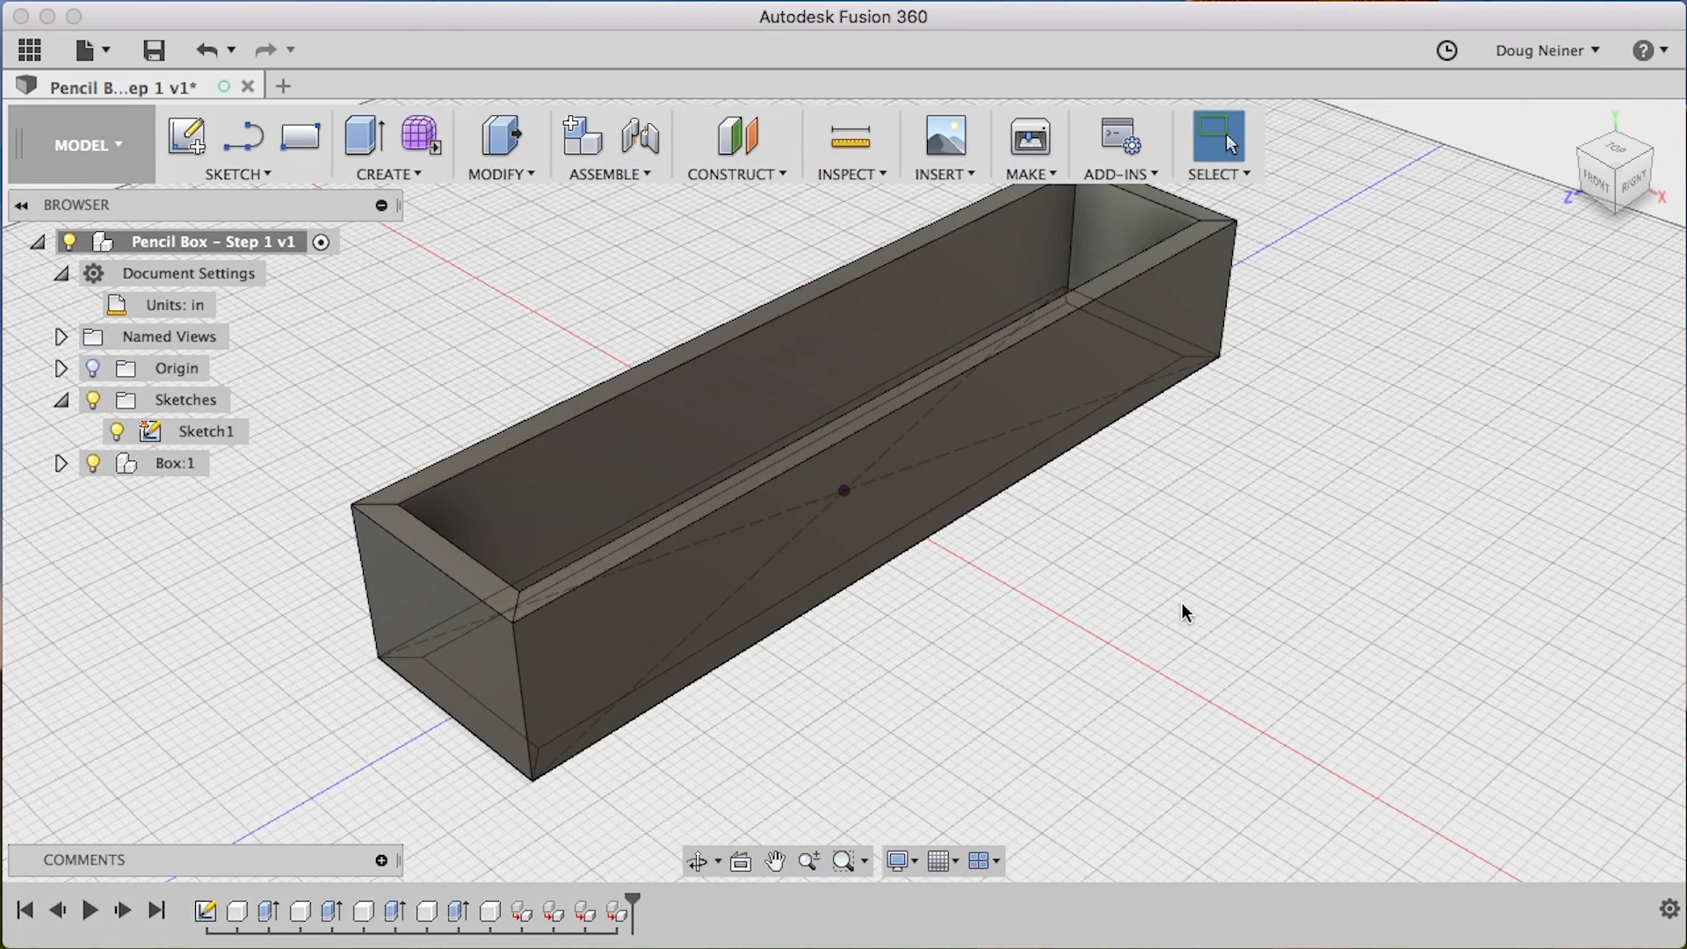
mouse_move(506, 191)
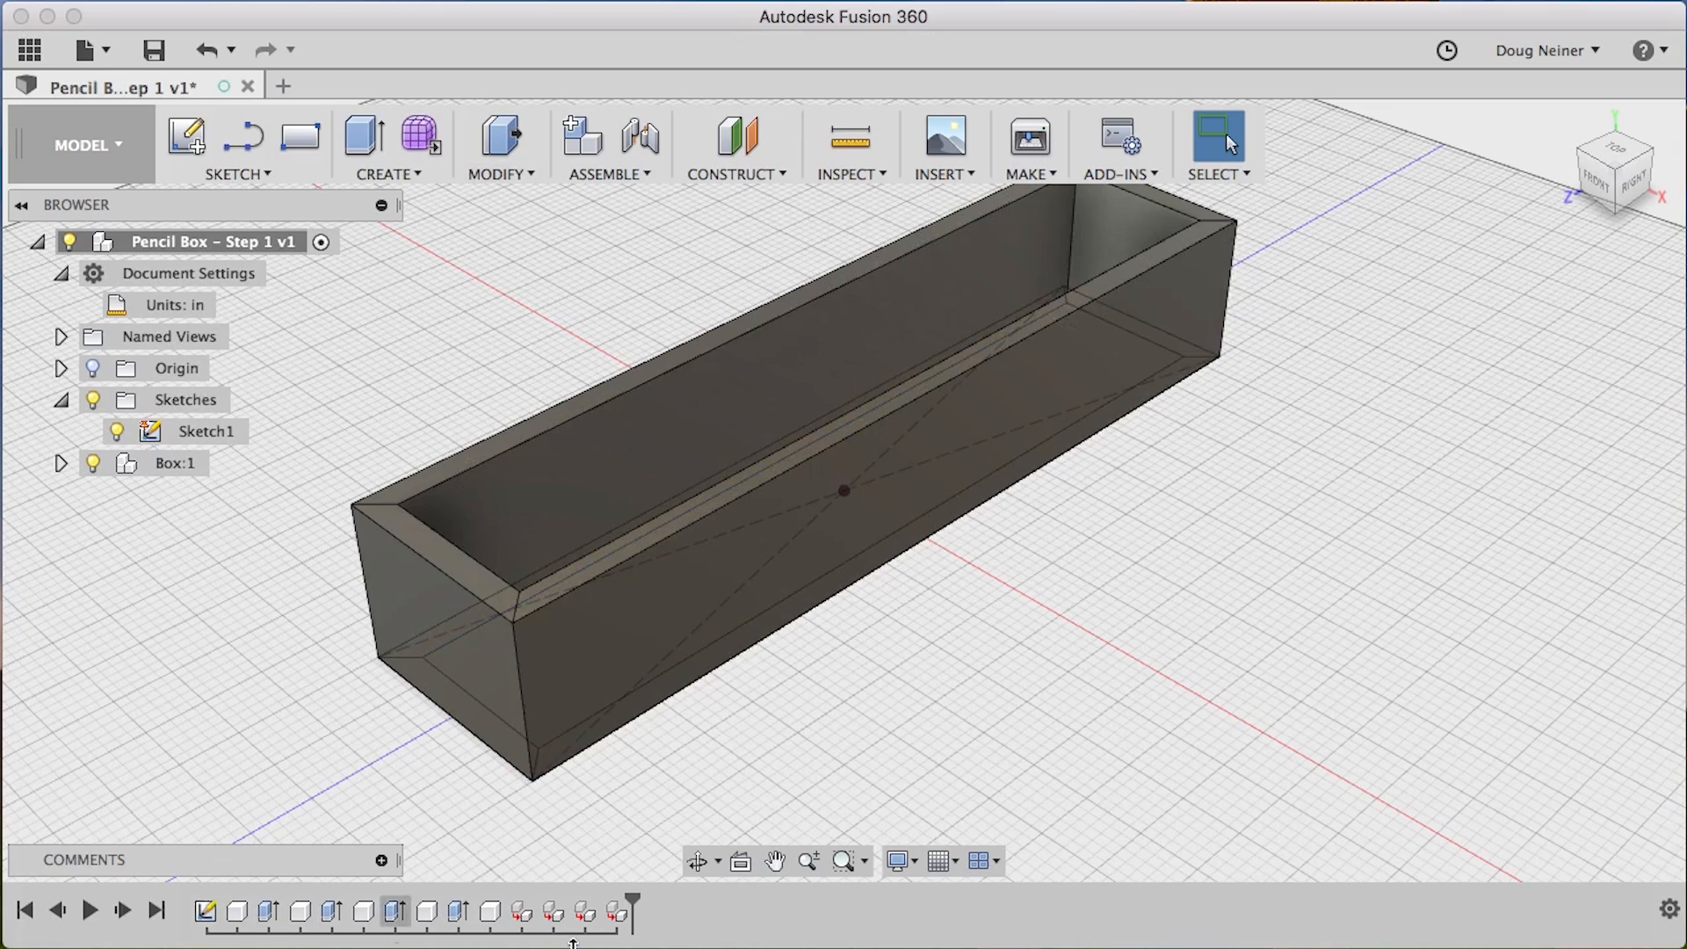
mouse_move(347, 882)
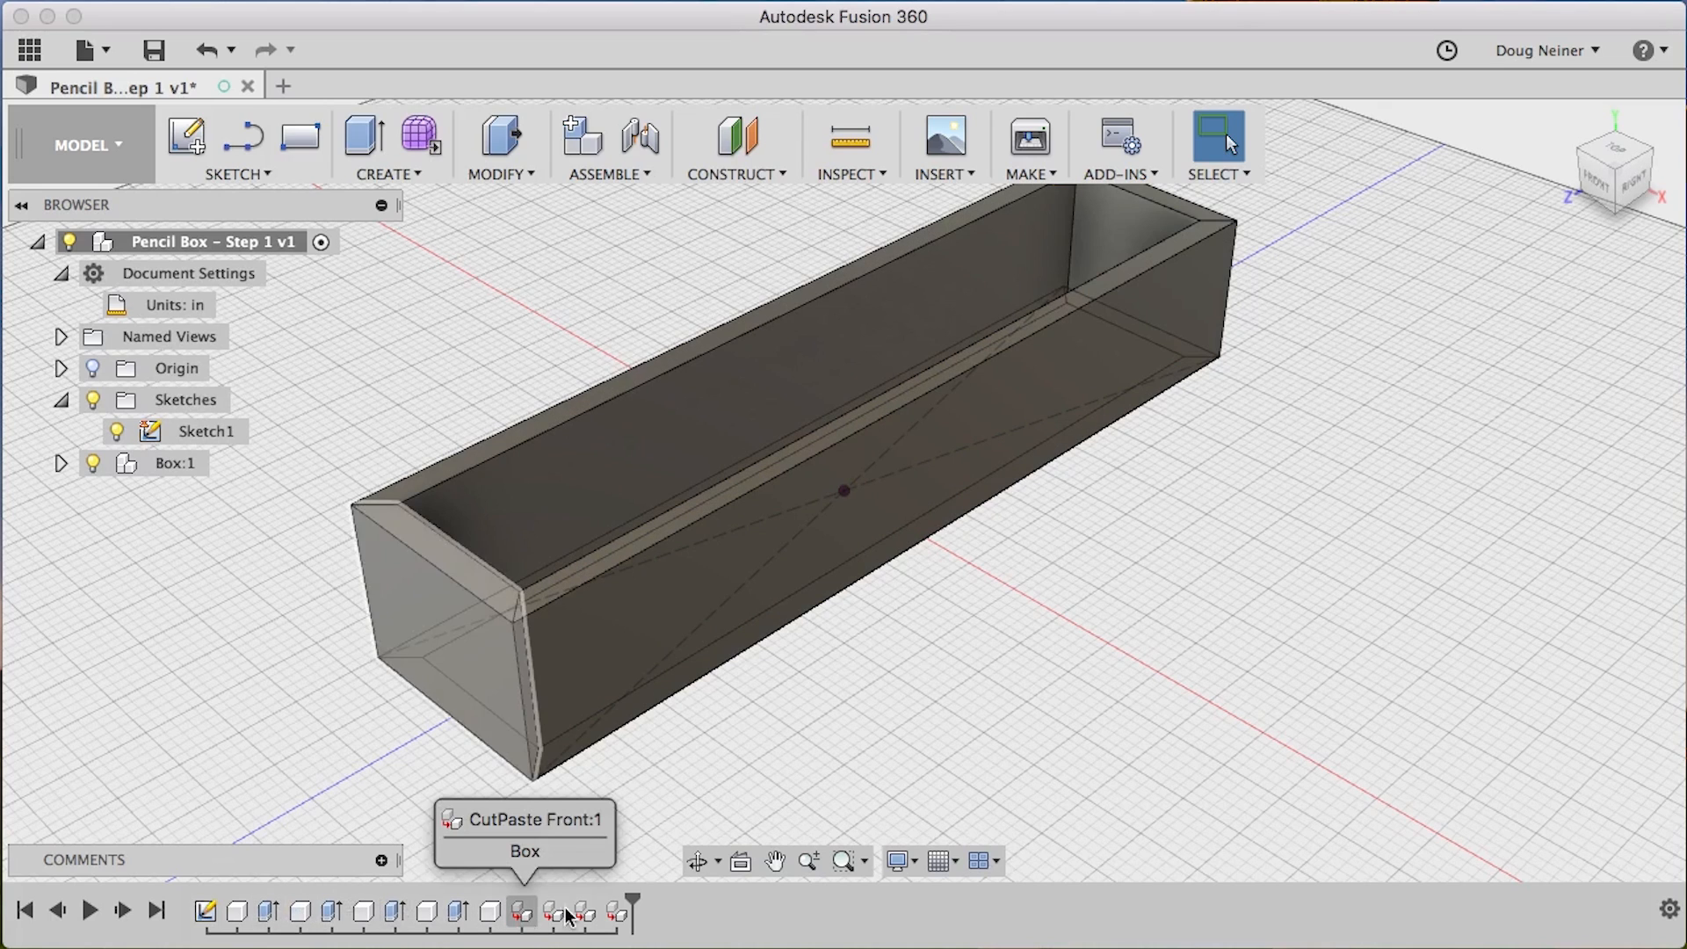
Change the Left wall extrusion distance to 1.75 in
click(268, 912)
text(1.7)
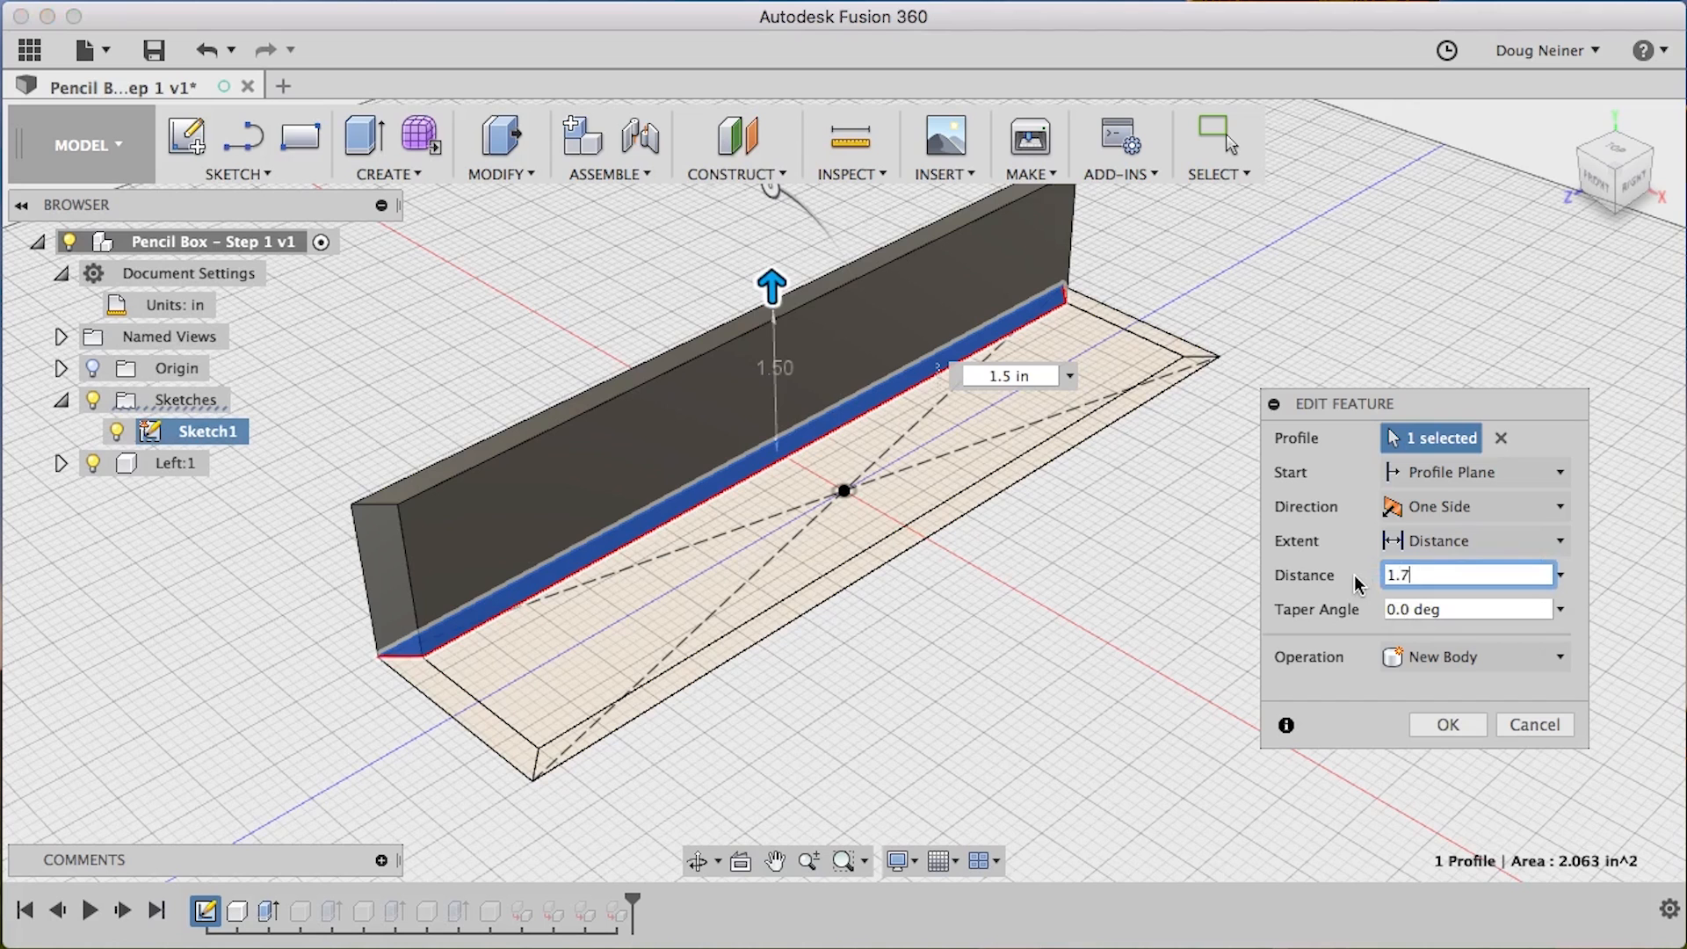
click(1446, 724)
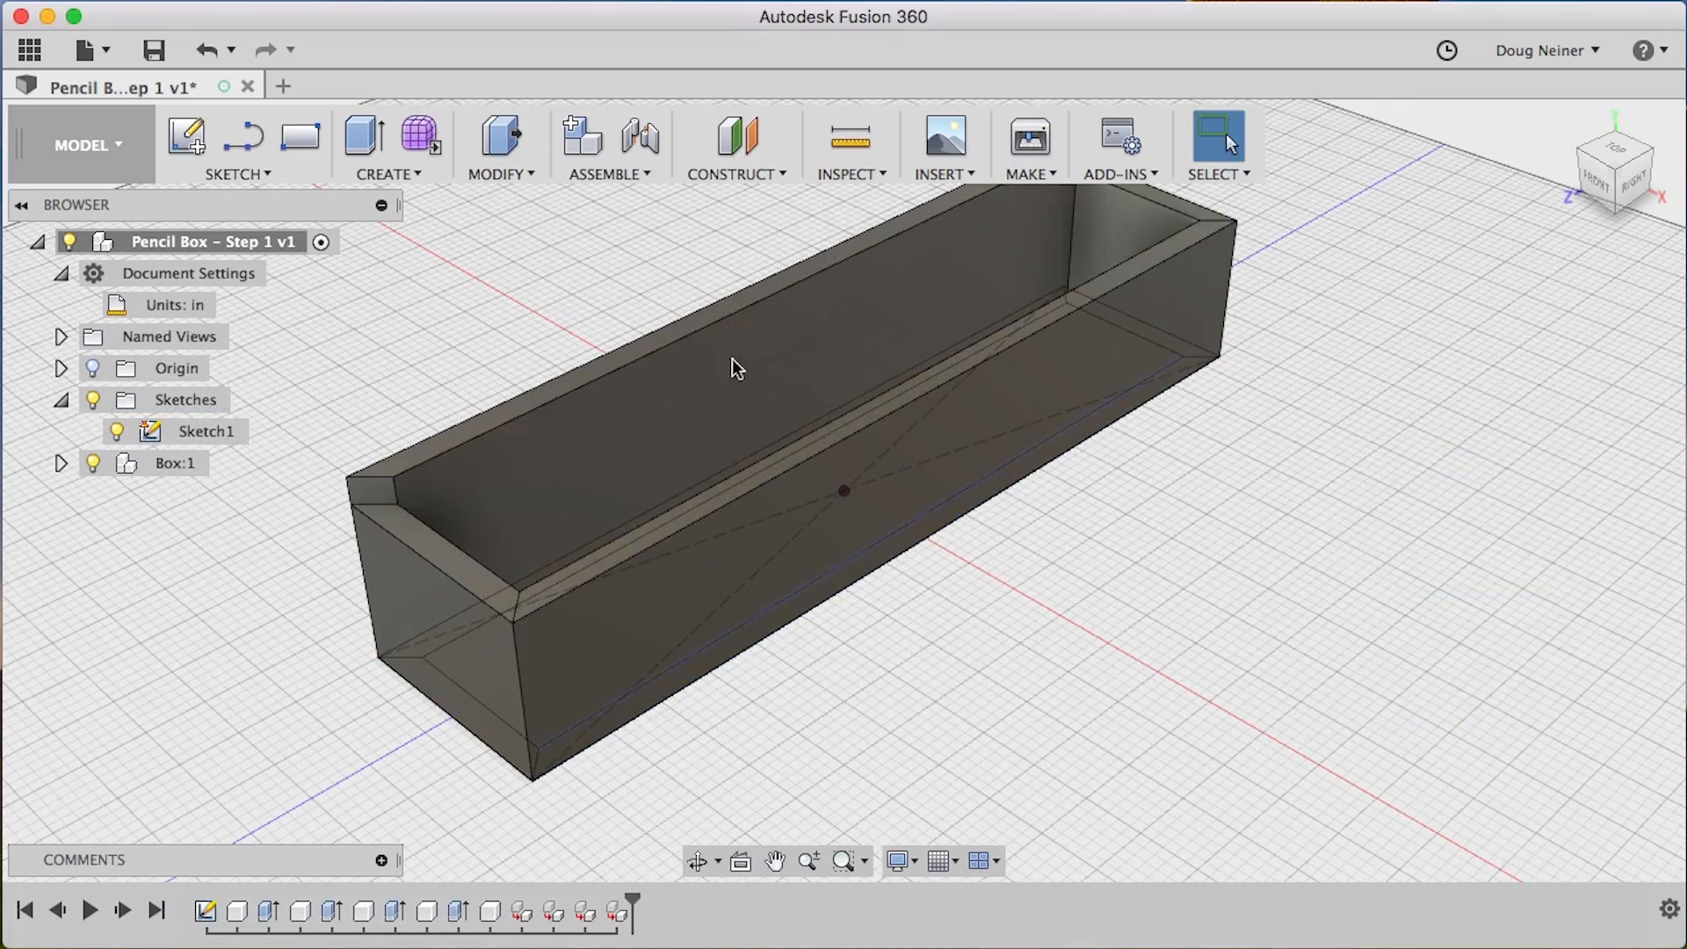
click(498, 145)
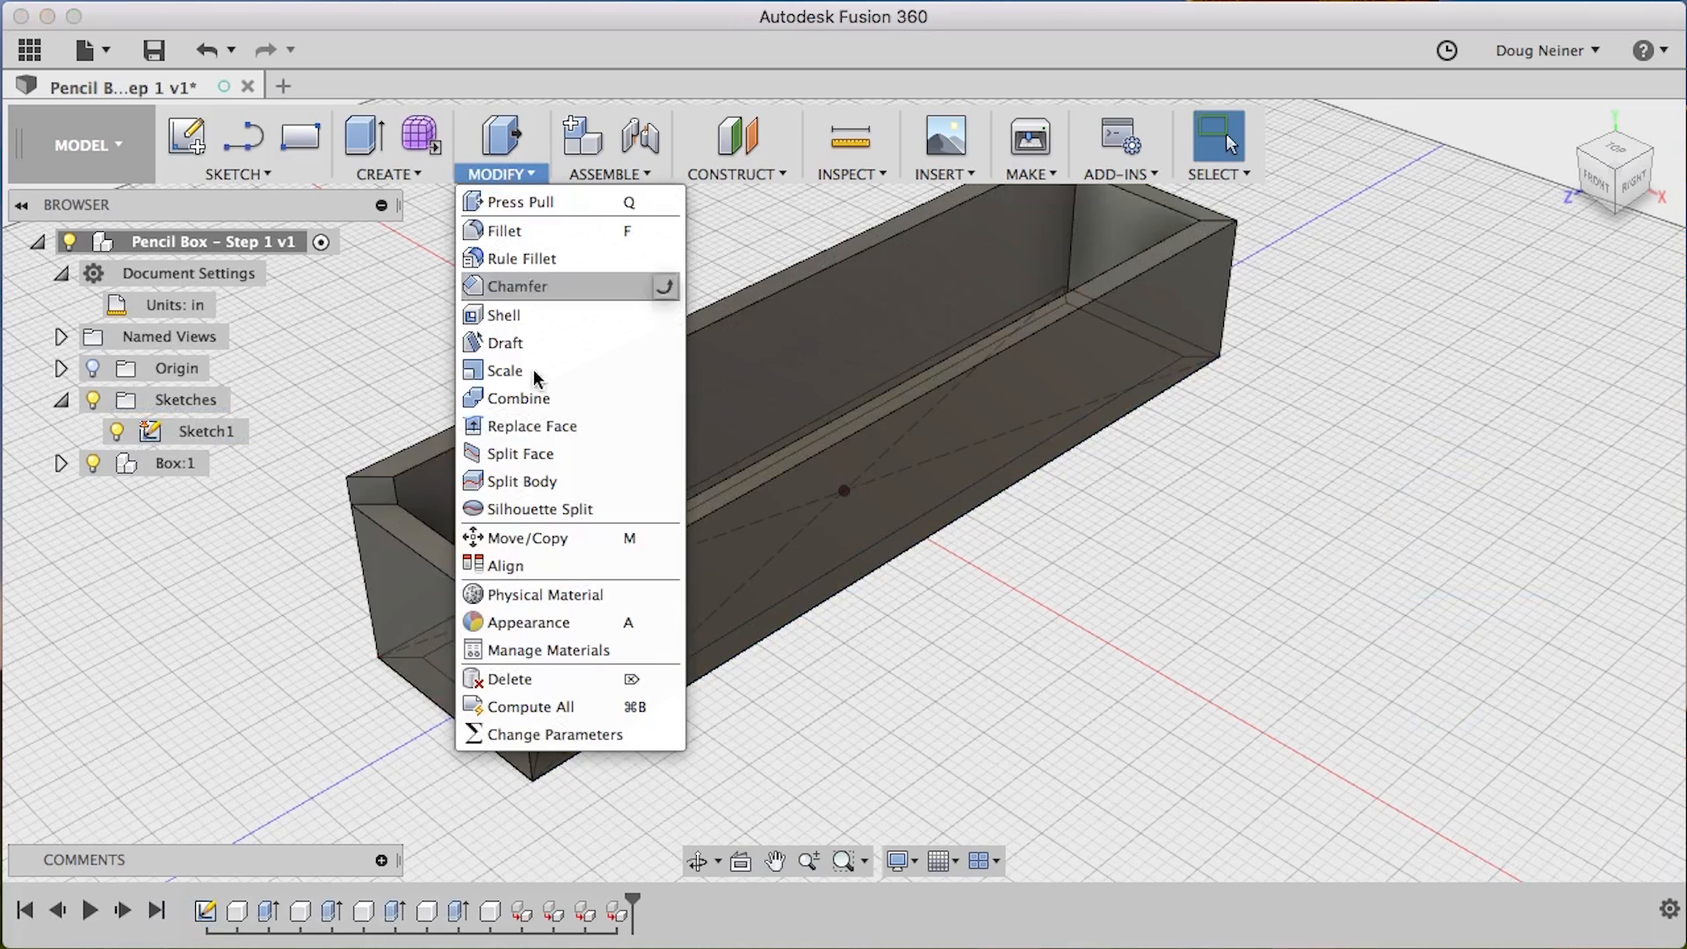
Add user parameters BoxWidth 2 in, BoxLength 8.5 in, BoxDepth 1.75 in, Thickness 0.25 in
click(556, 734)
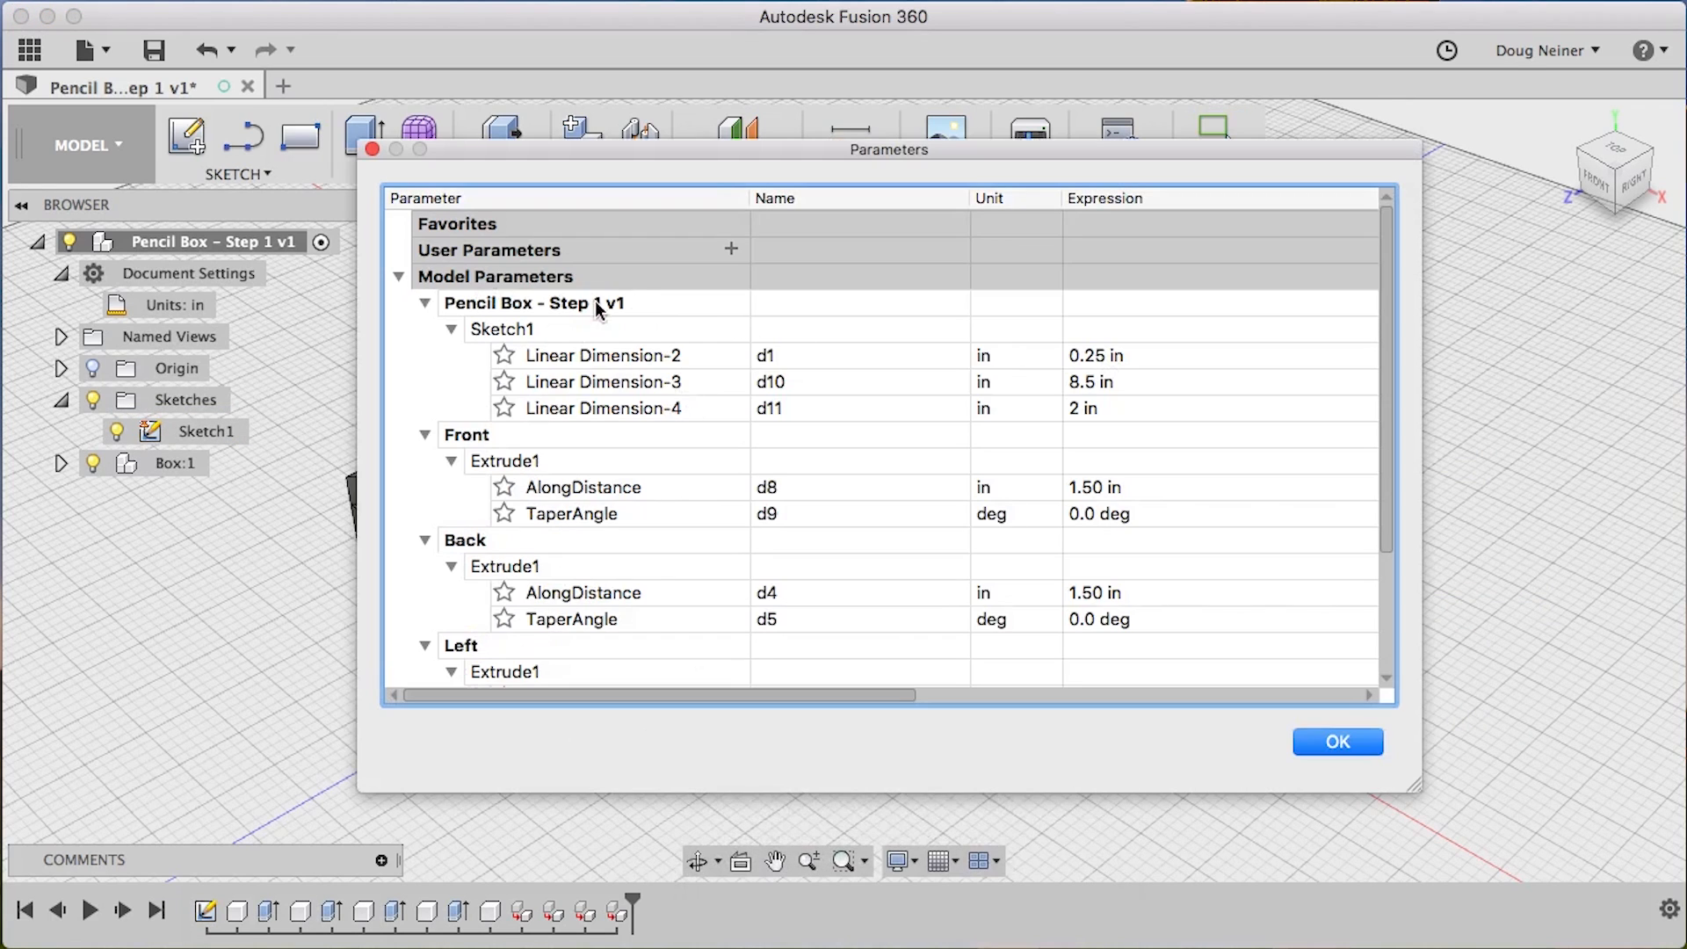
click(730, 250)
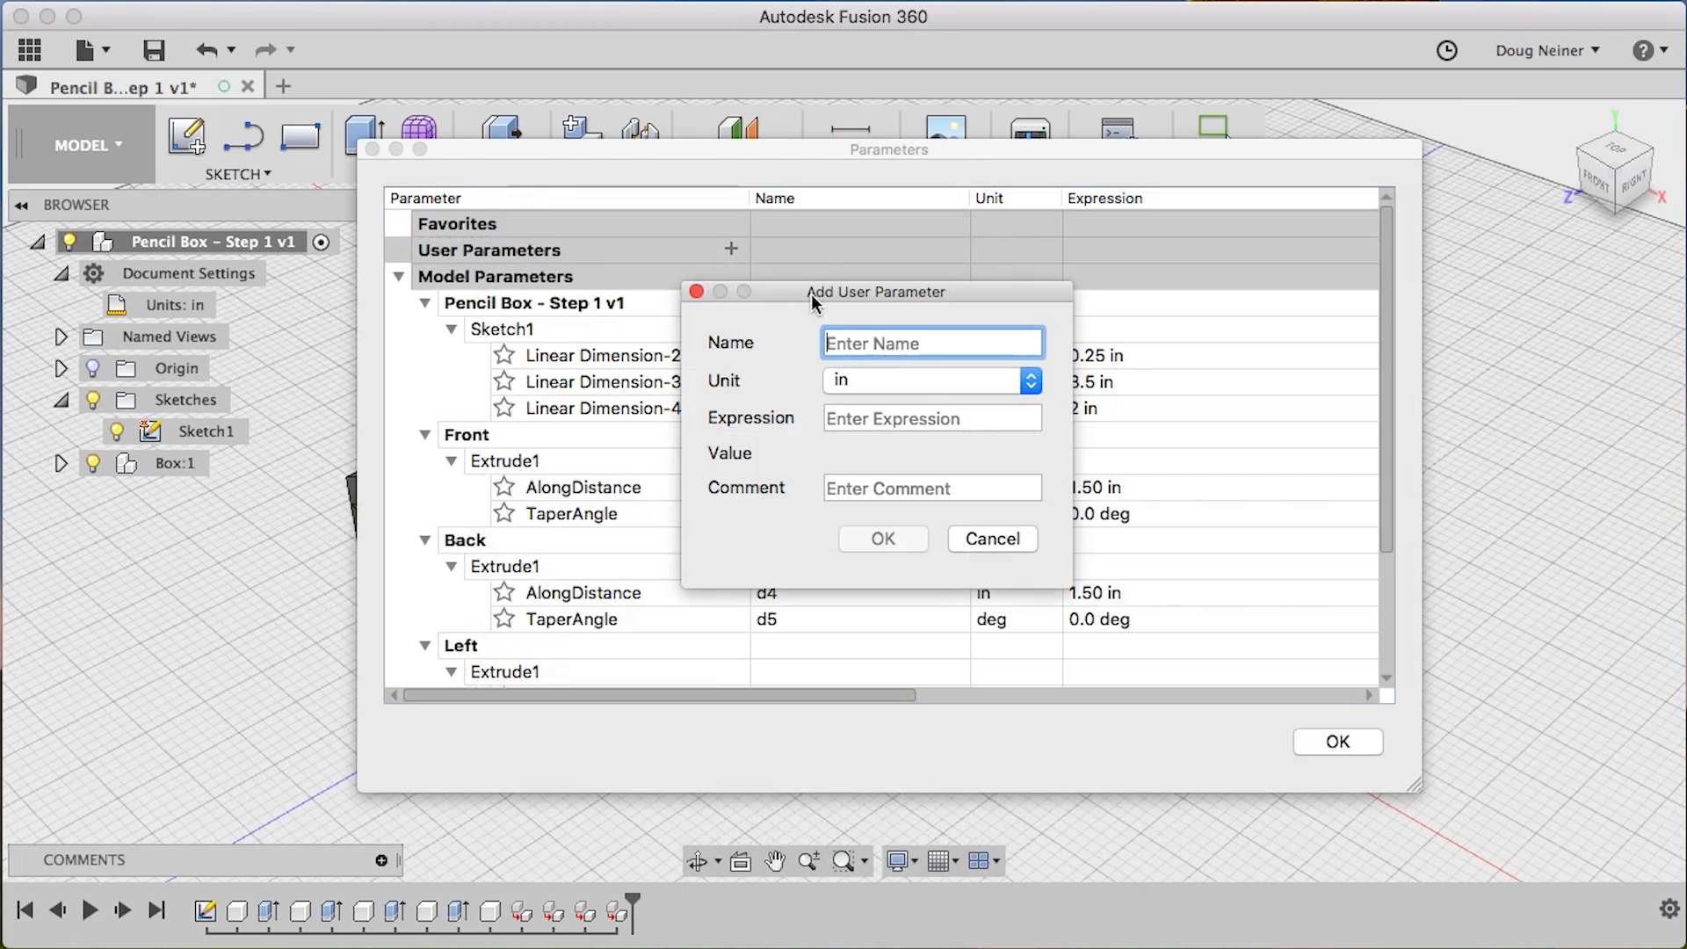
text(BoxWidth)
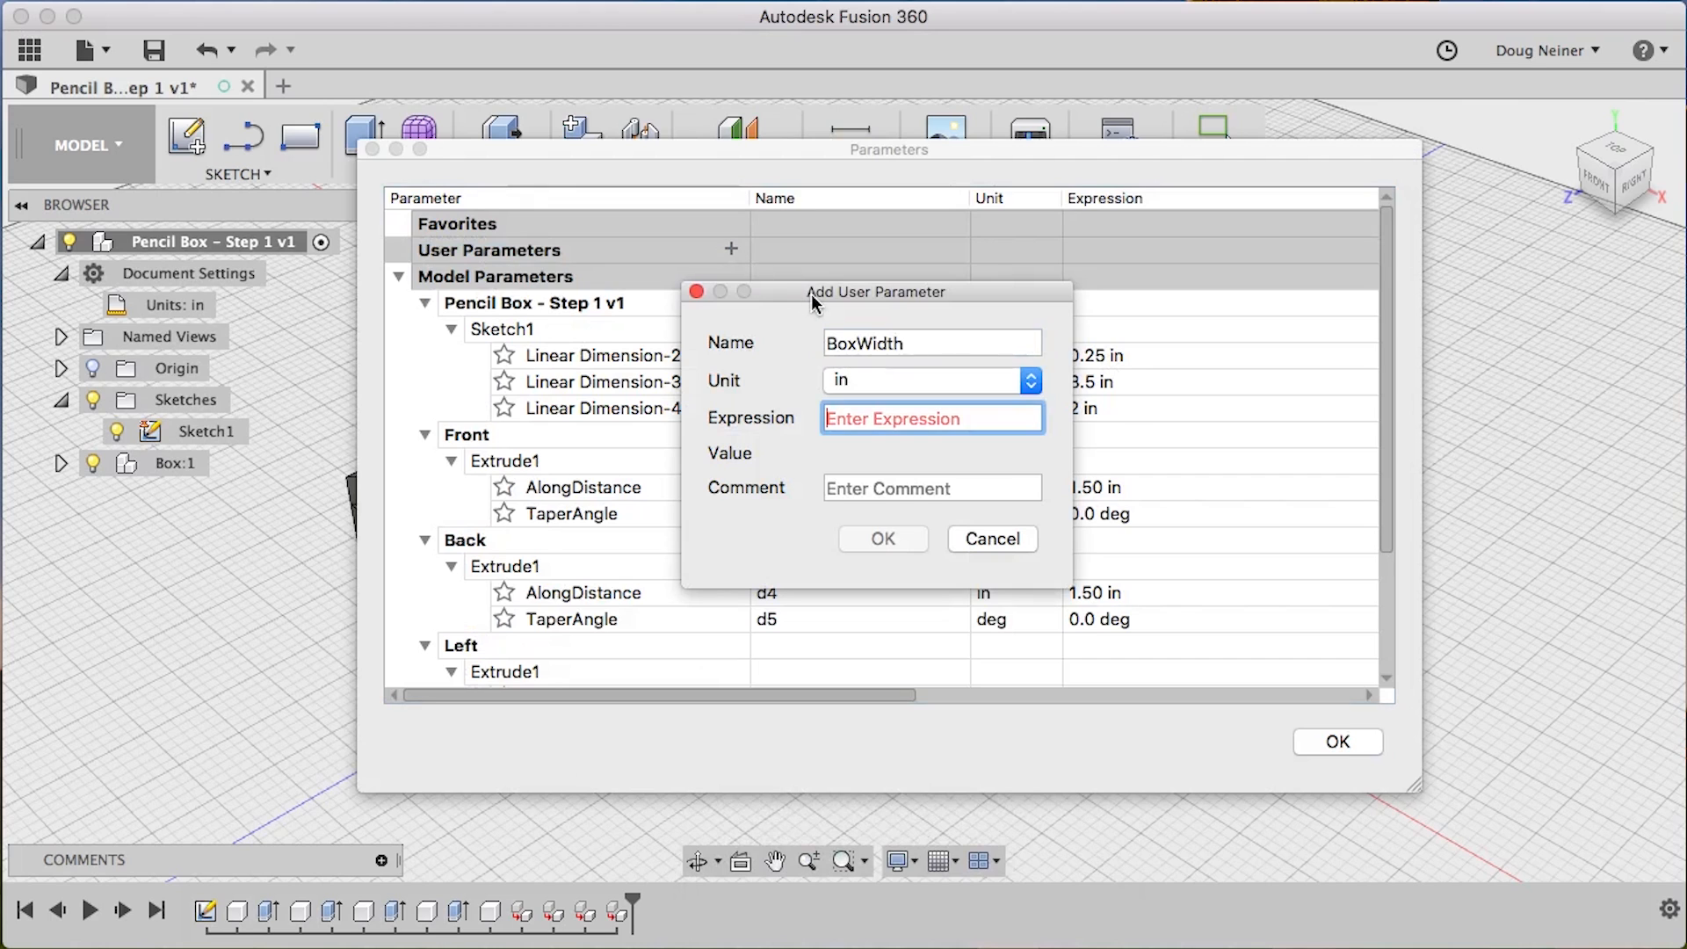
key(Return)
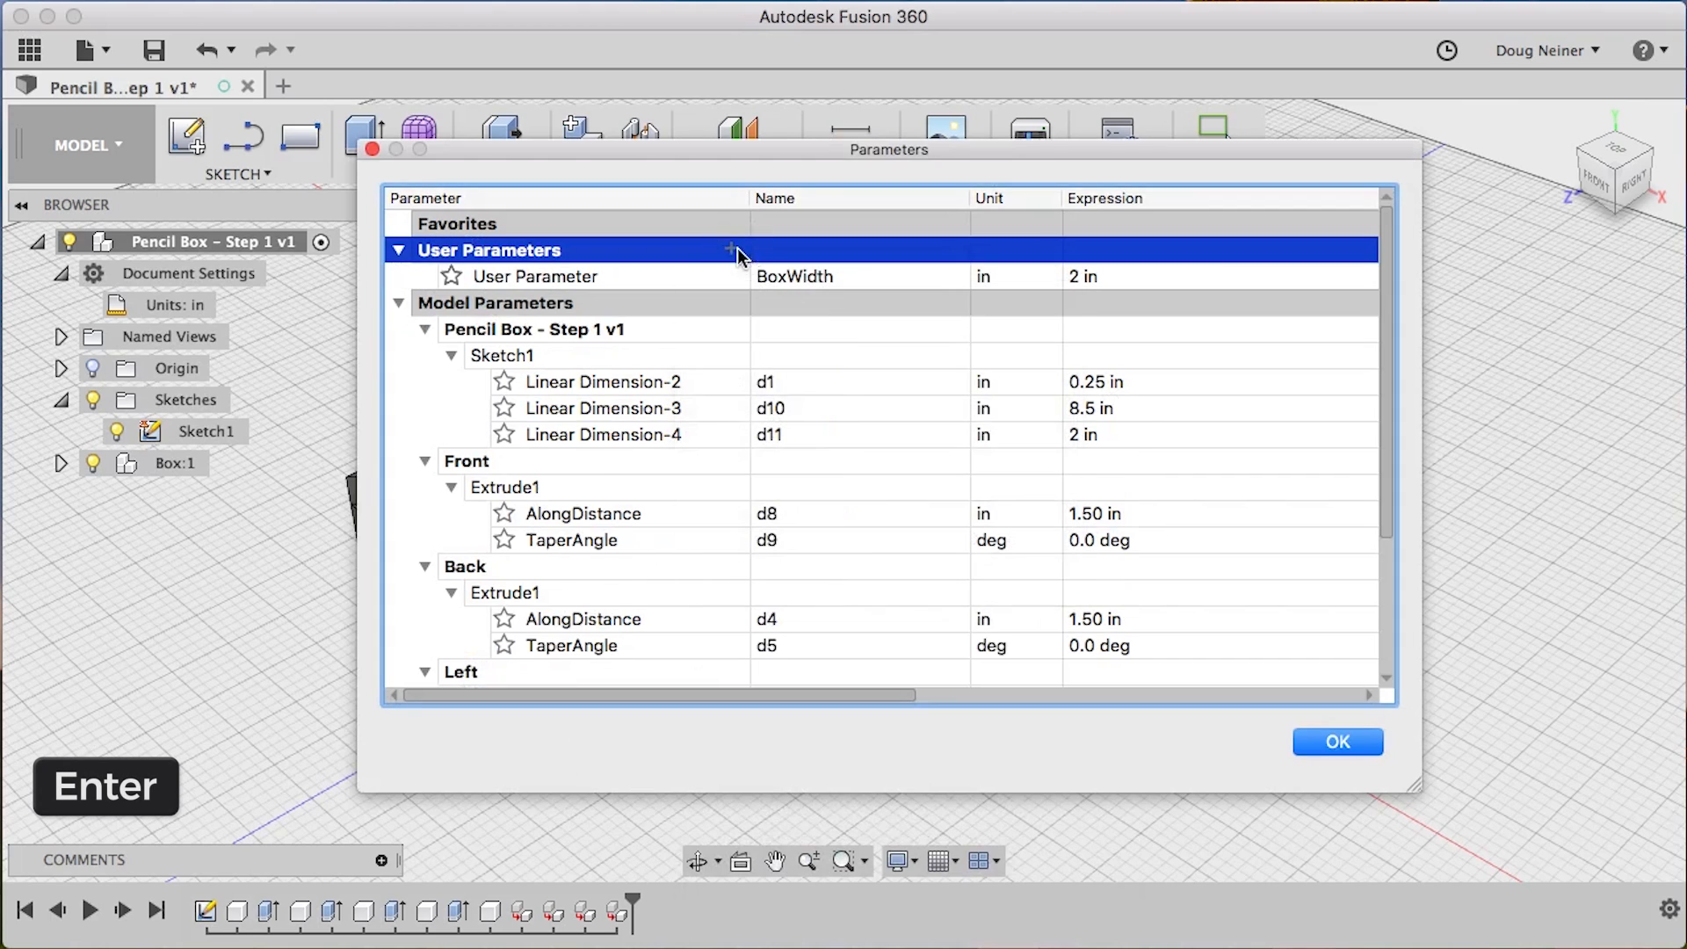
click(731, 250)
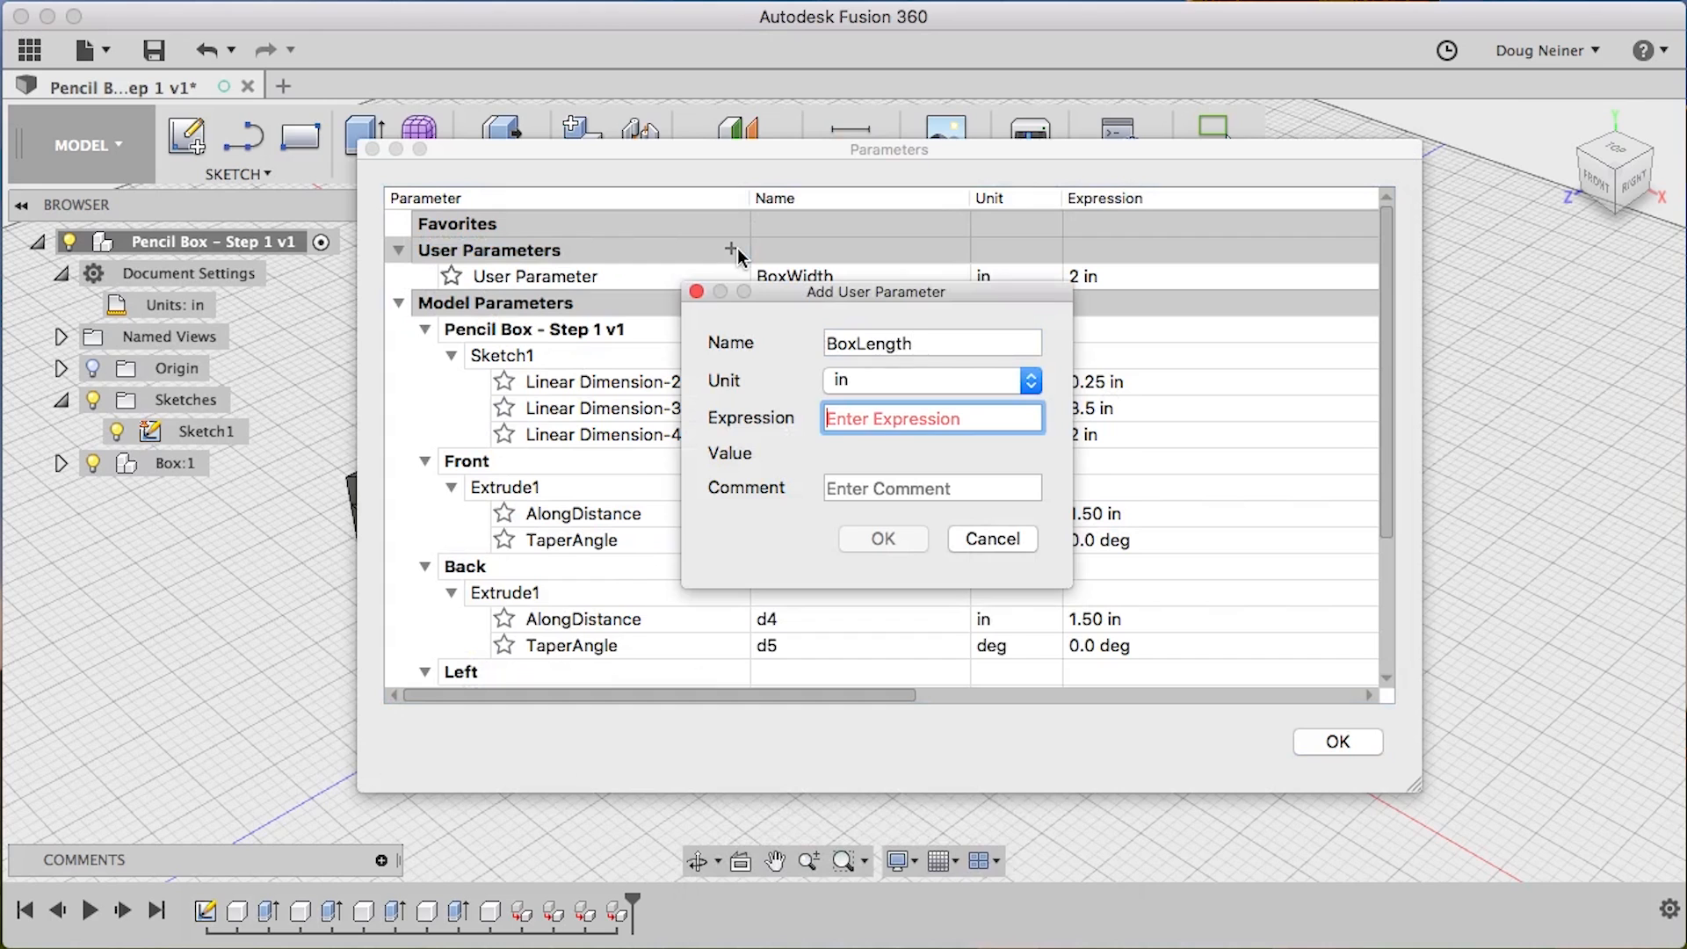
text(8.)
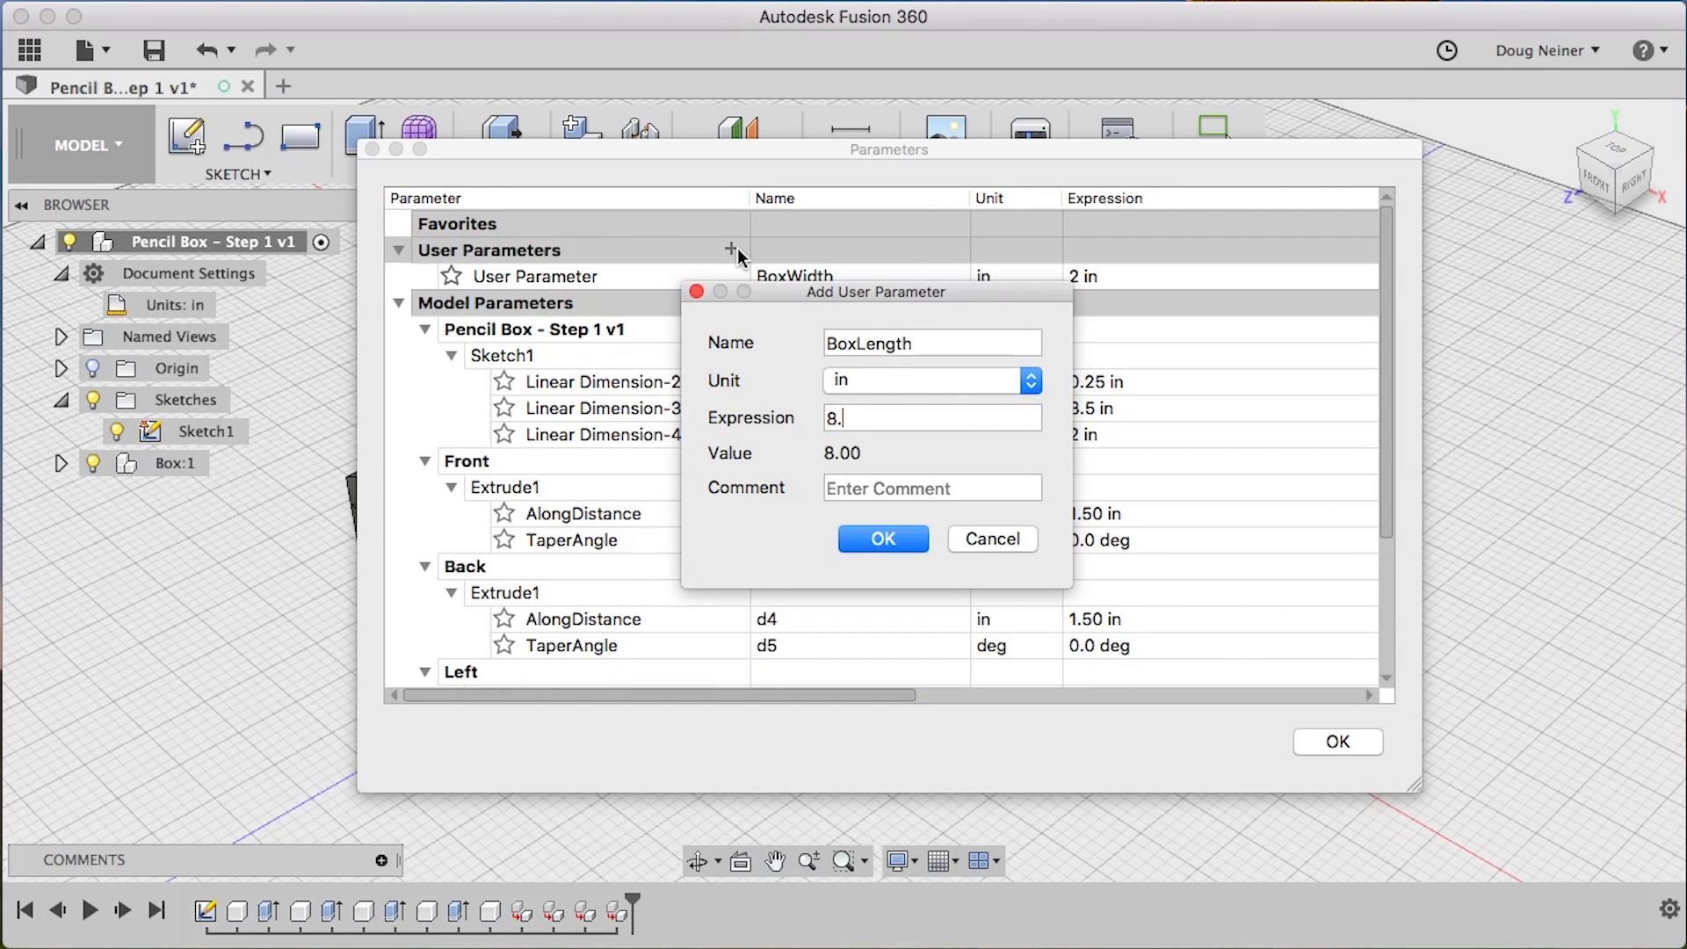
key(Return)
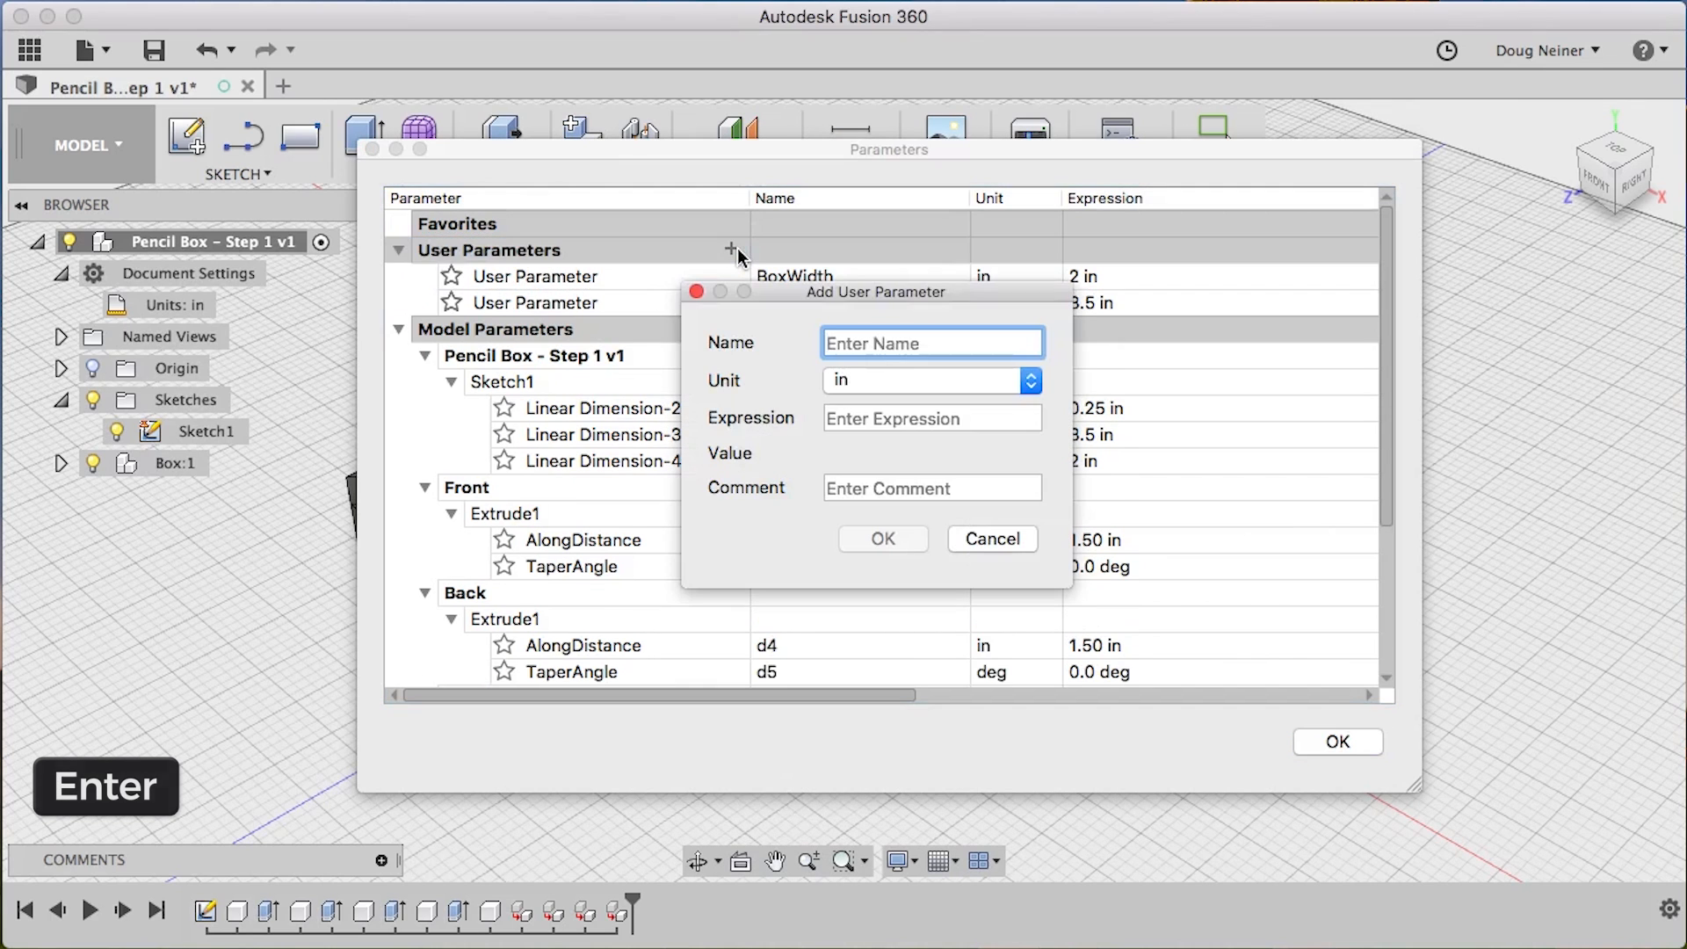
text(BoxDepth)
click(931, 417)
text(1.7)
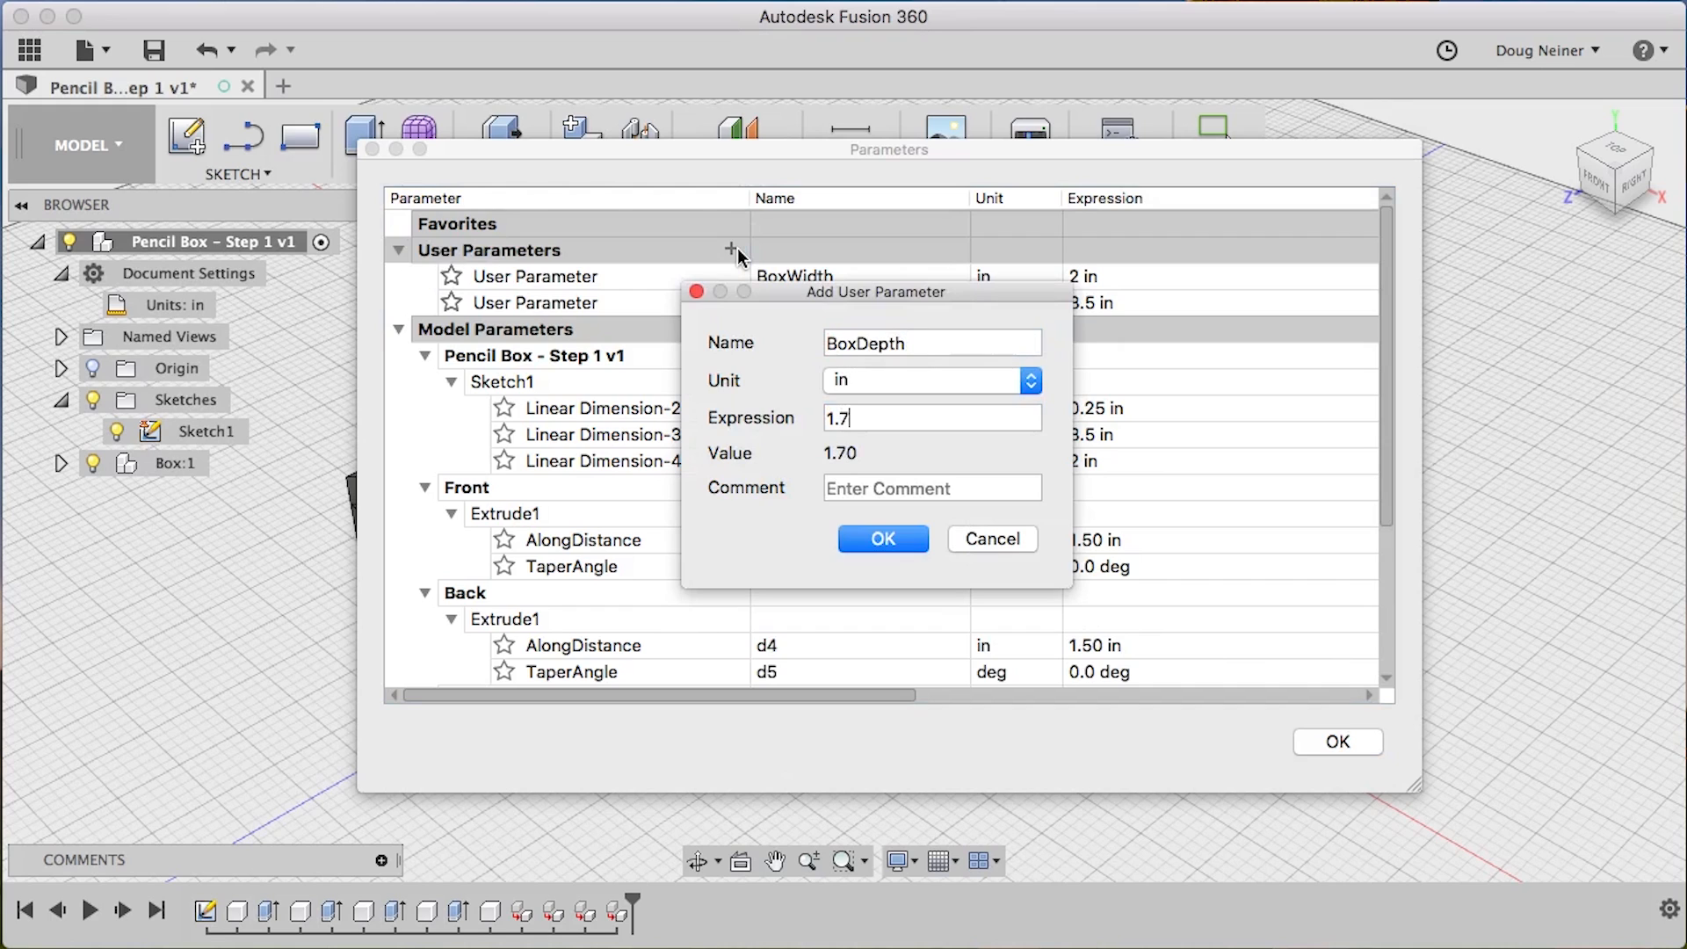
click(881, 539)
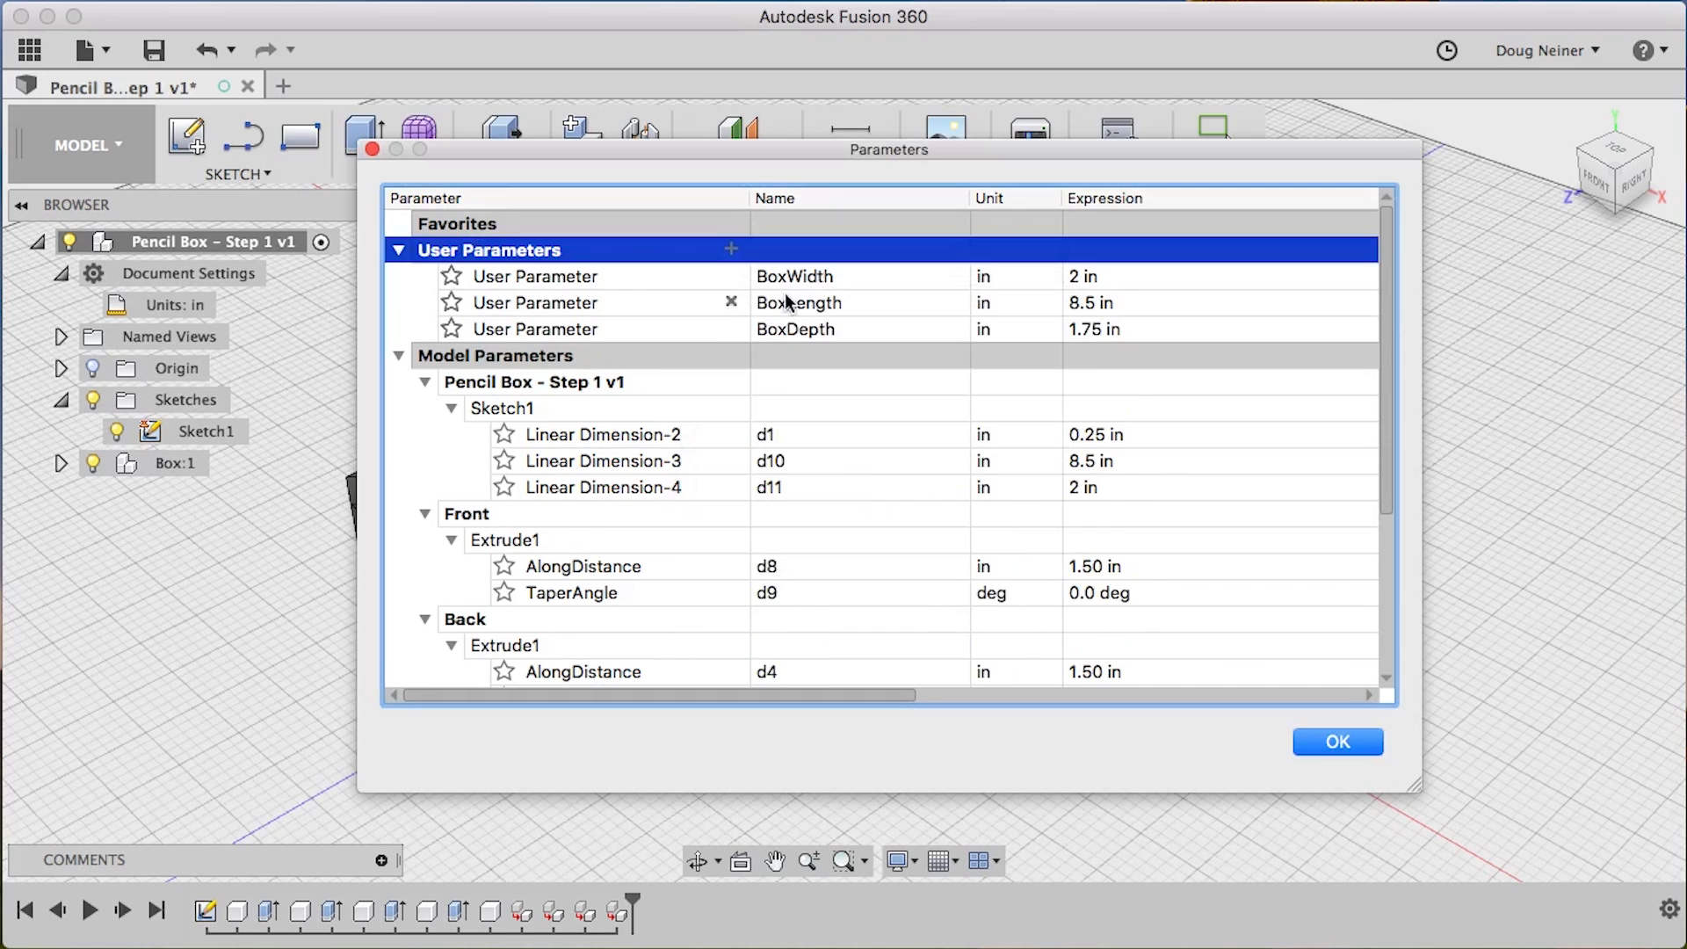
click(731, 249)
text(.25)
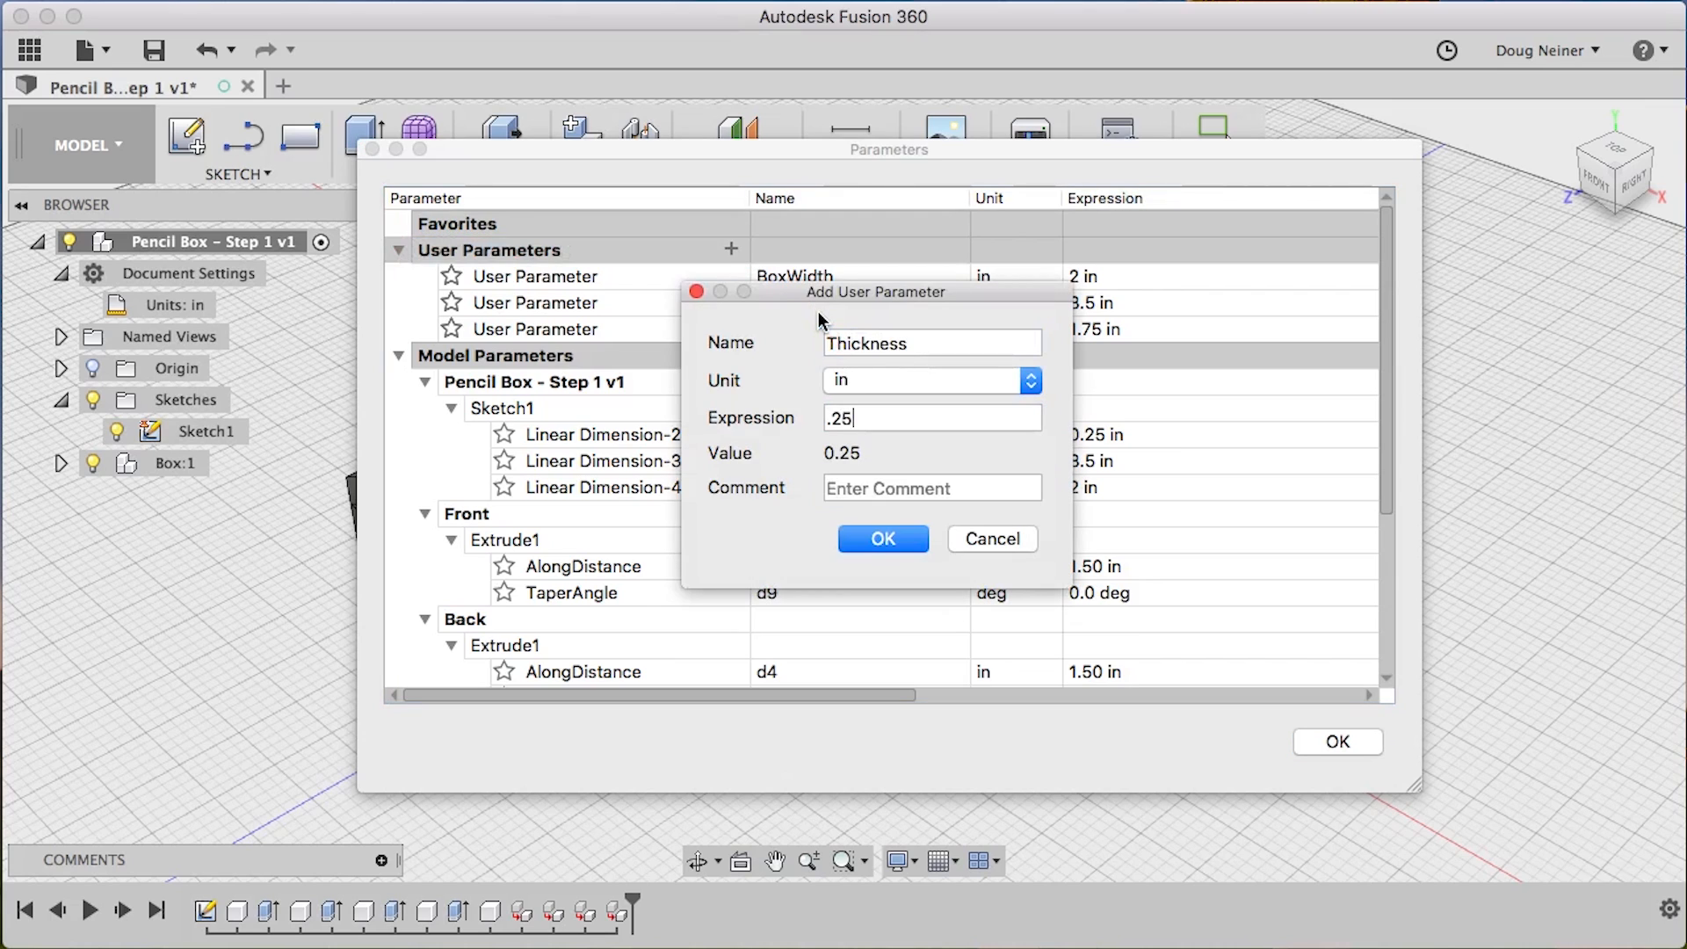
click(881, 538)
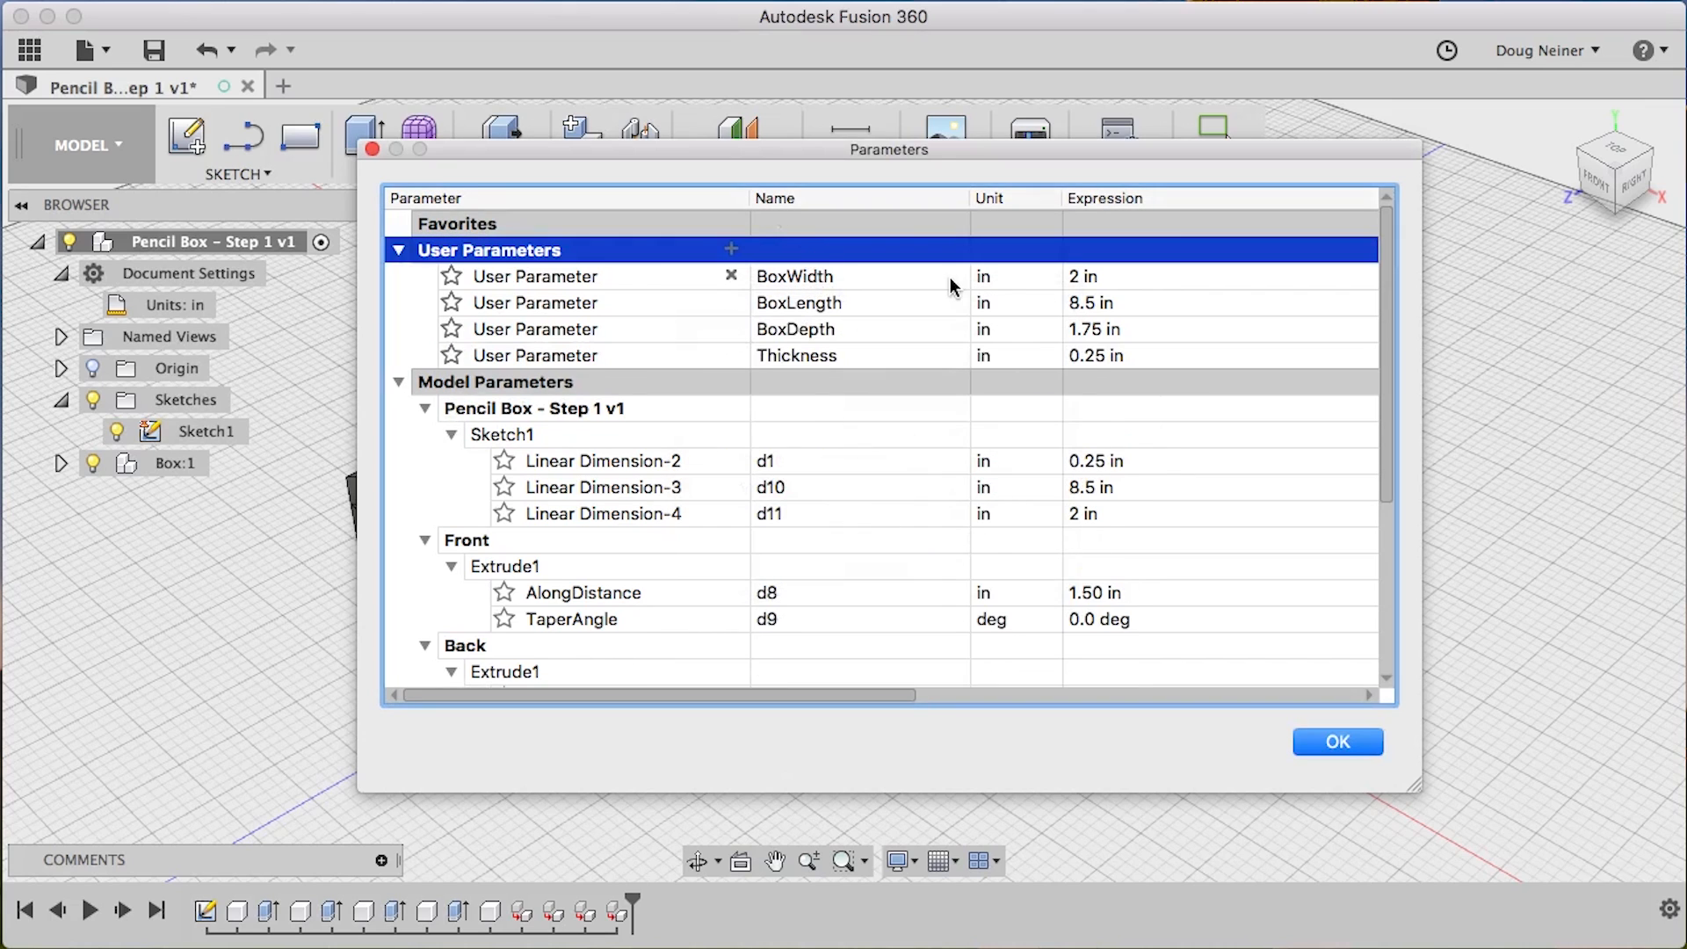
mouse_move(879, 328)
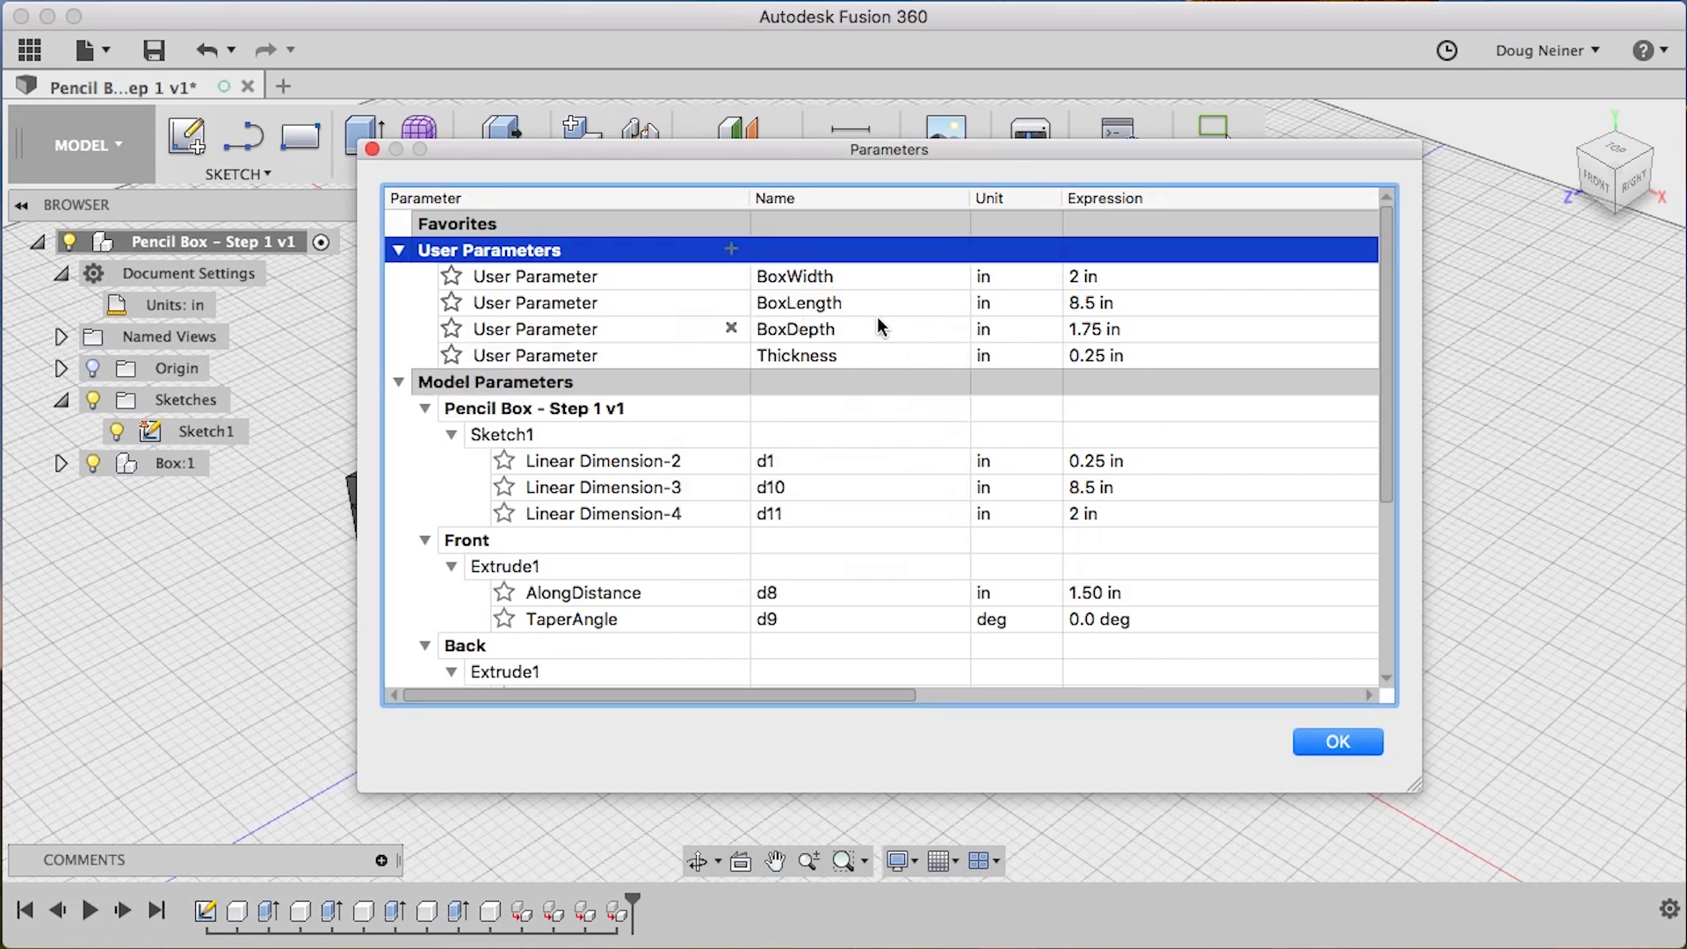
scroll(down, 3)
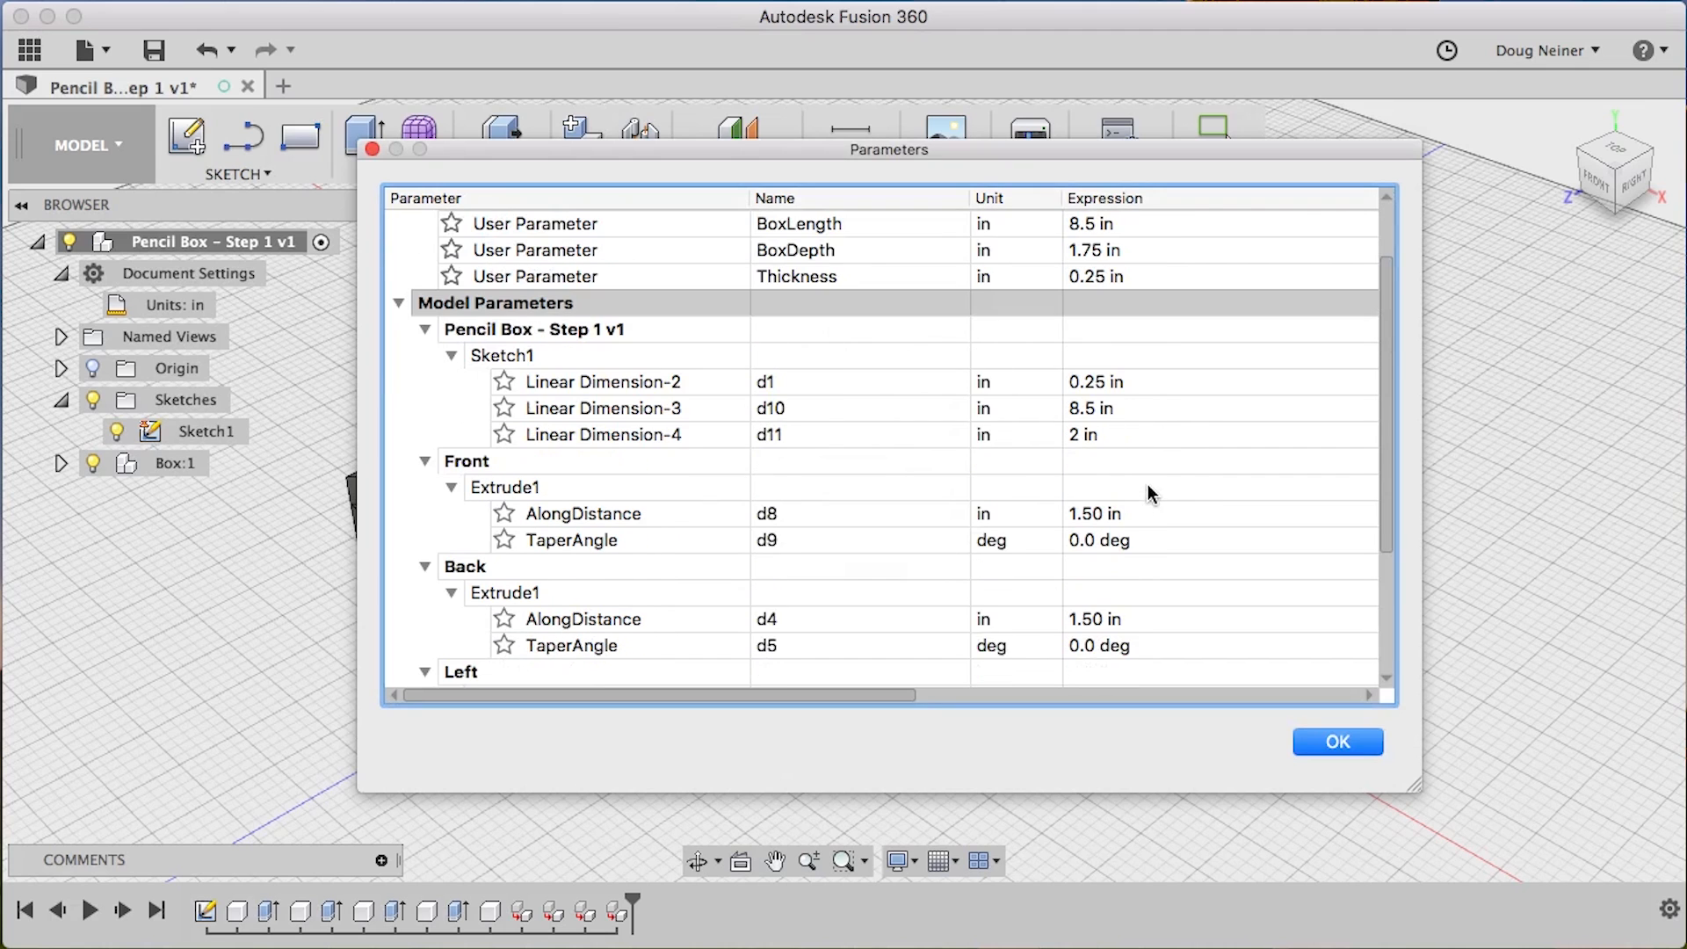
mouse_move(823, 284)
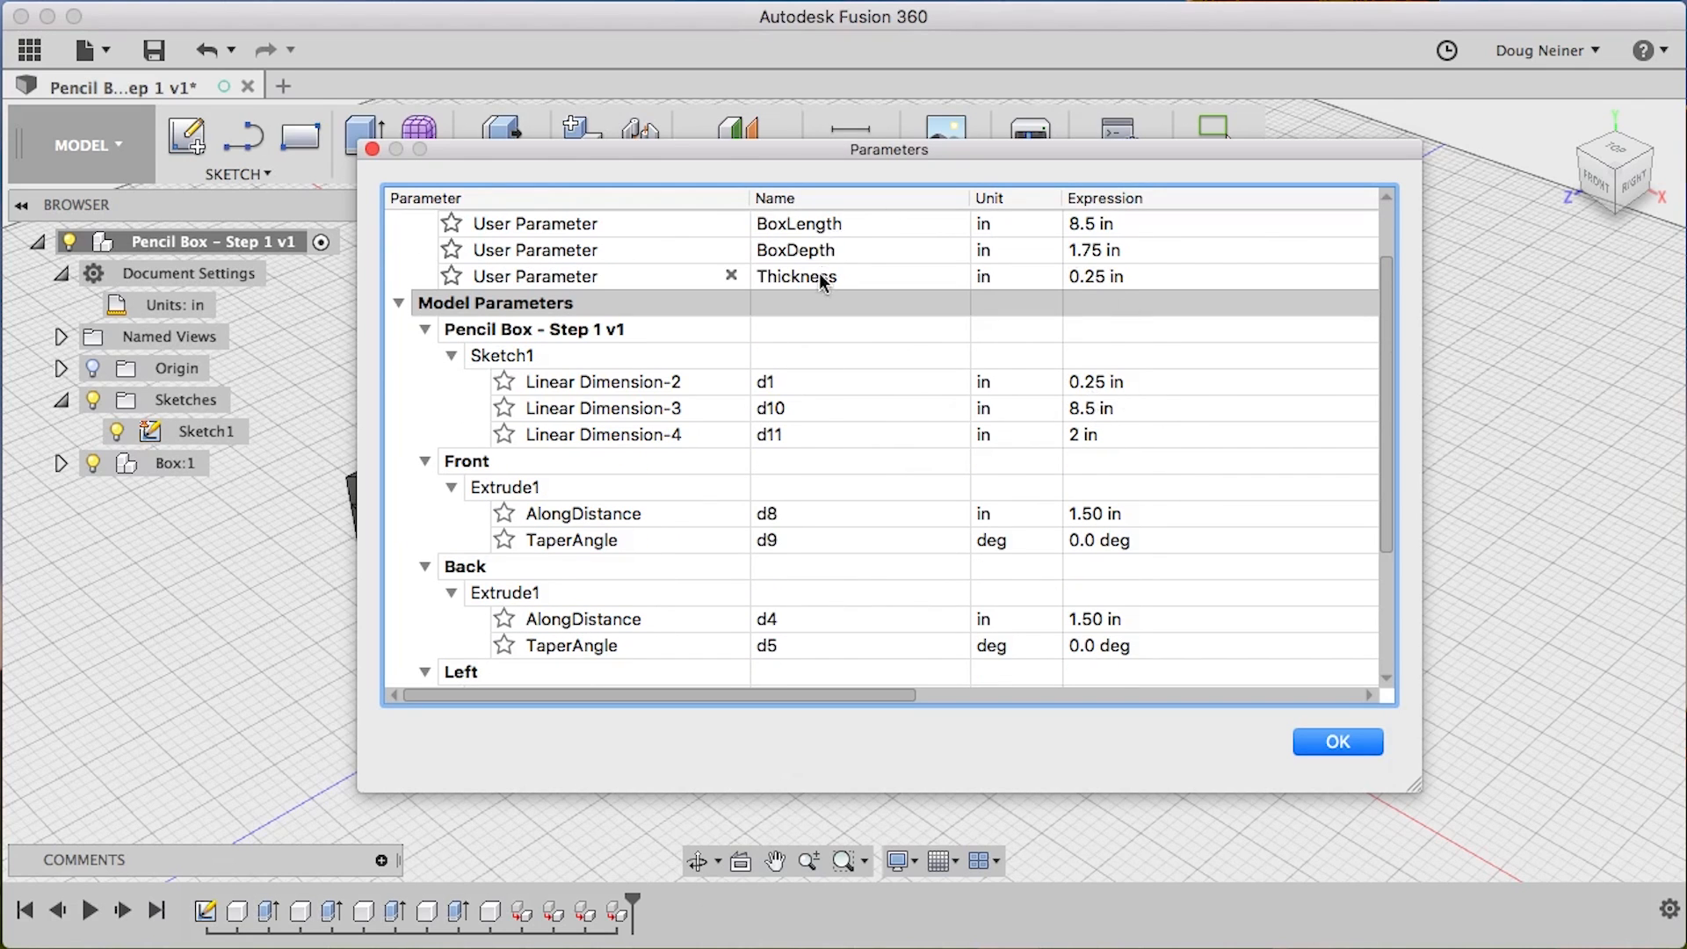
mouse_move(1141, 388)
text(Thick)
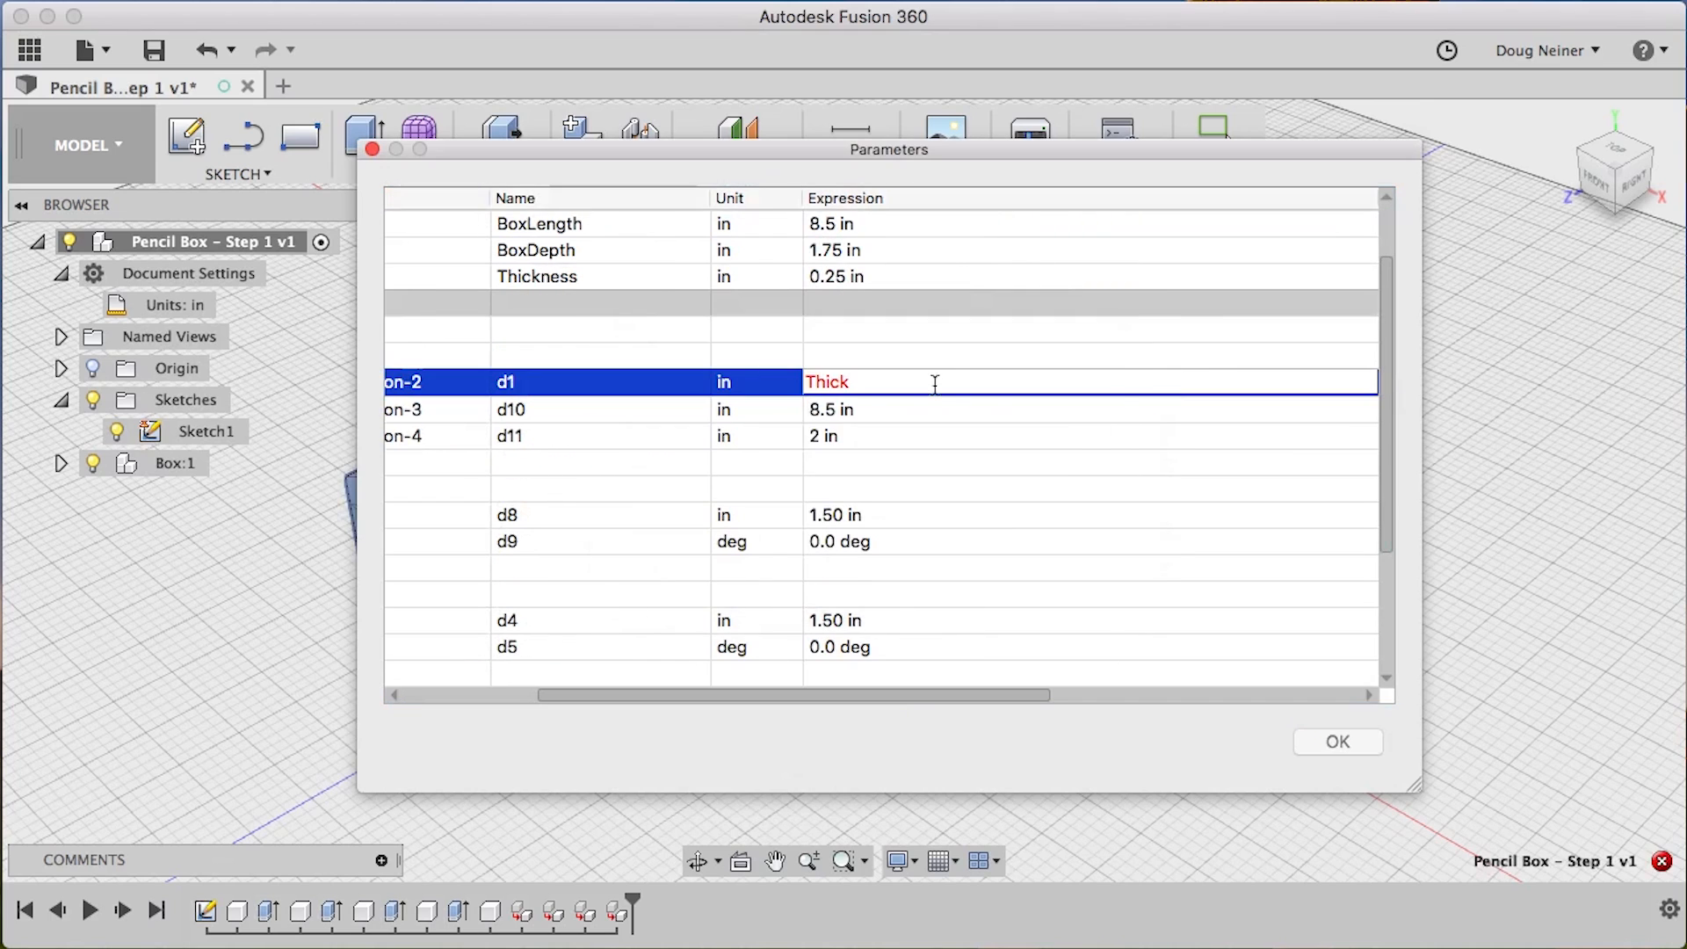
Set sketch dimensions d1 to Thickness, d10 to BoxLength and d11 to BoxWidth
key(Backspace)
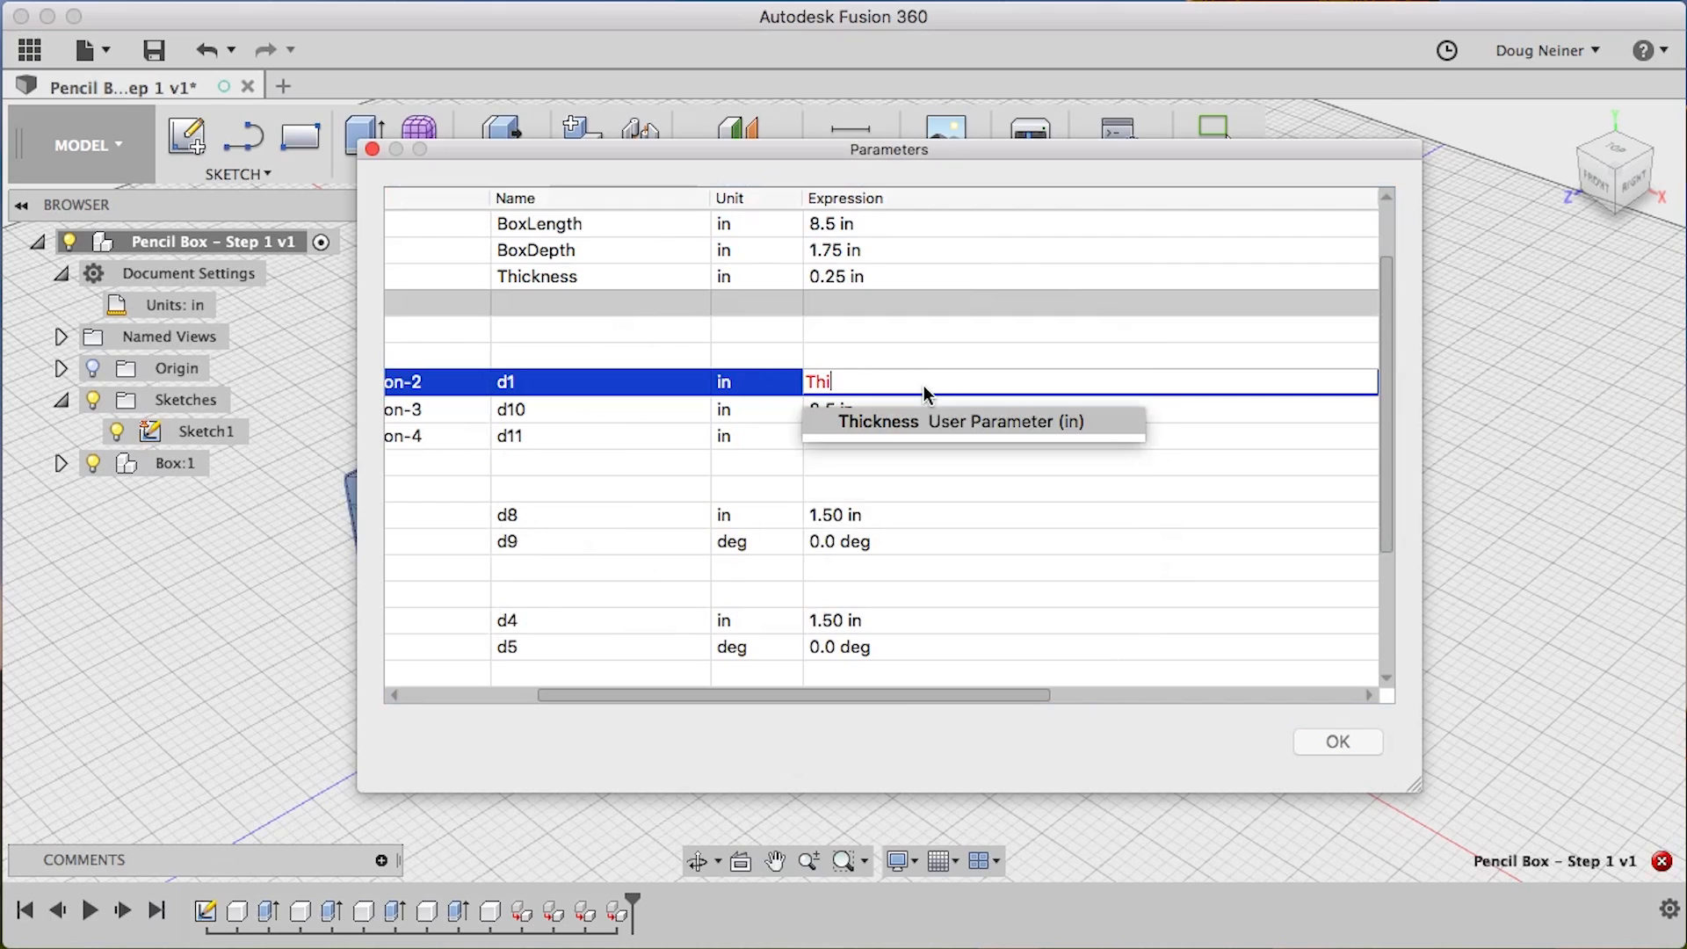
key(Return)
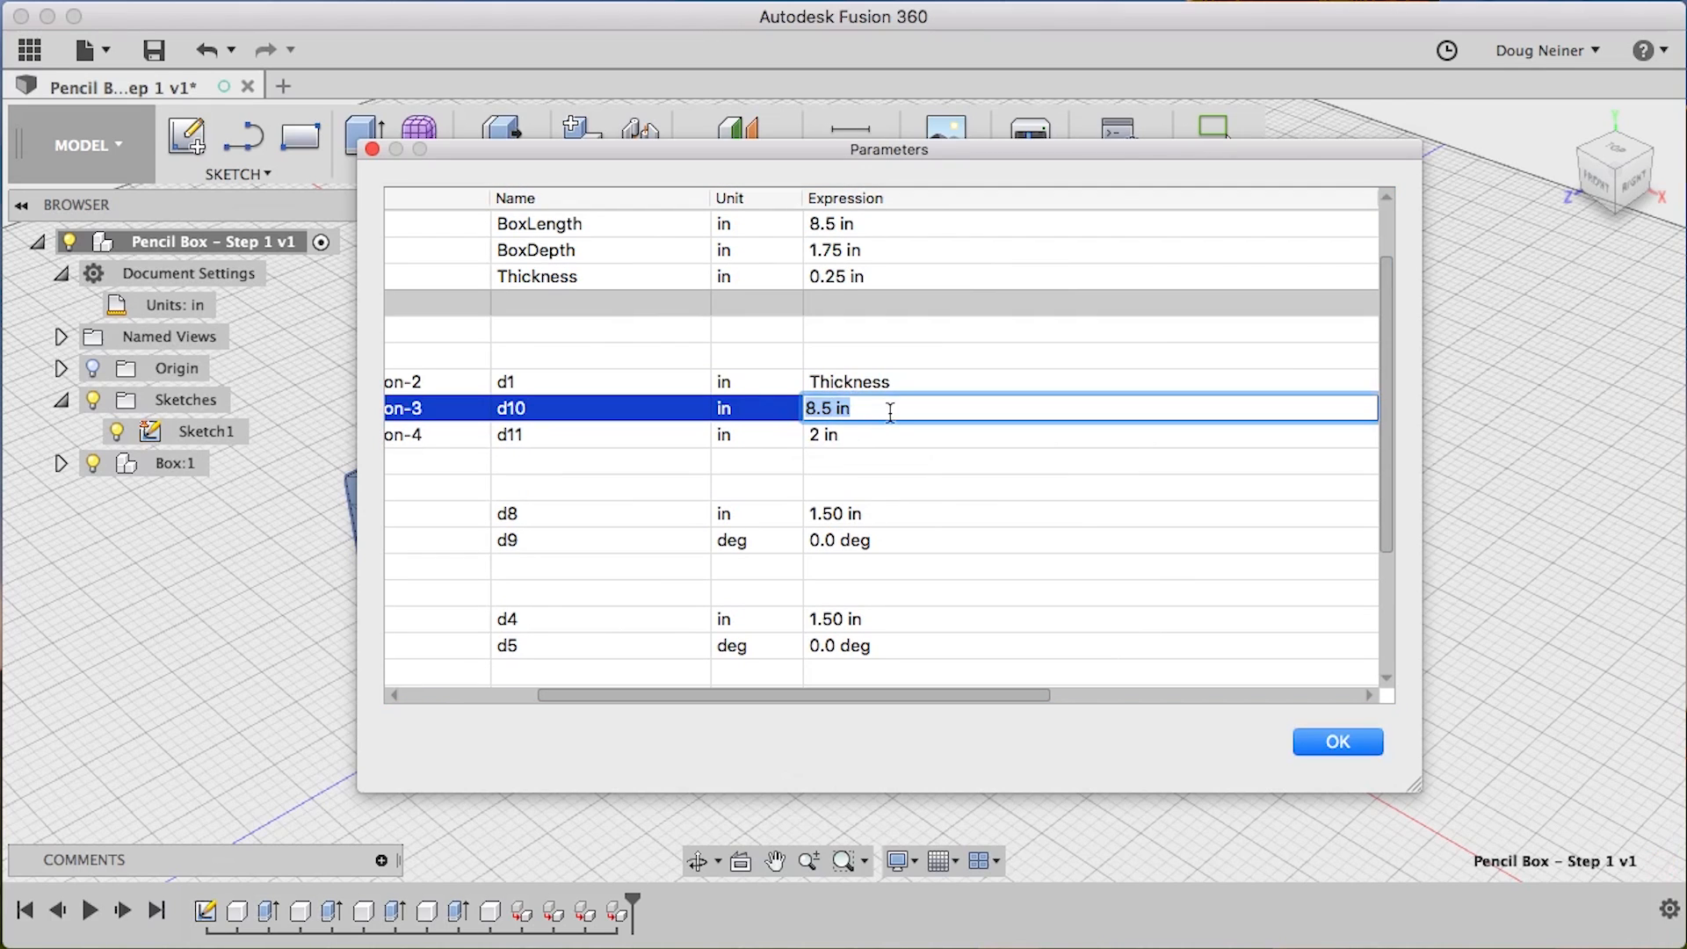
text(Length)
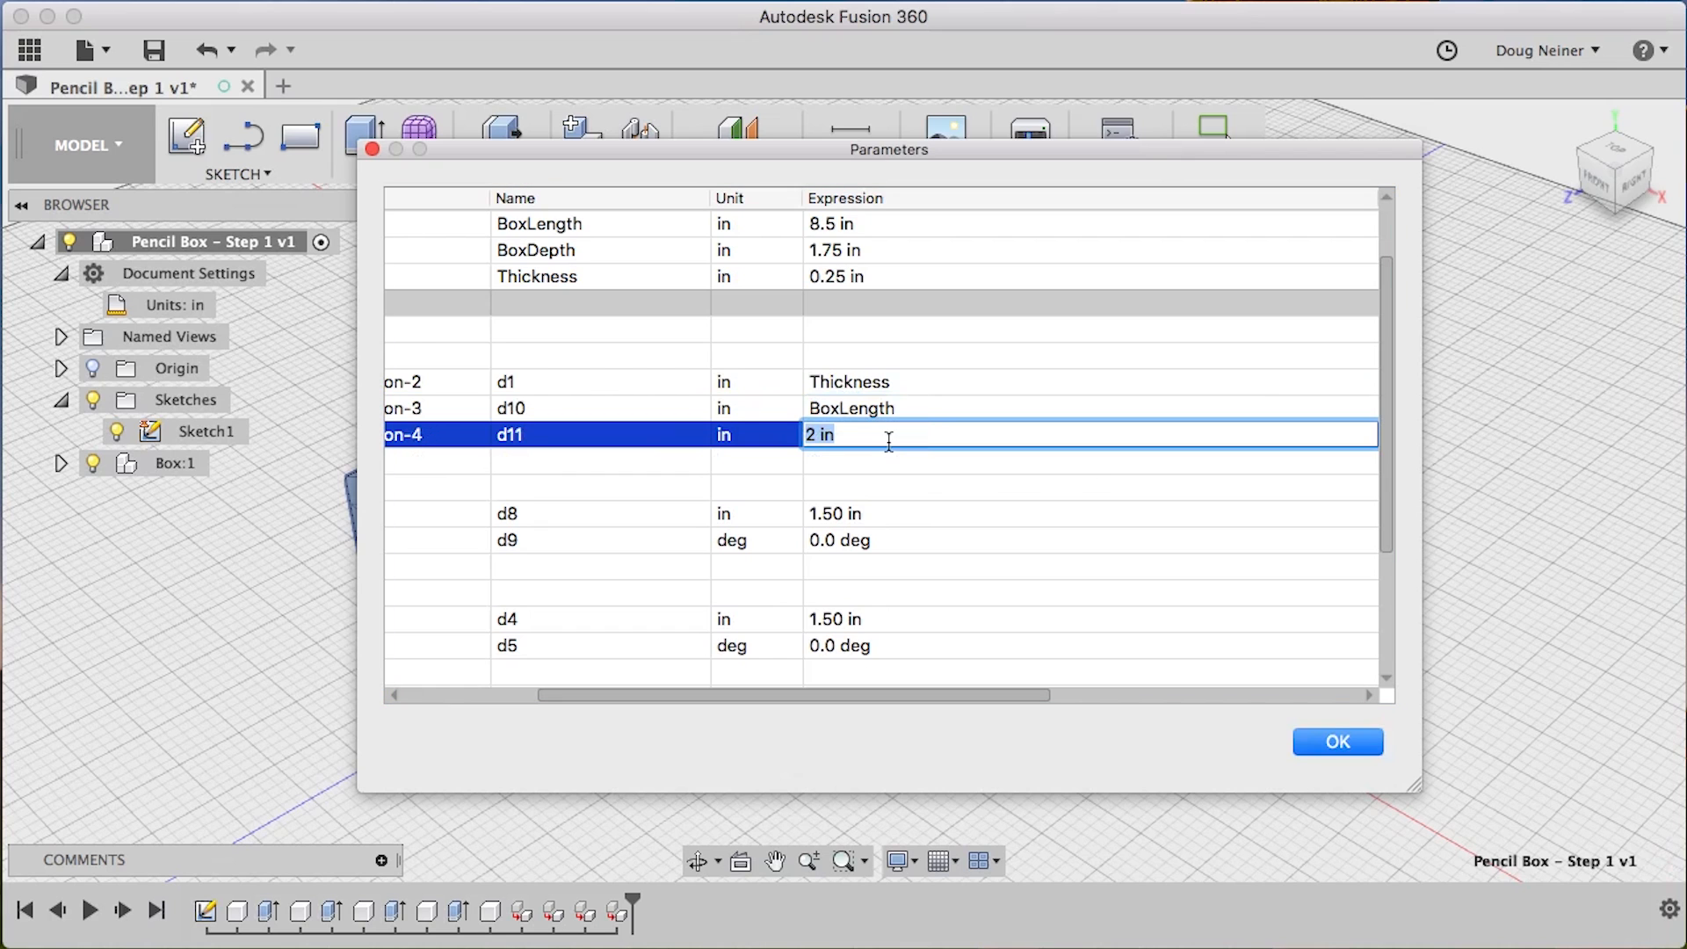
text(BoxWidth)
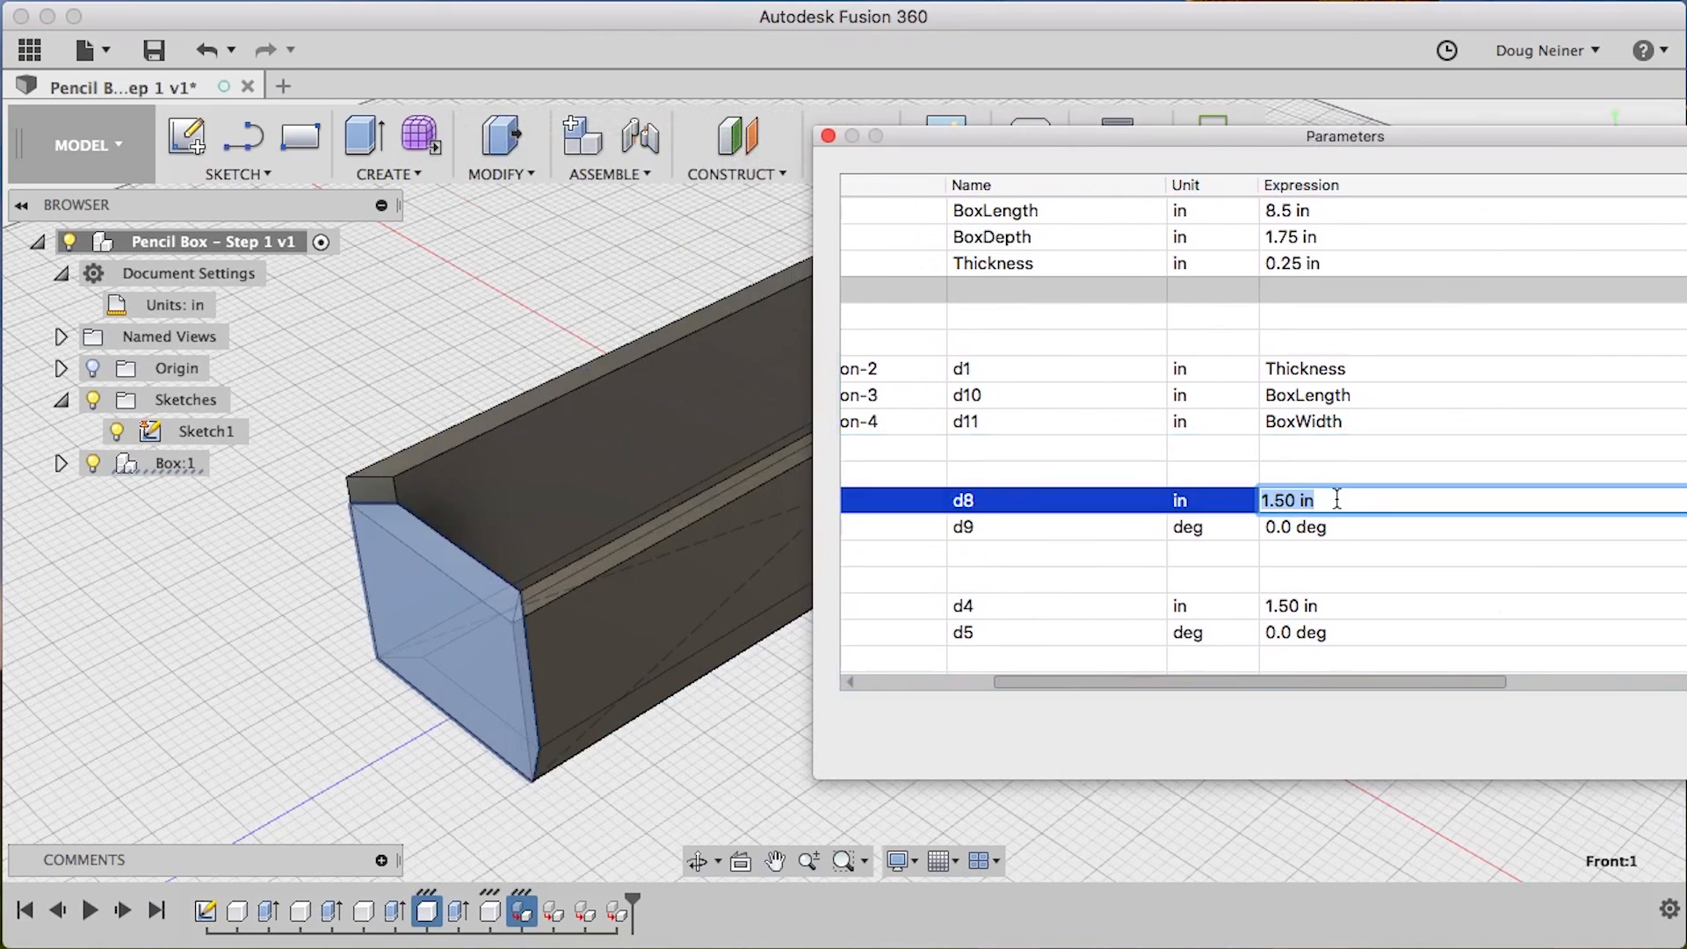
Set the wall extrusion distances d8, d4, d2 and d6 to BoxDepth
text(Depth)
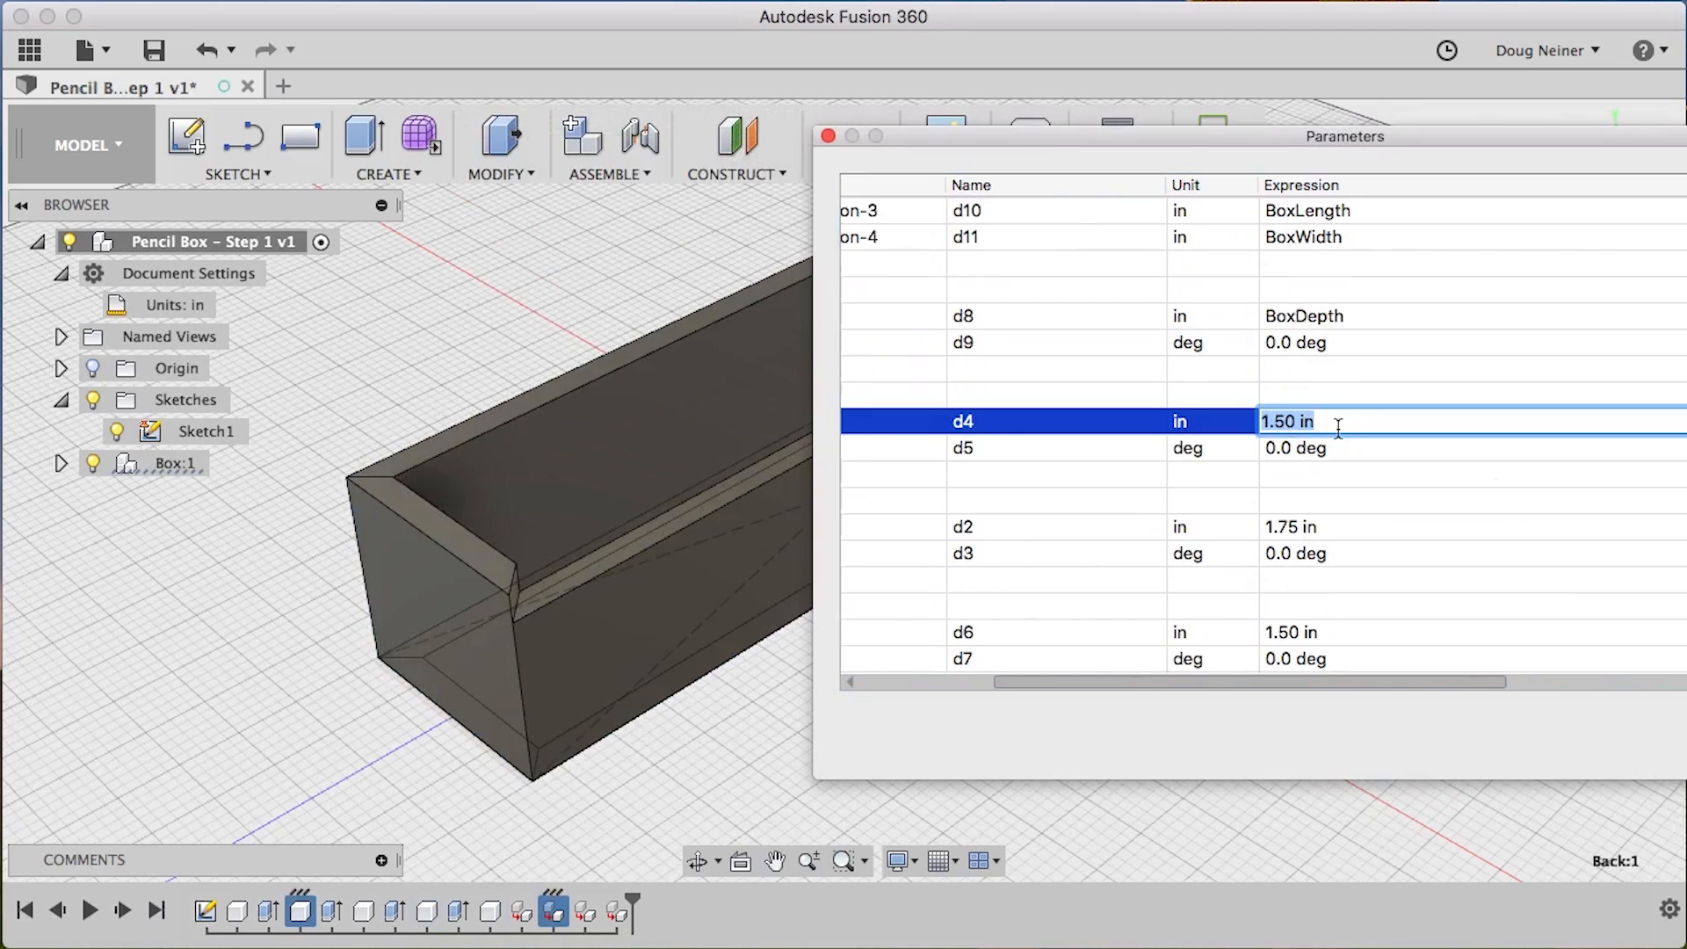
text(BoxDepth)
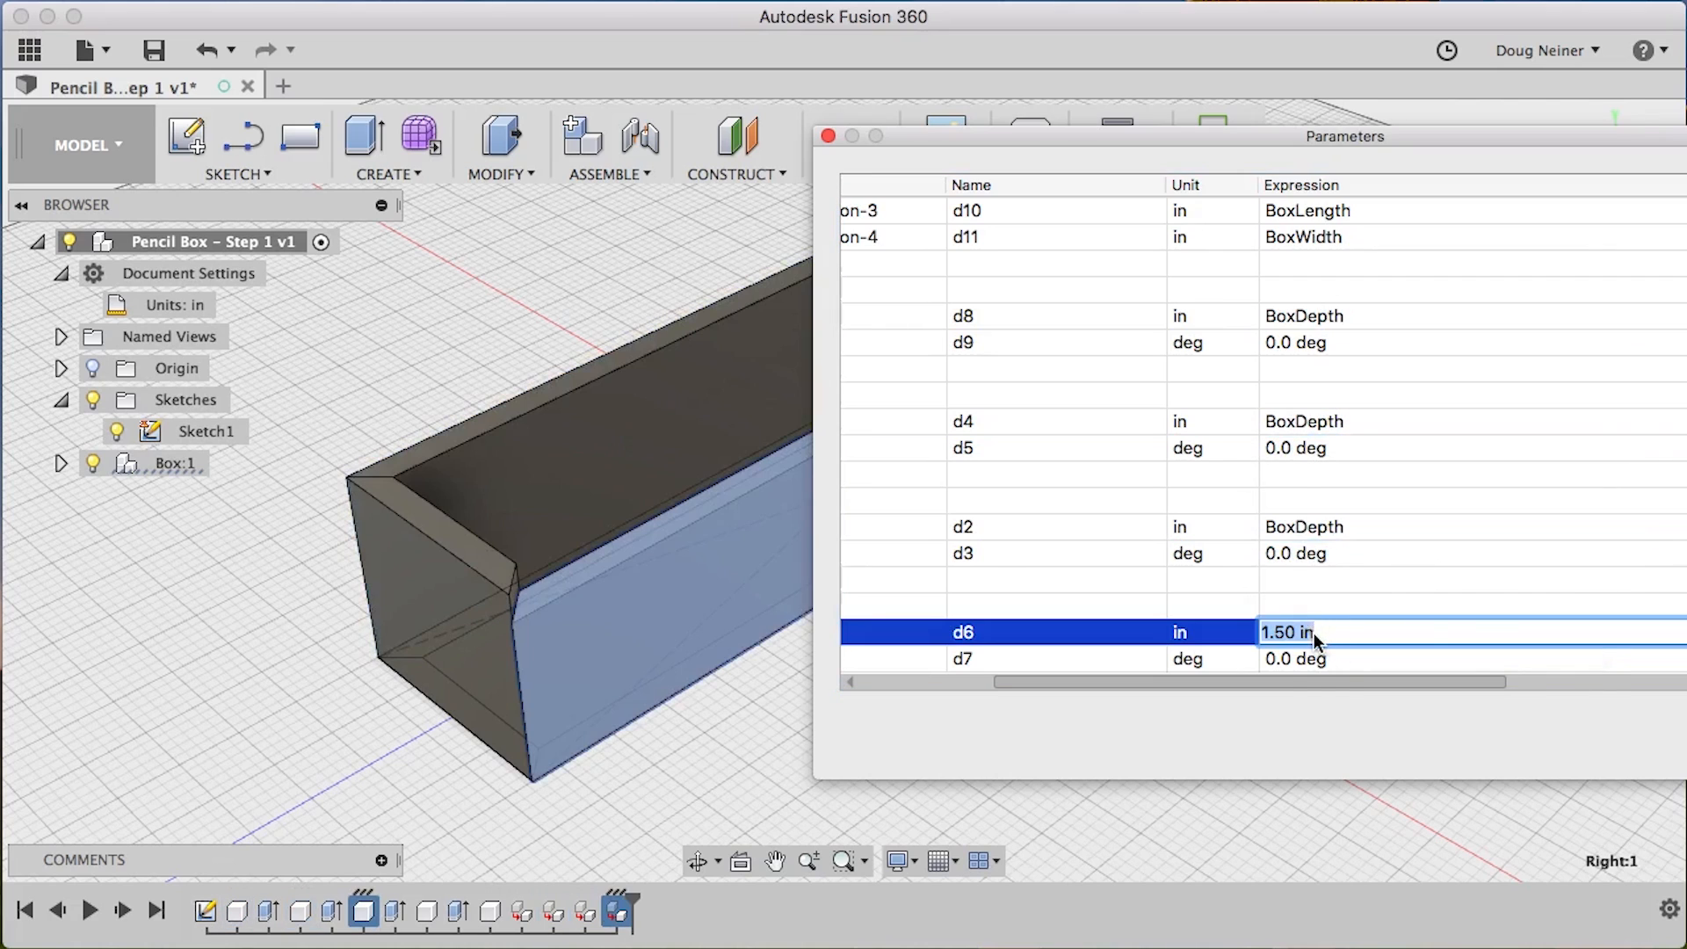
text(BoxDepth)
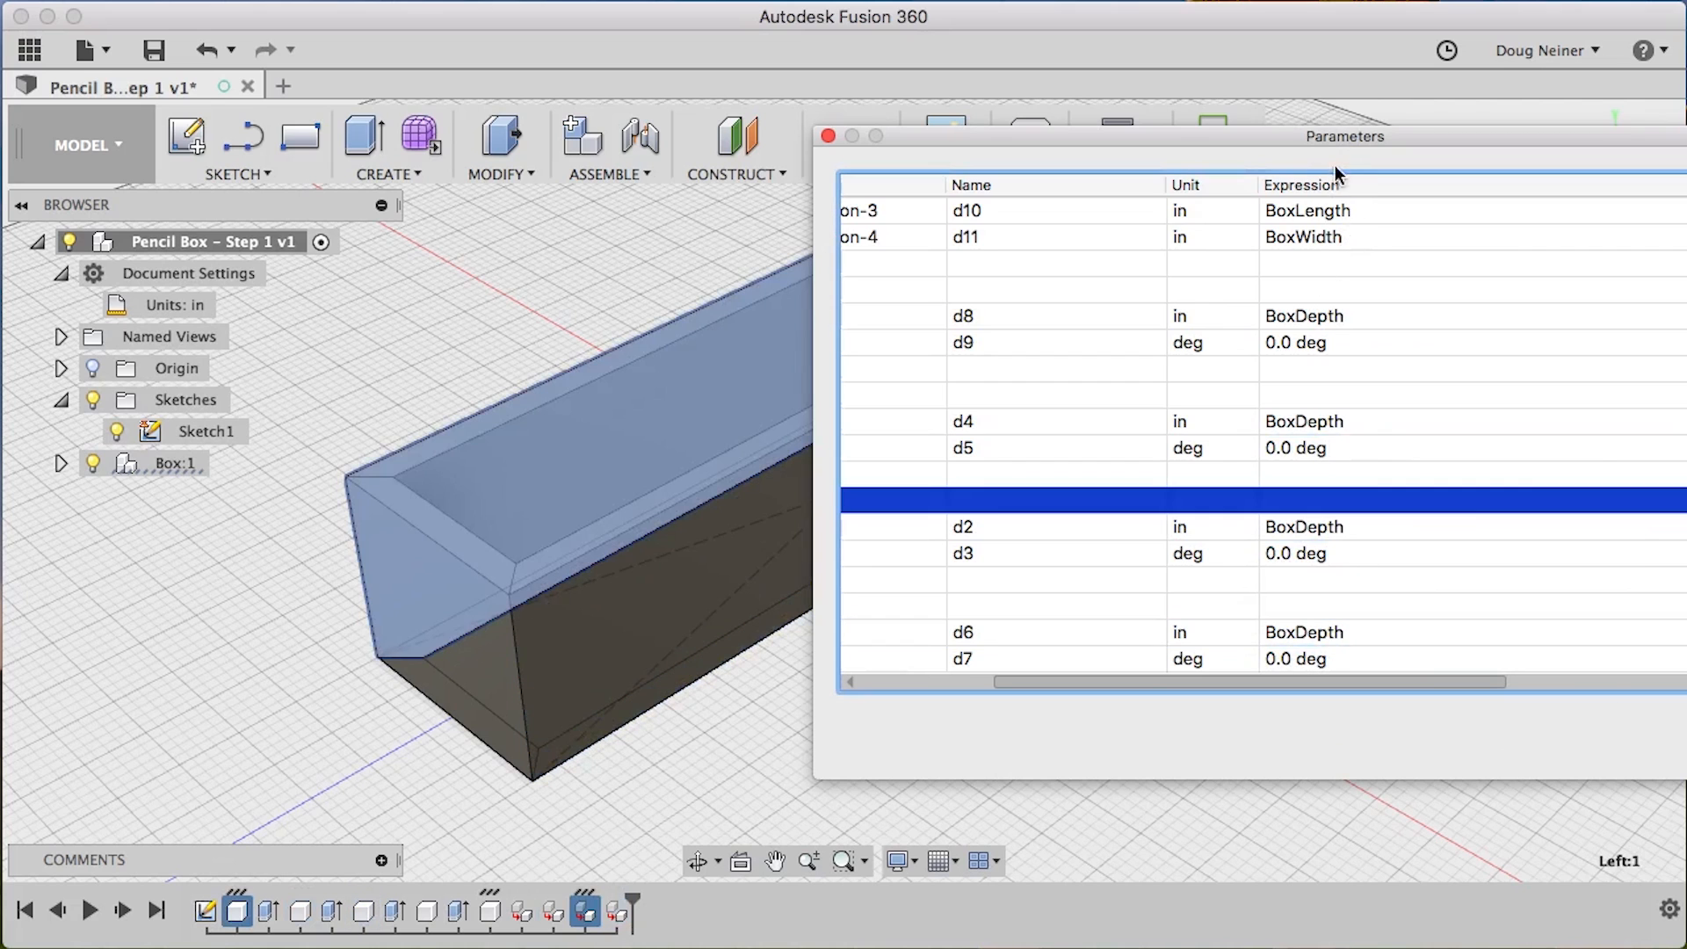
click(828, 135)
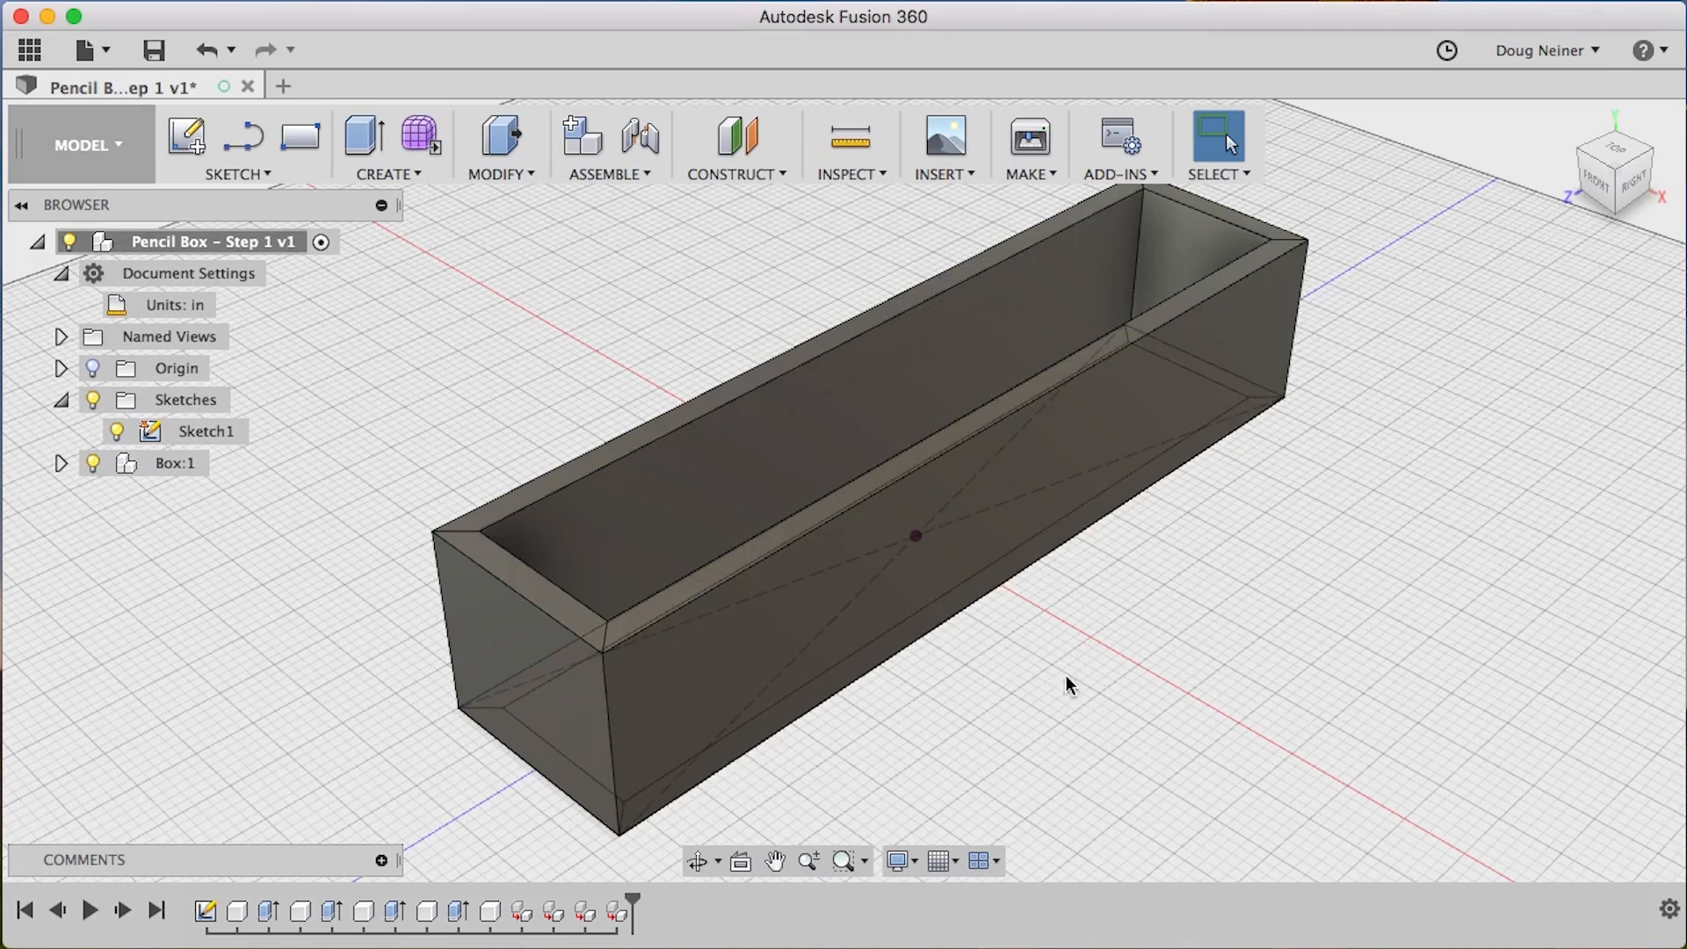
mouse_move(1303, 601)
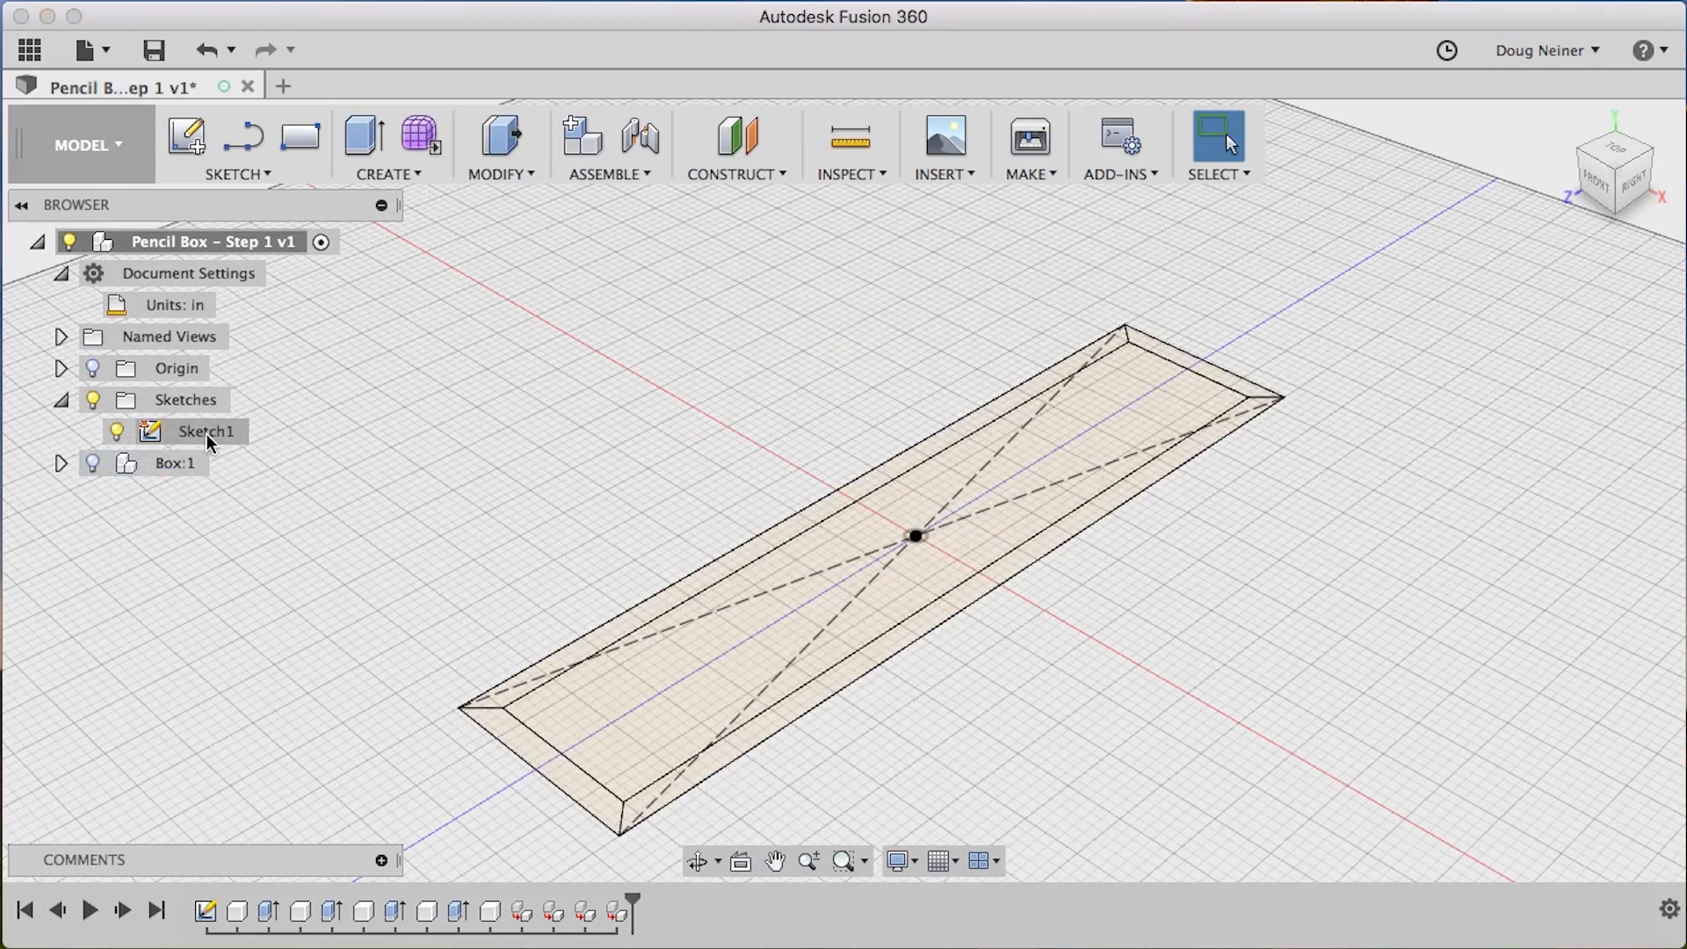
Offset the outer rectangle inward in Sketch1, dimensioned to Thickness/2
click(205, 430)
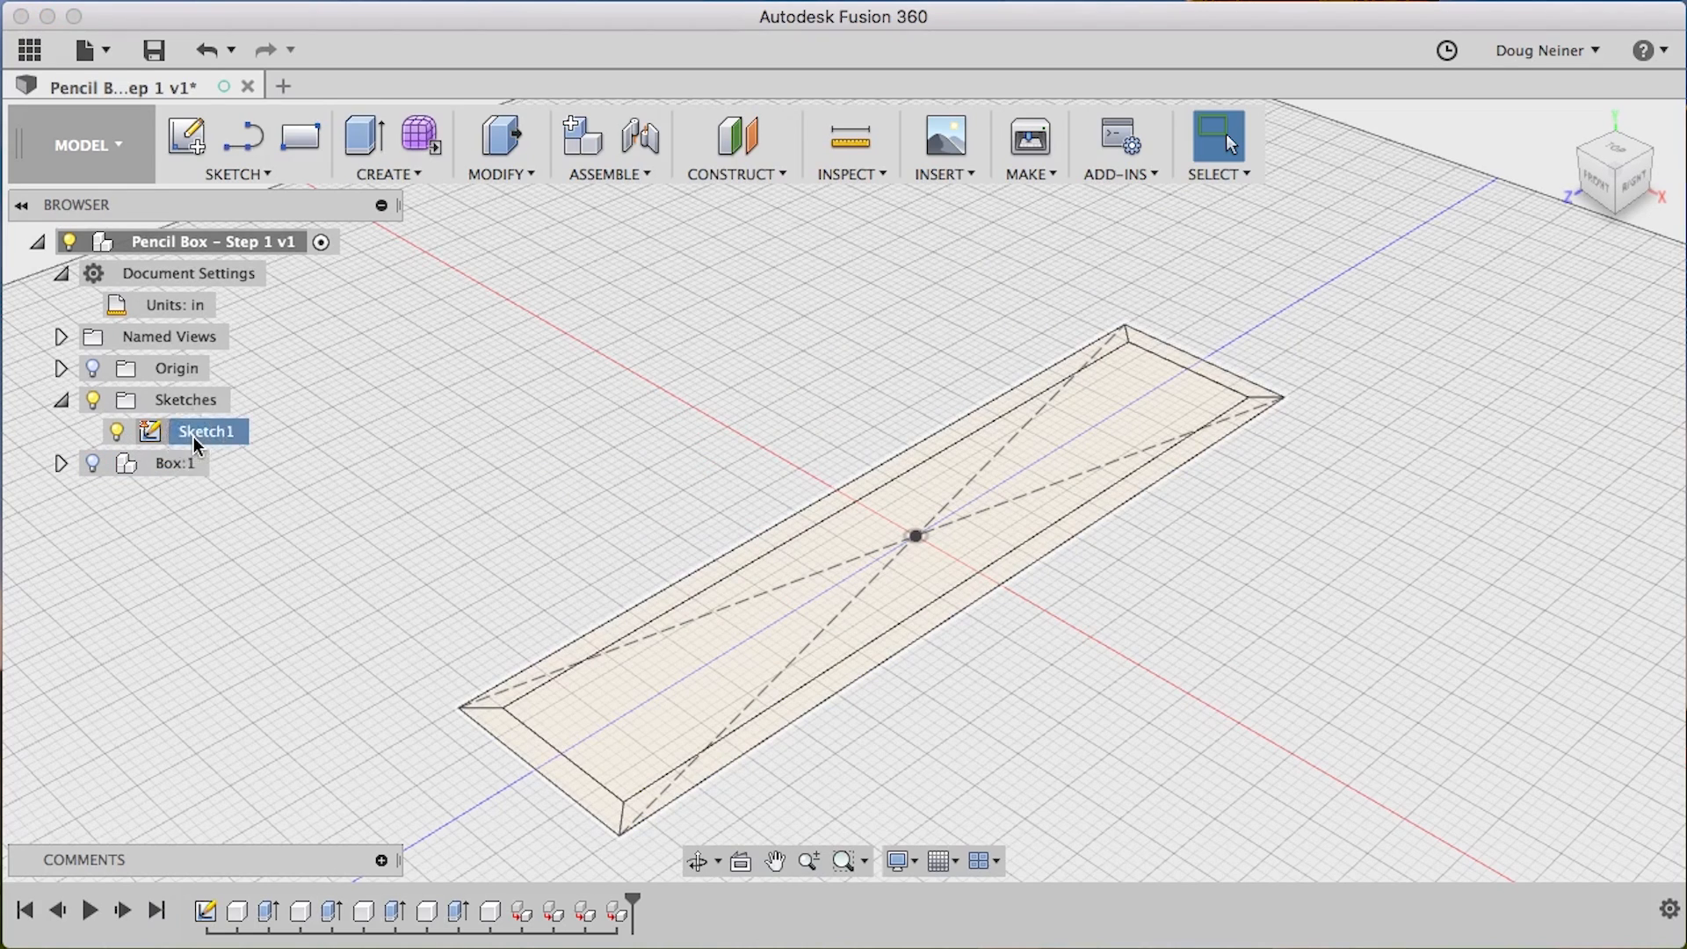
double_click(204, 431)
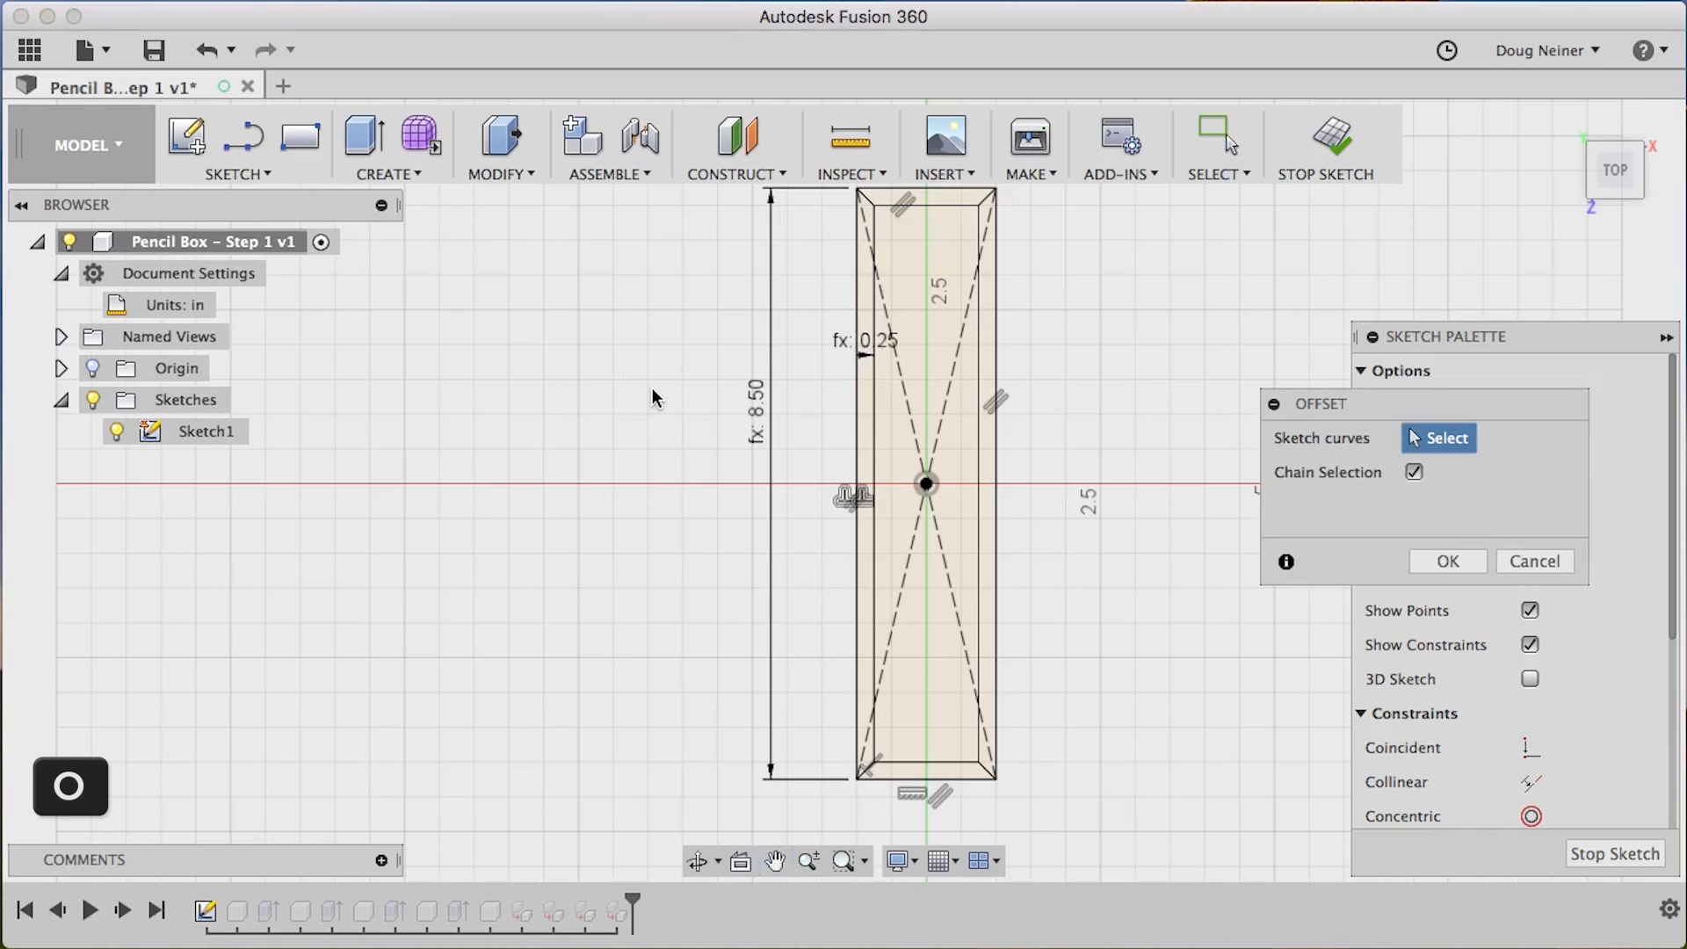
mouse_move(955, 194)
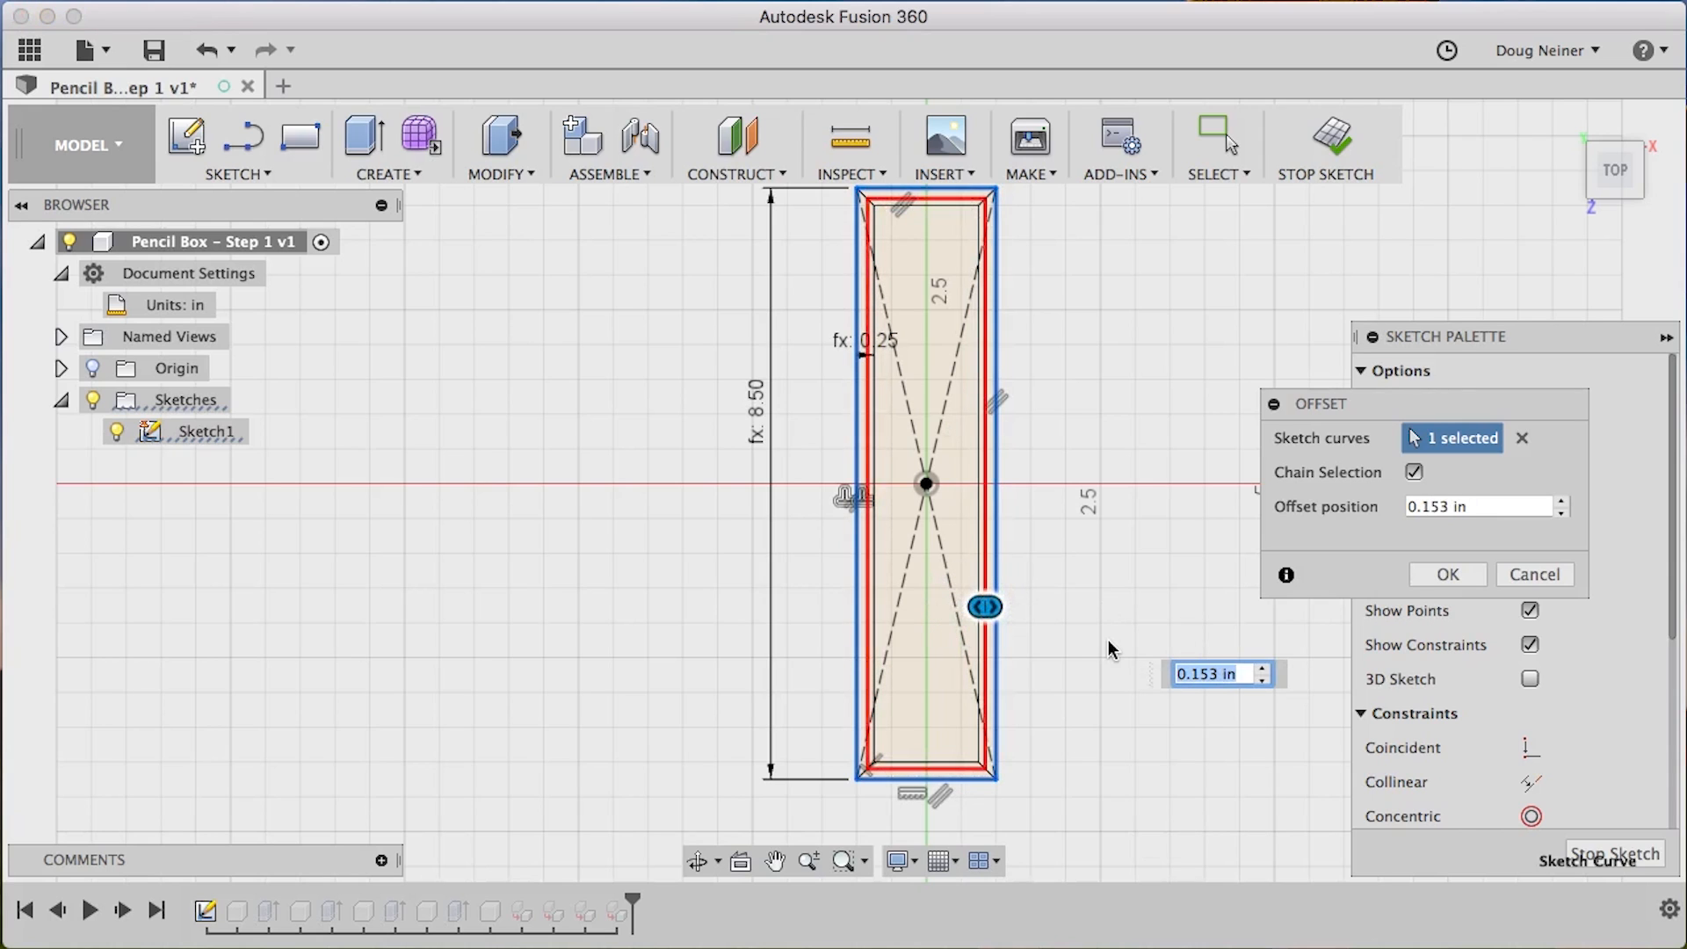
key(Return)
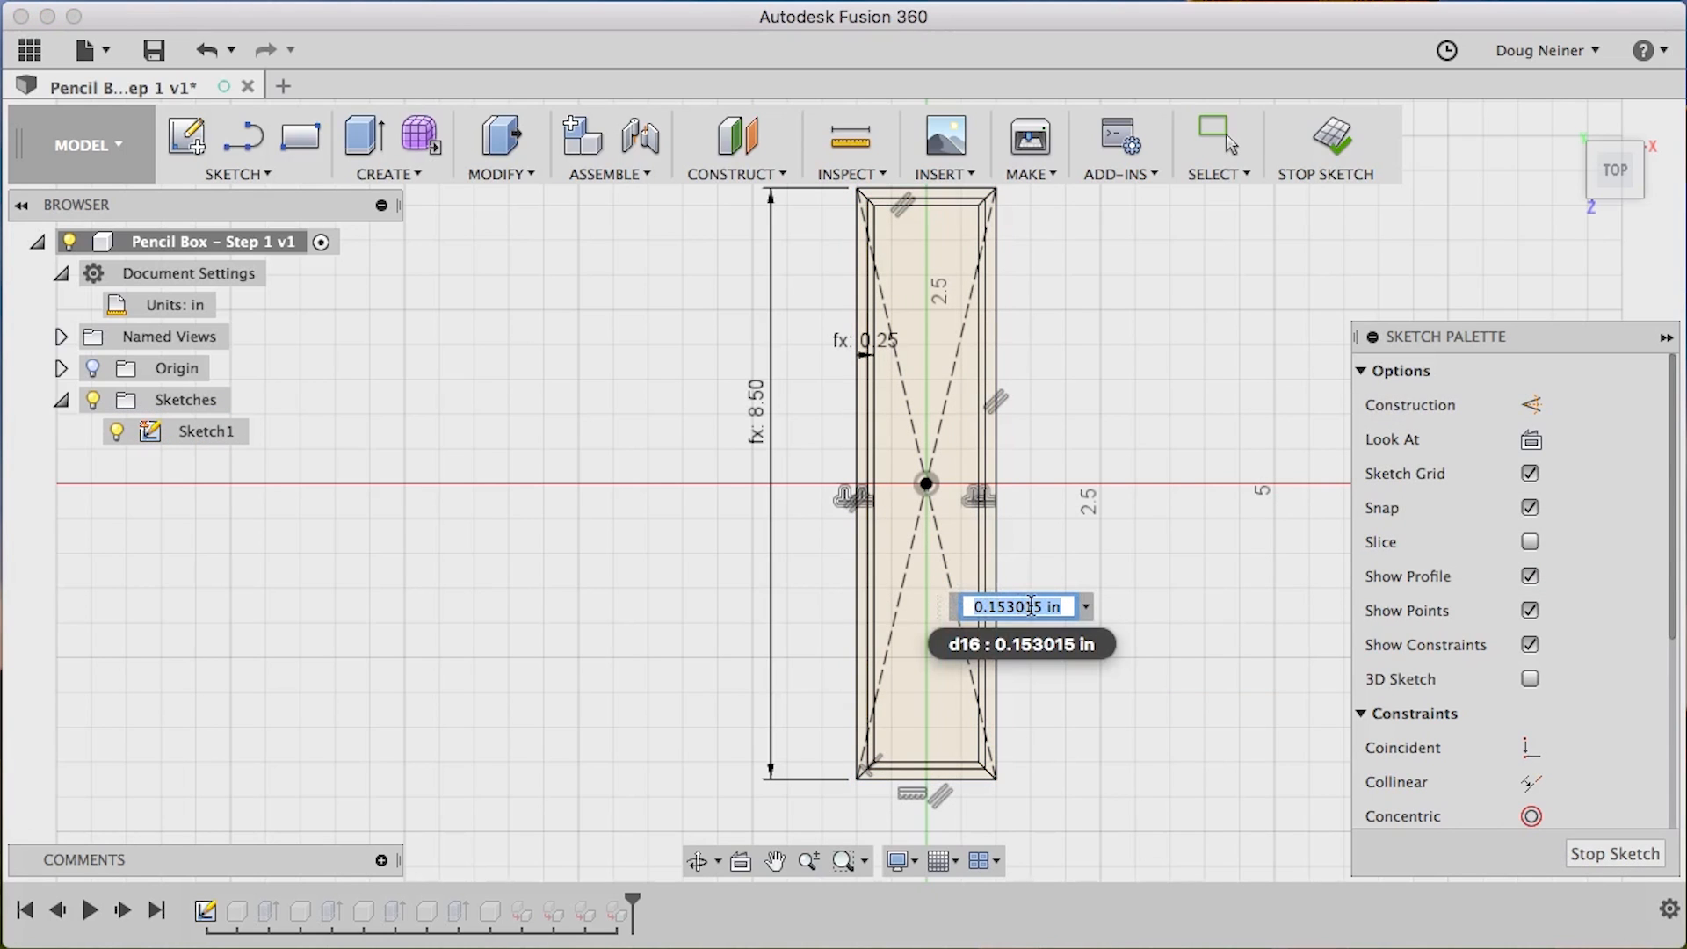
text(Thick)
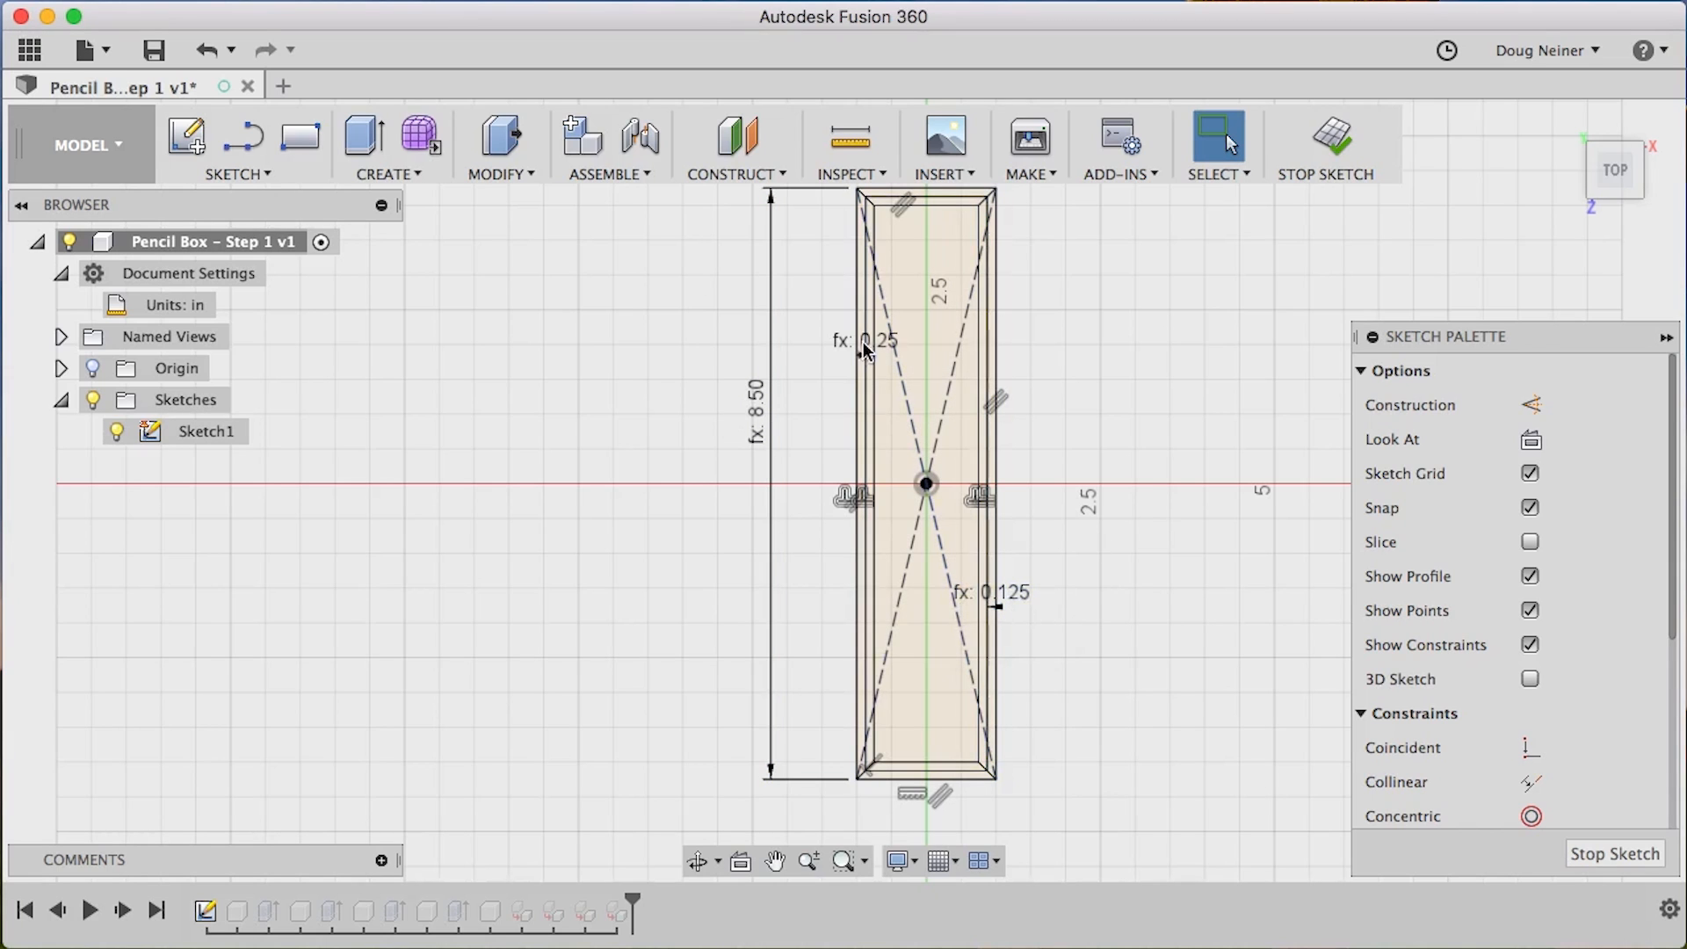
click(499, 145)
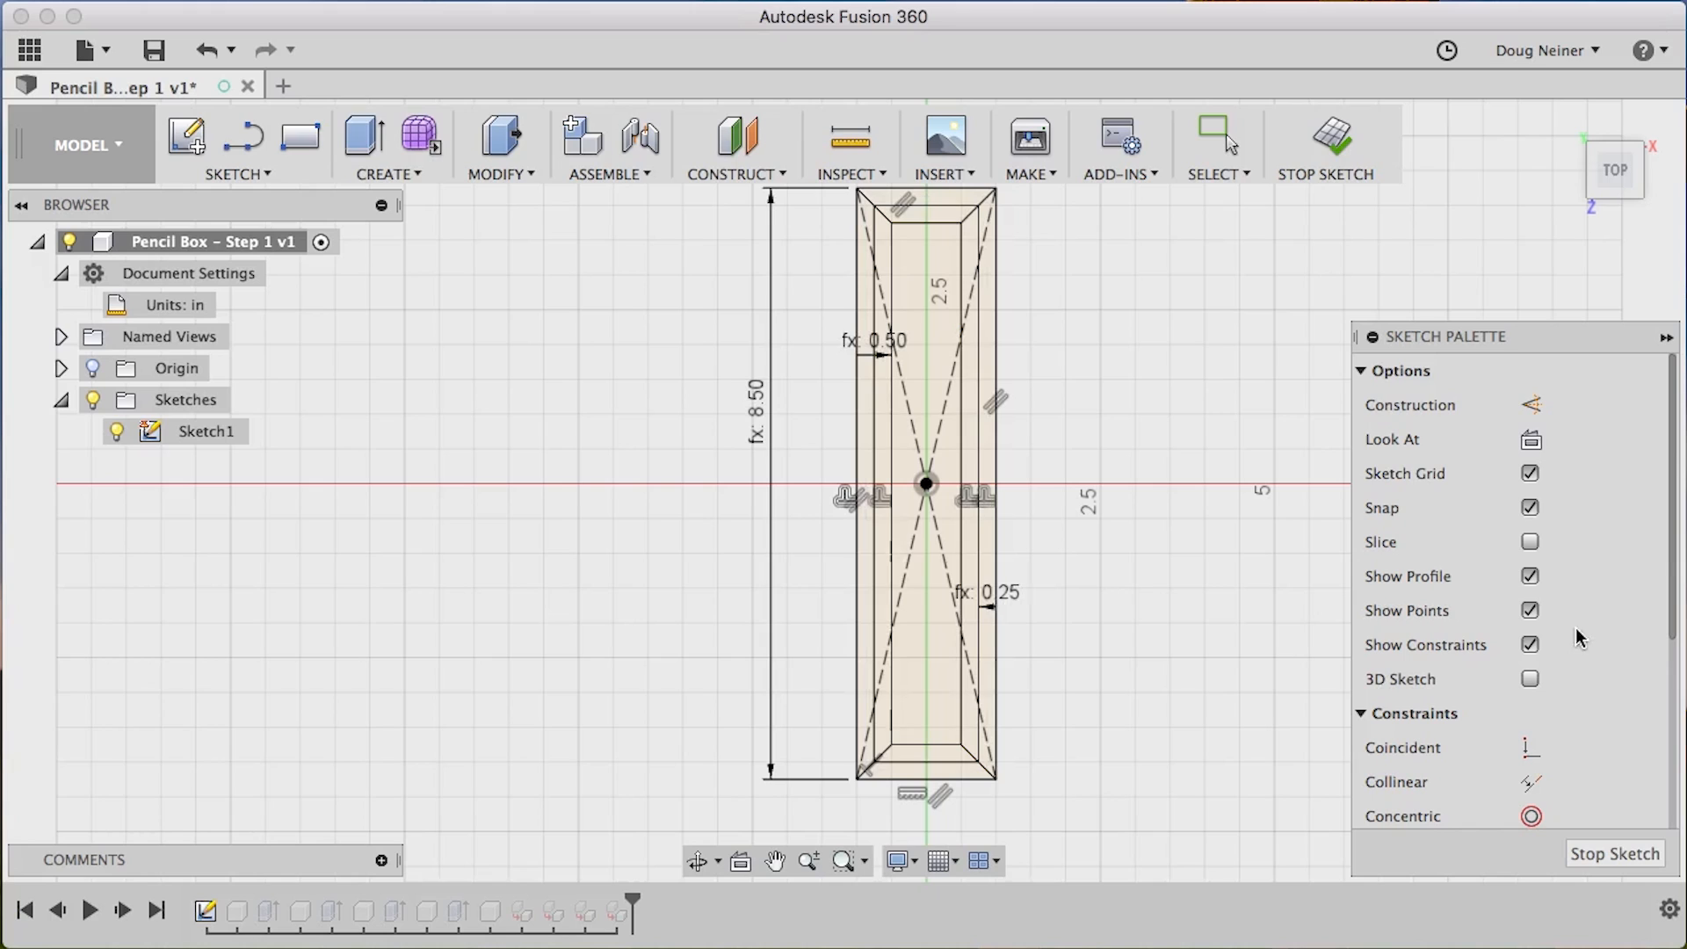
mouse_move(1236, 416)
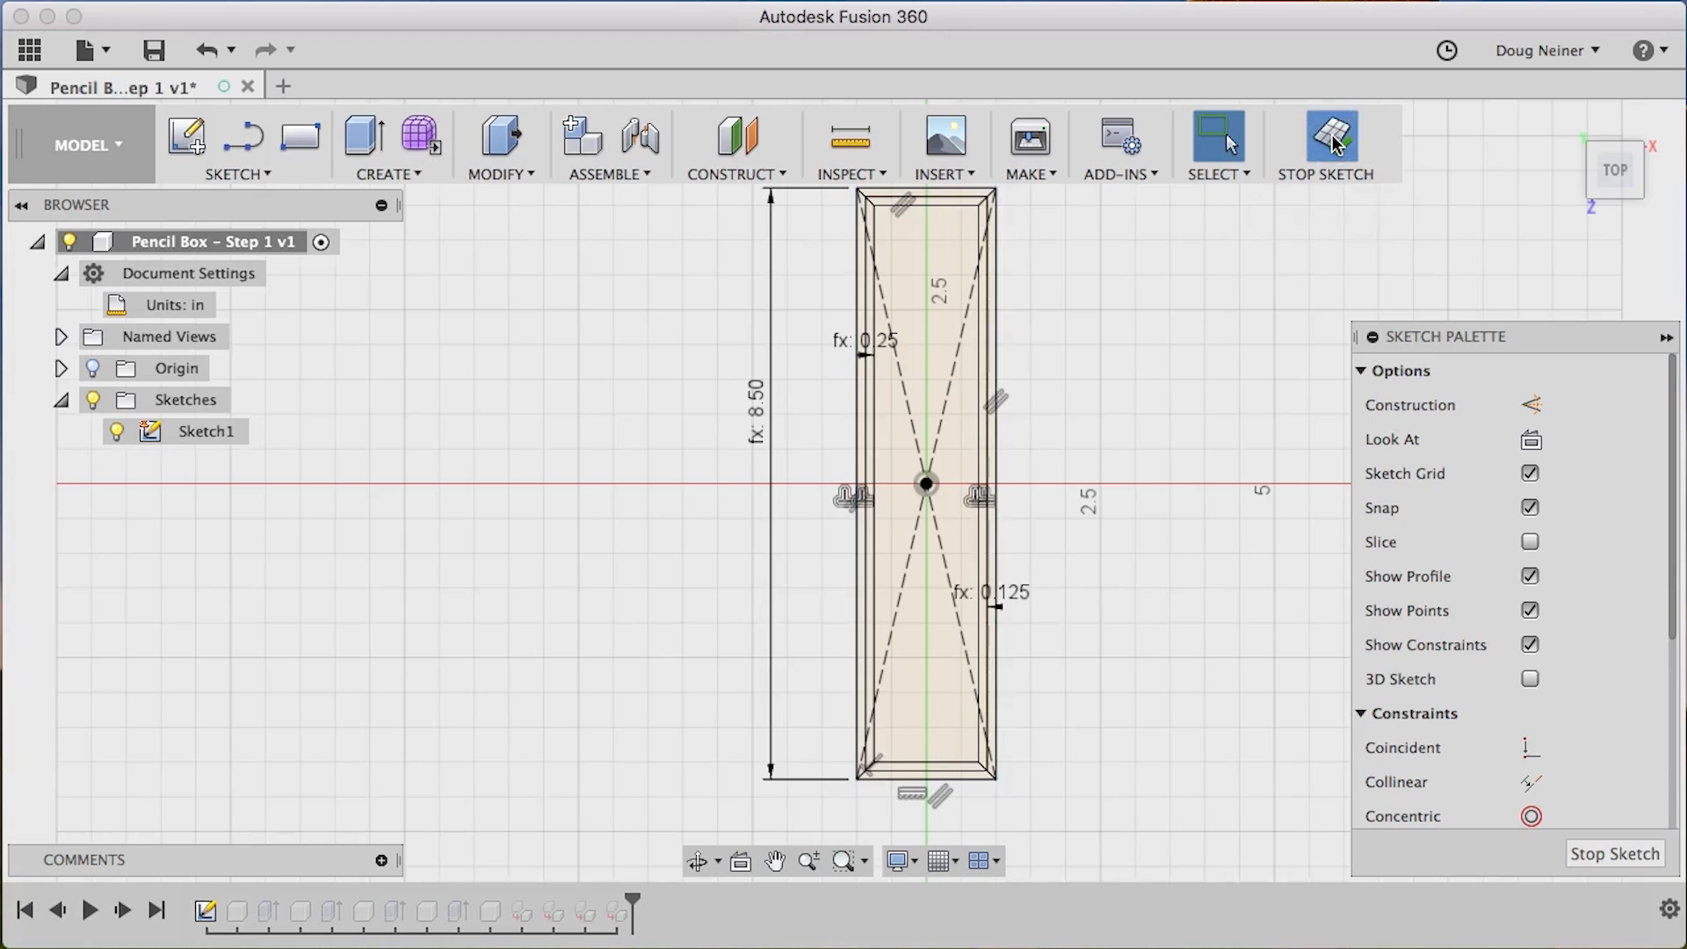
Extrude the inner profiles by Thickness as a new component named Bottom
click(1328, 145)
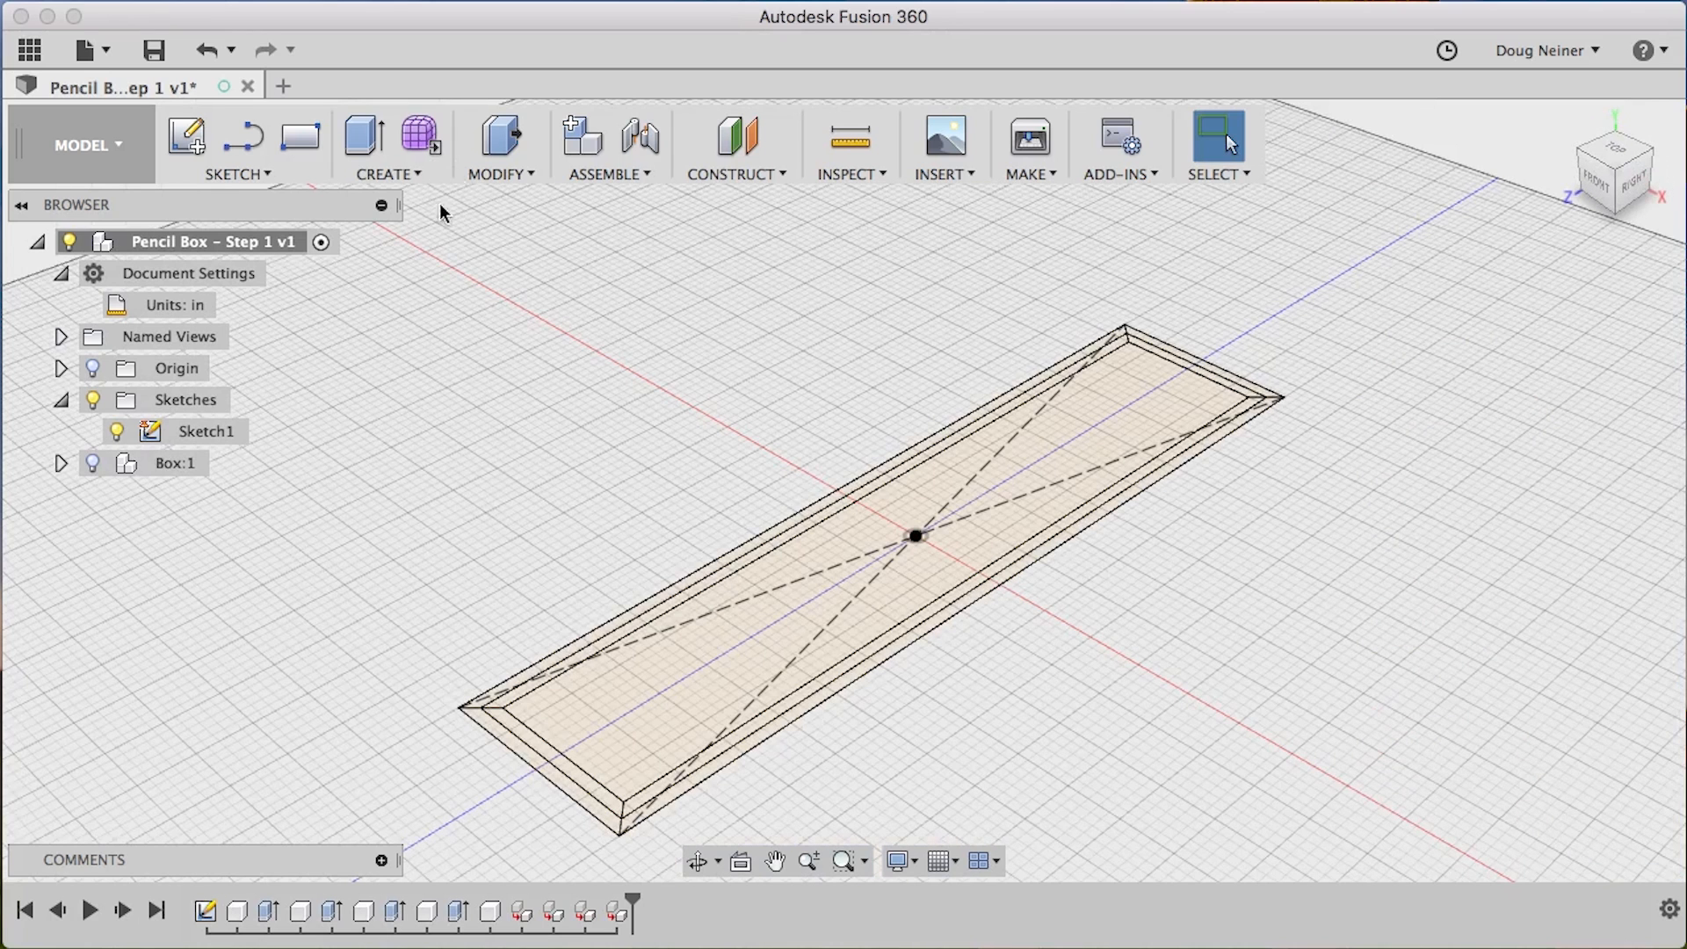
click(492, 140)
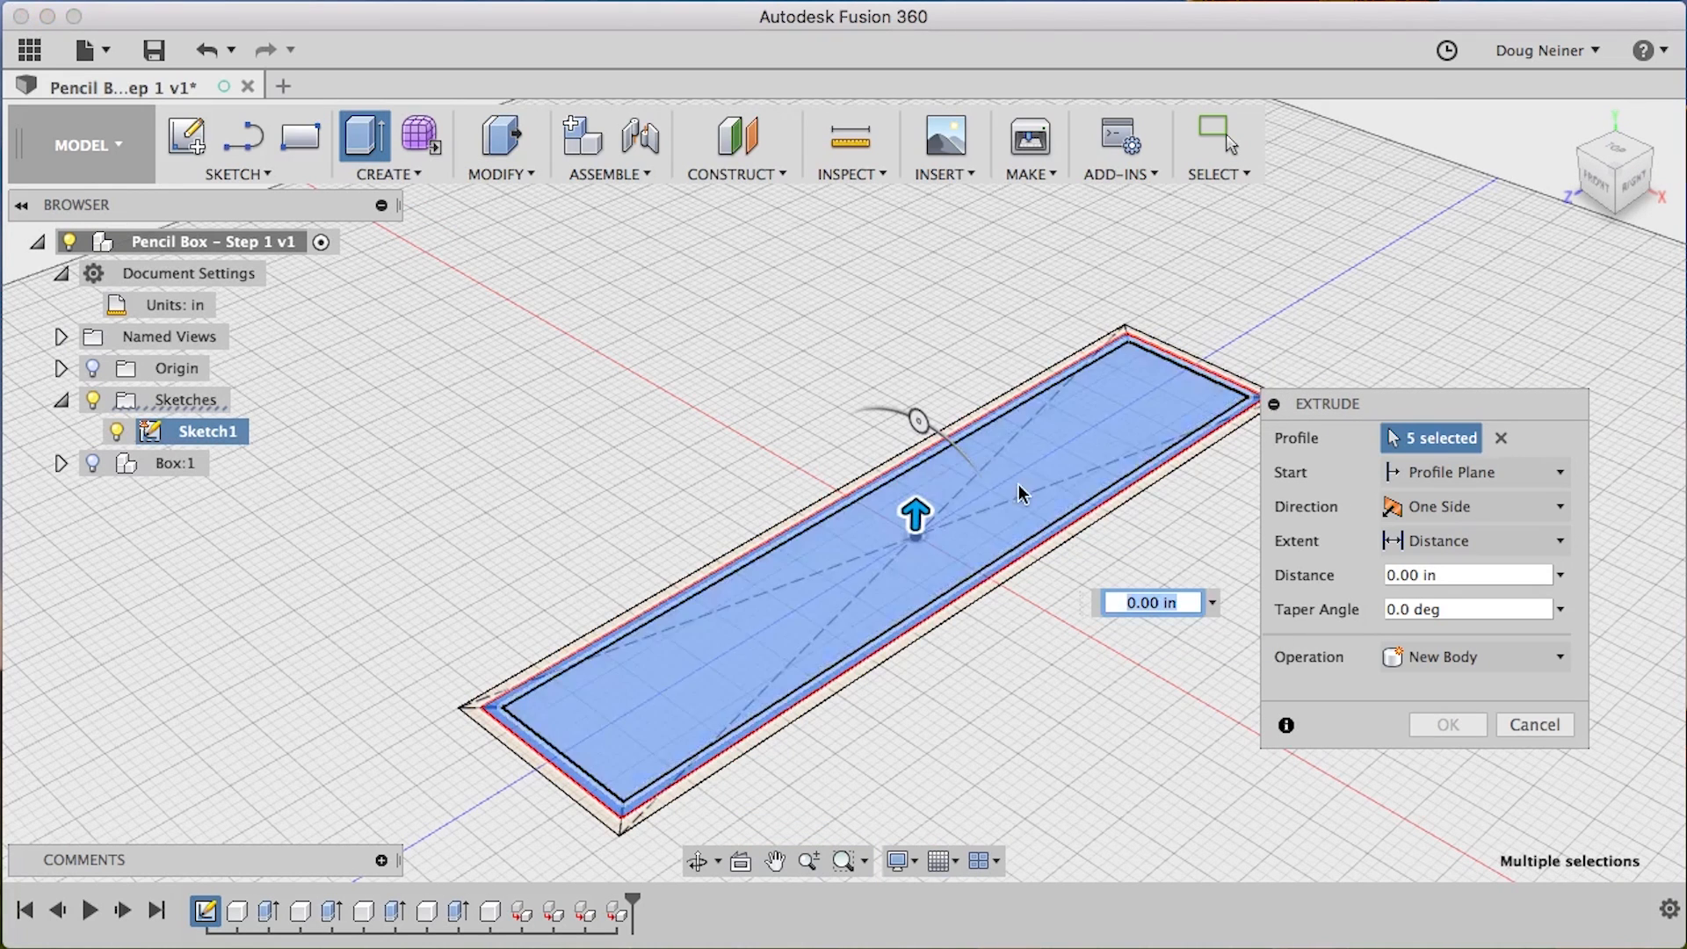
mouse_move(1098, 417)
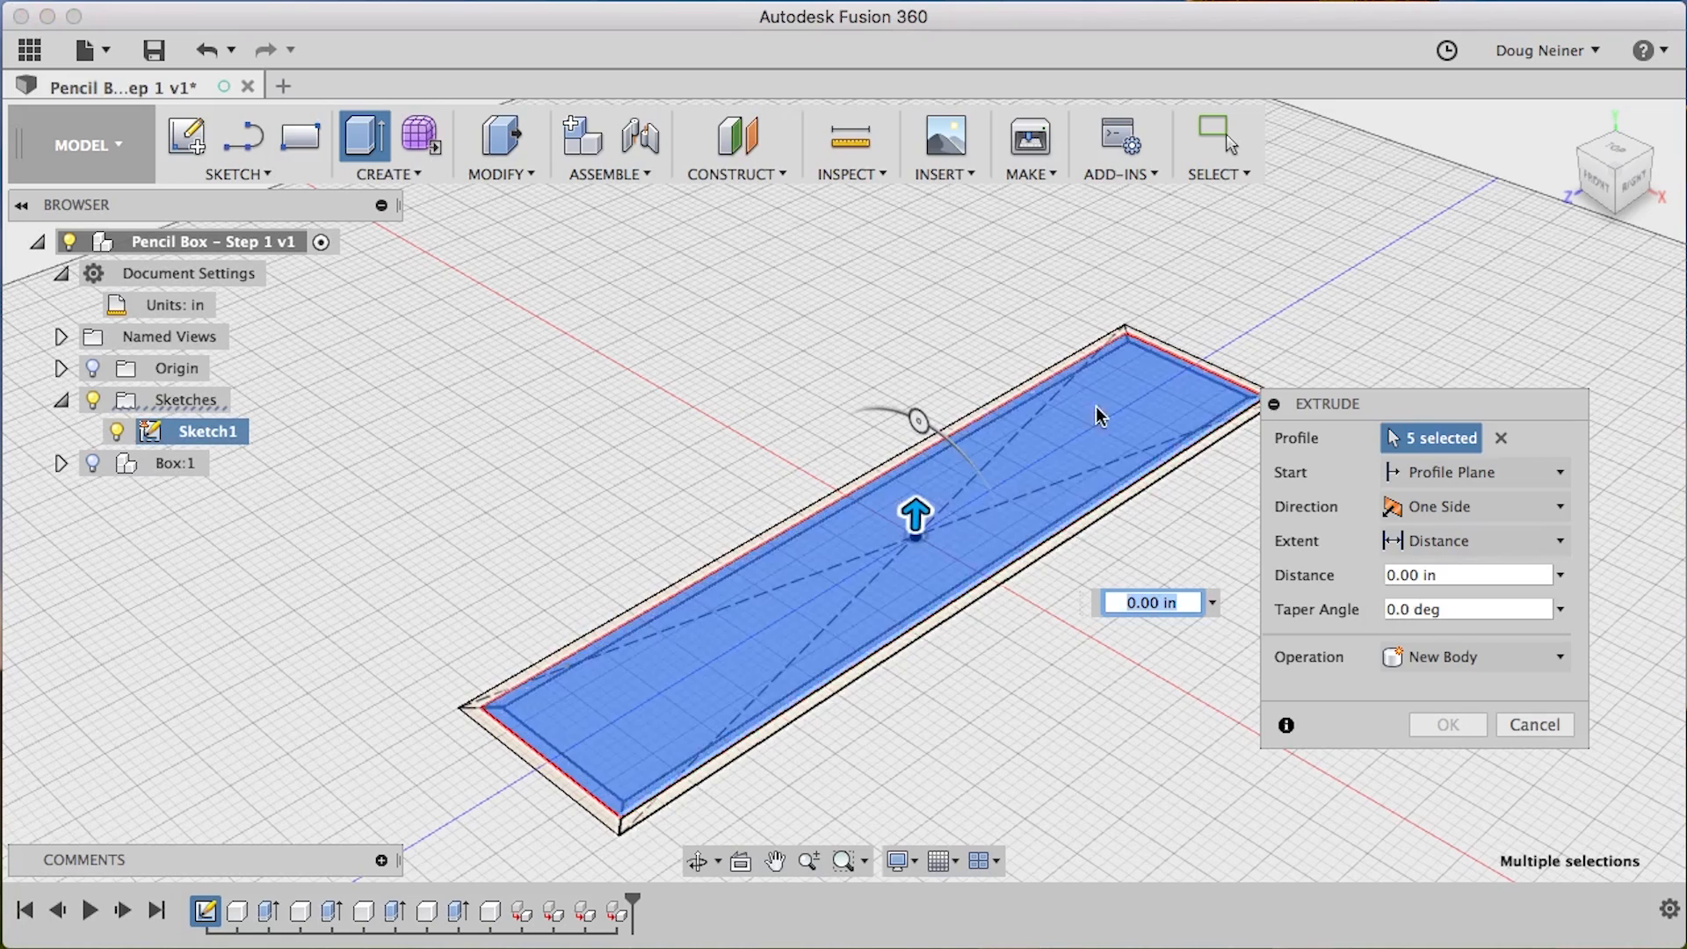
click(1464, 575)
text(Thick)
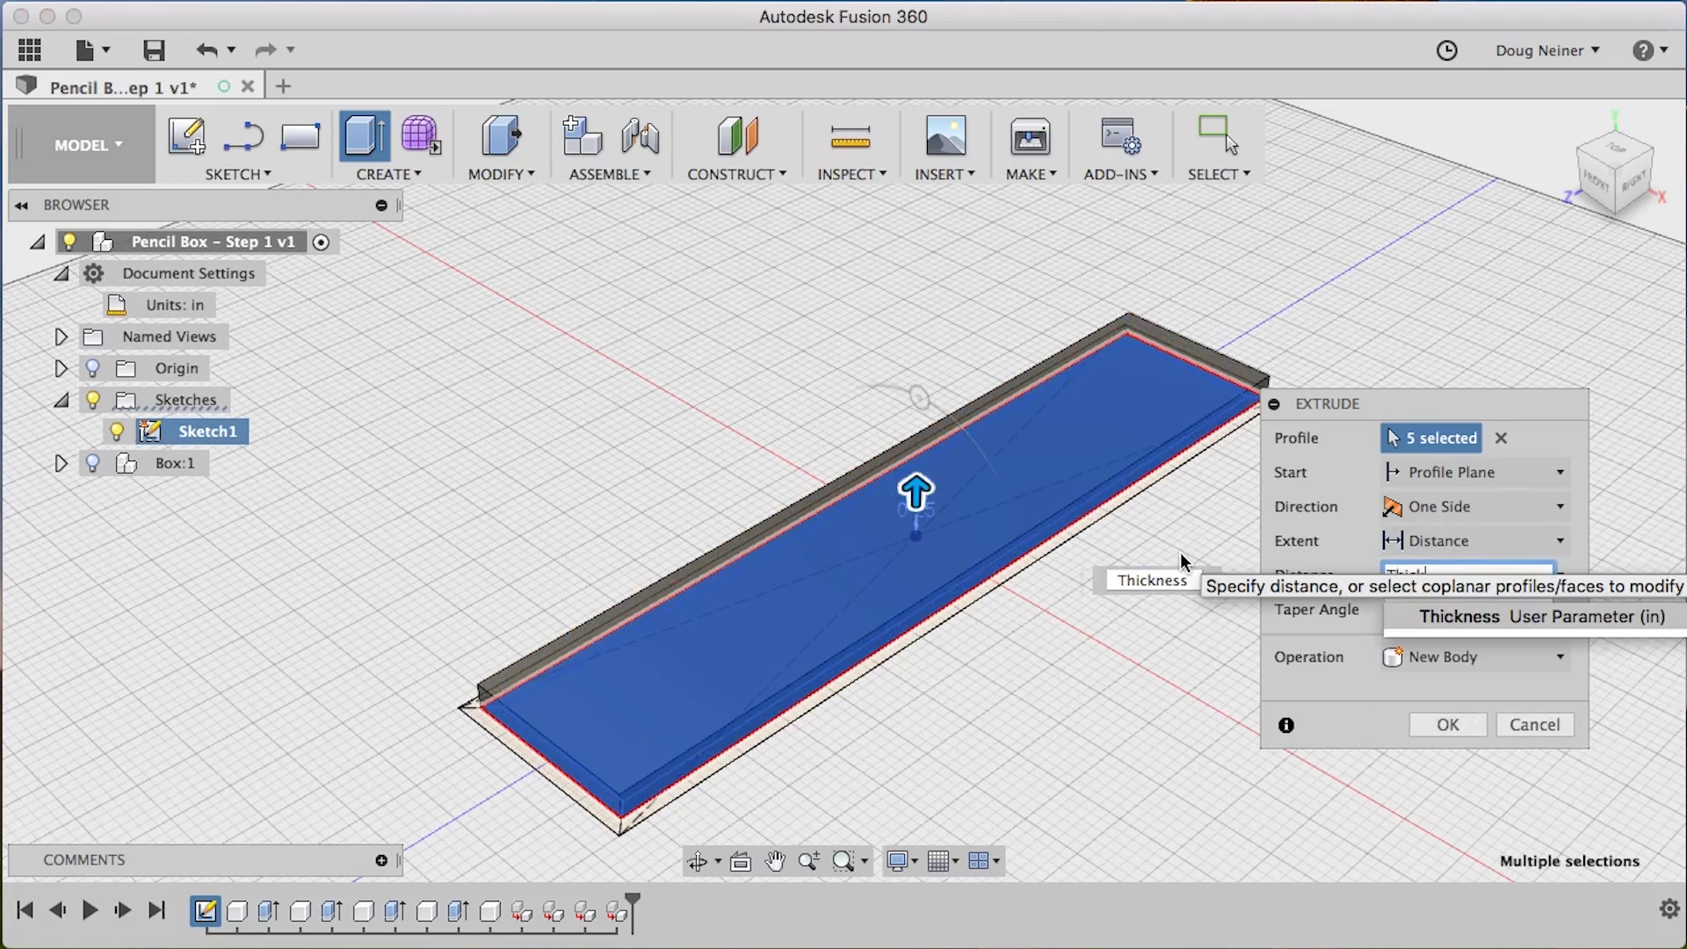
click(1474, 656)
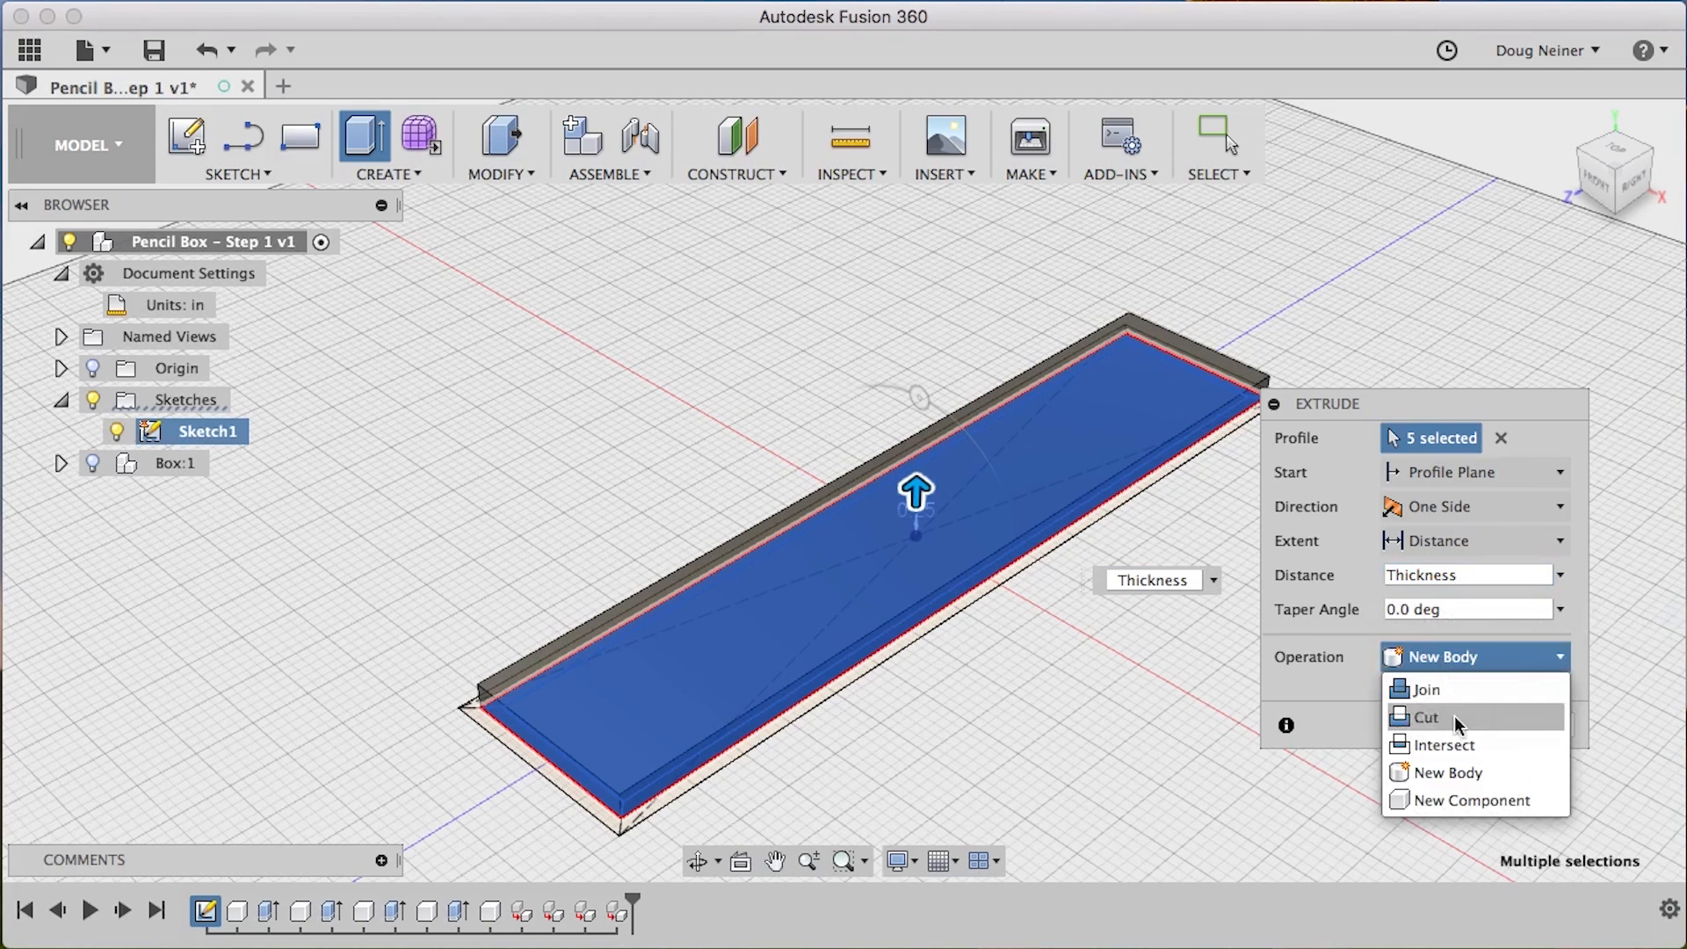
click(1473, 800)
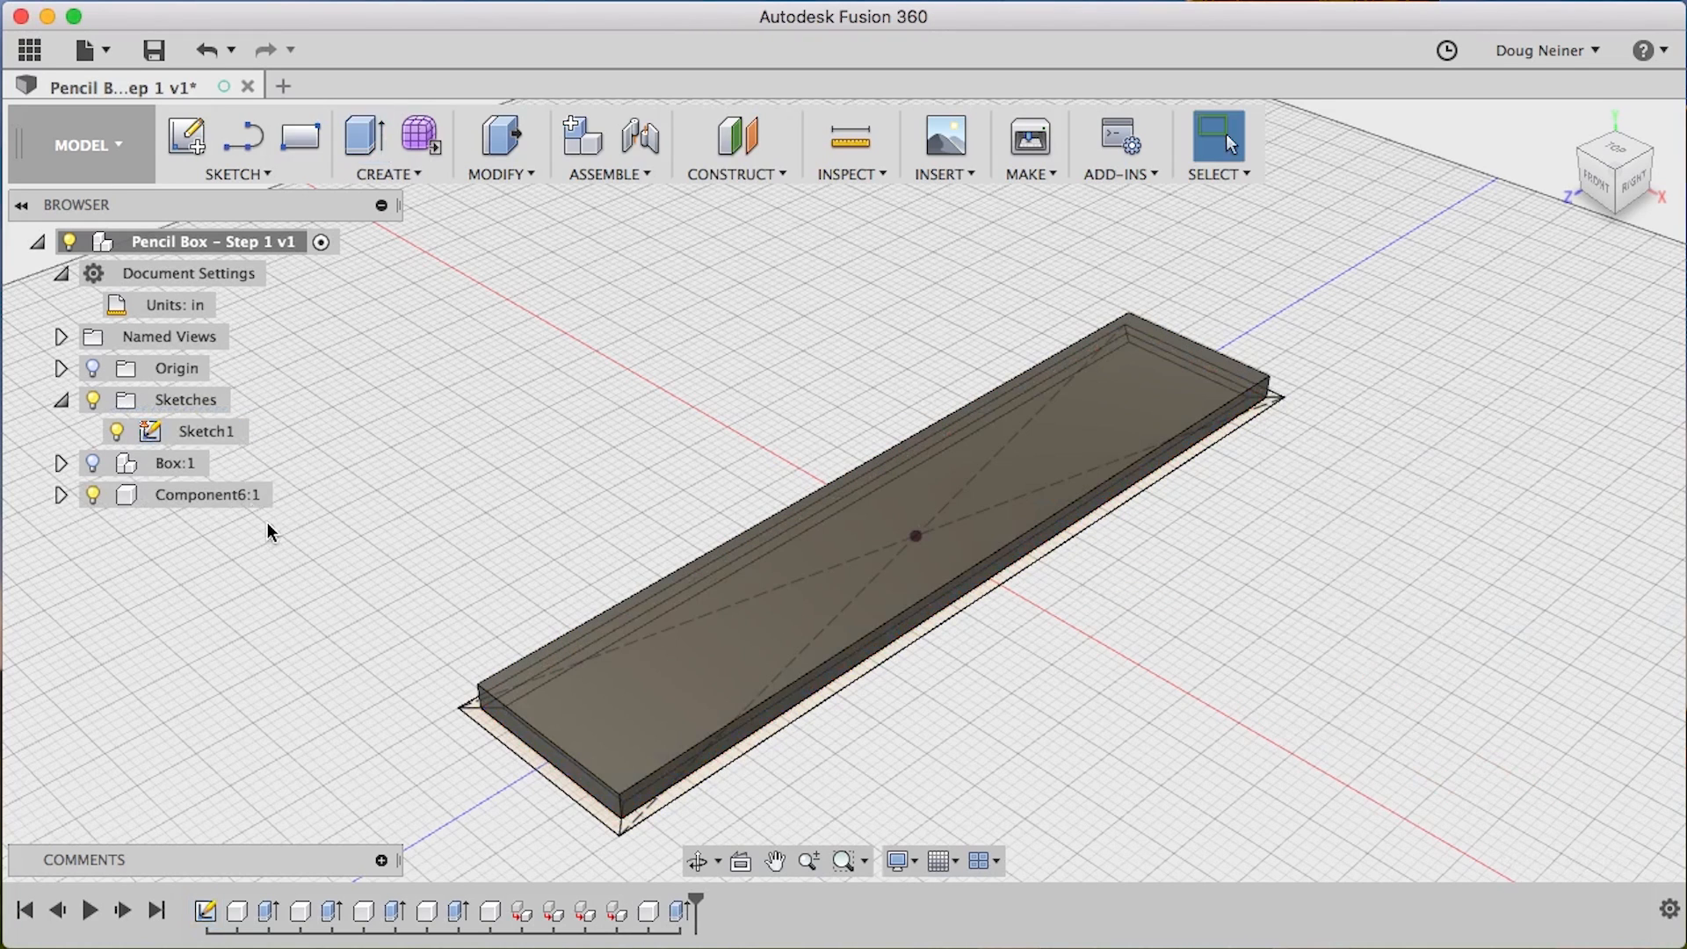
double_click(206, 494)
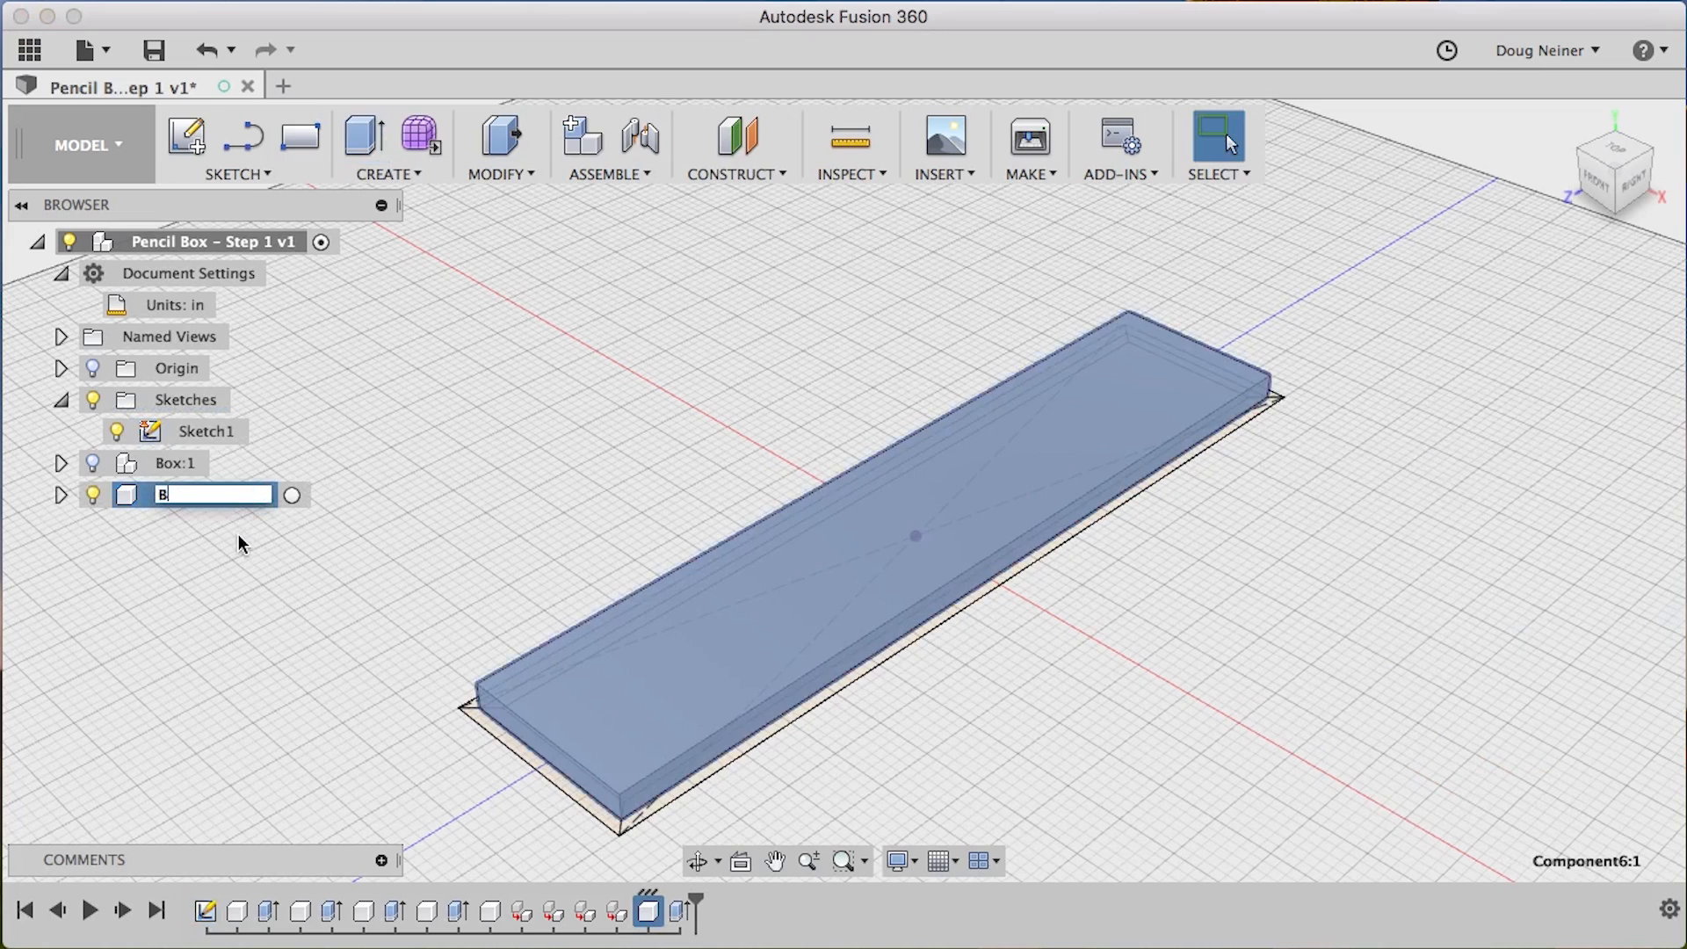
key(Return)
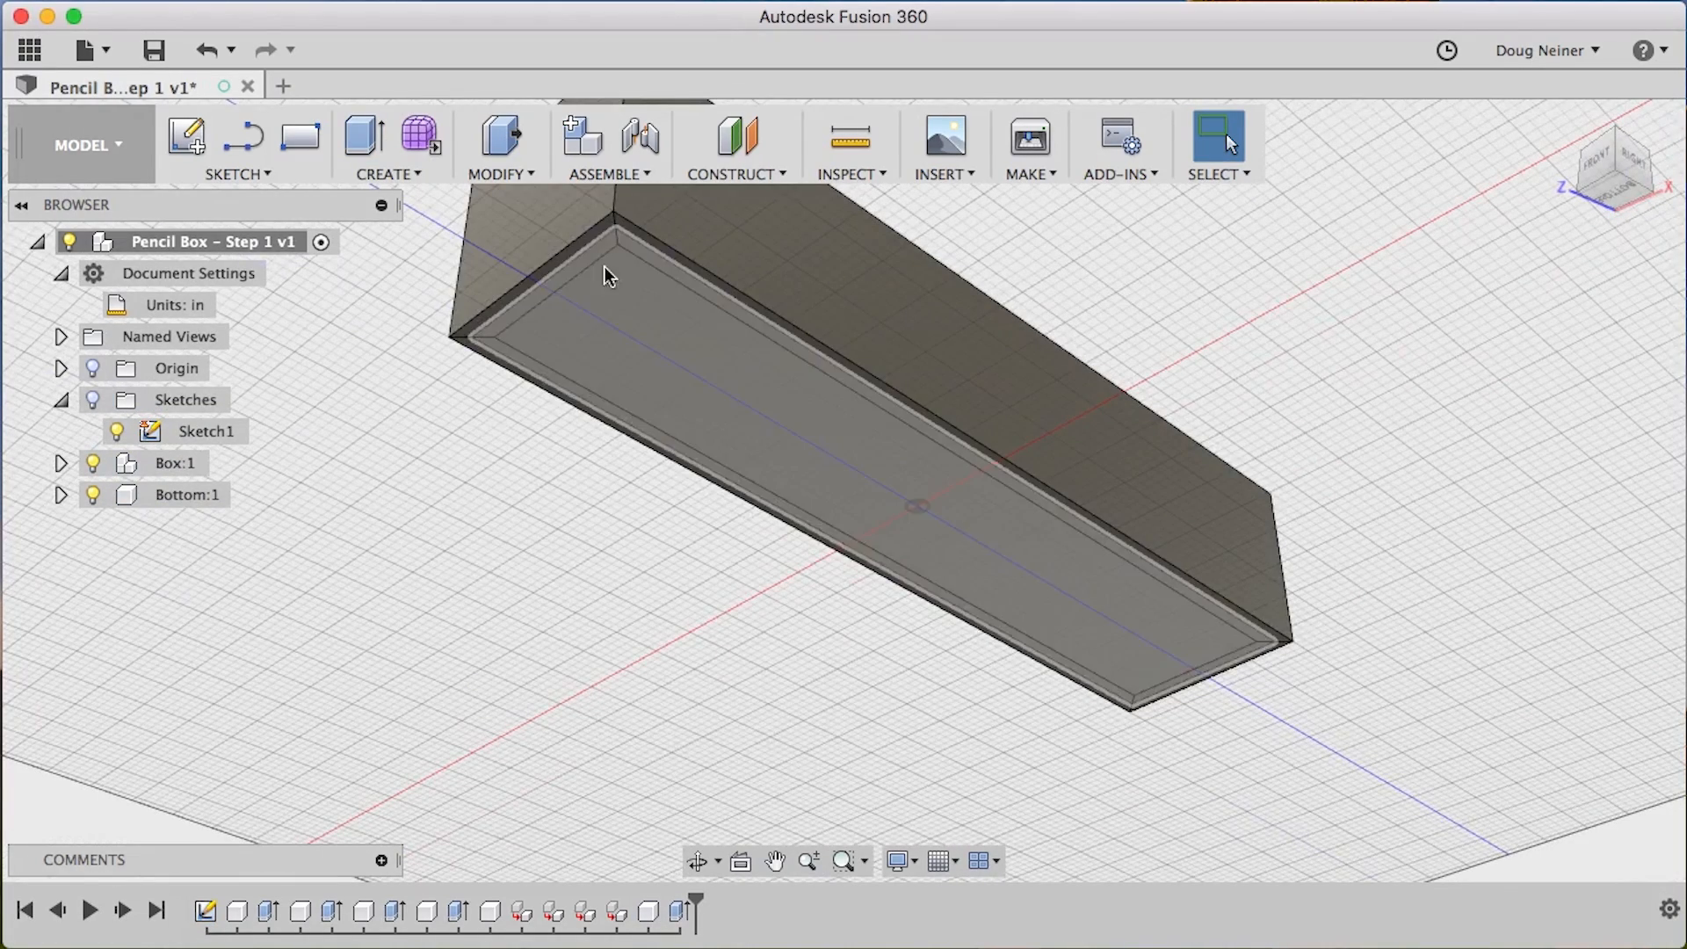
Hide the Box walls and begin an extrusion on two Sketch1 groove profiles
click(176, 494)
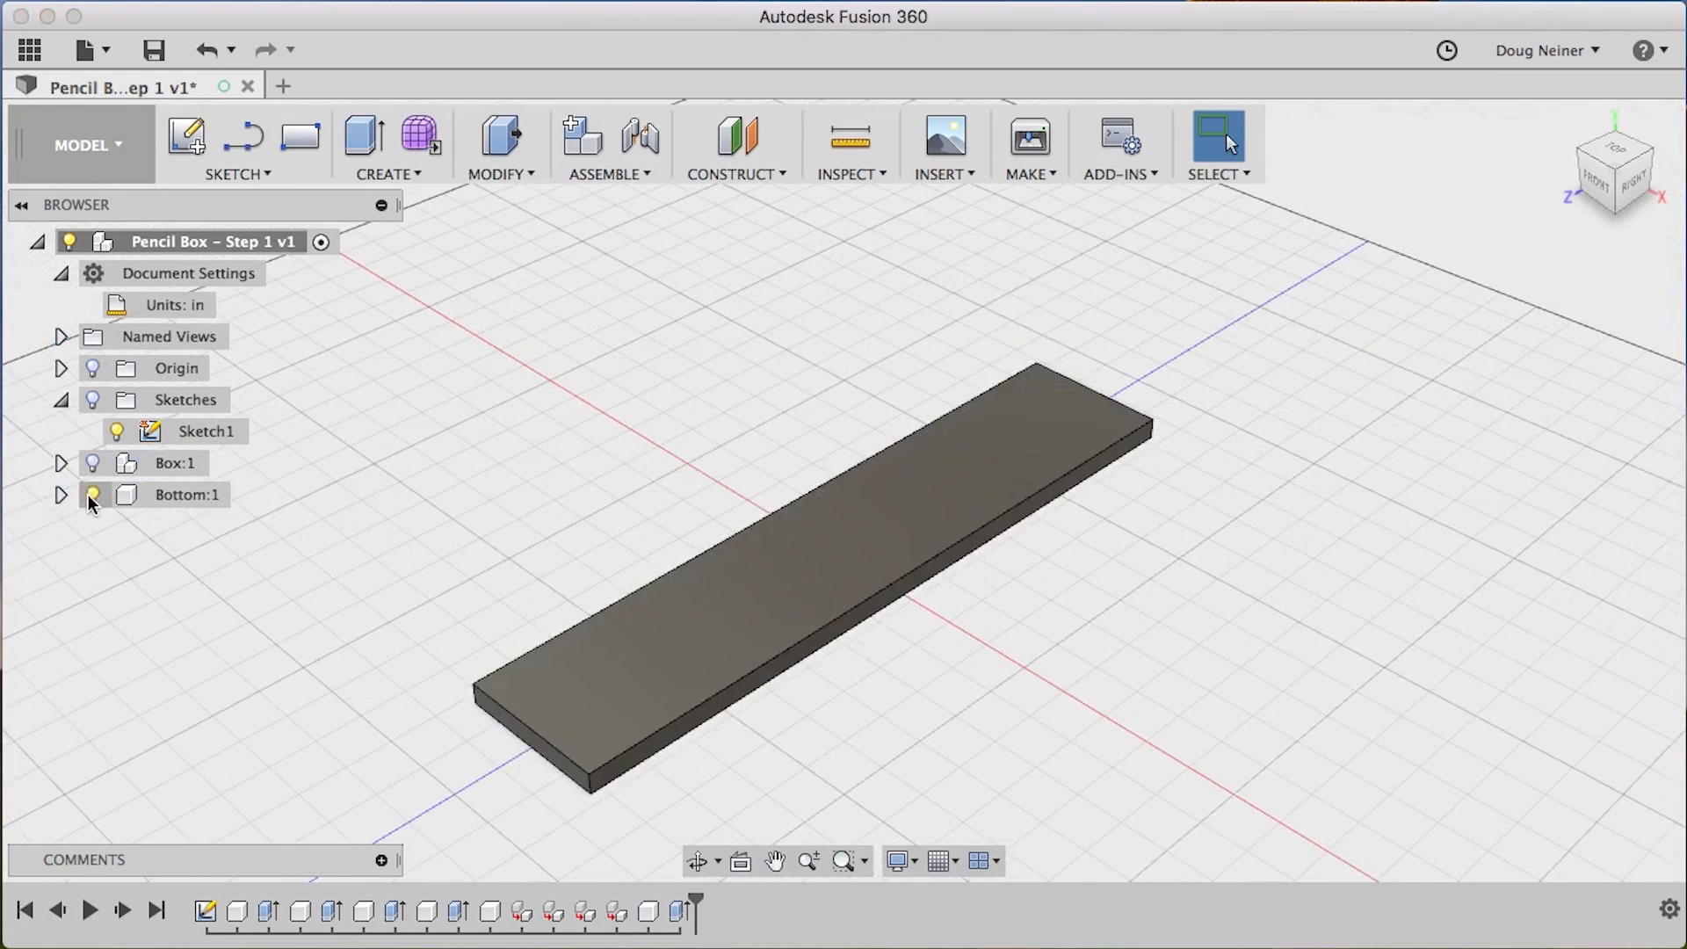
key(q)
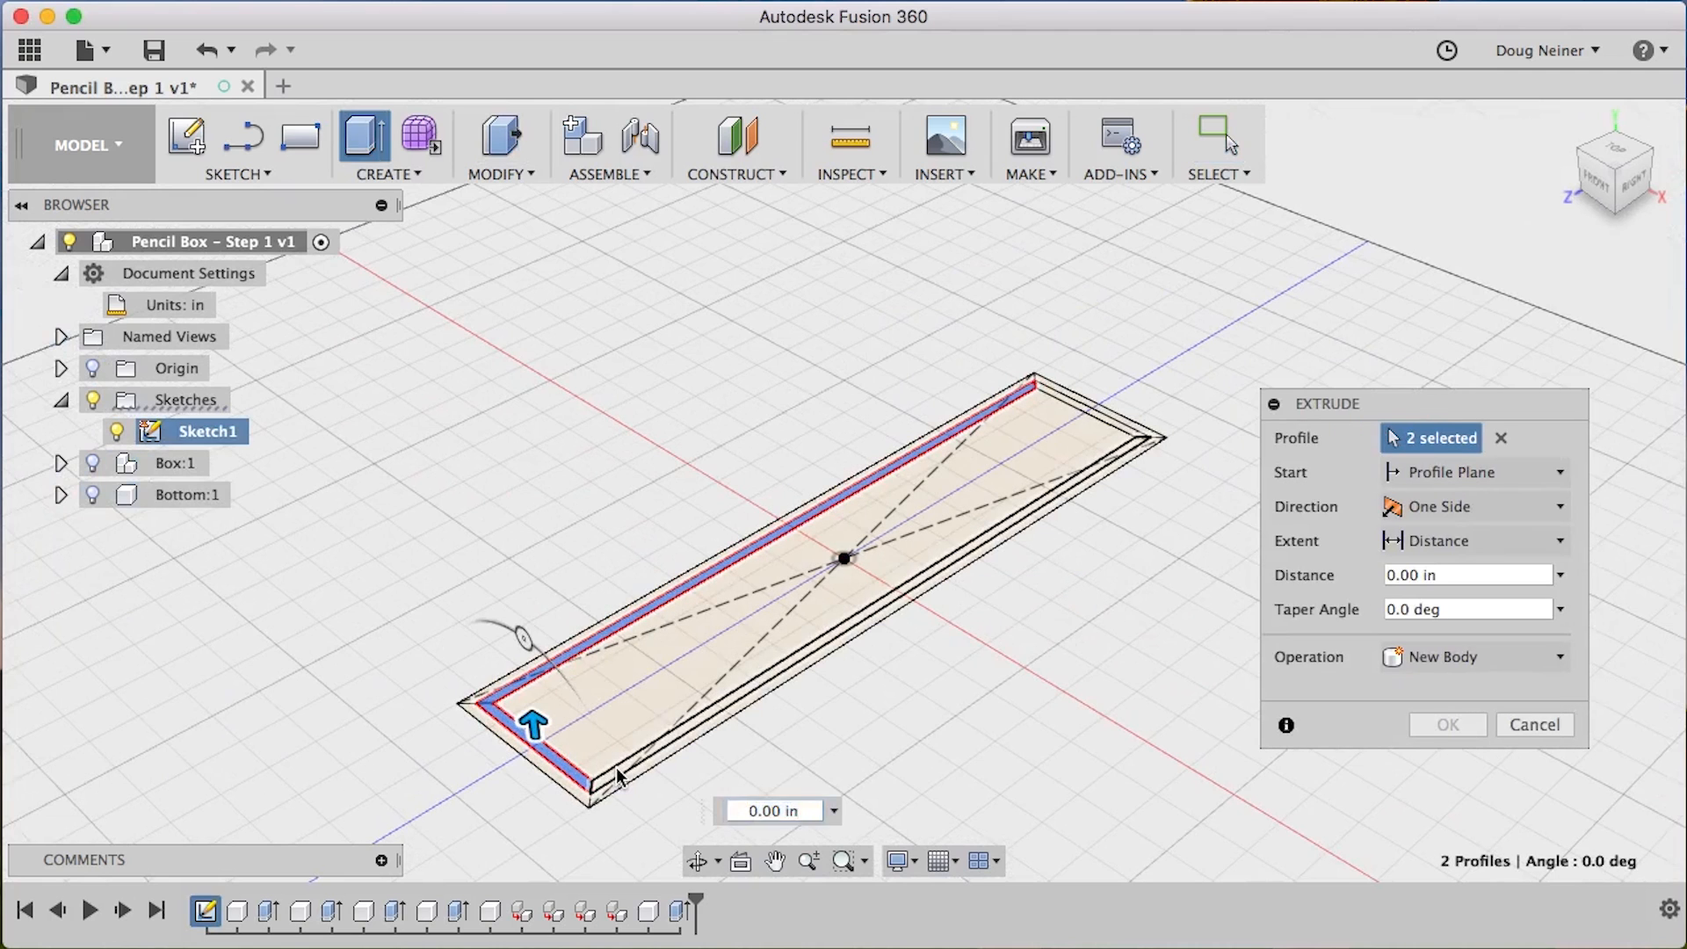
Cut all four groove profiles Thickness deep through the Front, Back, Left and Right walls
click(1055, 403)
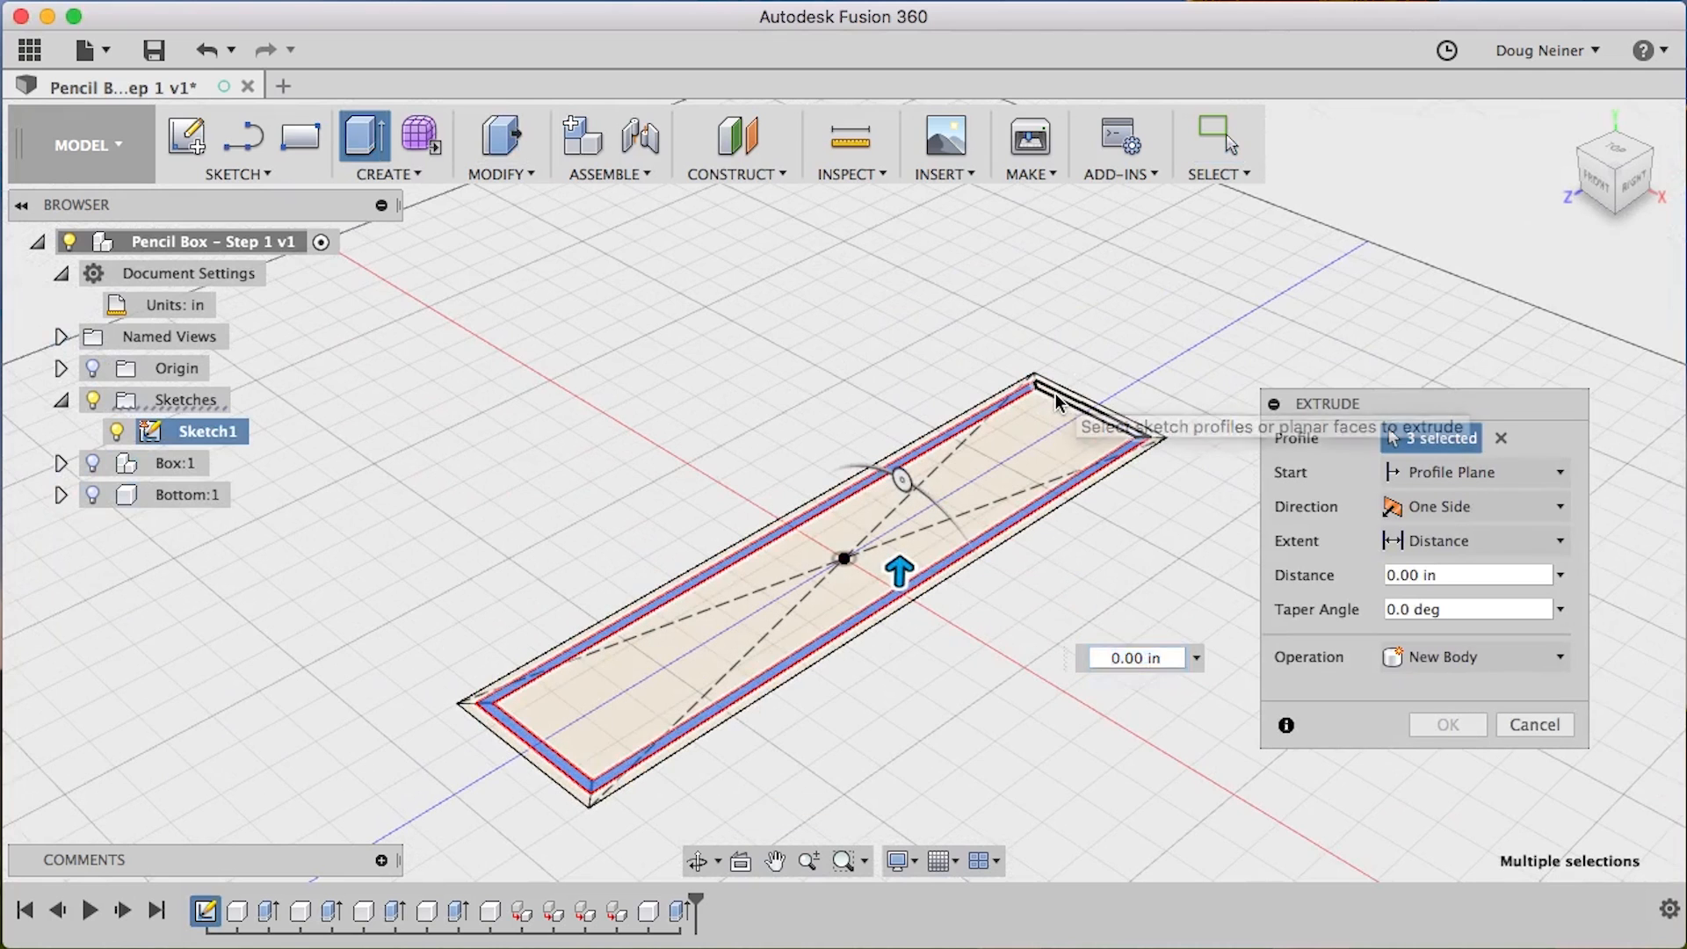
click(1055, 489)
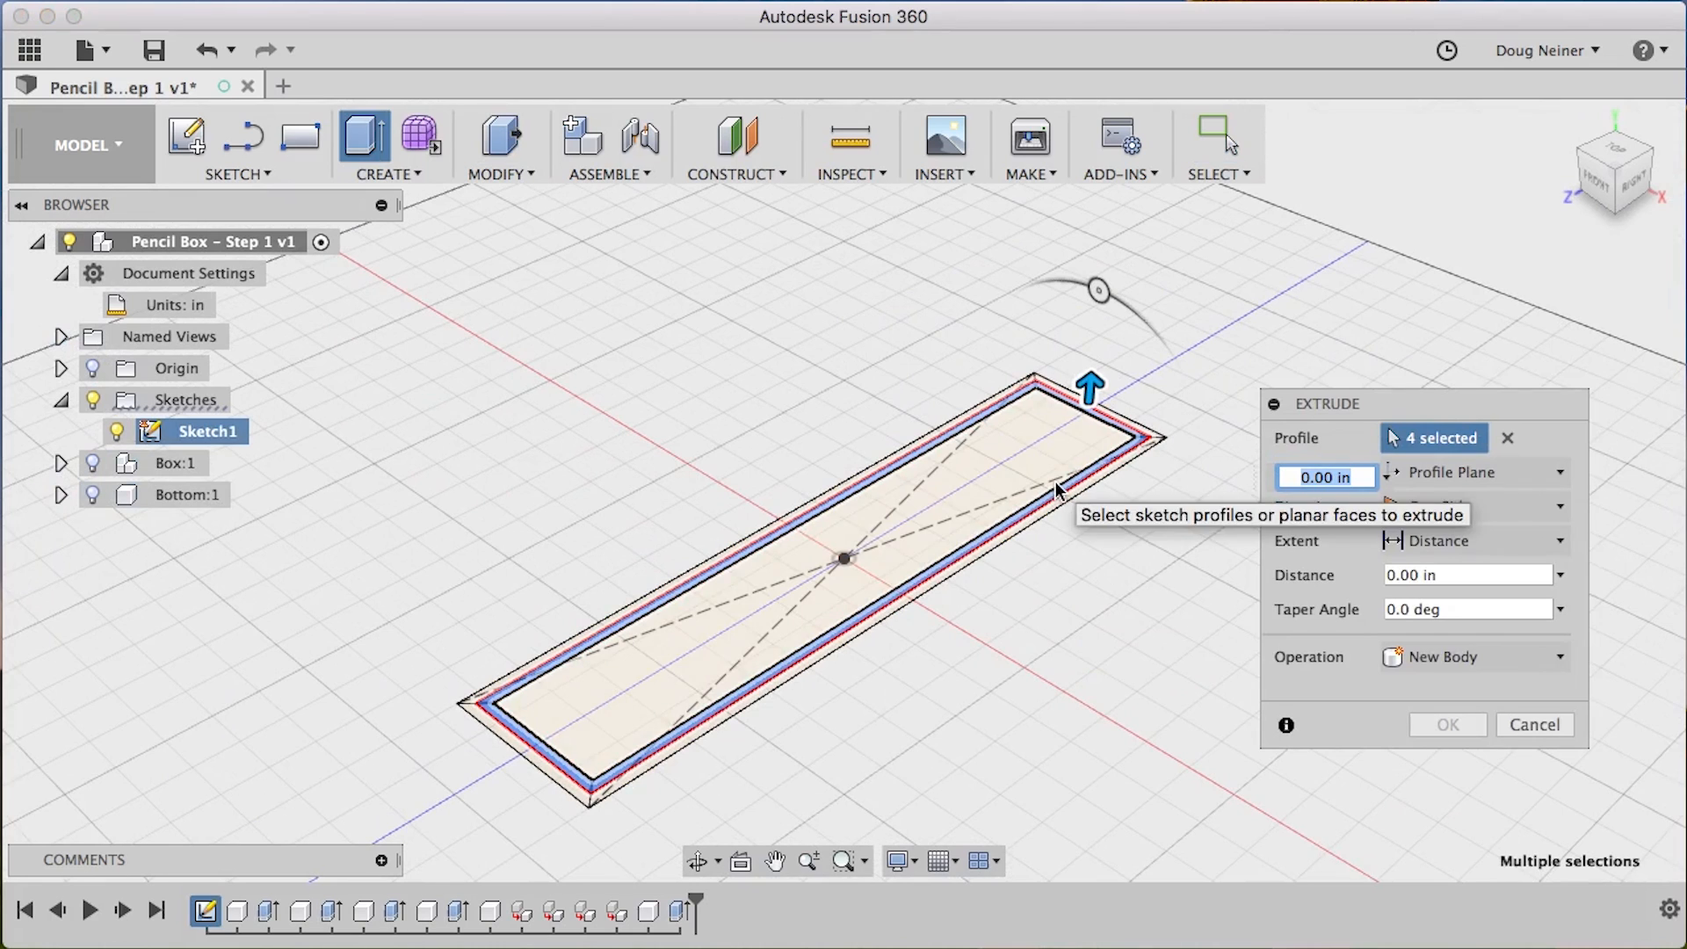
click(1557, 575)
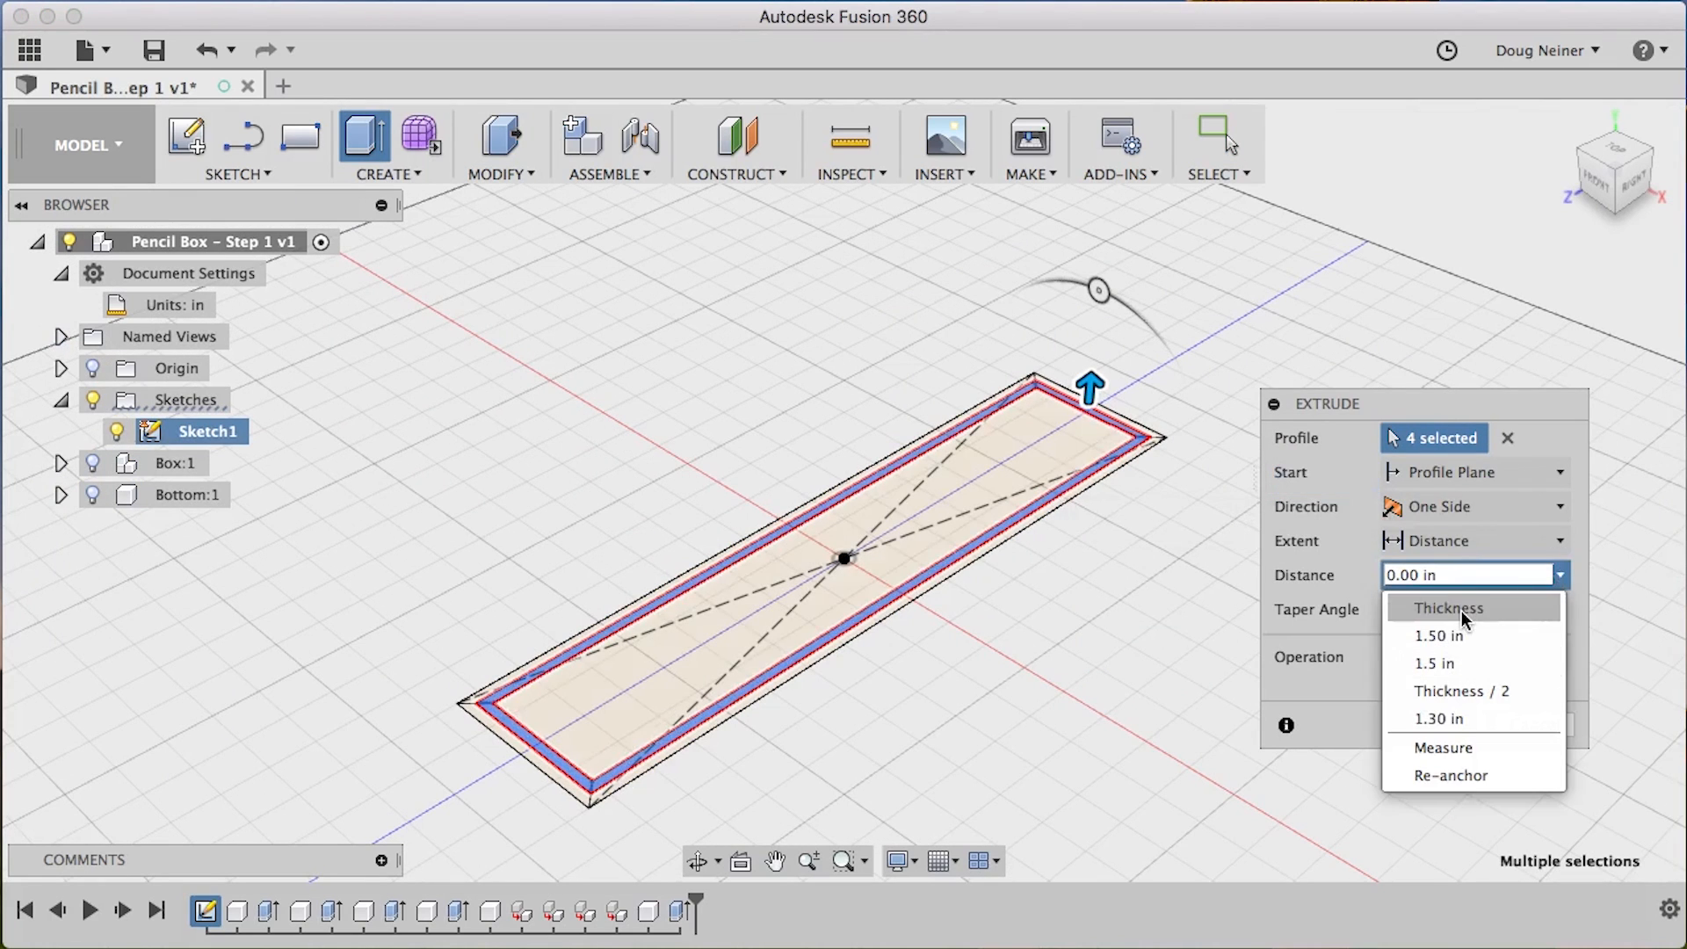
click(1448, 608)
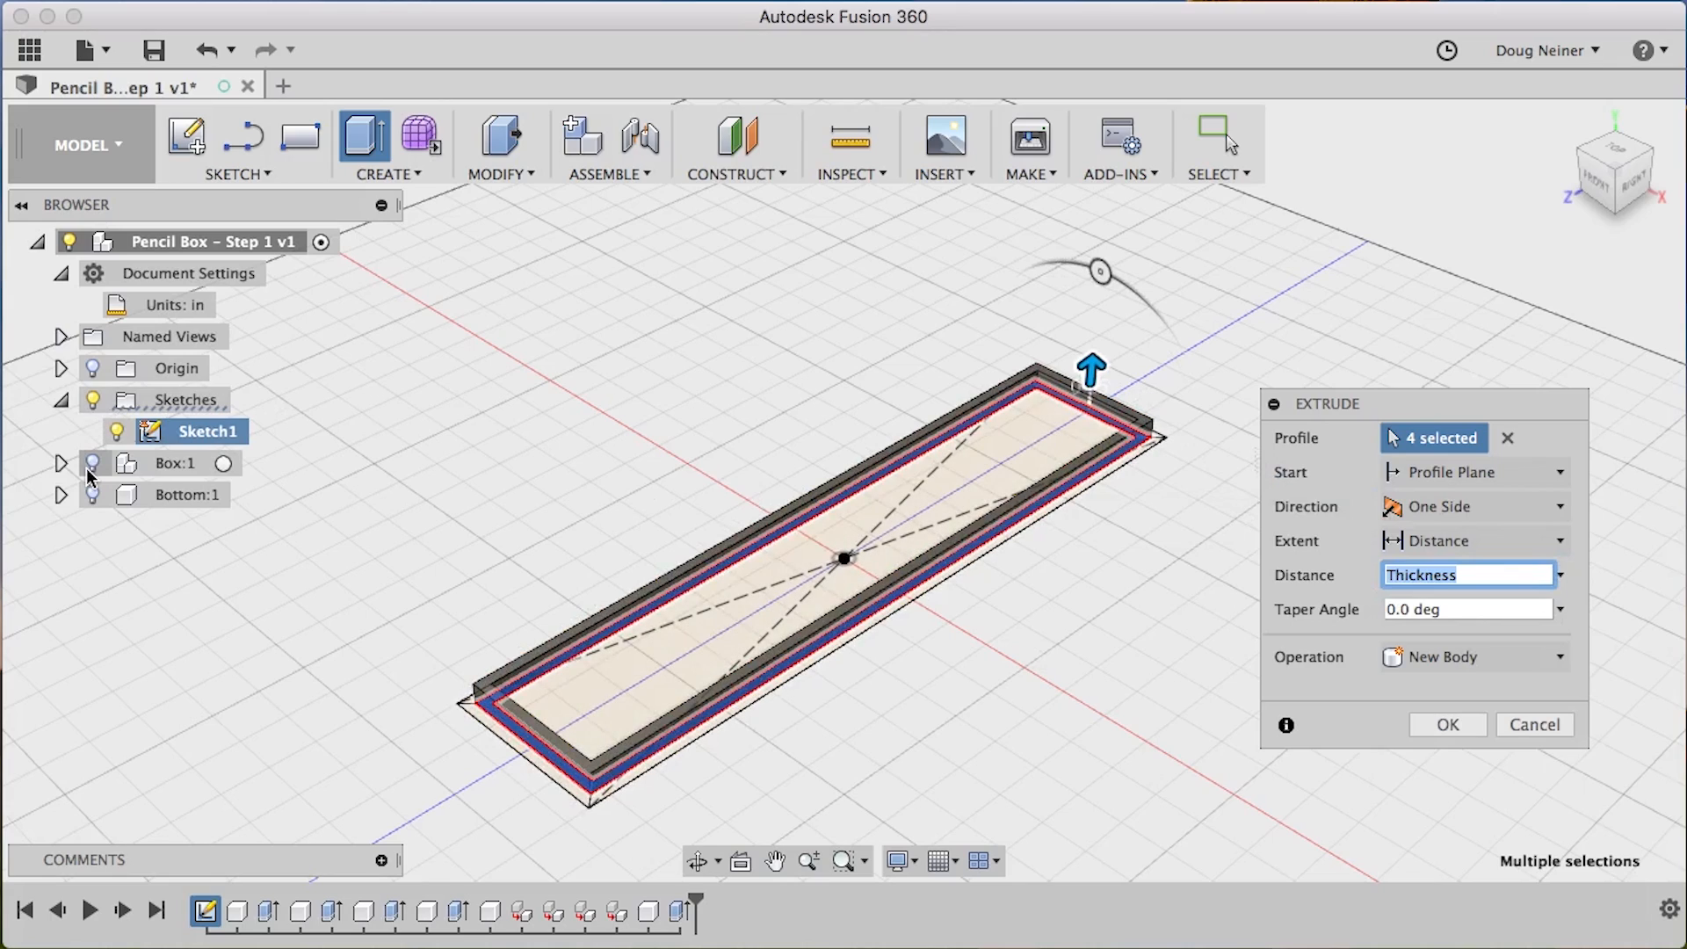
click(1472, 656)
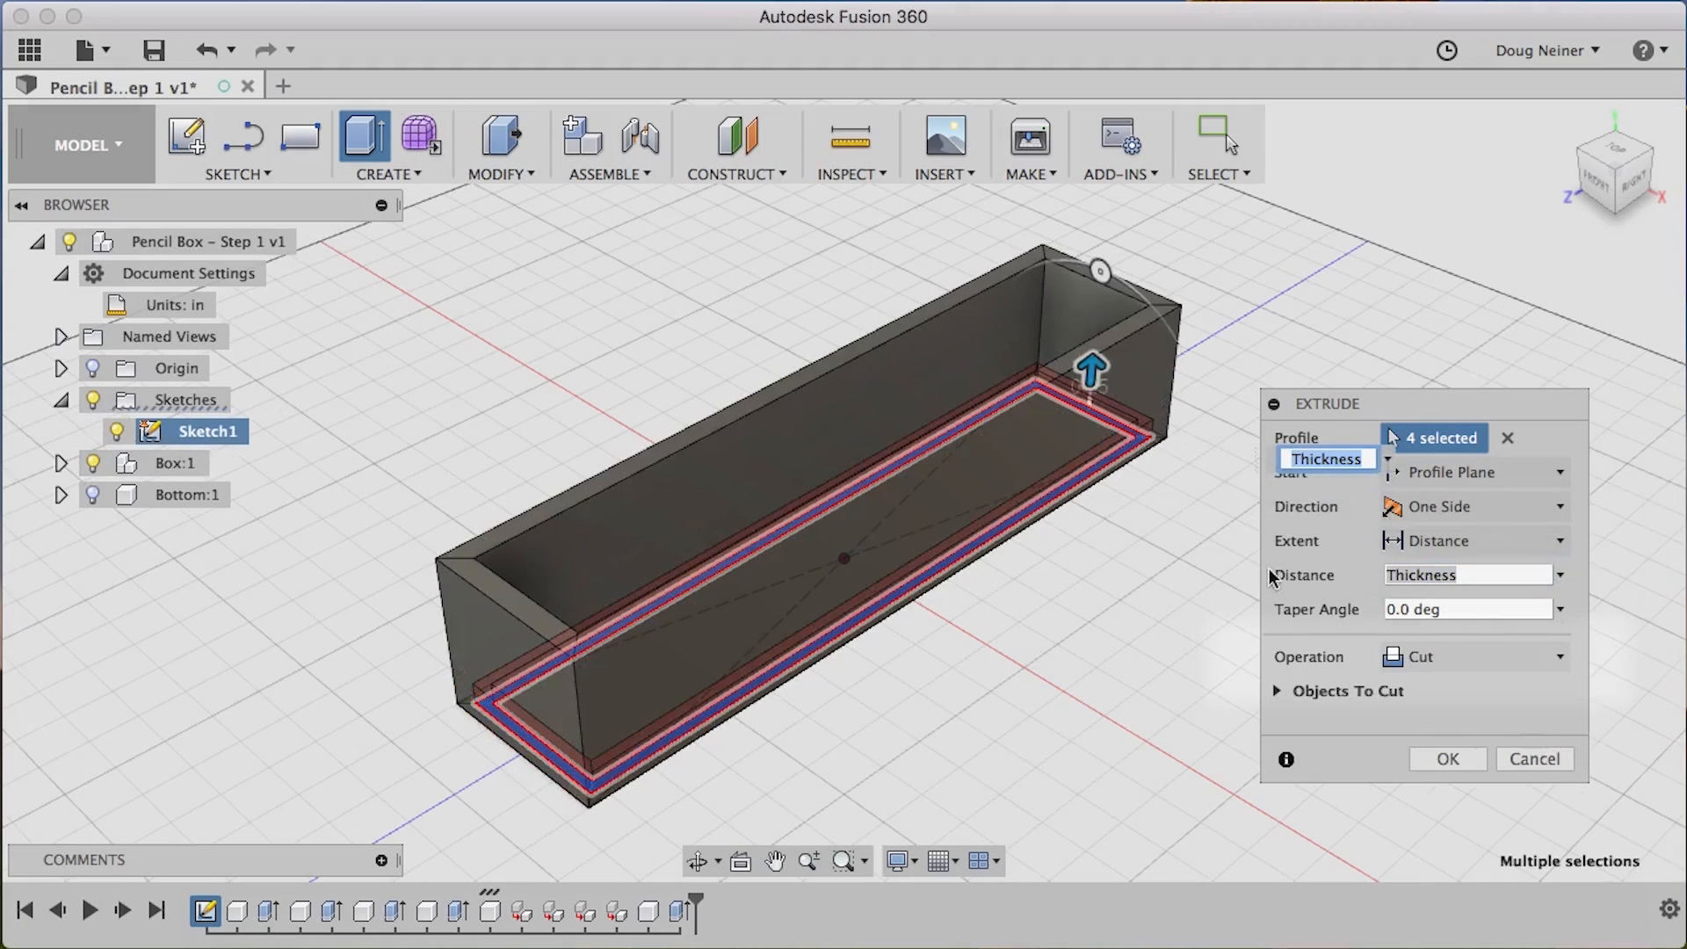
mouse_move(1157, 374)
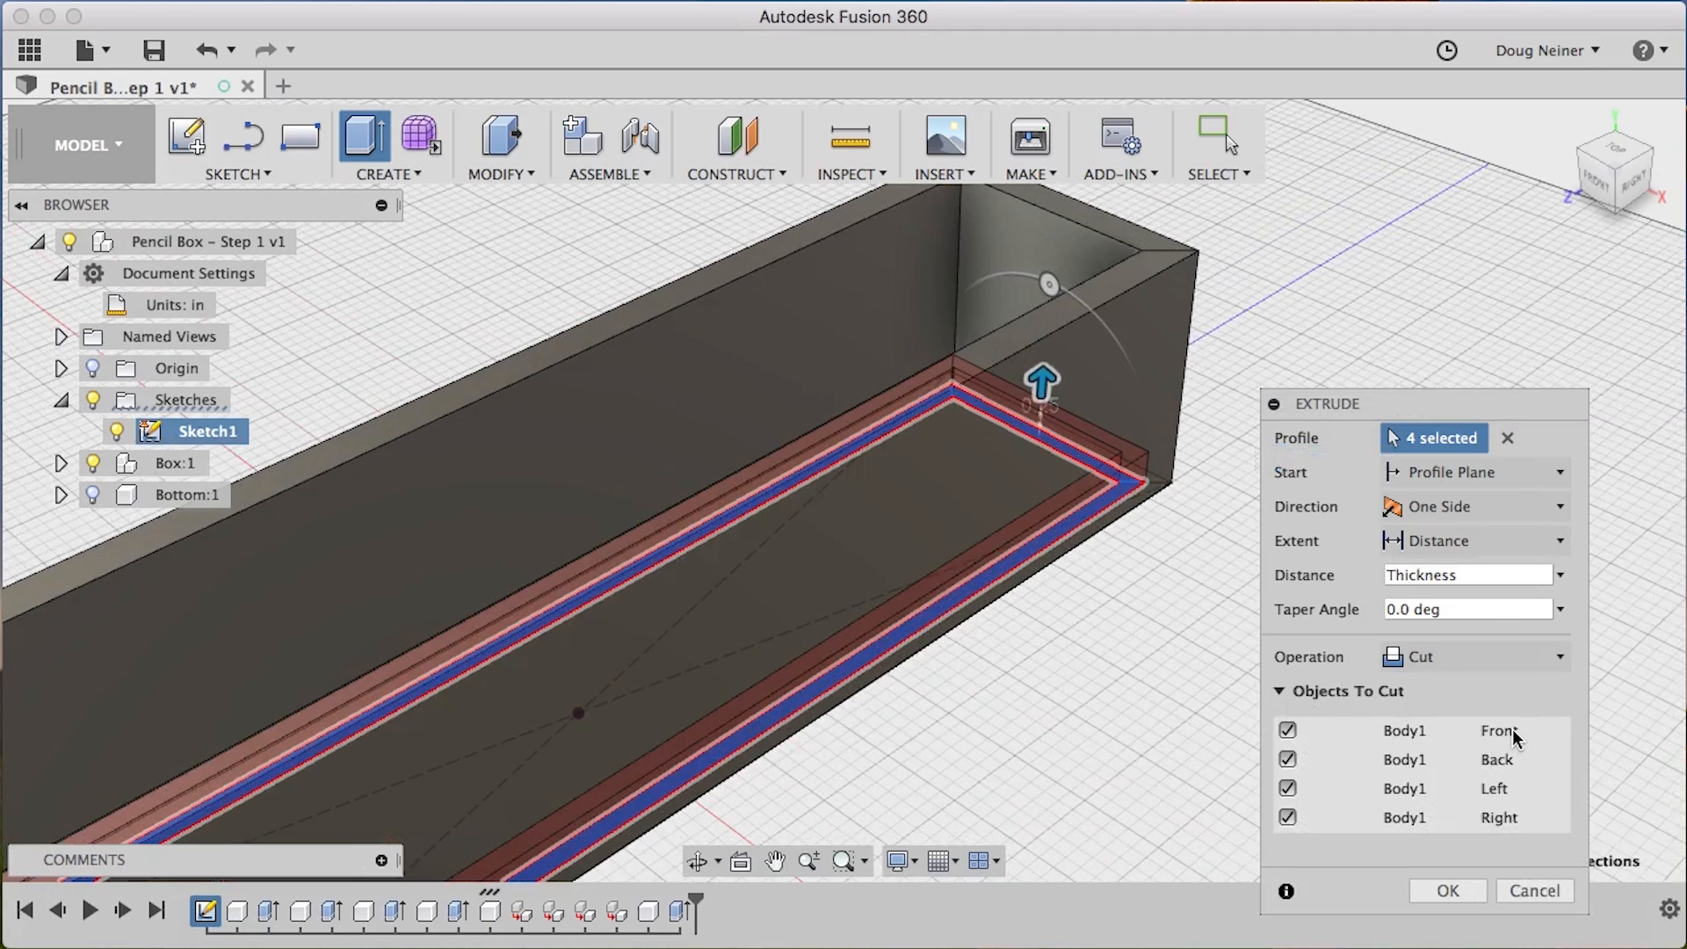
mouse_move(1483, 759)
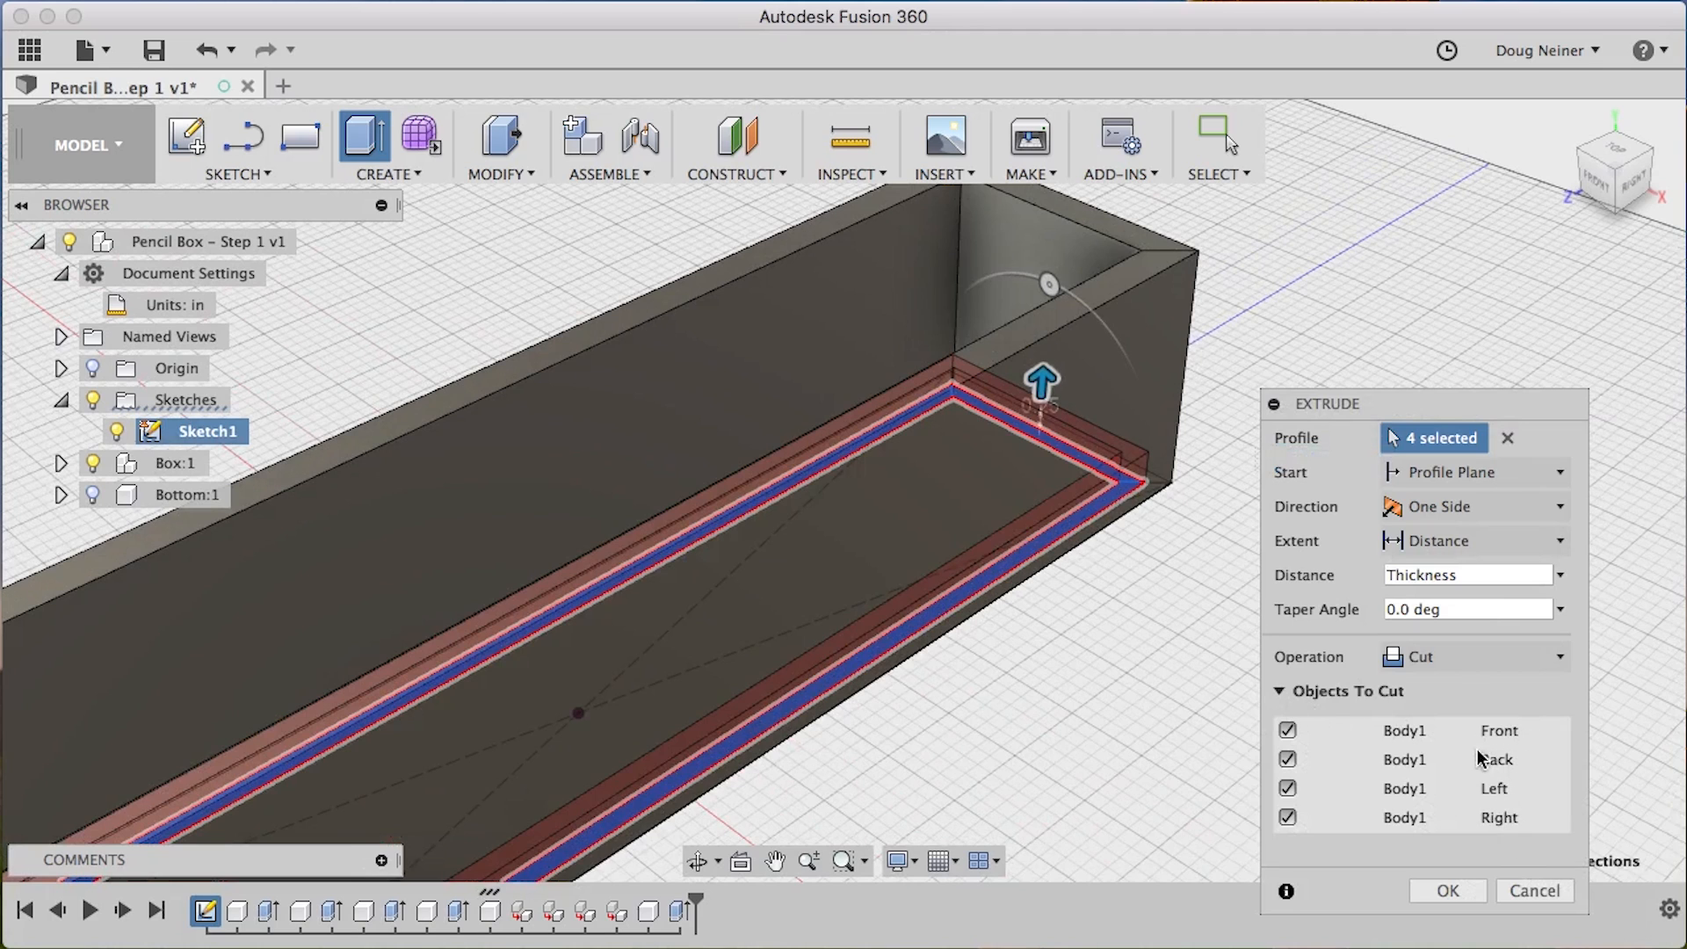
mouse_move(793, 565)
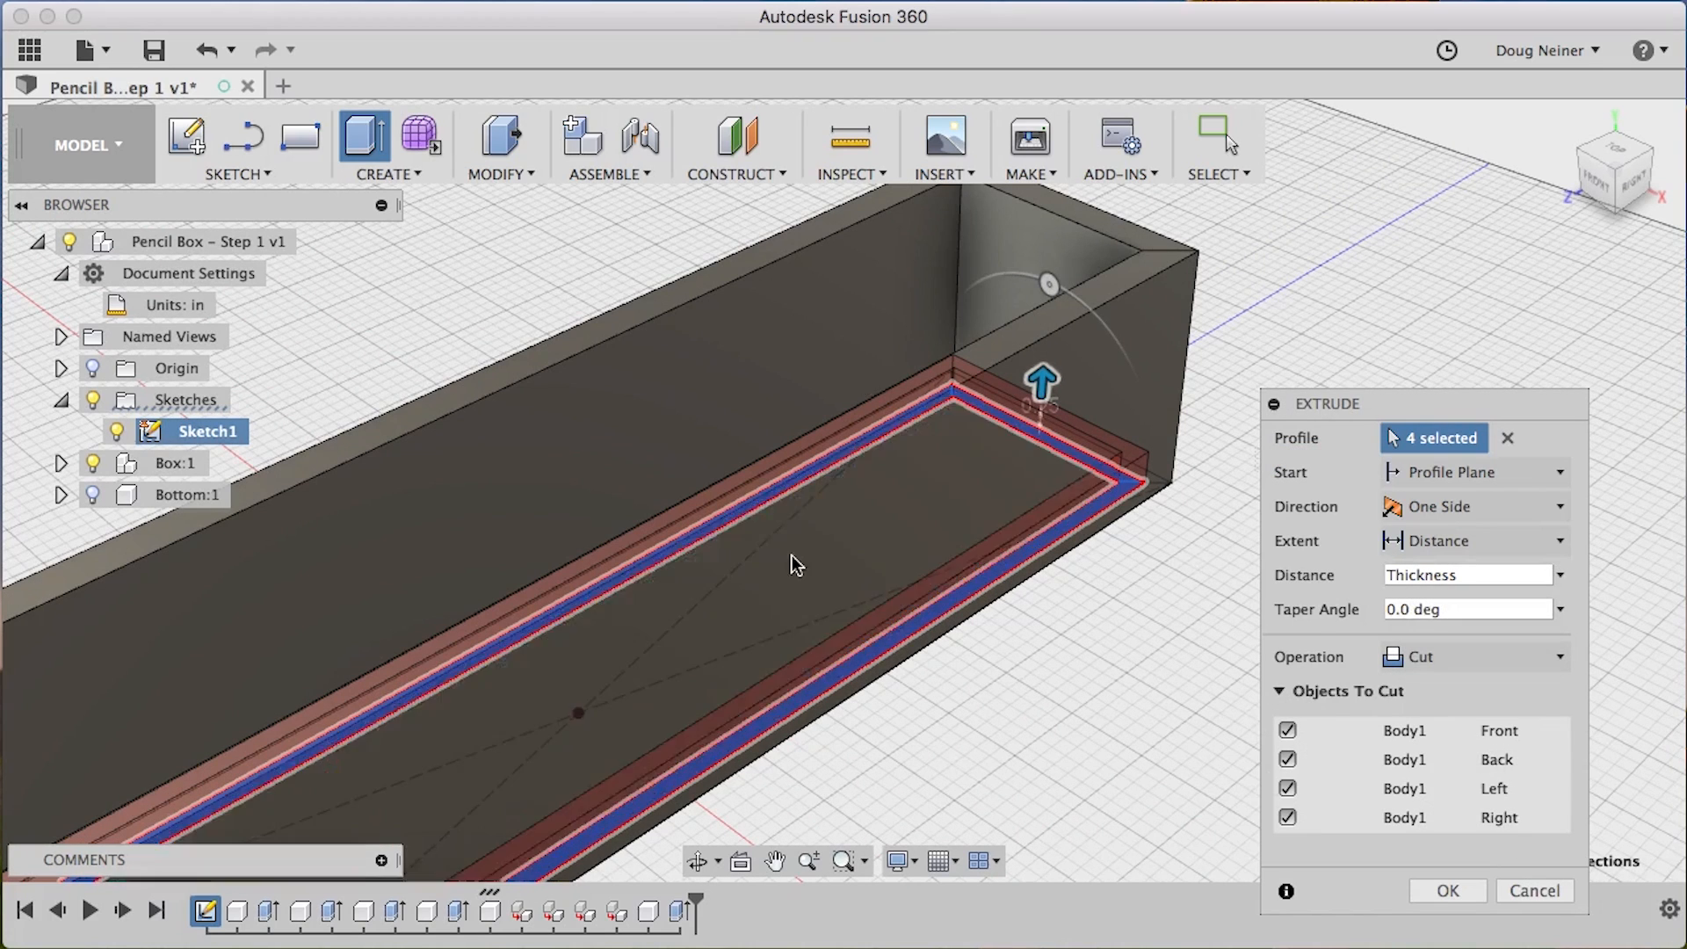
click(1447, 890)
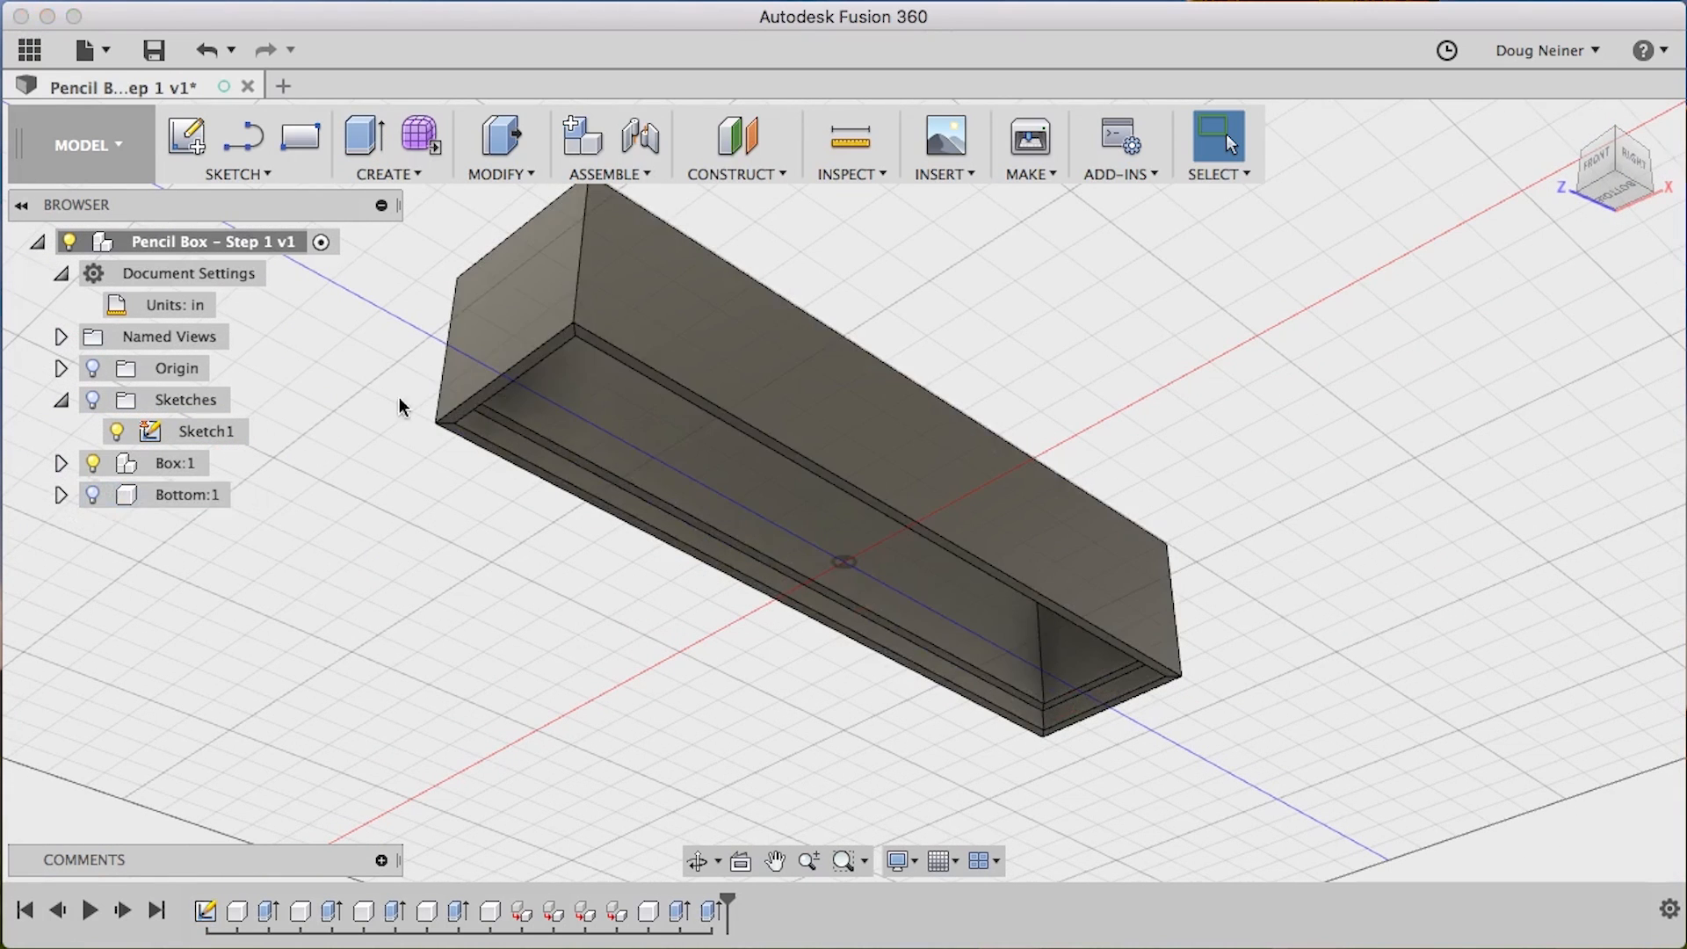
Toggle Browser visibility so Box:1 and Bottom:1 are both hidden, leaving Sketch1
click(186, 494)
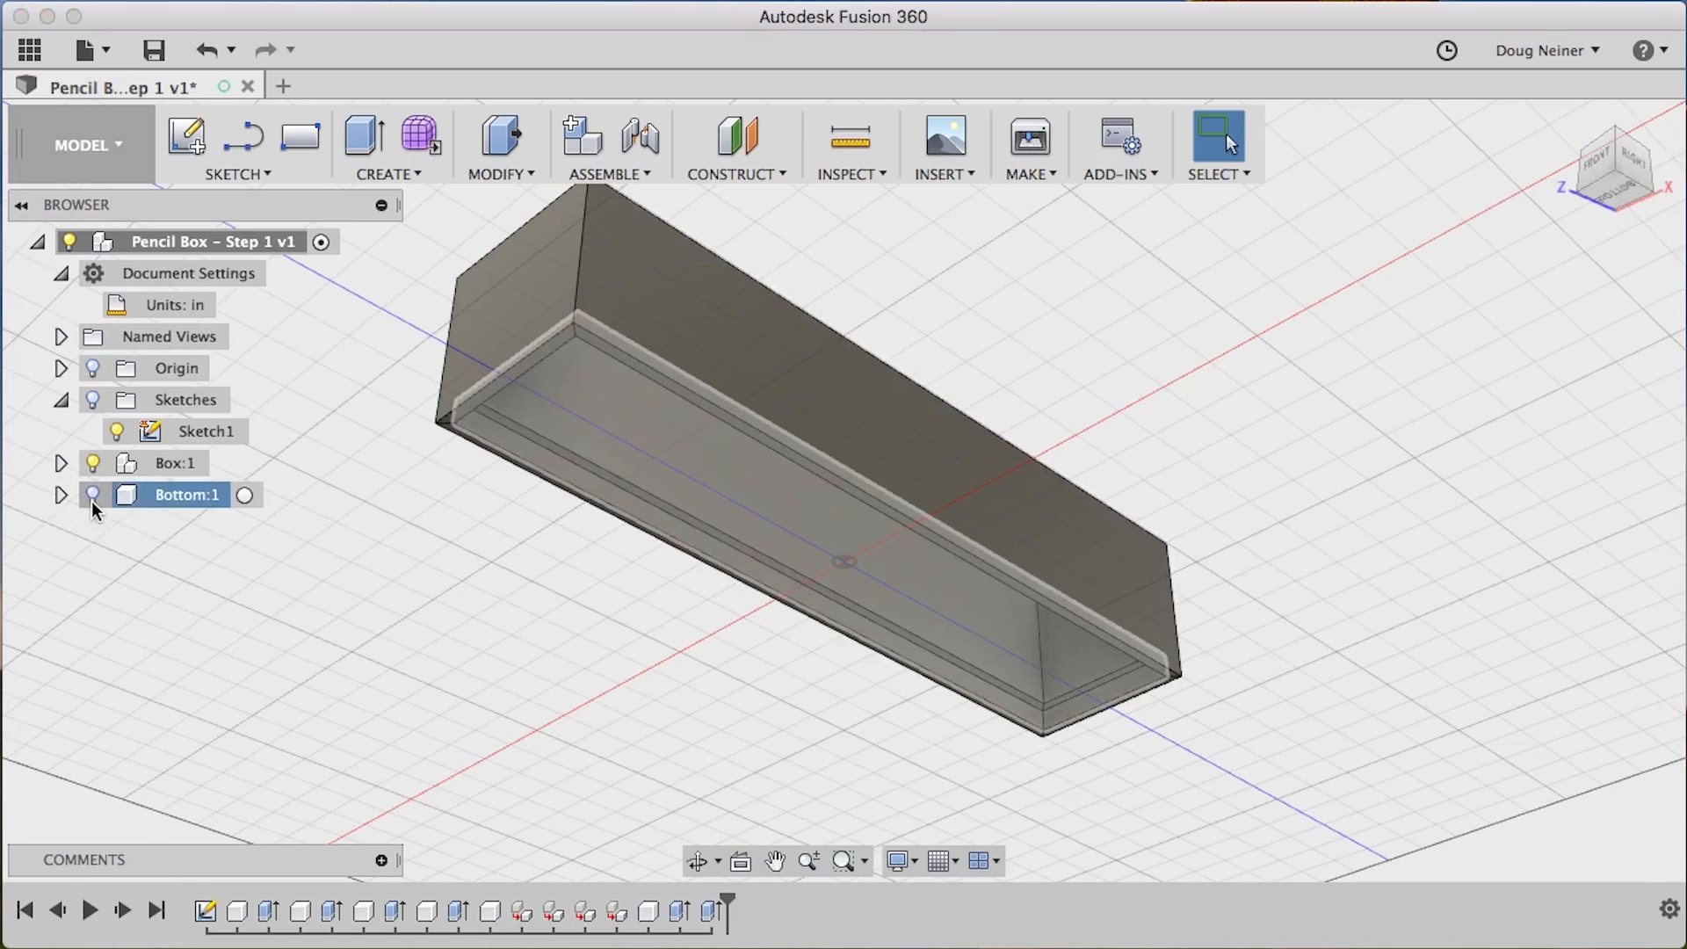
click(935, 860)
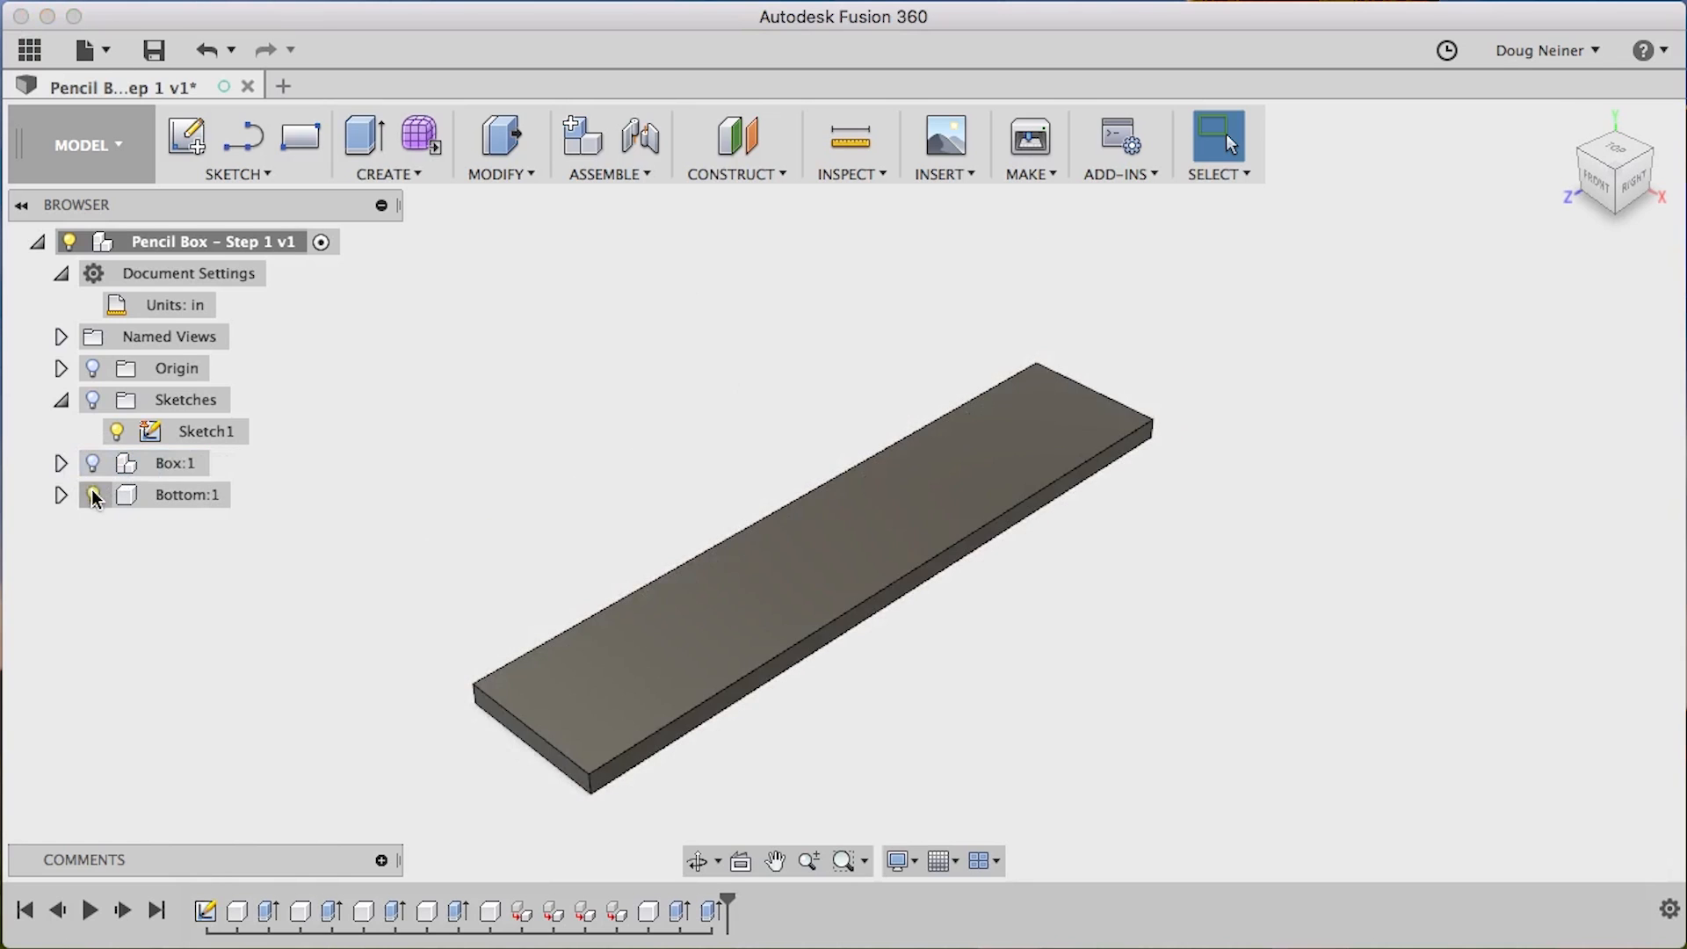
click(92, 494)
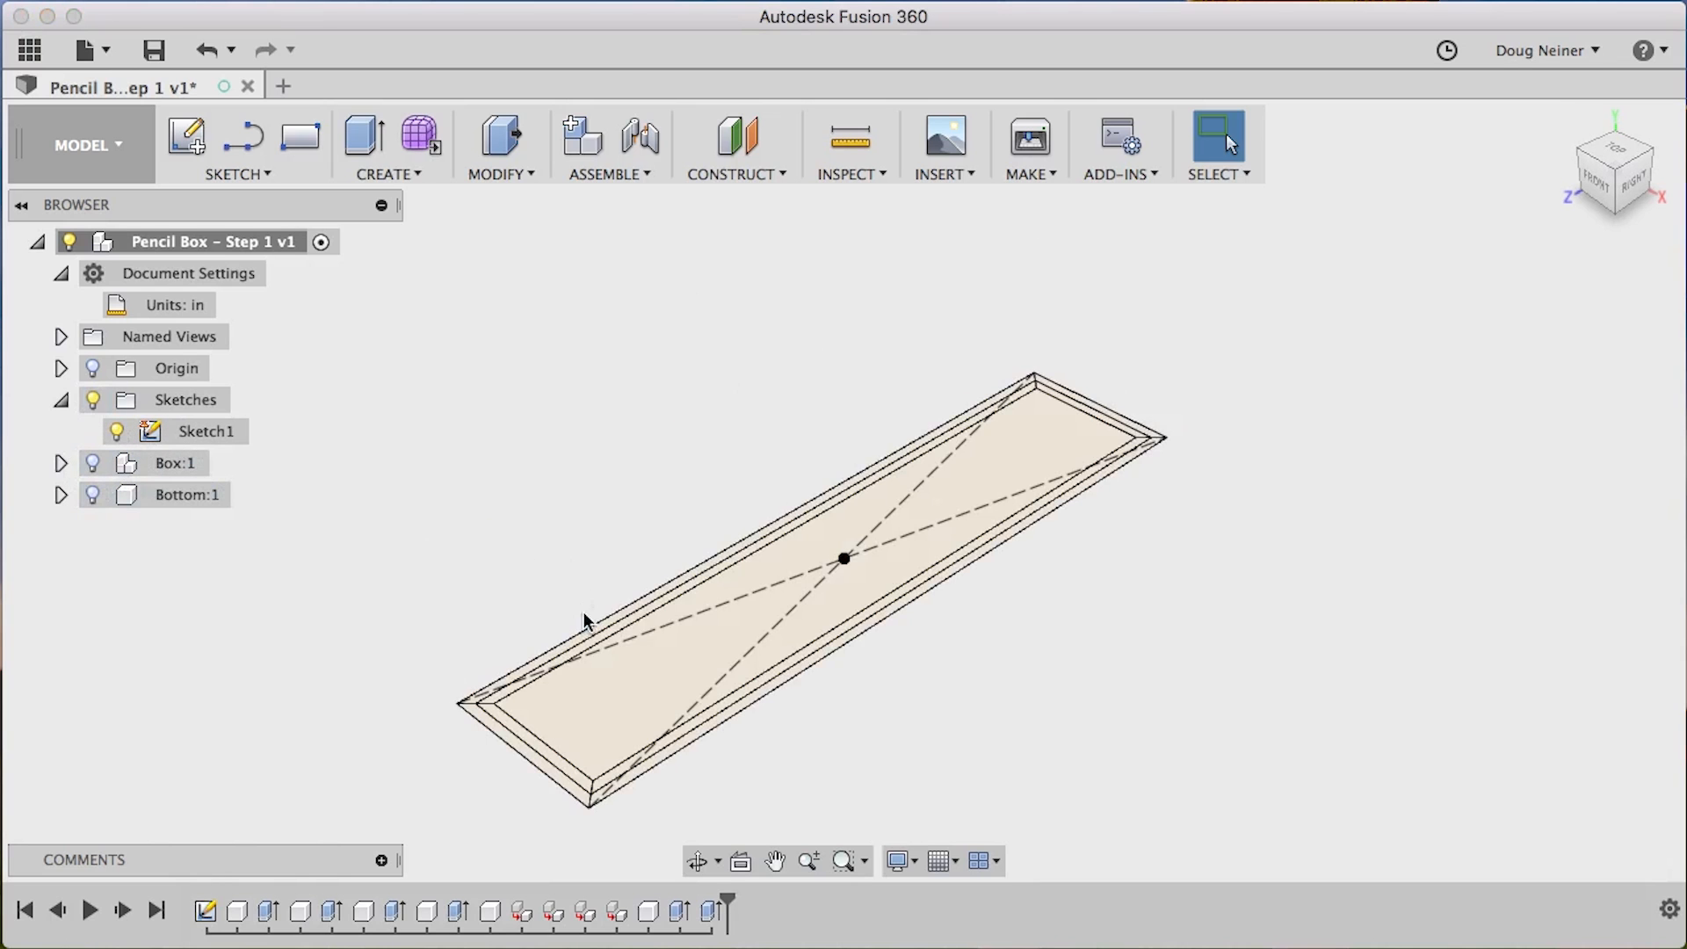
Extrude the four Sketch1 groove profiles as a Cut with distance Thickness/2
click(363, 138)
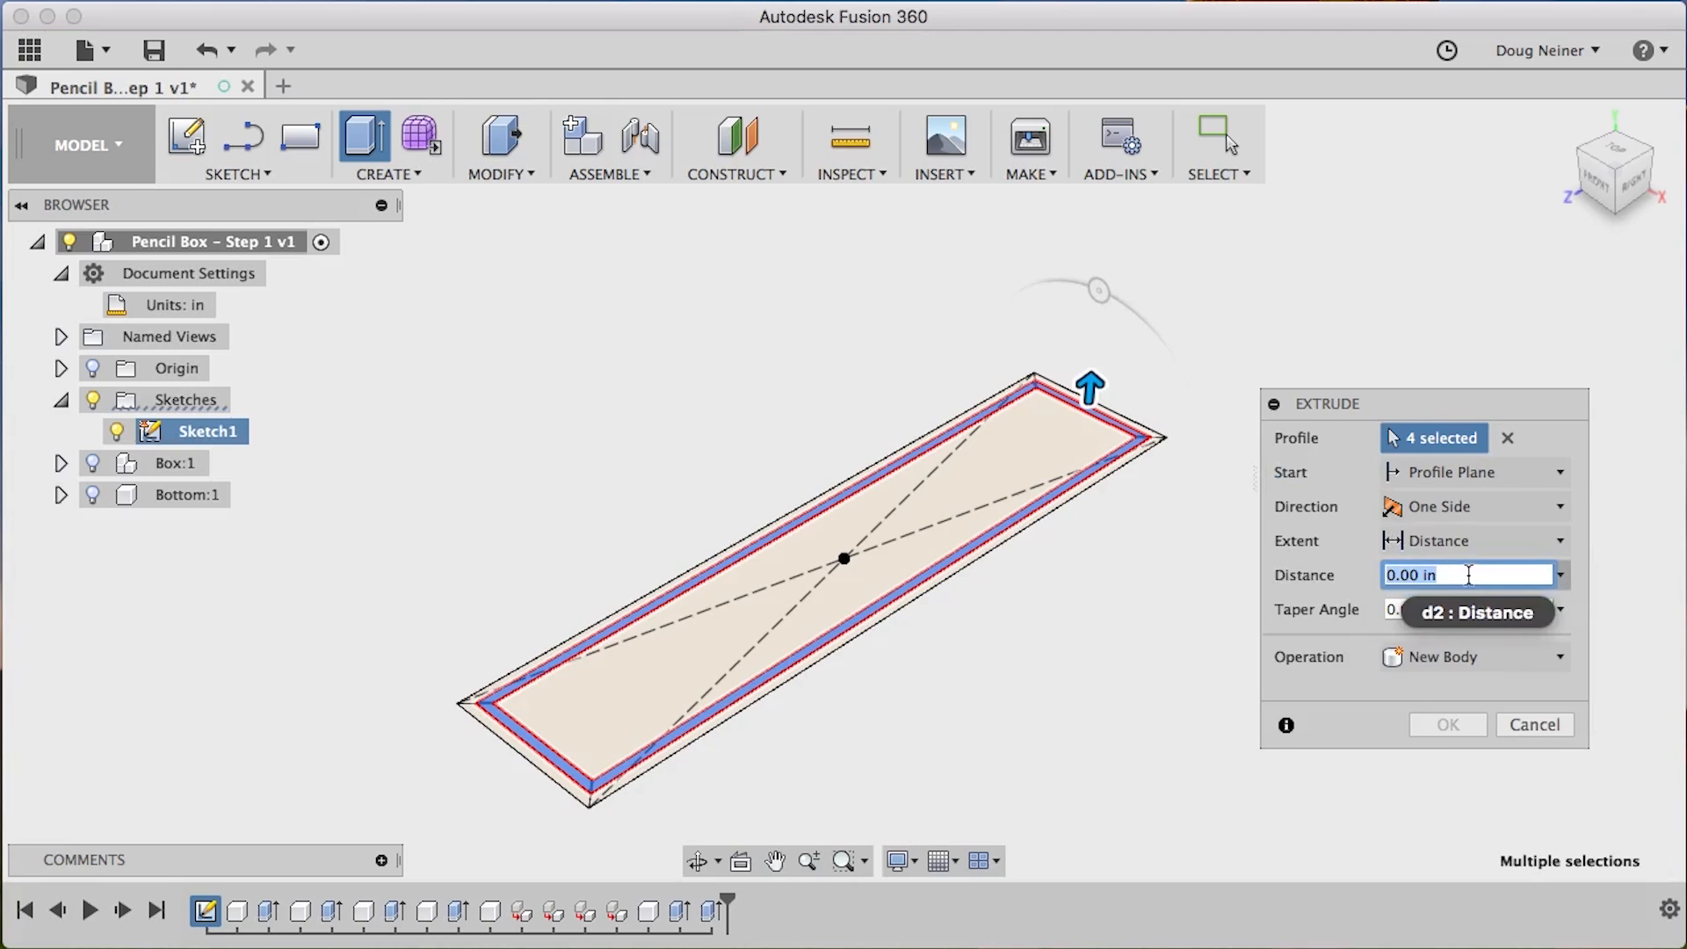
text(Thickness/2)
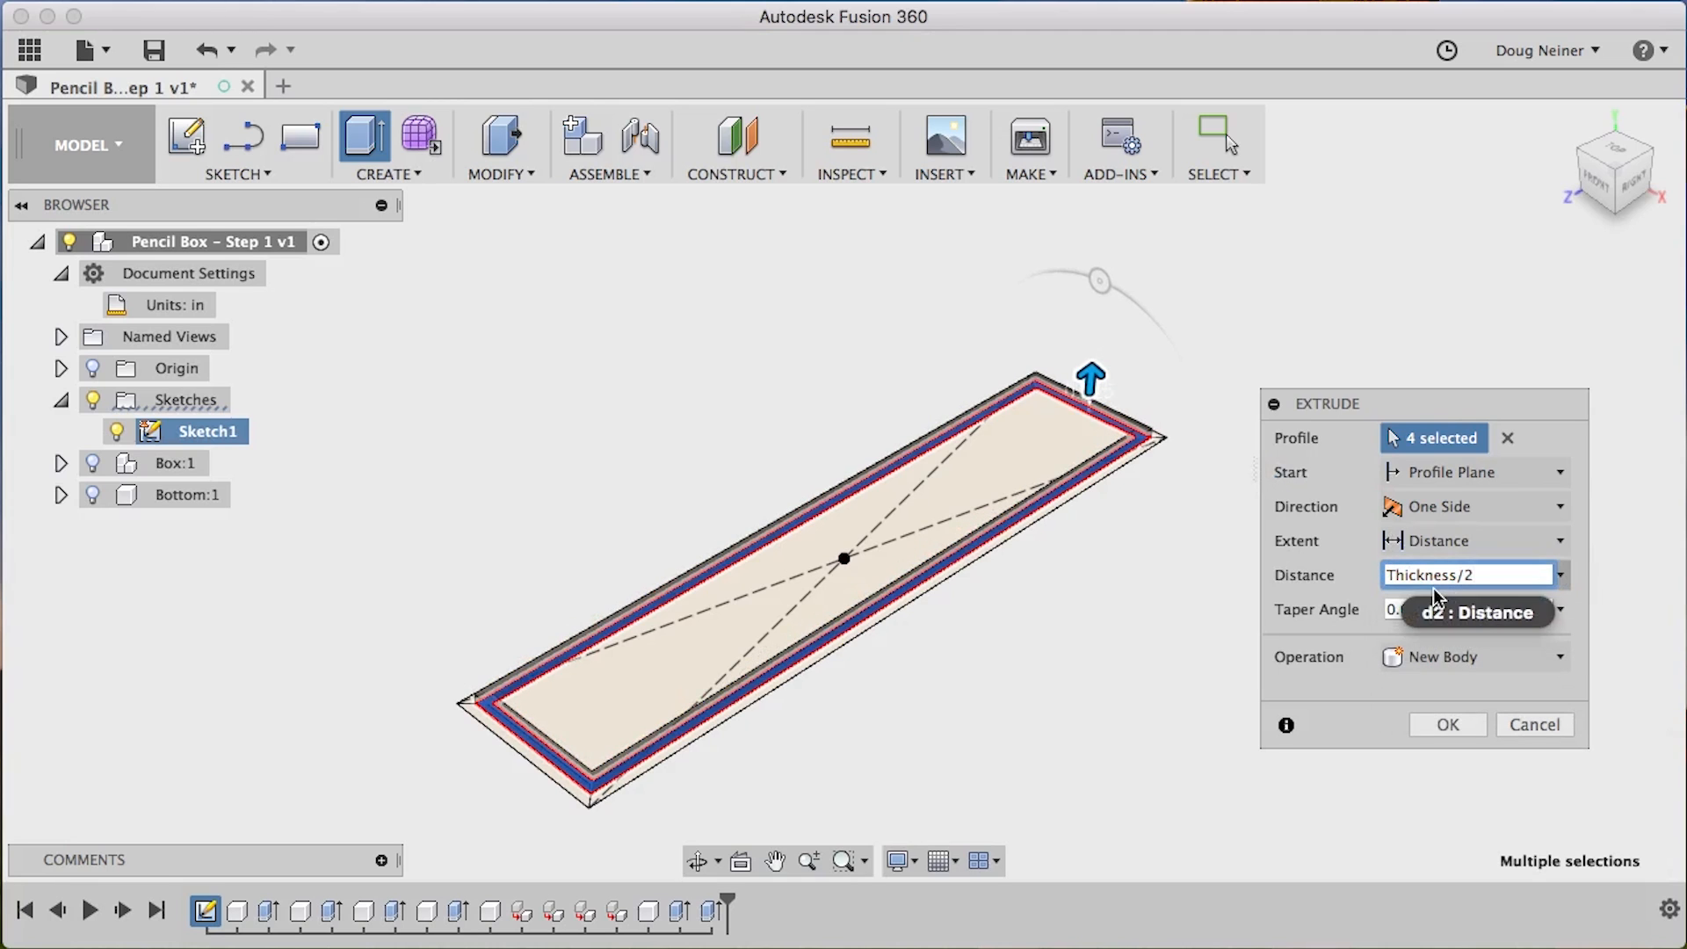
click(1472, 657)
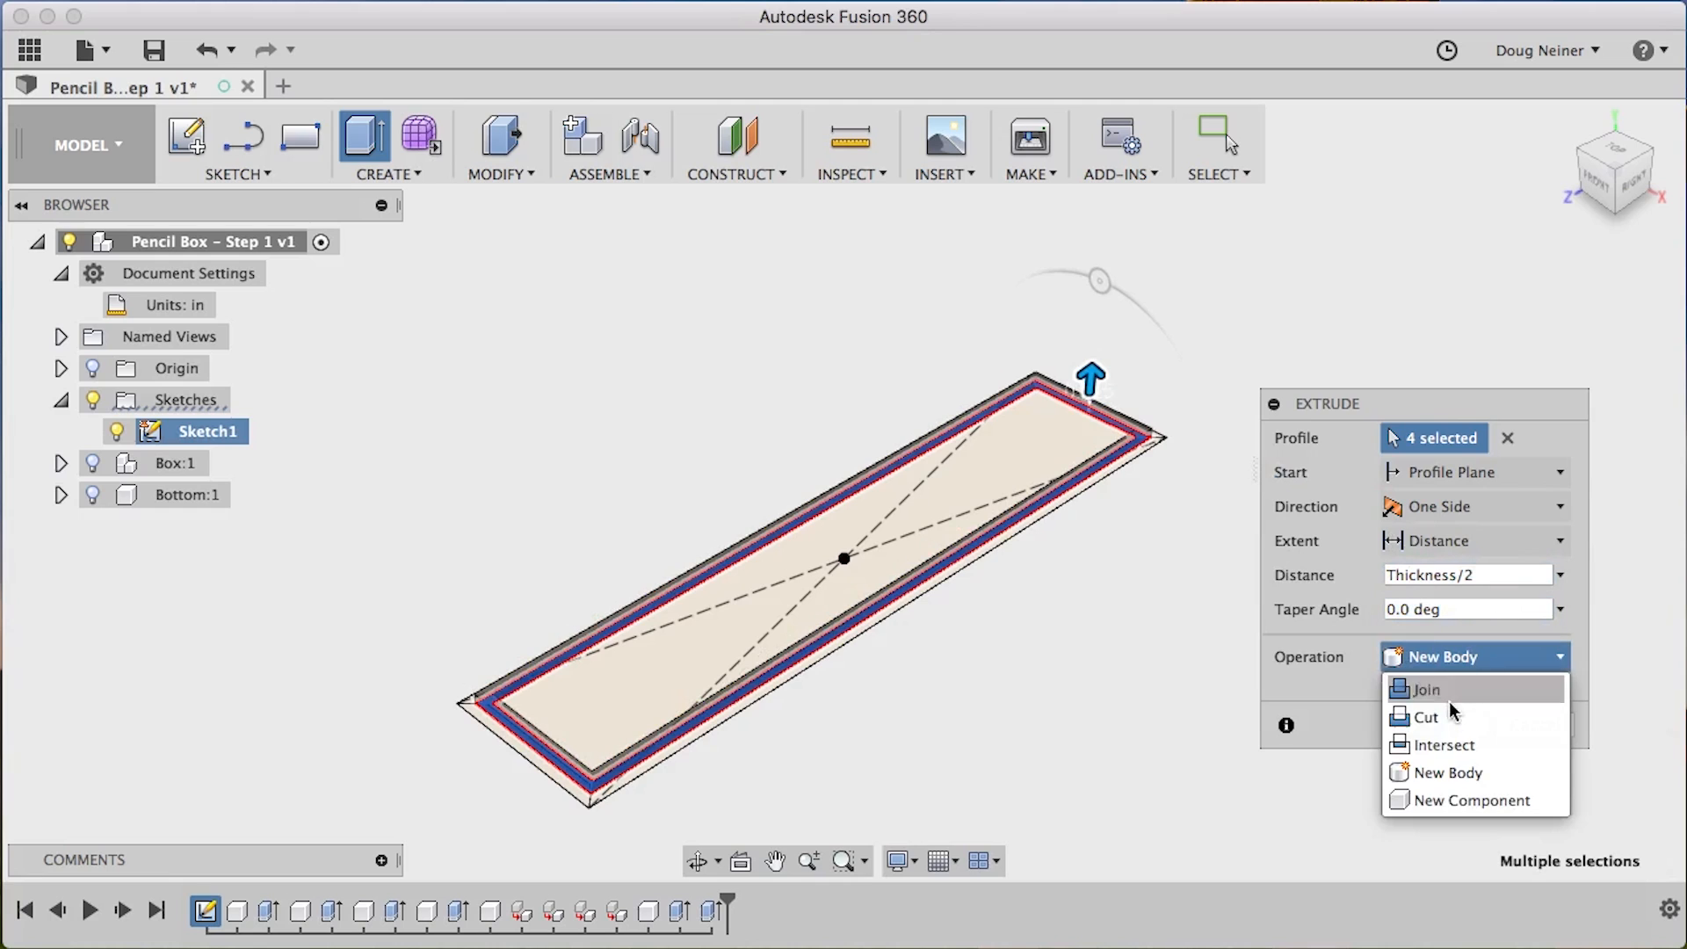
click(1437, 771)
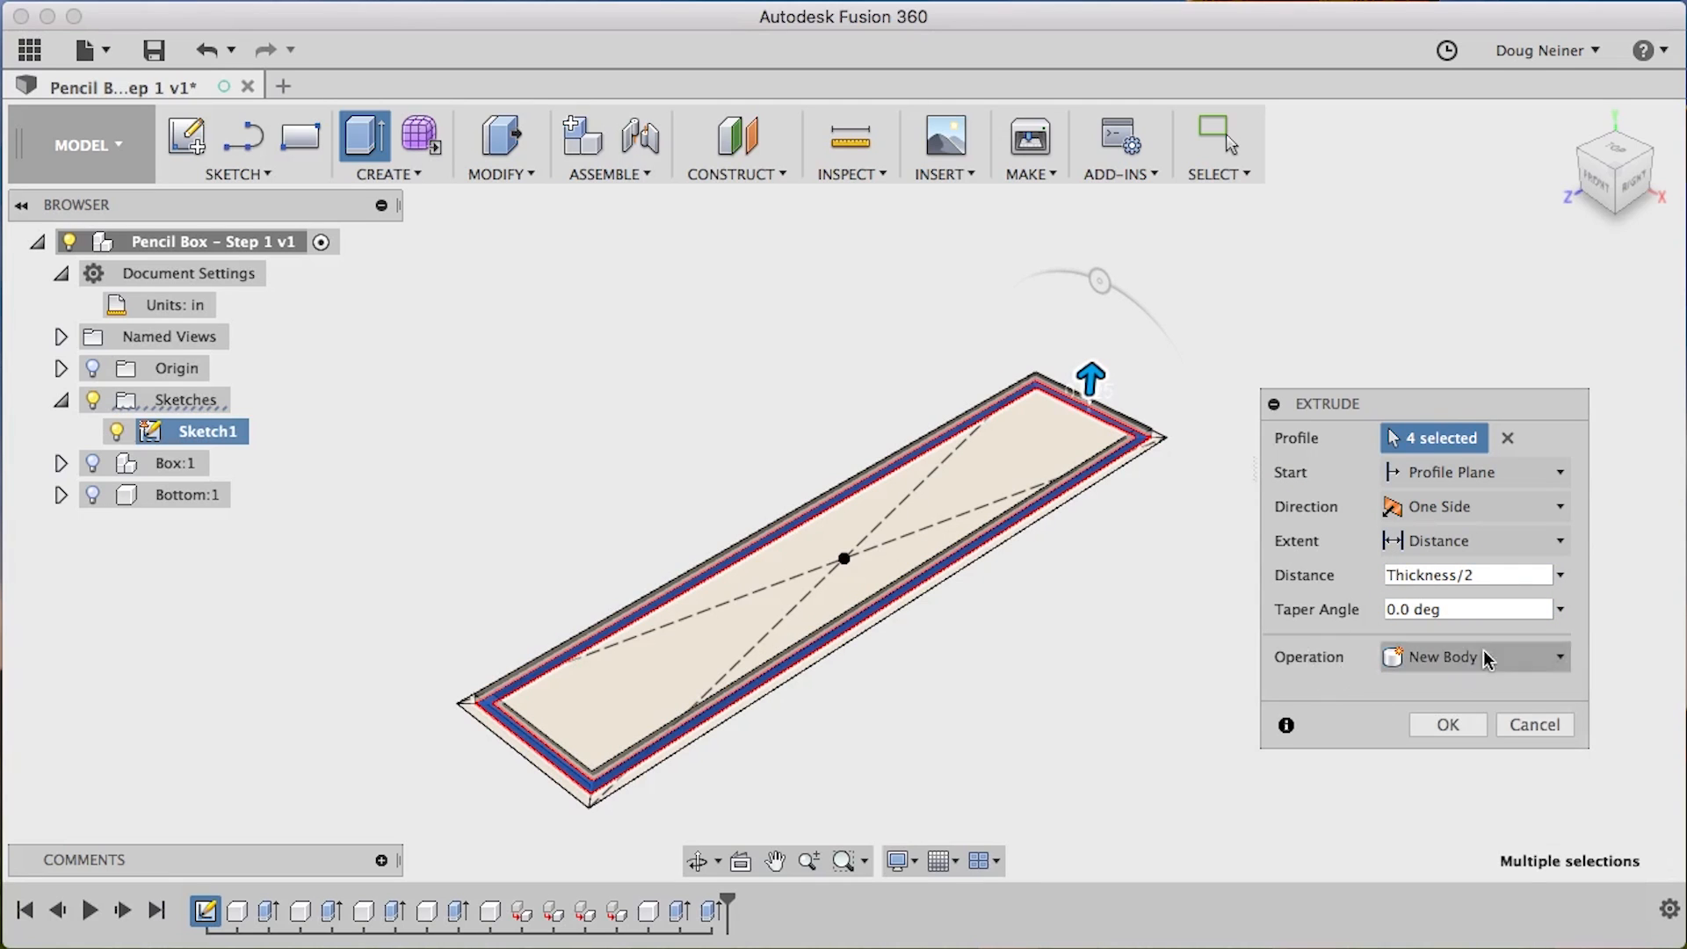
click(1475, 656)
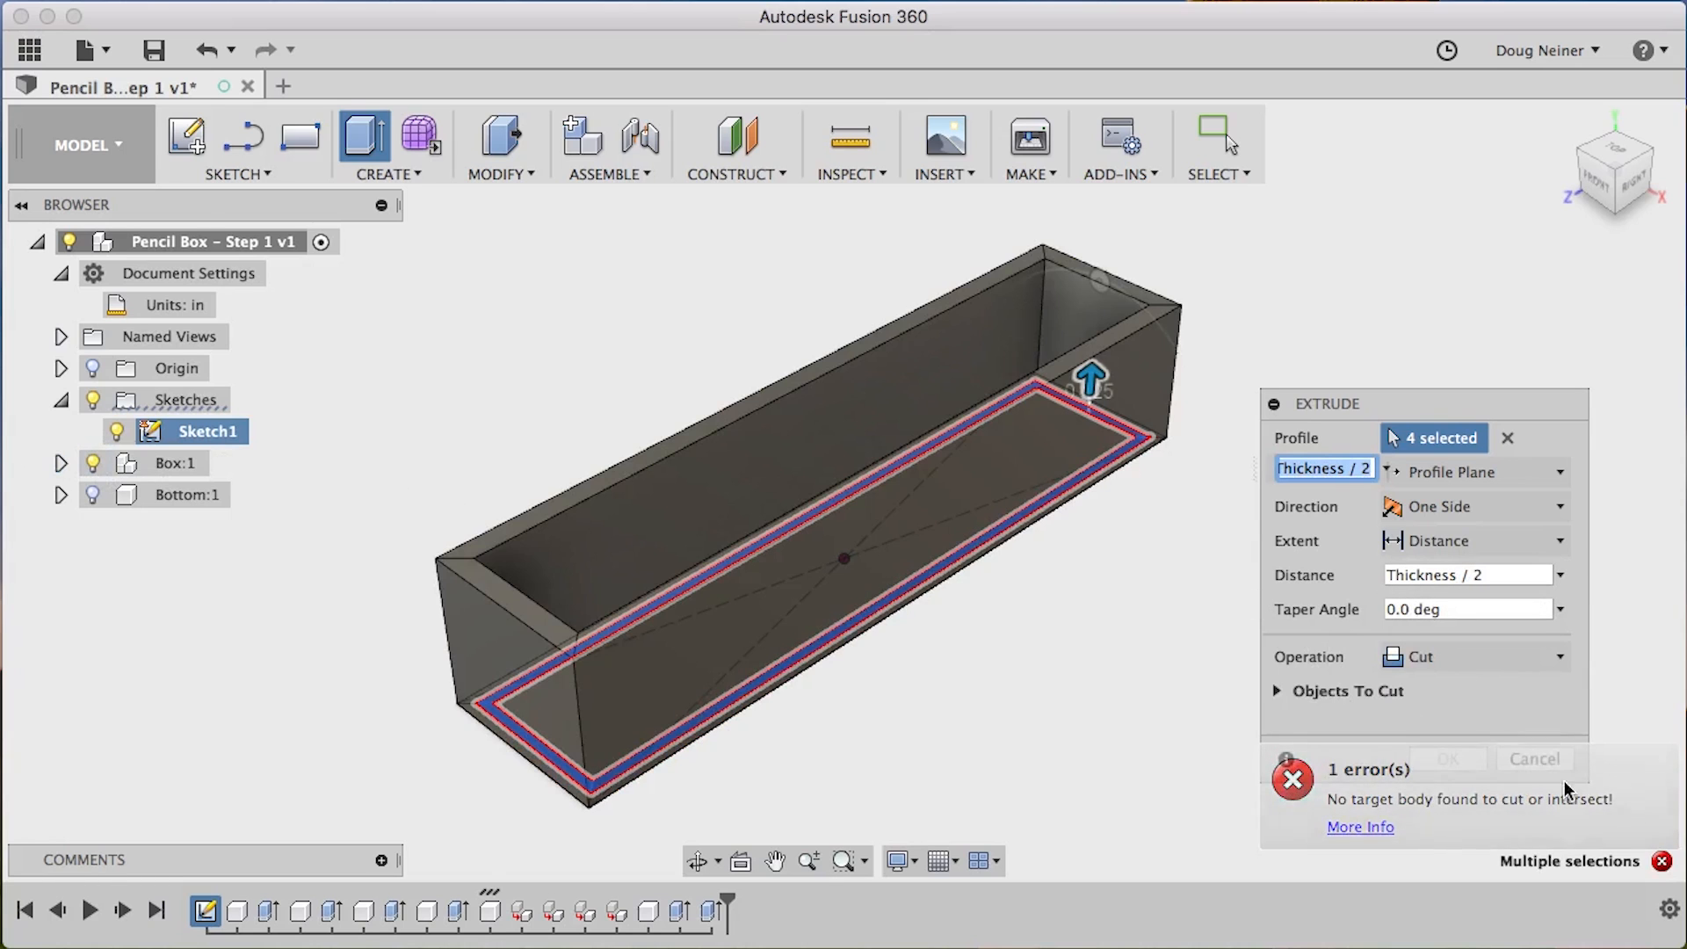
mouse_move(1615, 829)
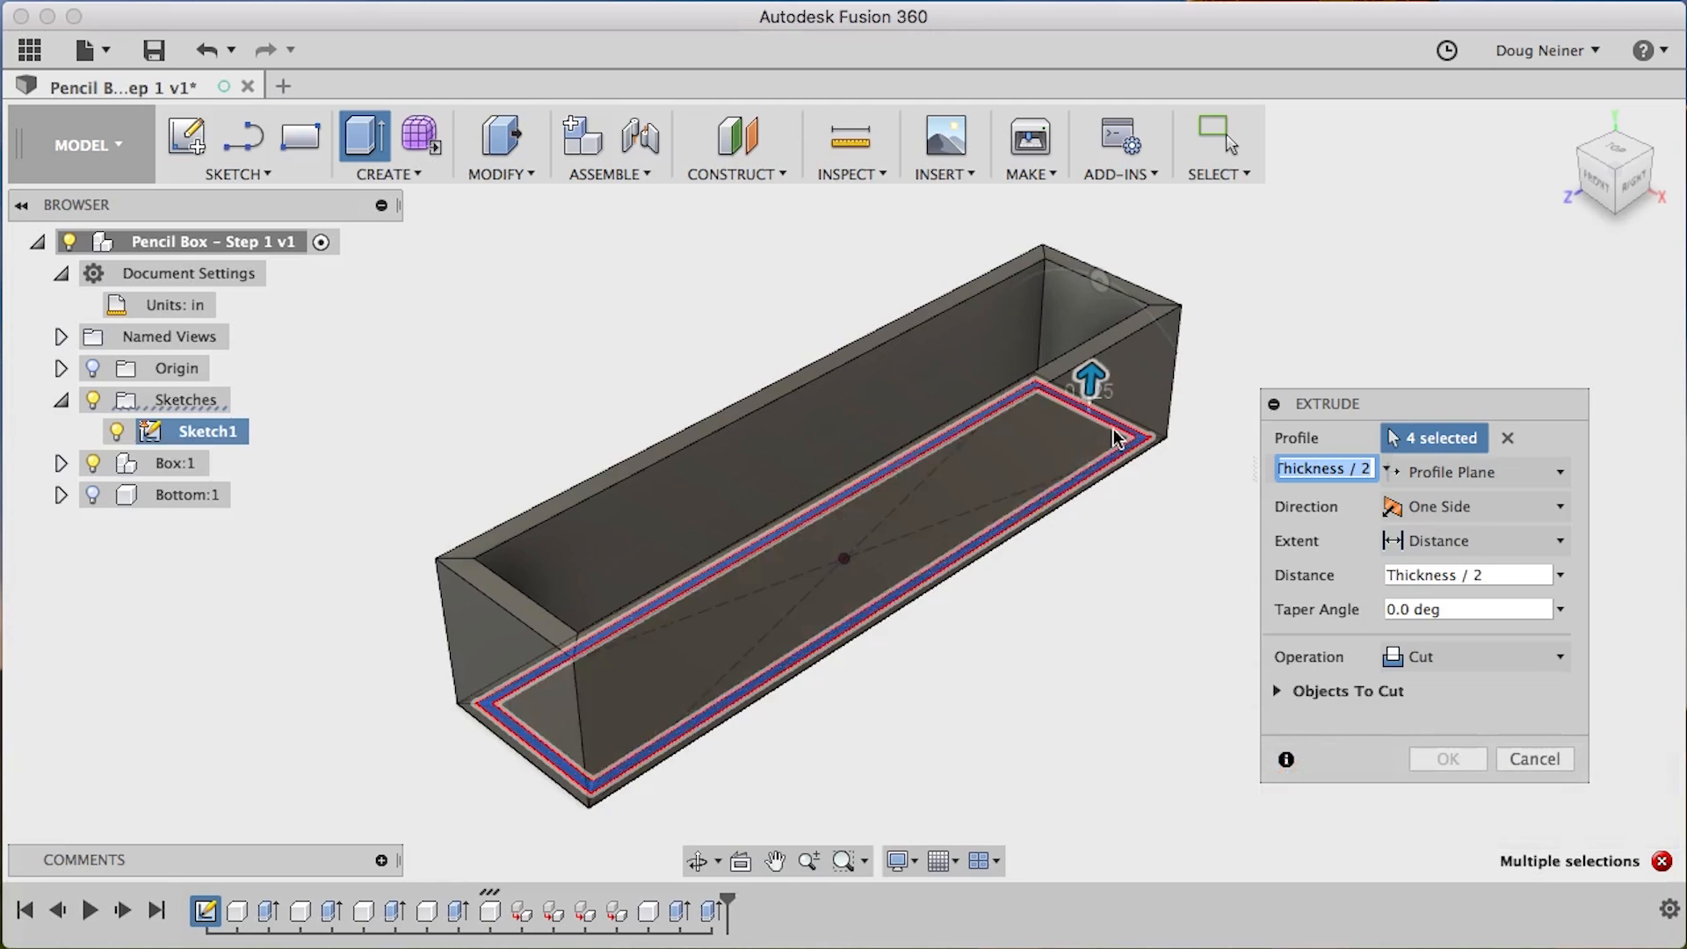
mouse_move(748, 455)
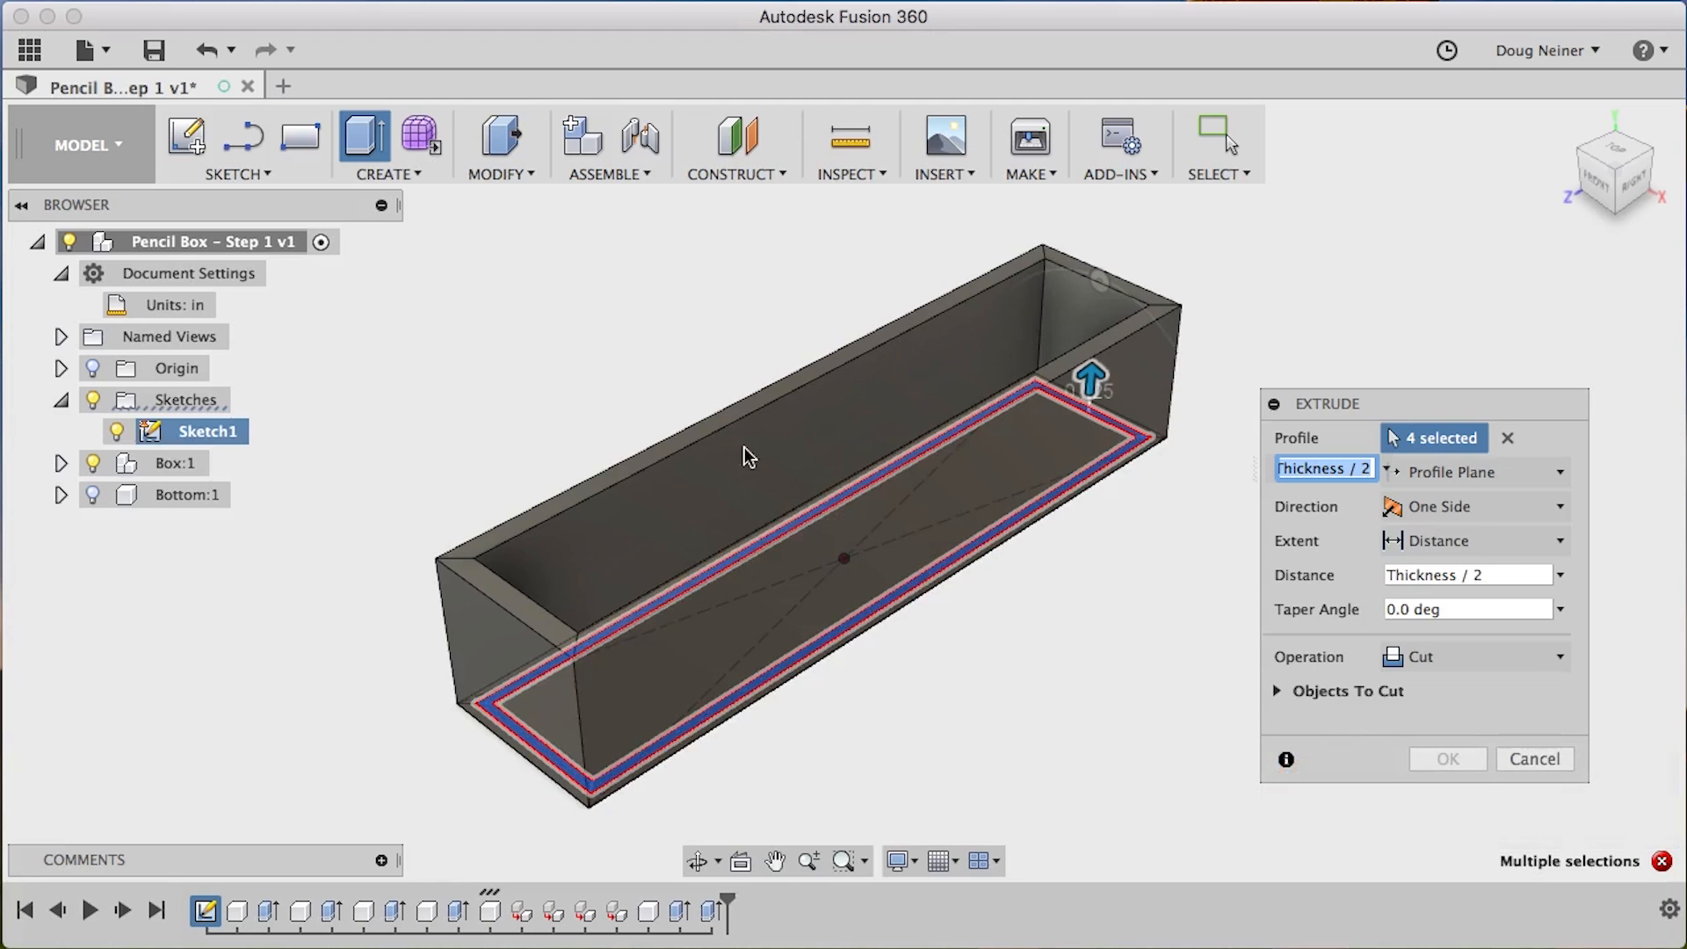
click(1463, 574)
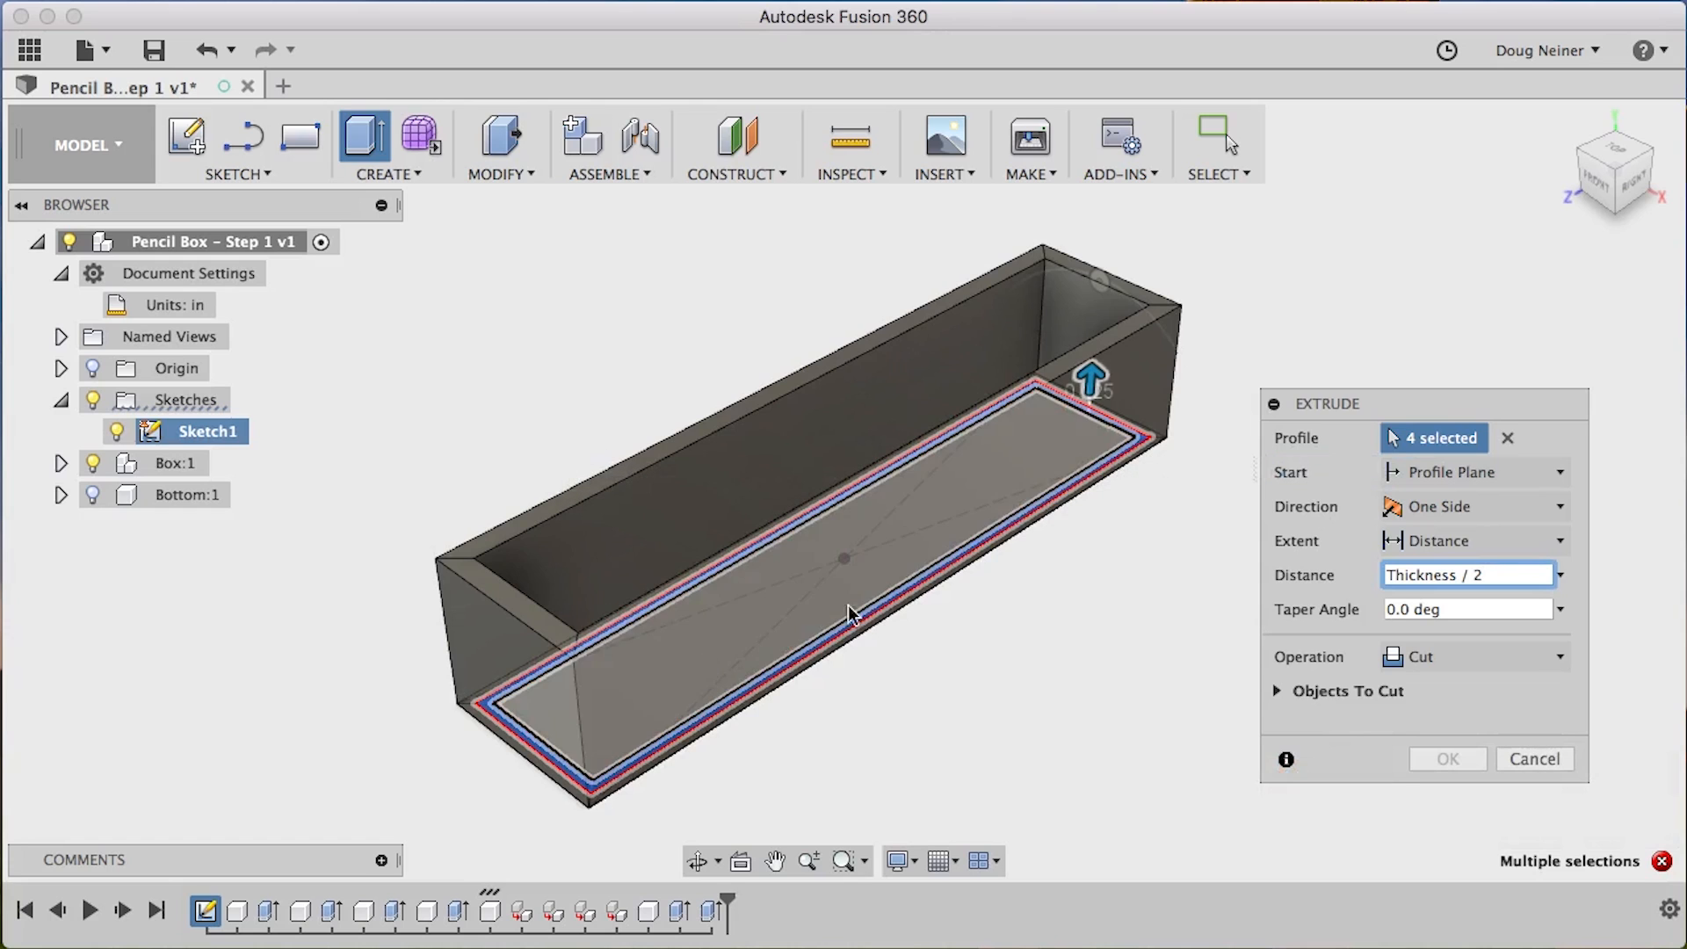
click(1553, 471)
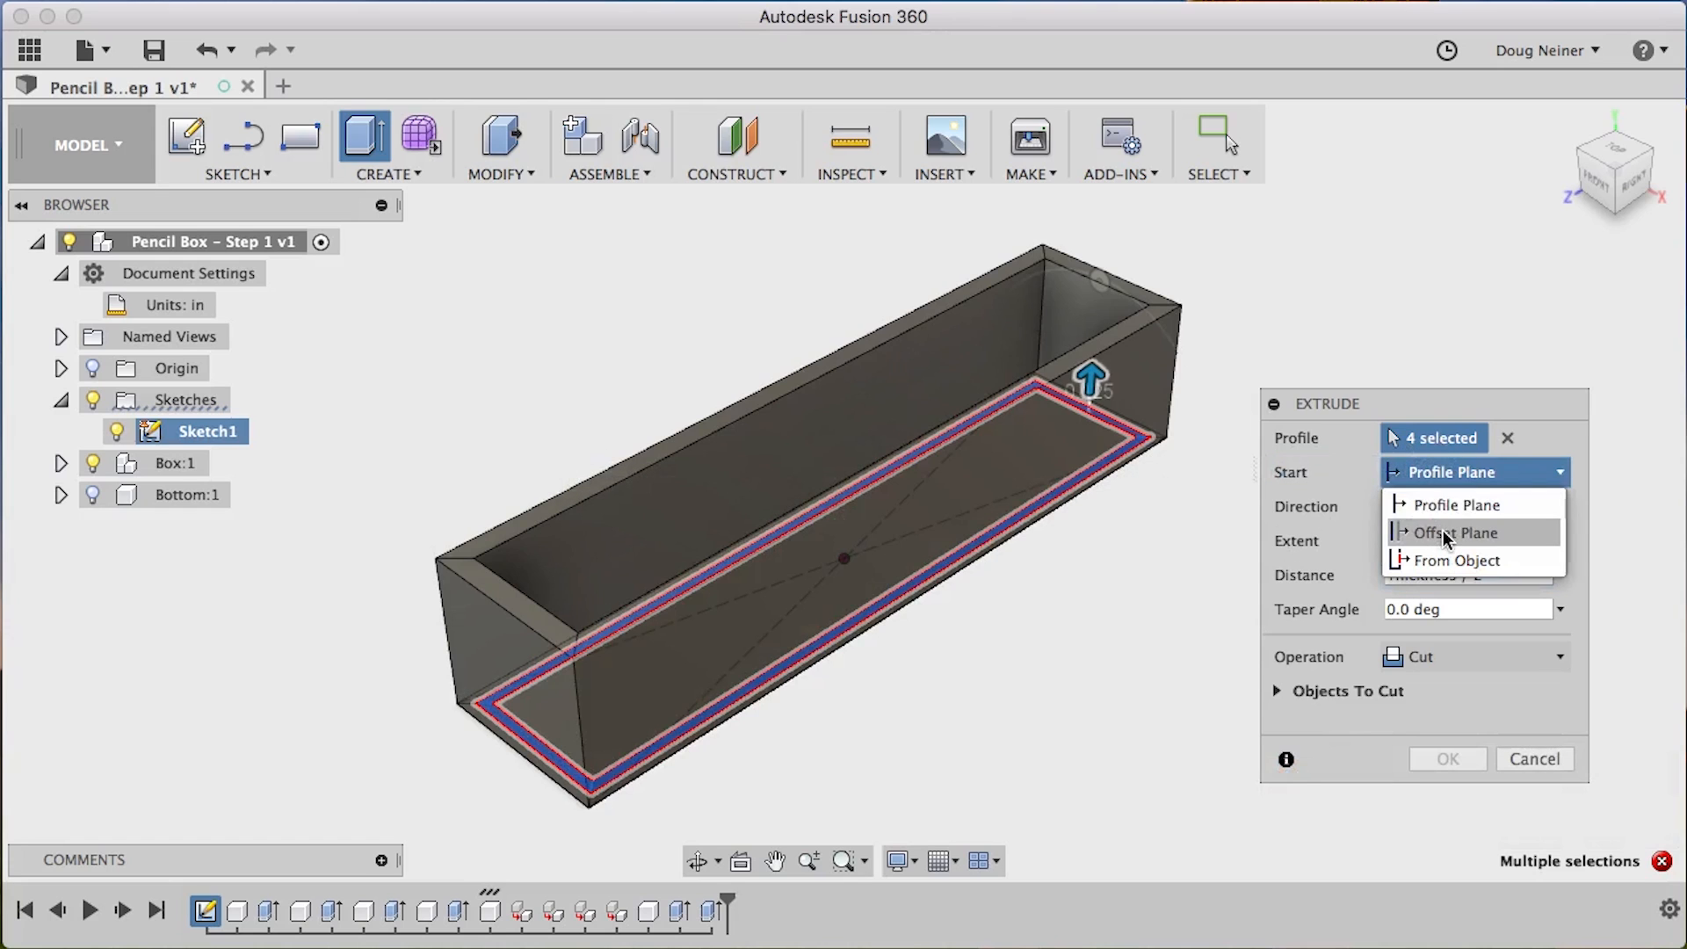
Start the cut from an offset plane at BoxDepth-Thickness through all four wall bodies
click(1461, 533)
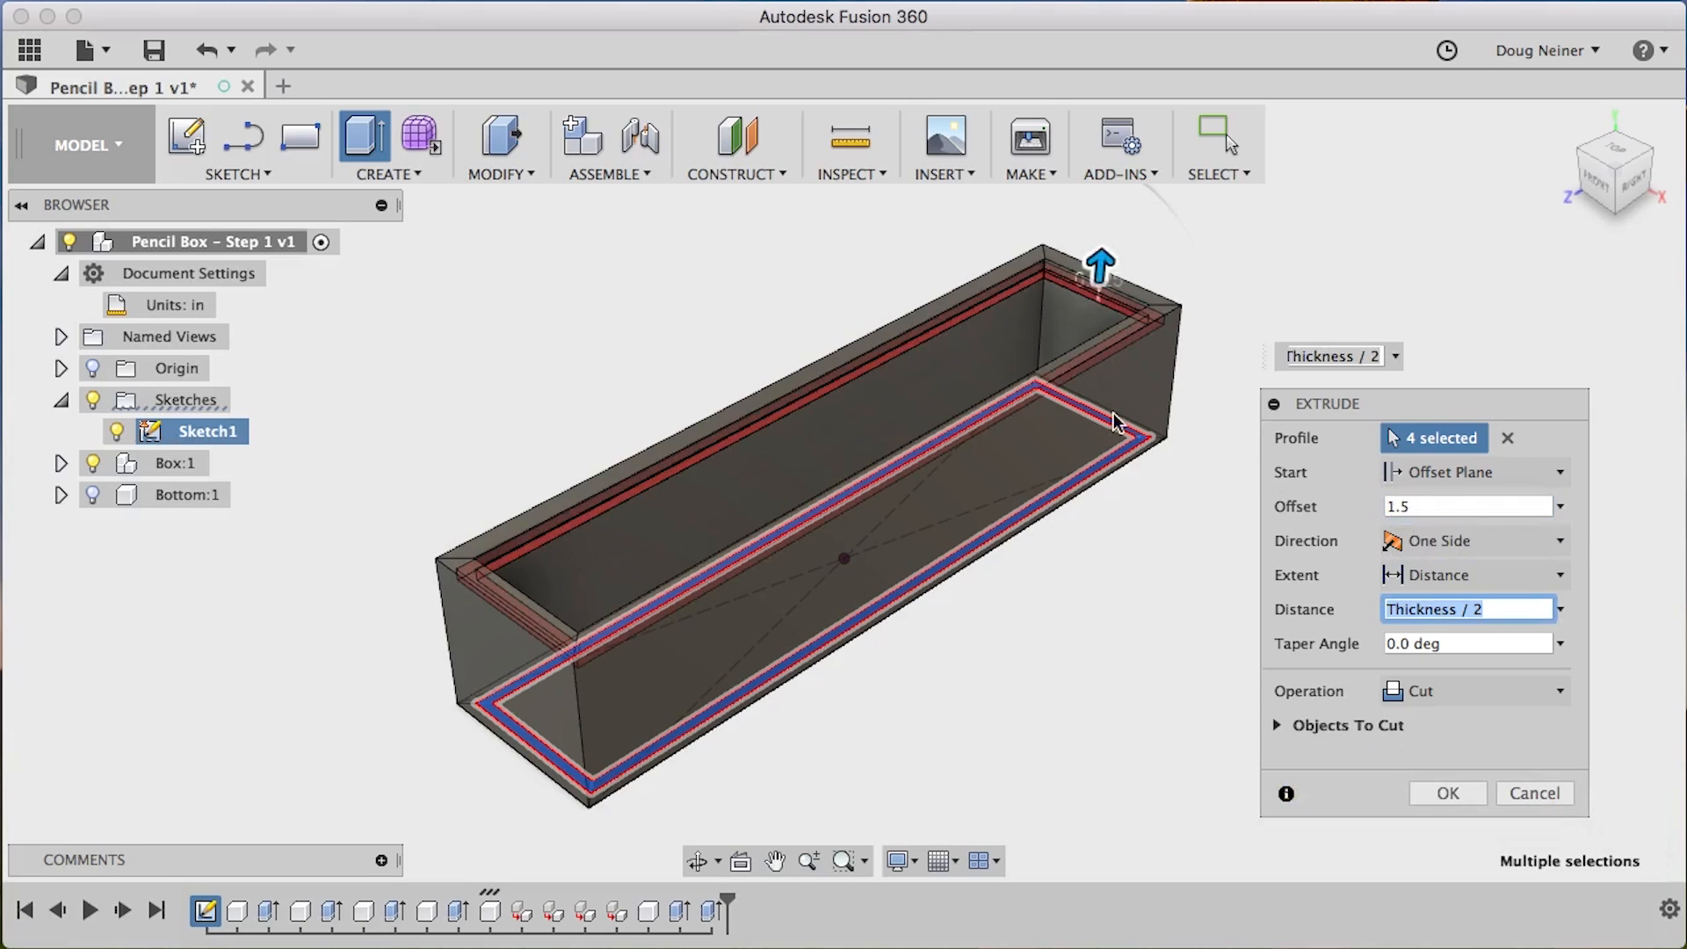
mouse_move(572, 612)
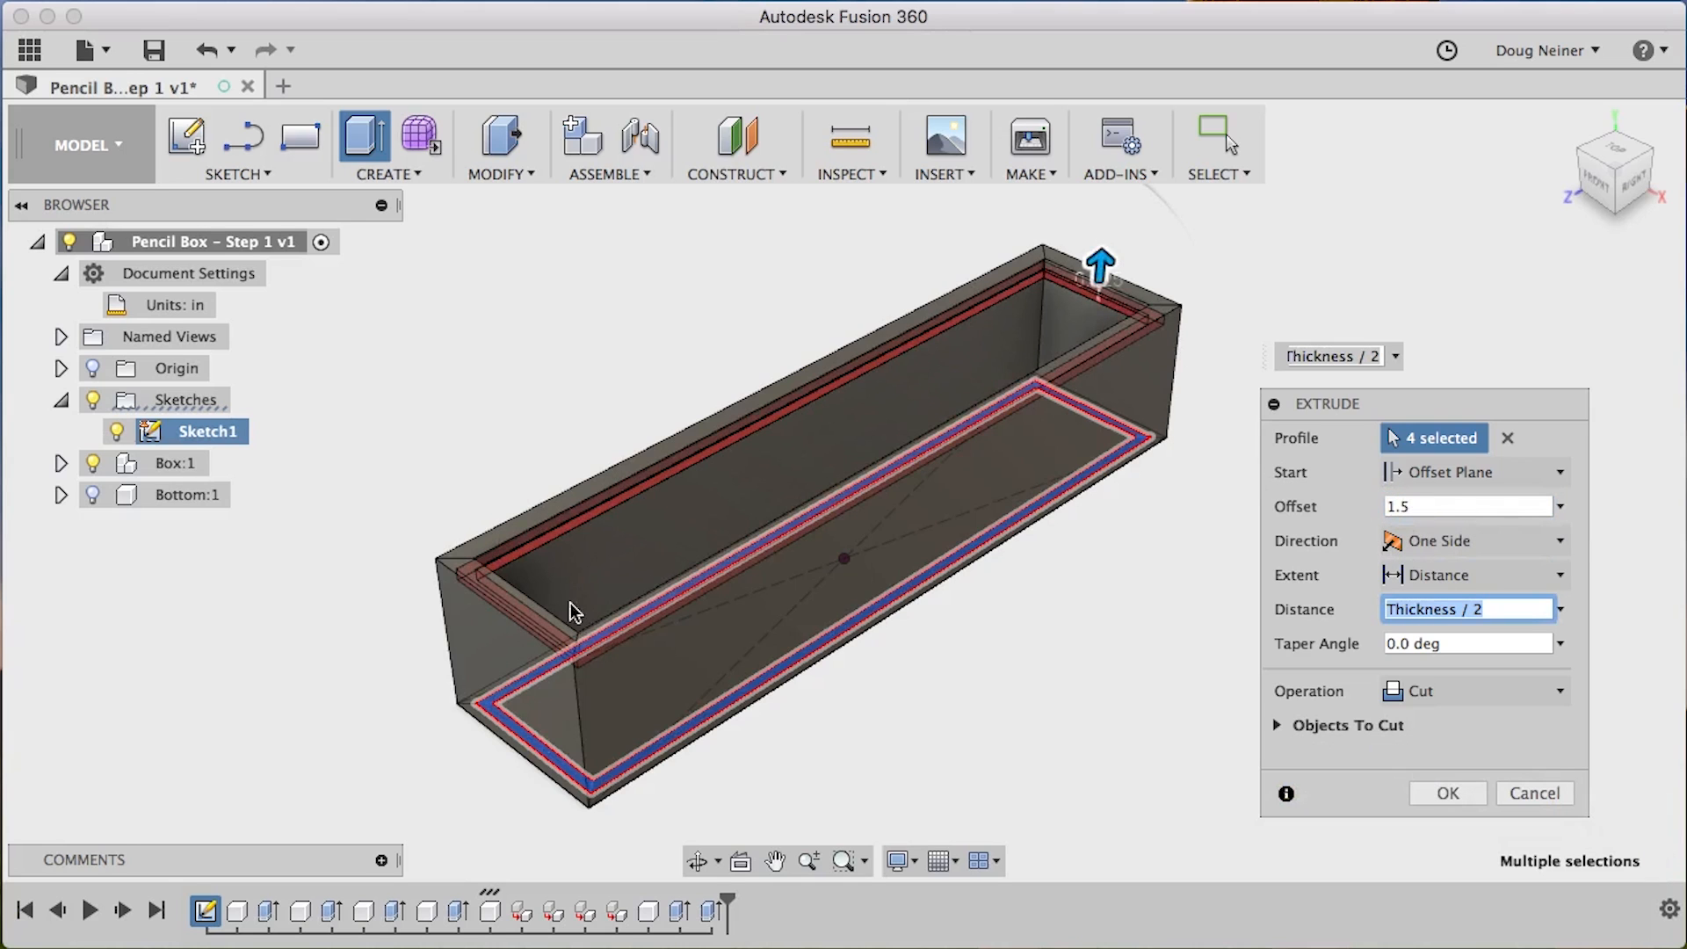
mouse_move(1176, 270)
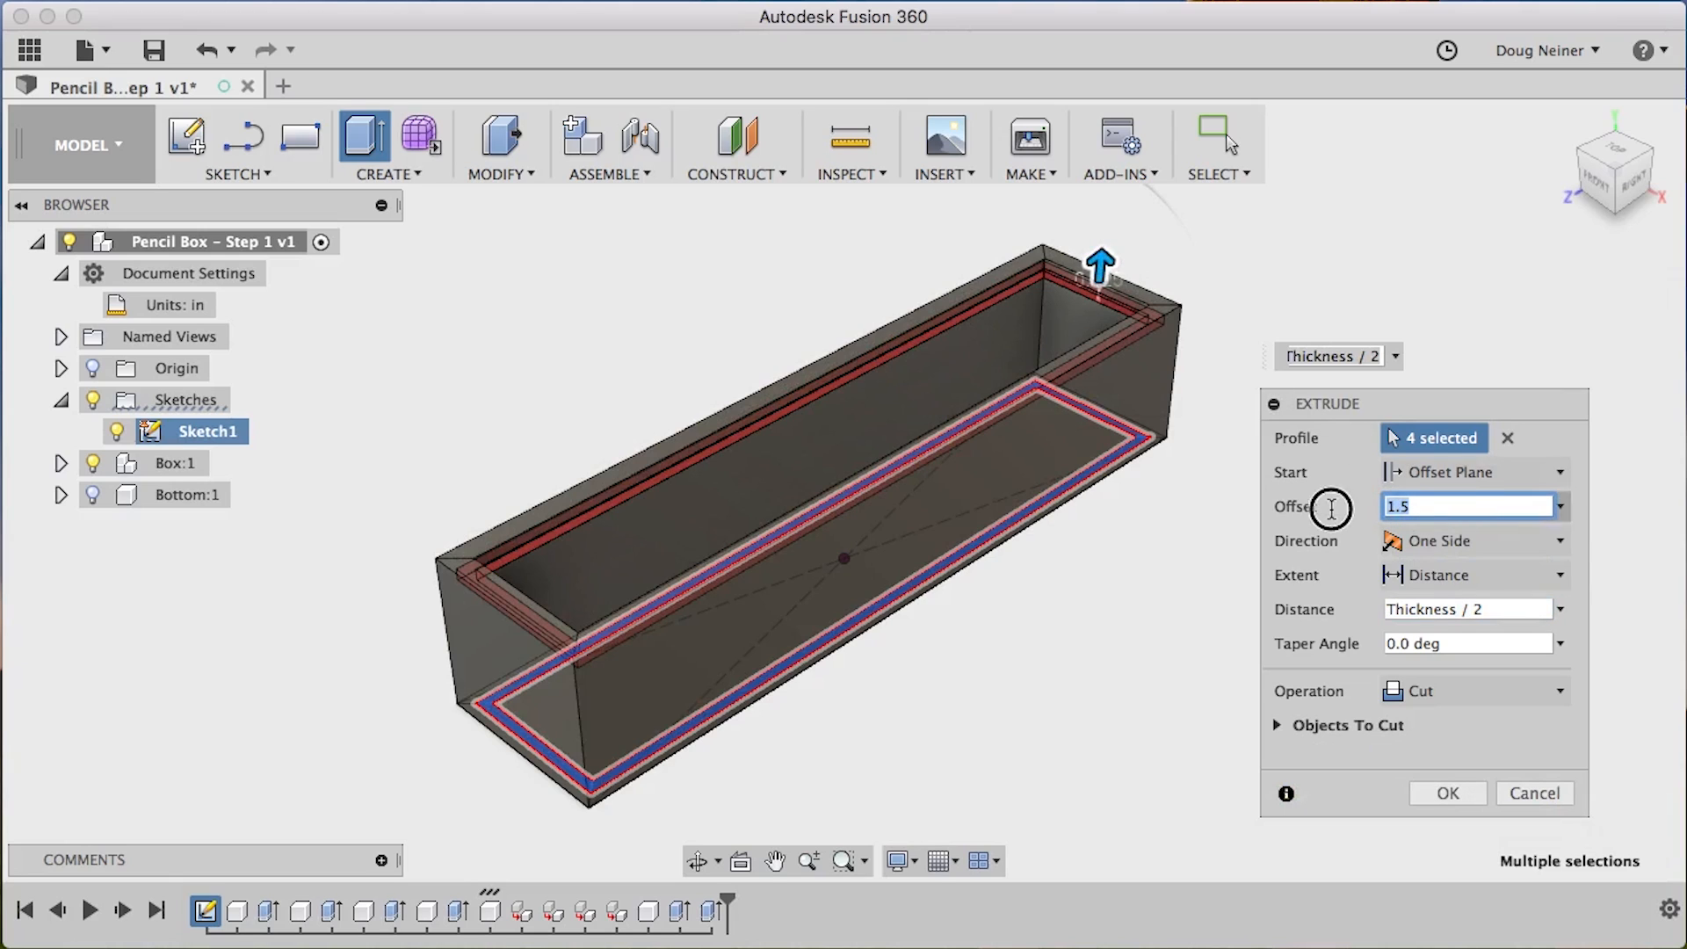
mouse_move(1359, 519)
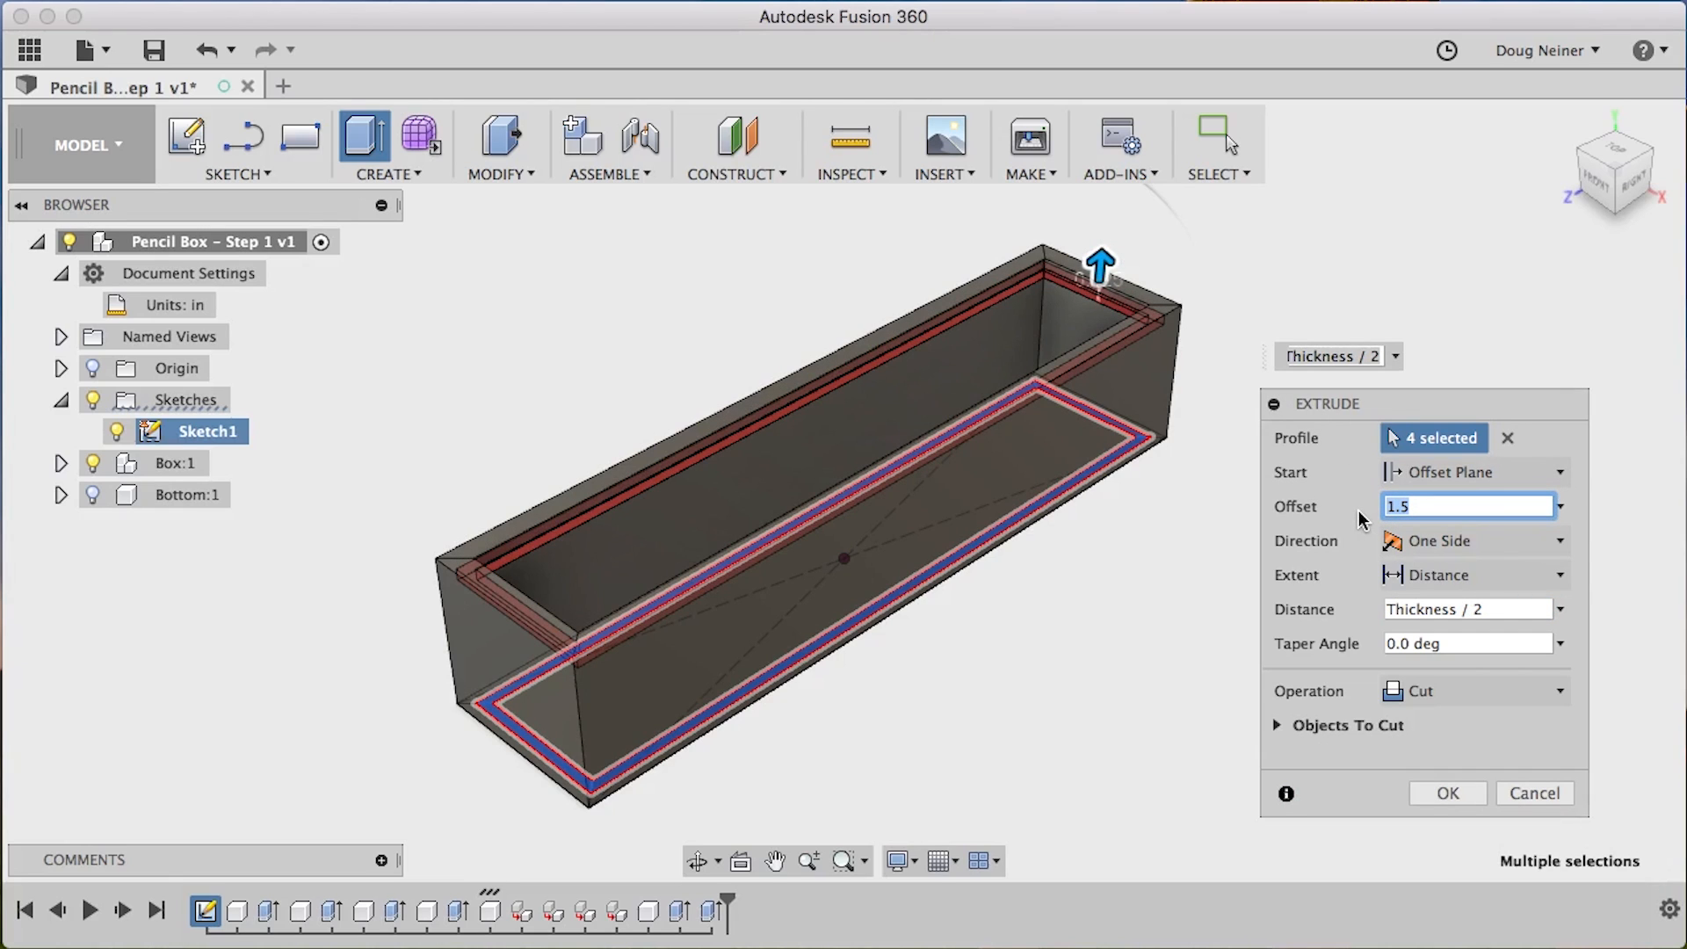
text(De)
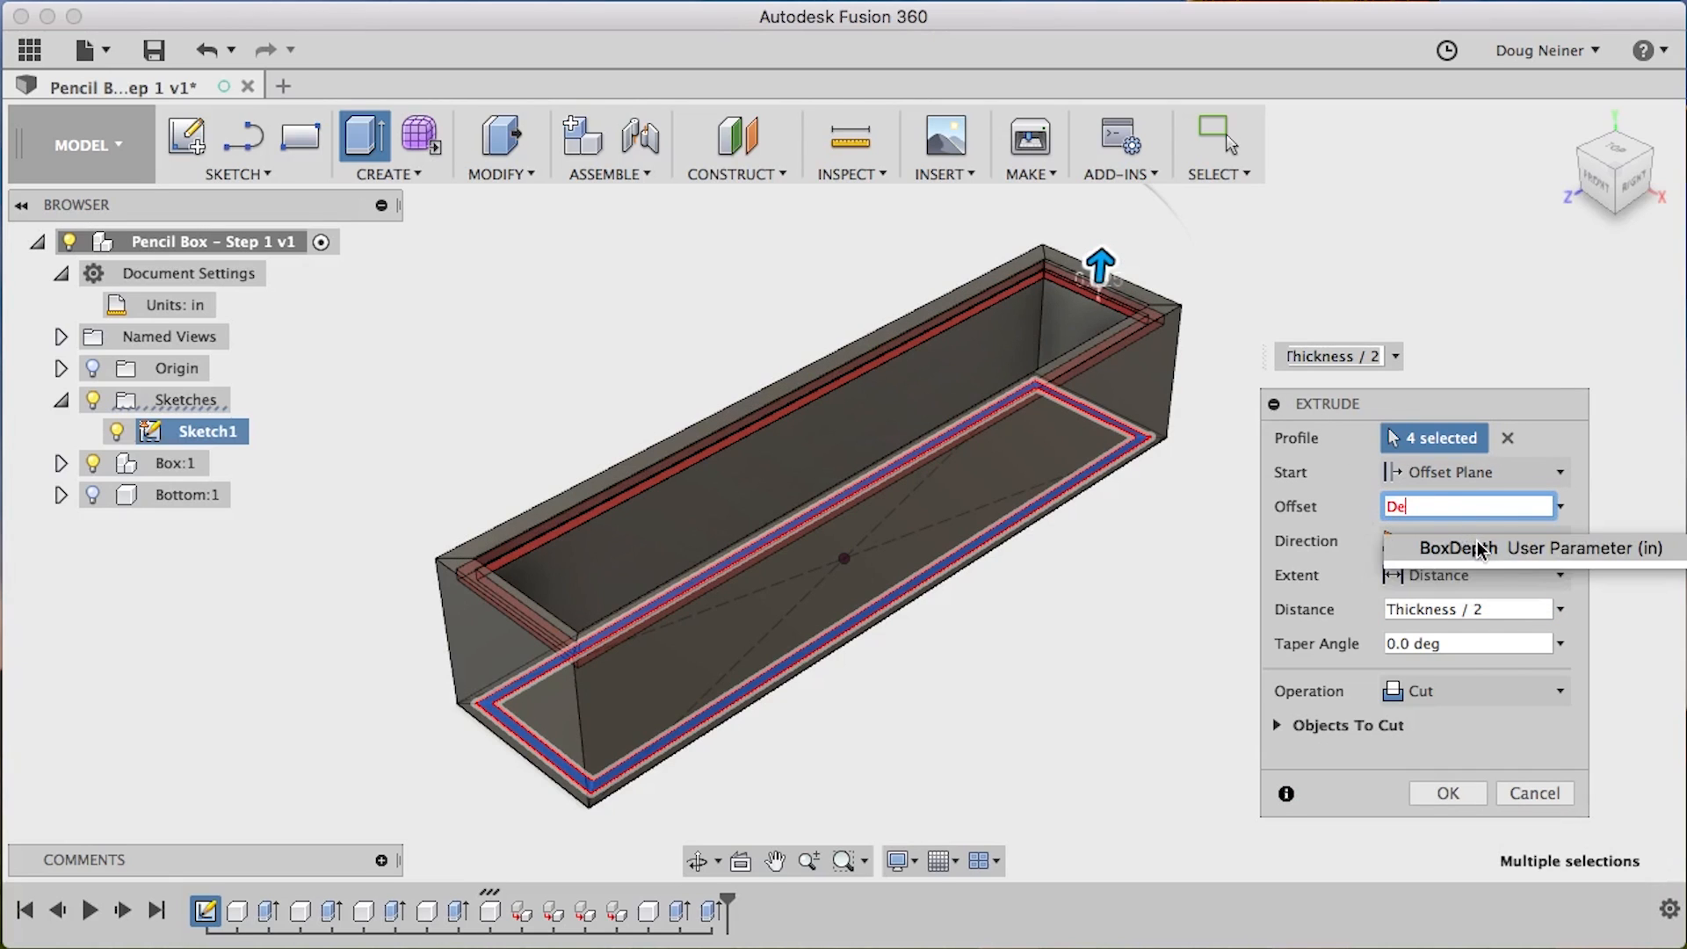
text(BoxDepth-Thickness)
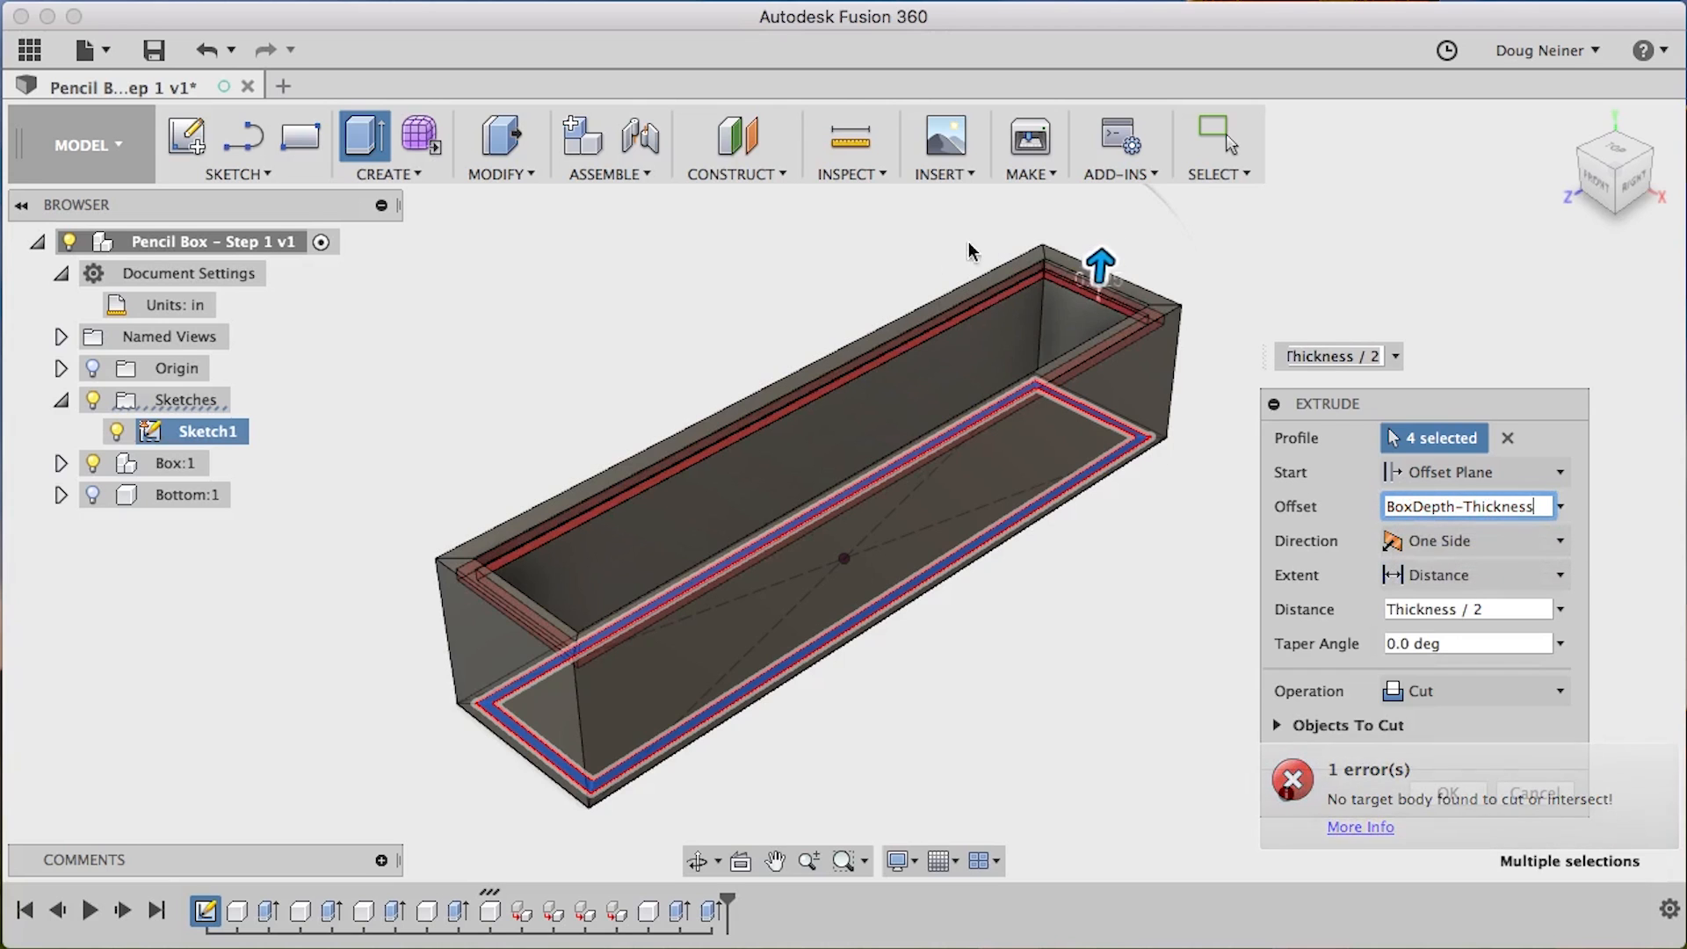
click(945, 570)
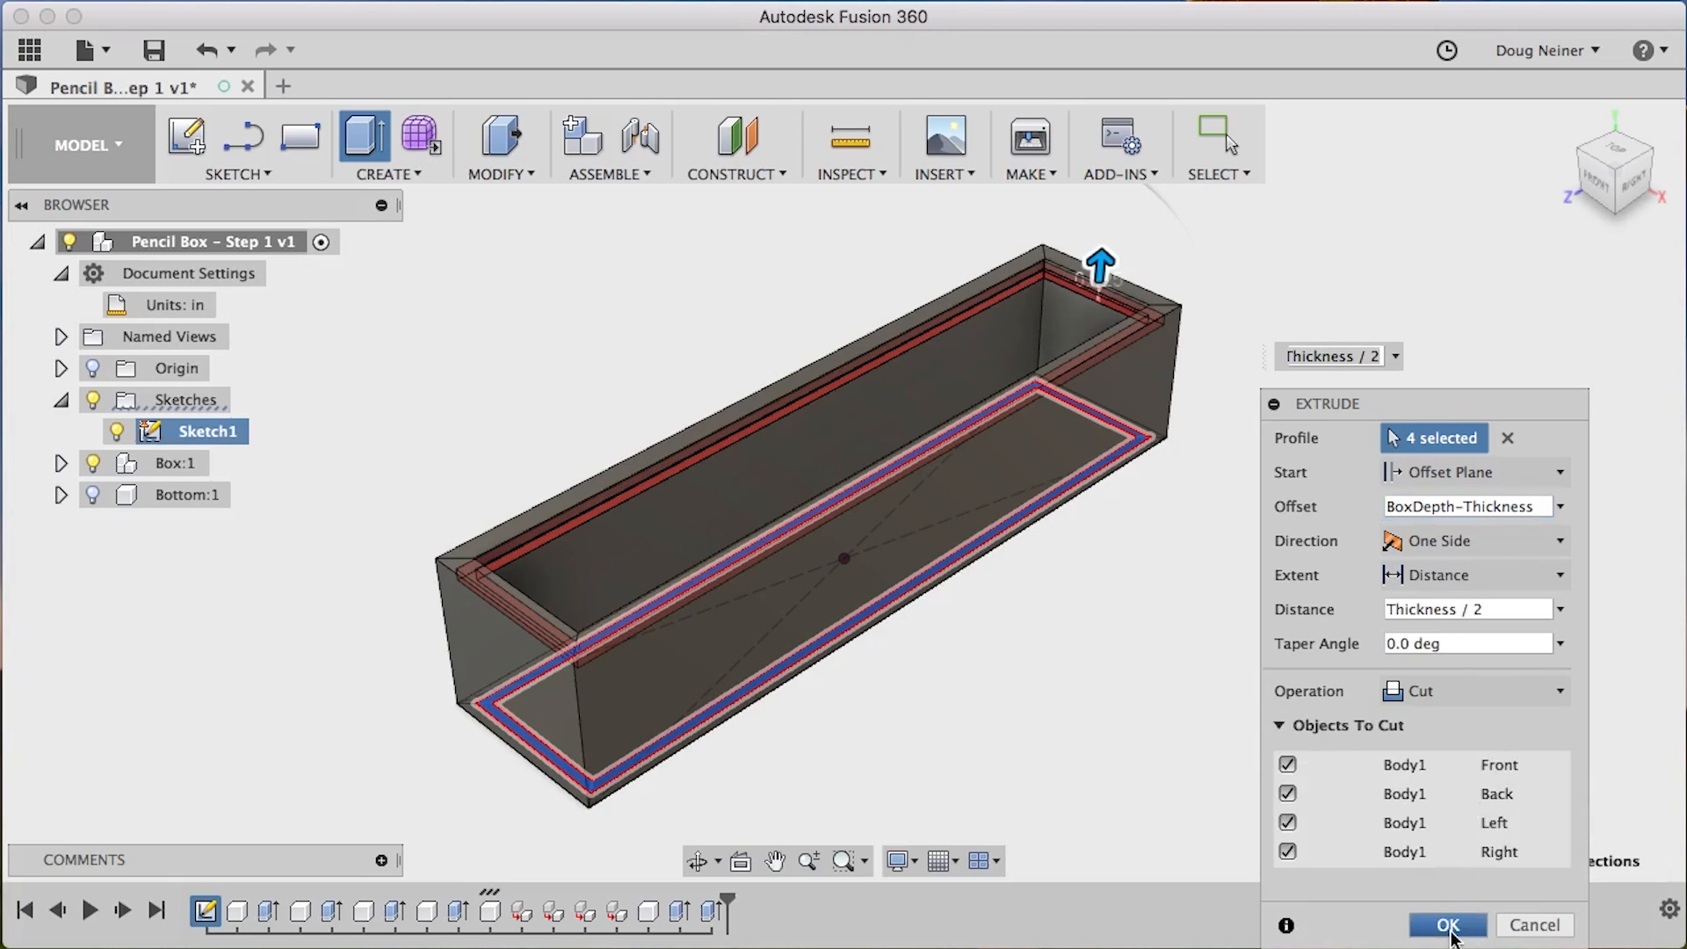
click(1448, 925)
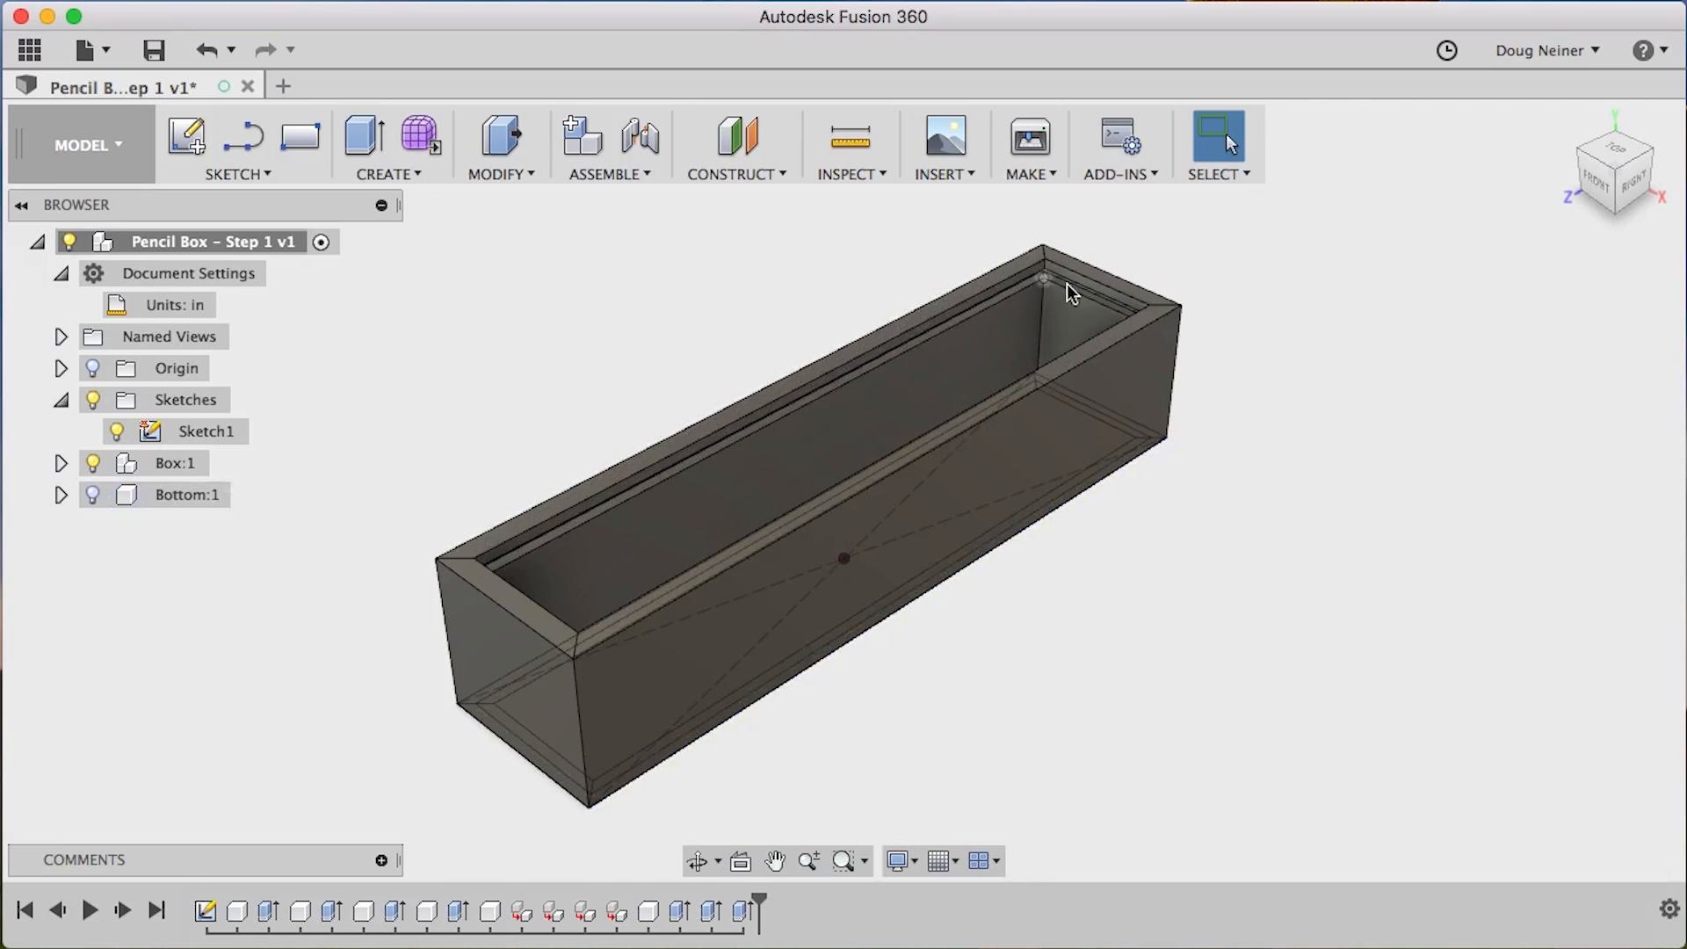
mouse_move(95, 460)
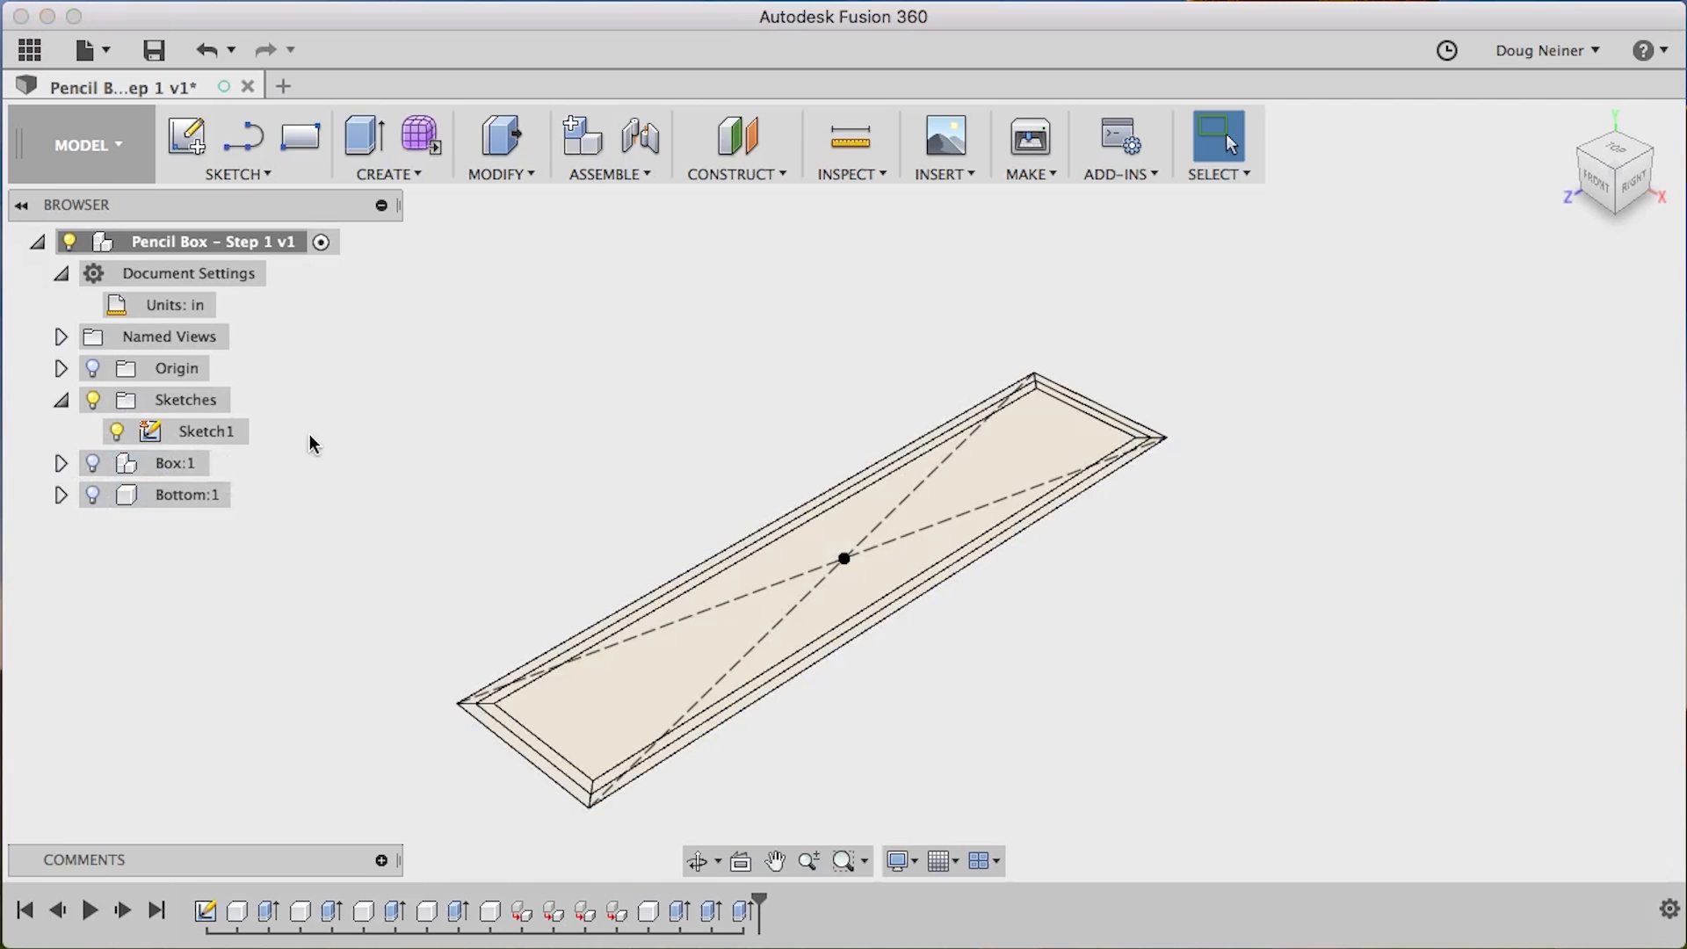
mouse_move(497, 428)
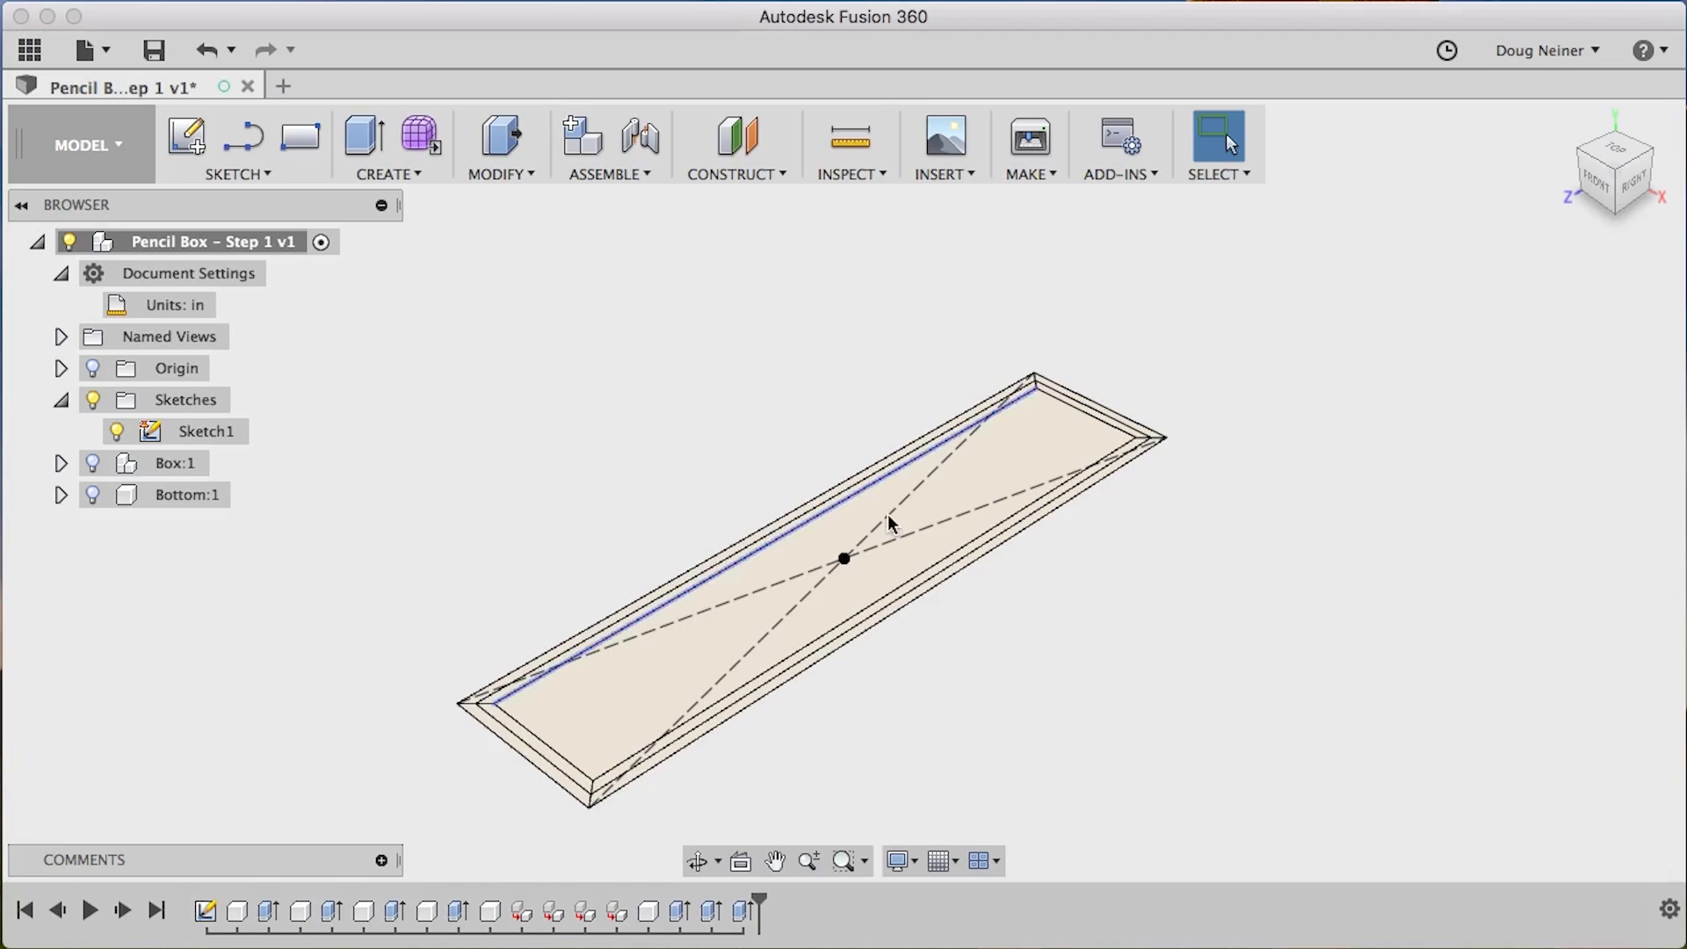
mouse_move(499, 144)
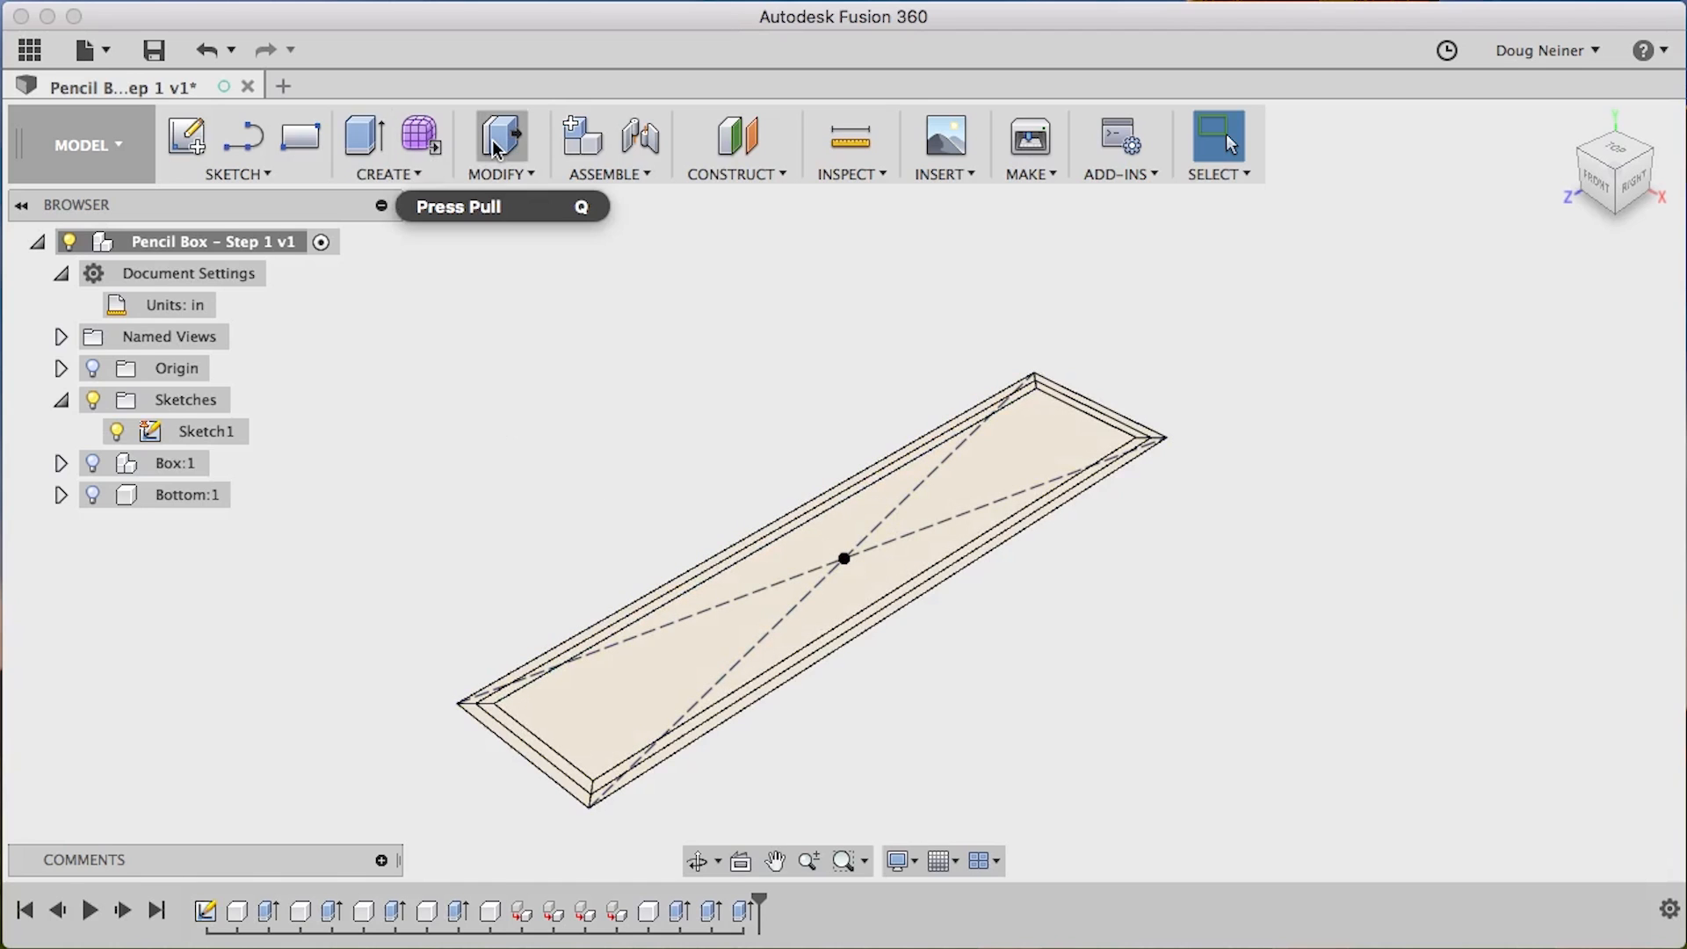
Start an Extrude on Sketch1's outline for the lid
click(499, 140)
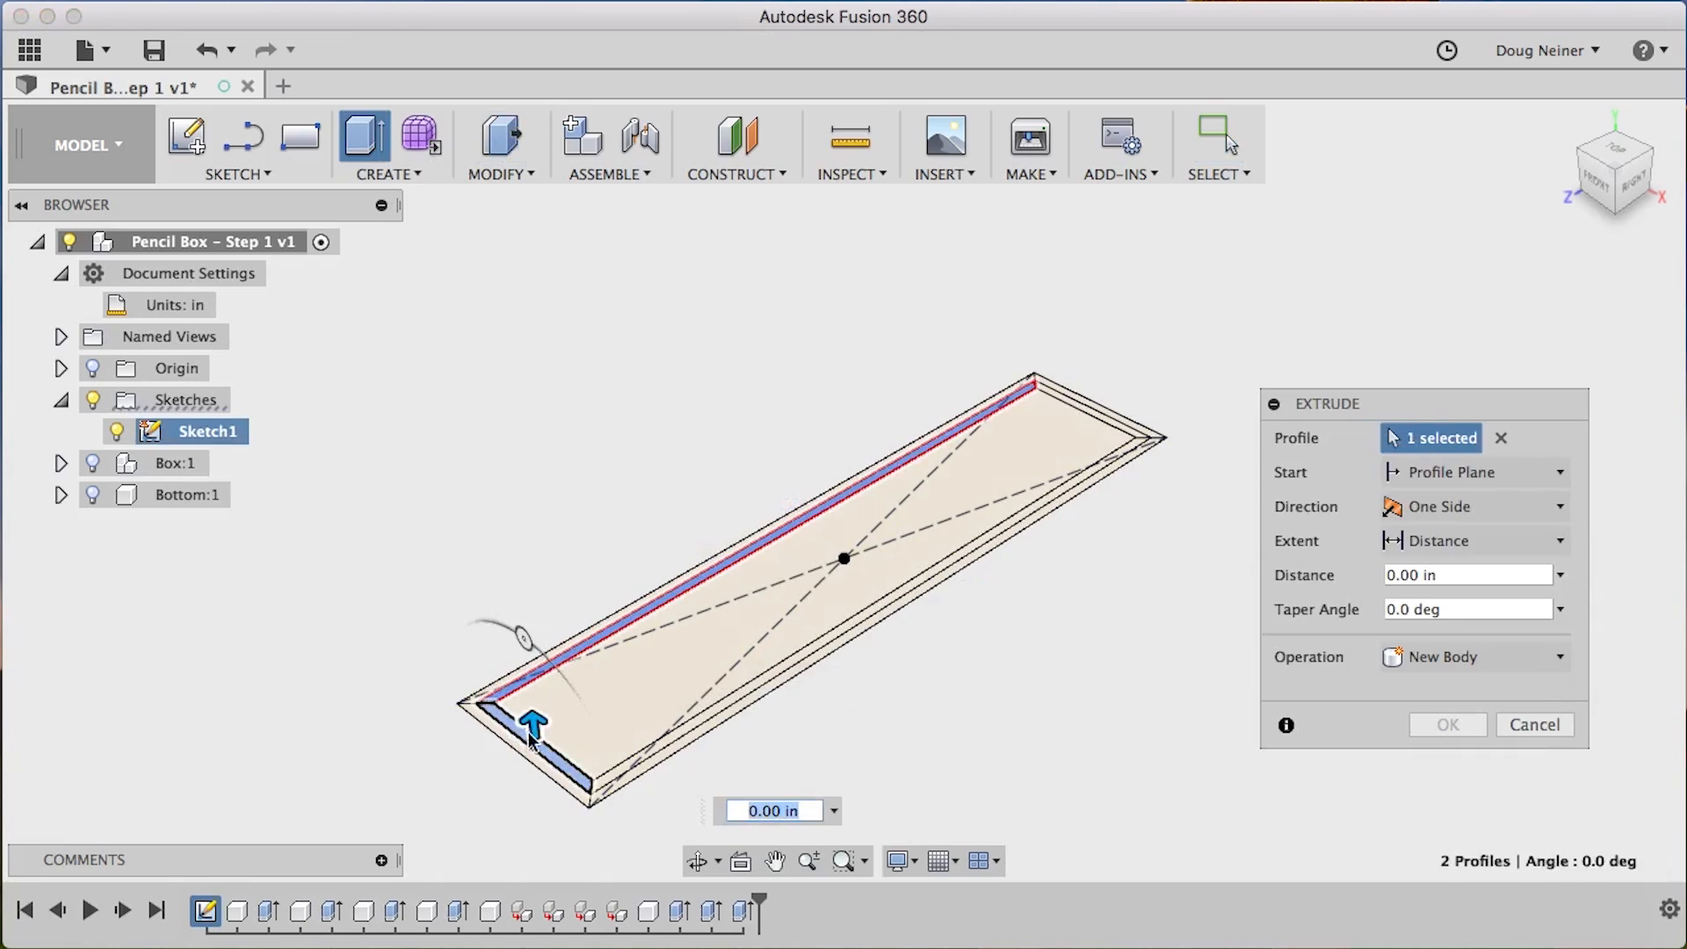
Extrude five profiles Thickness deep as a new component, offset BoxDepth-Thickness
click(1082, 420)
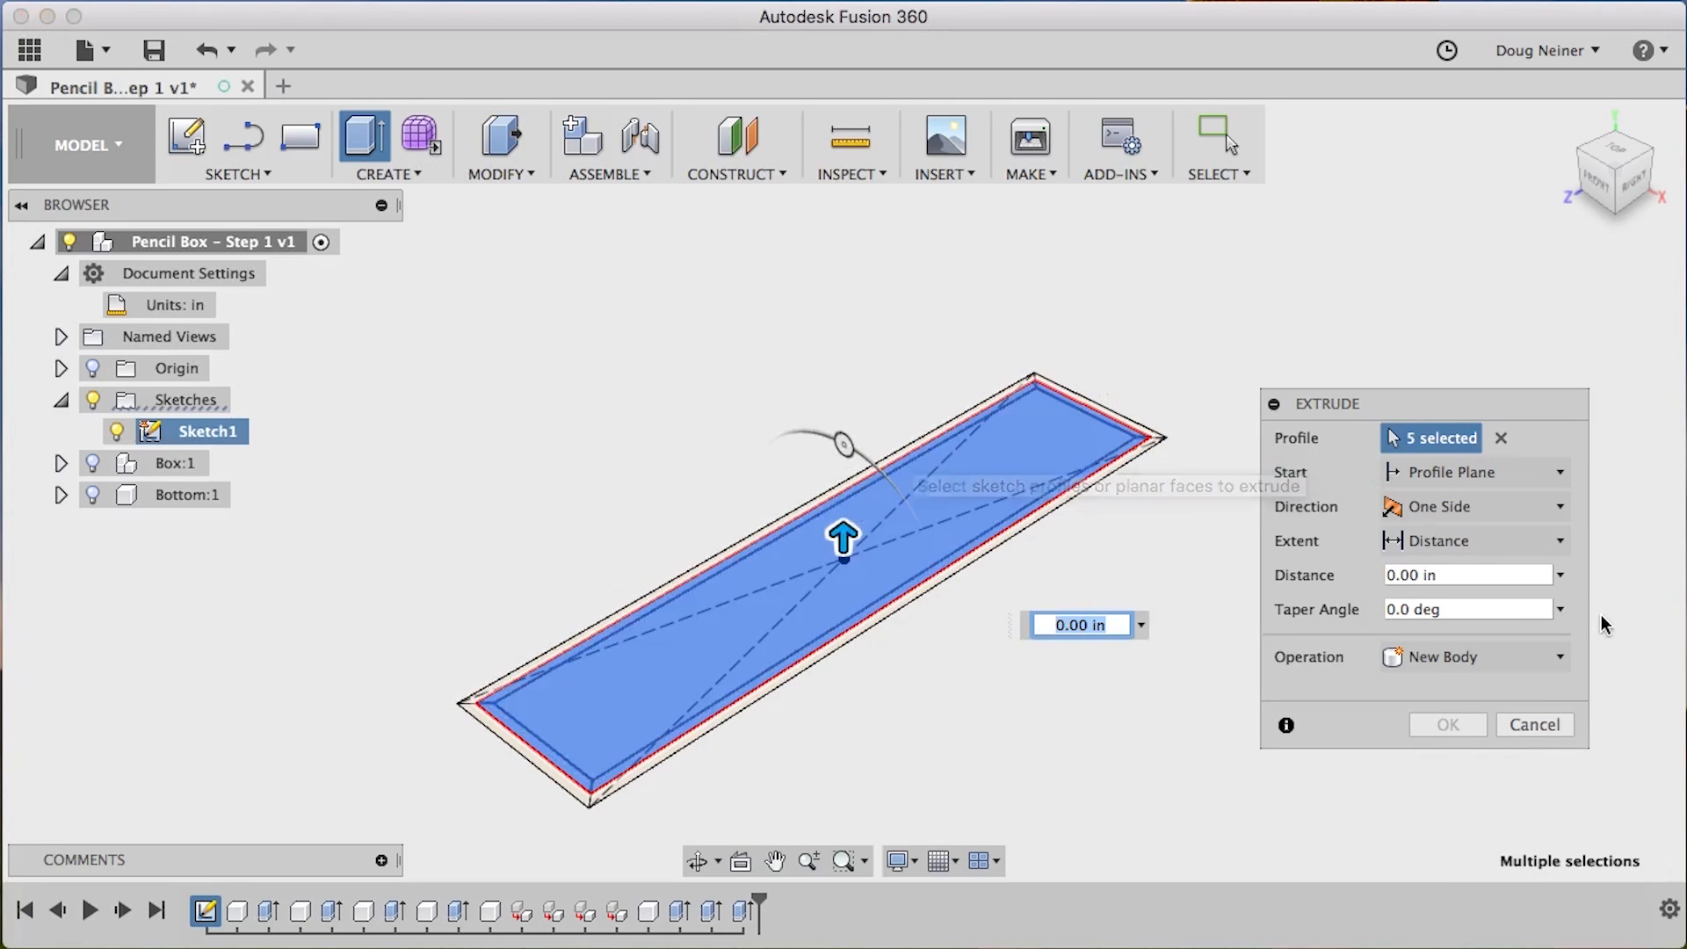
click(1558, 575)
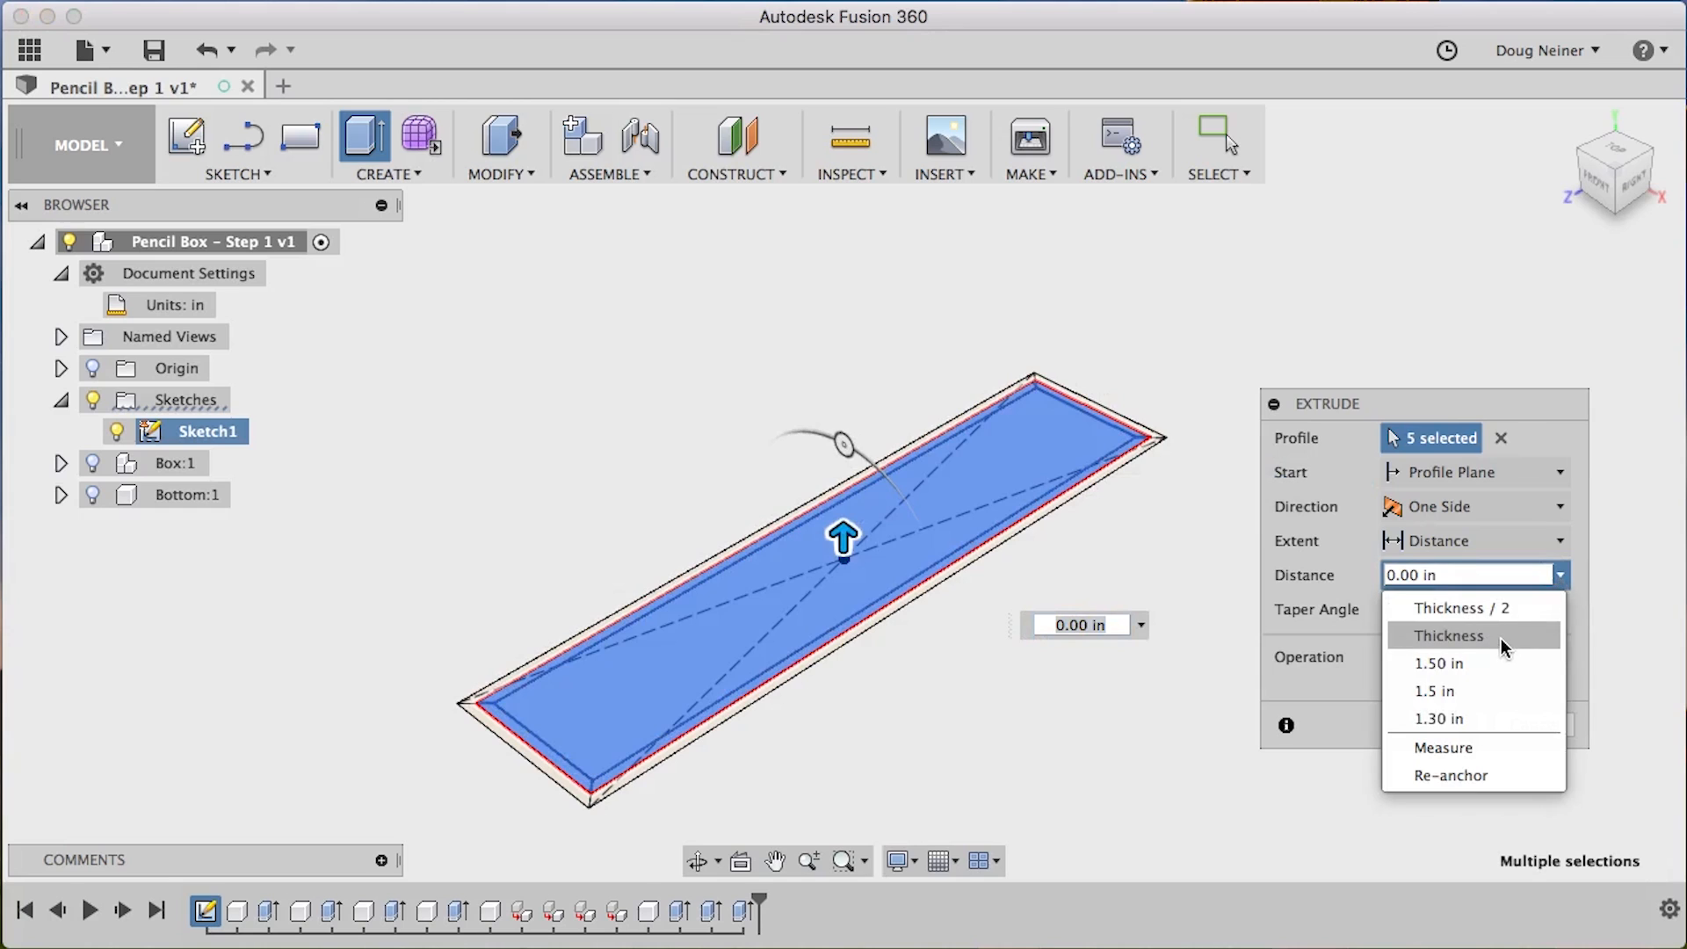
click(1447, 635)
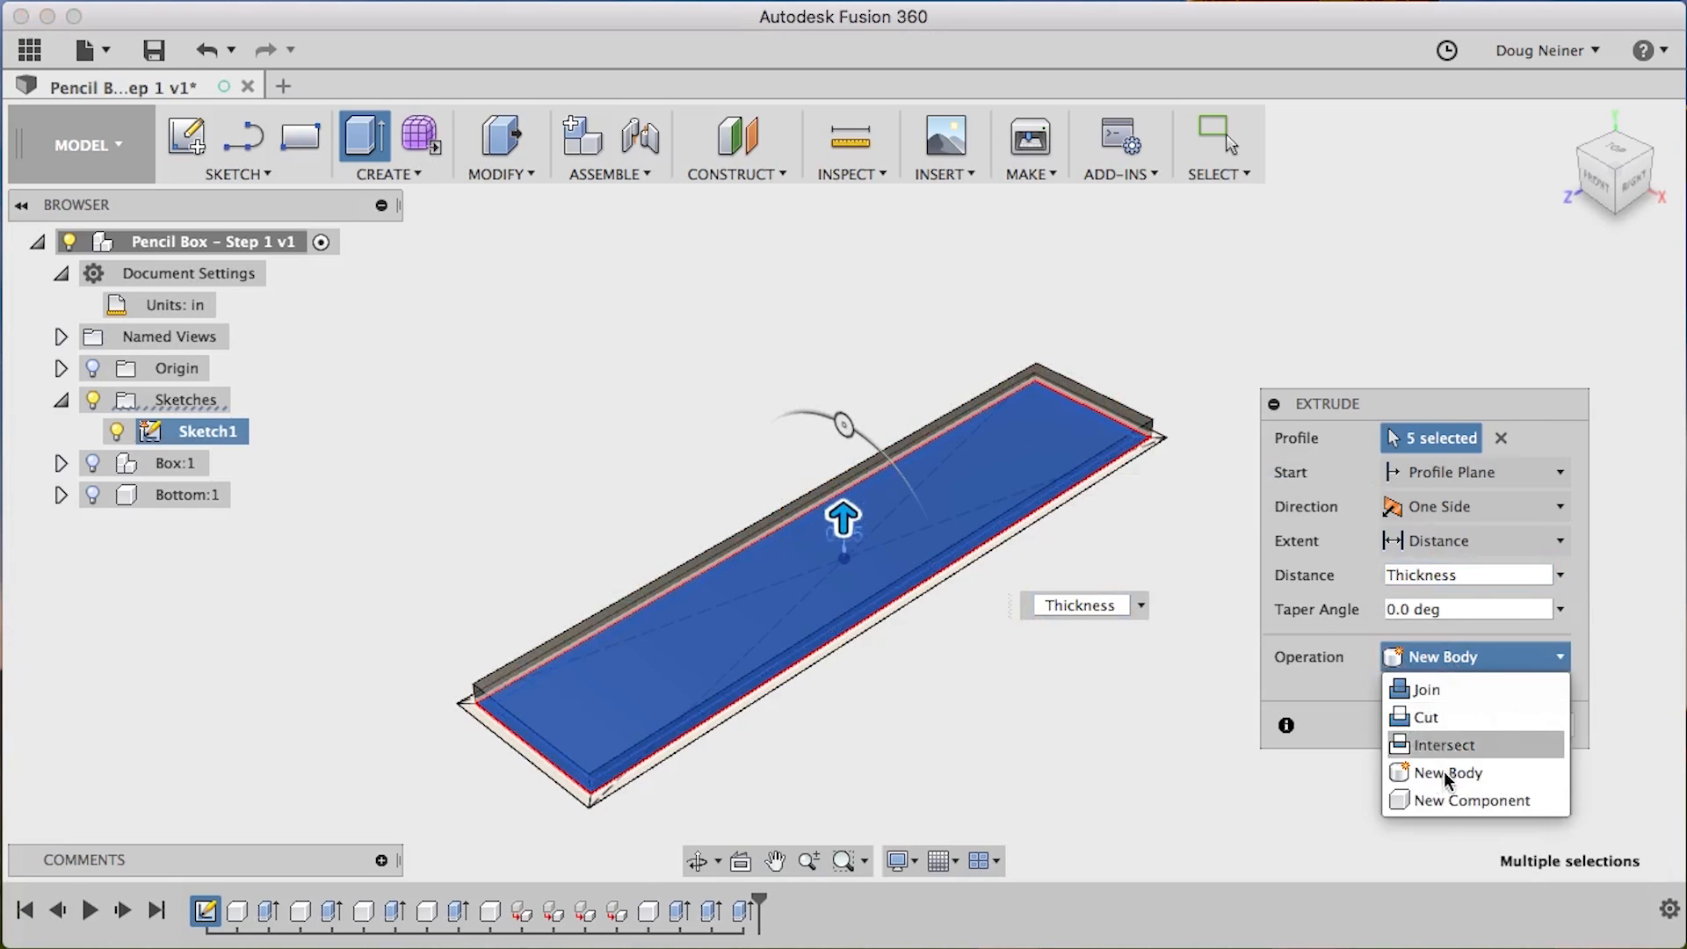
click(1475, 800)
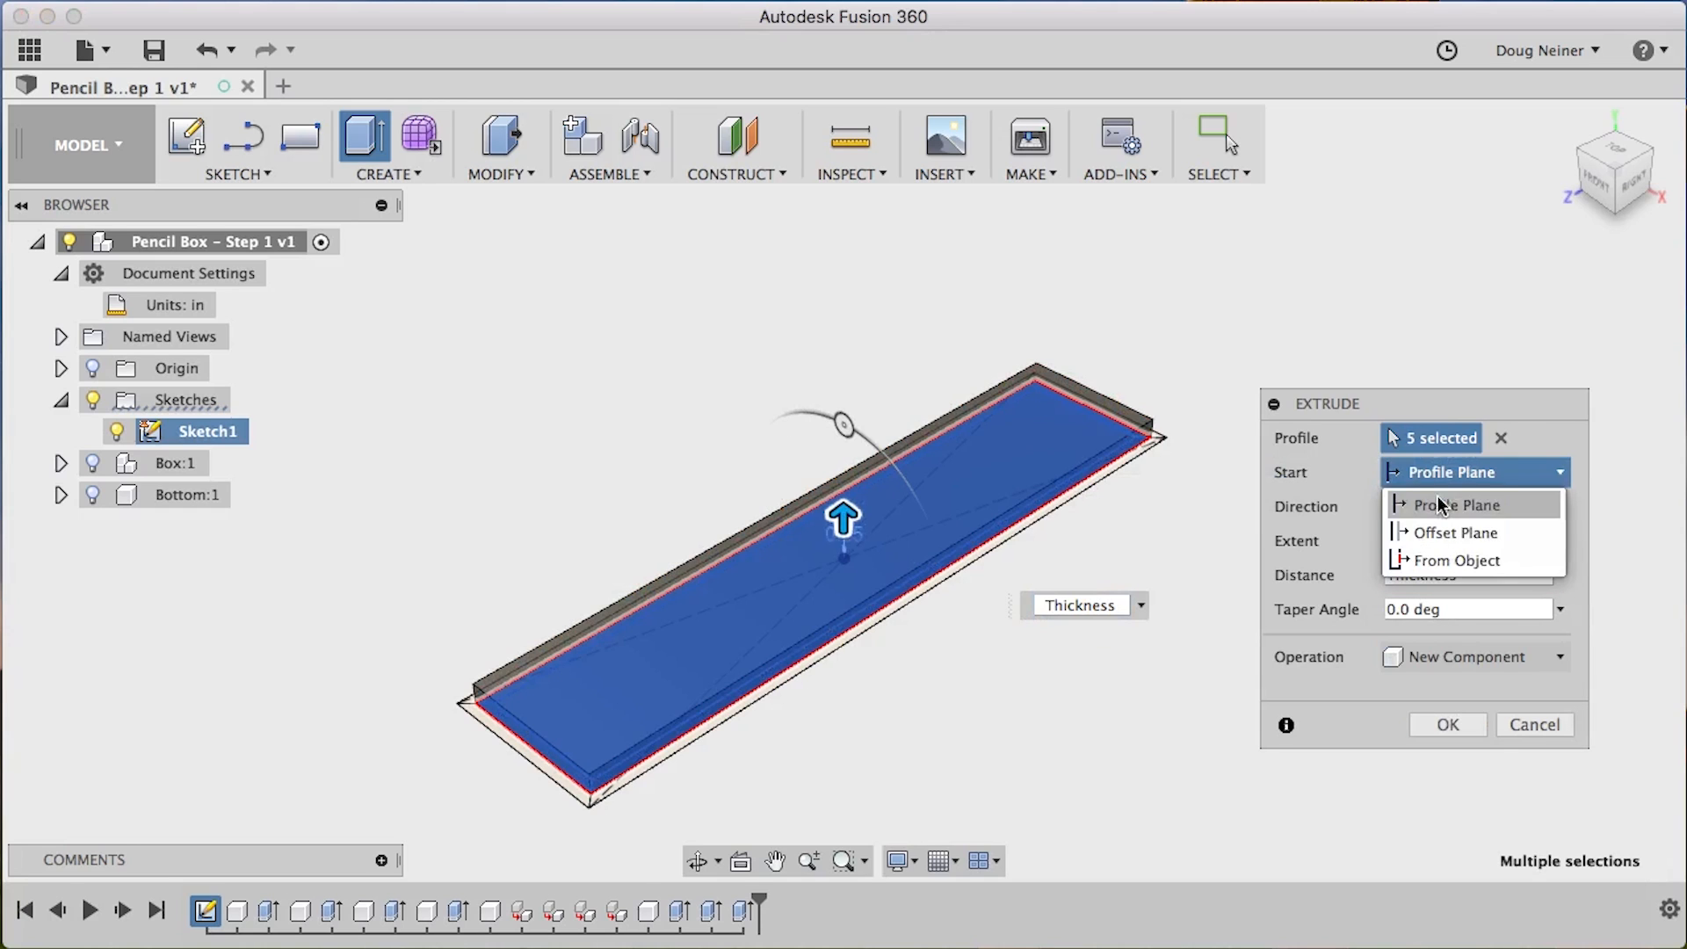
click(1455, 532)
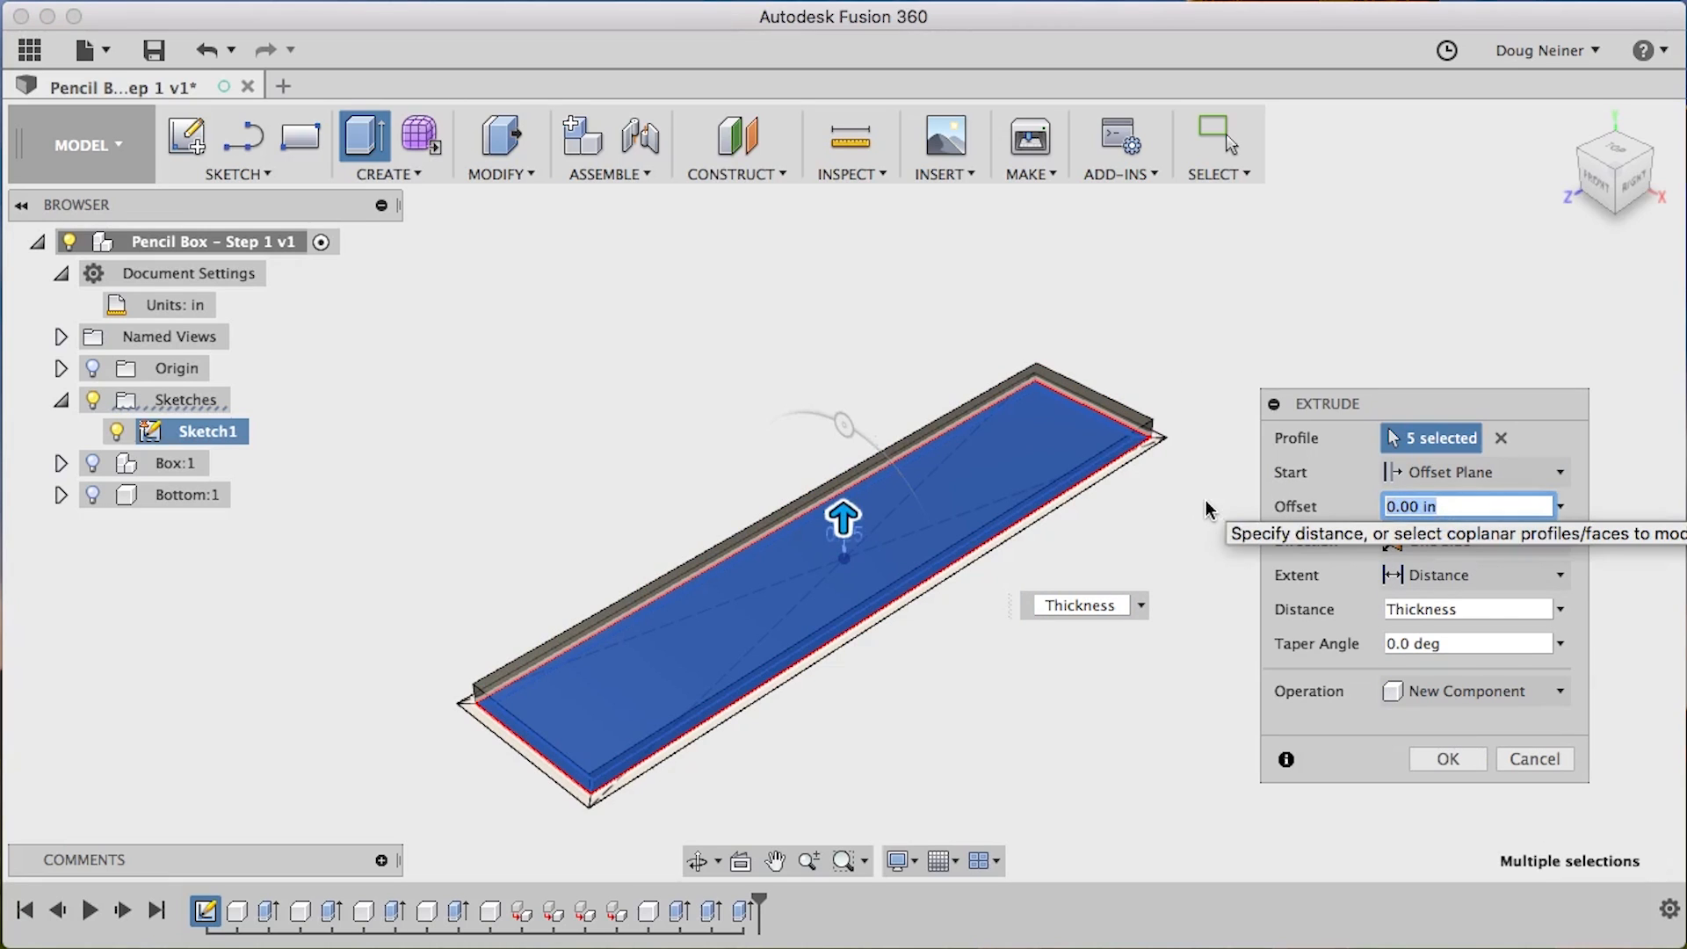
text(Depth -Thickness)
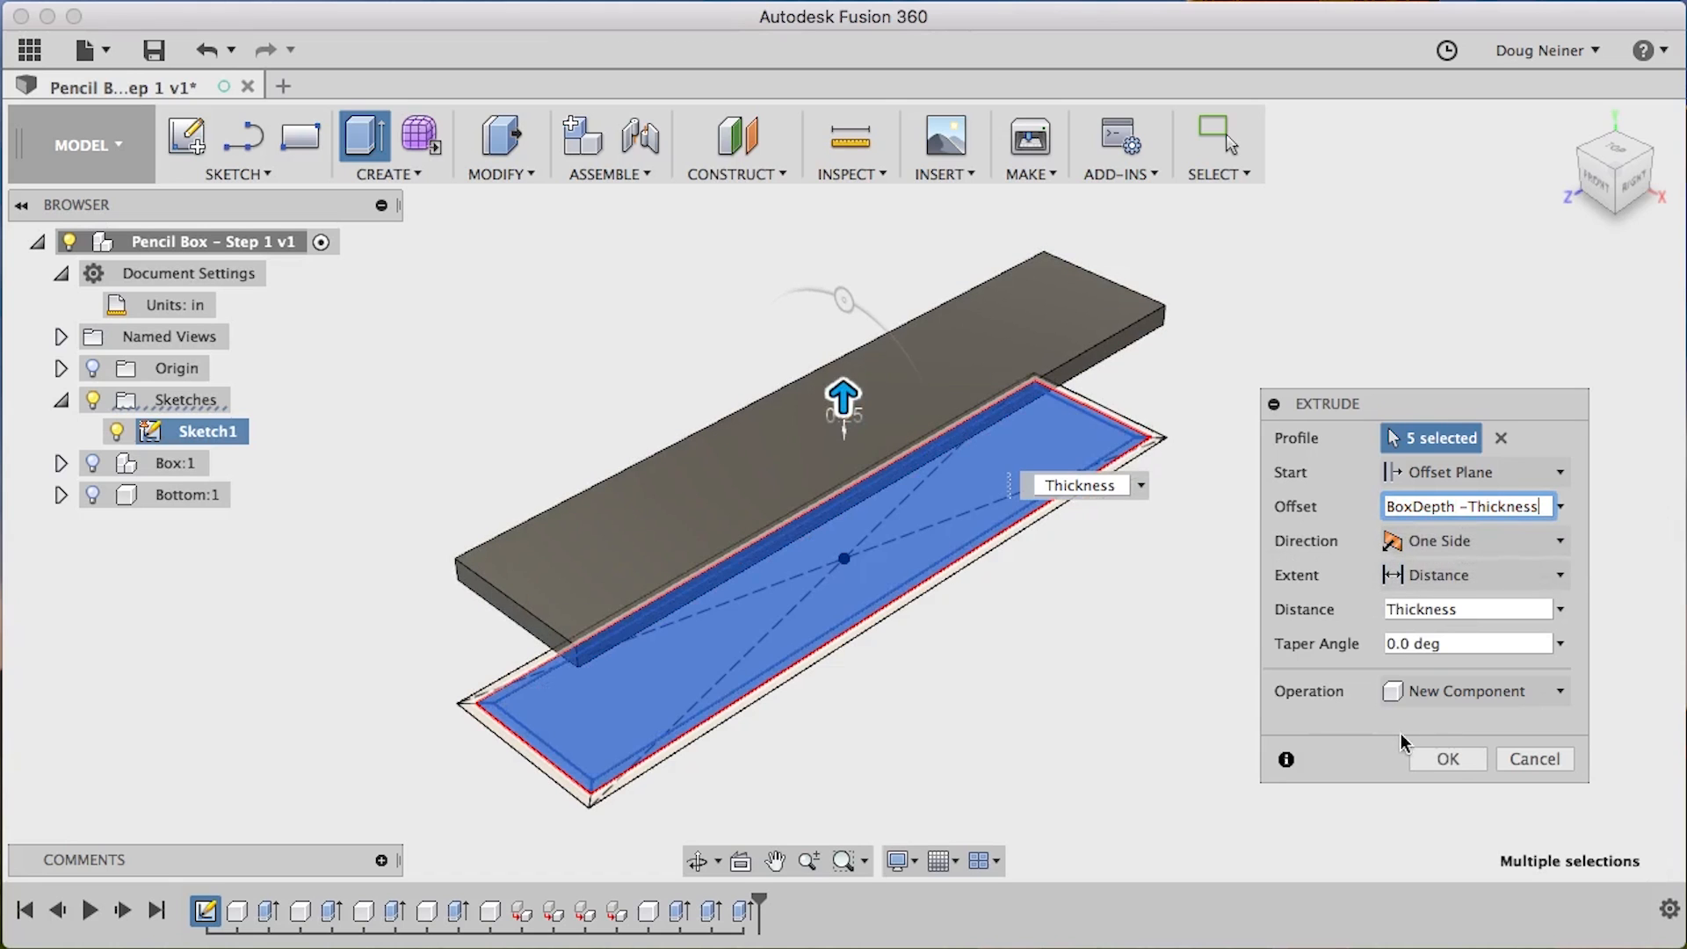
click(1447, 759)
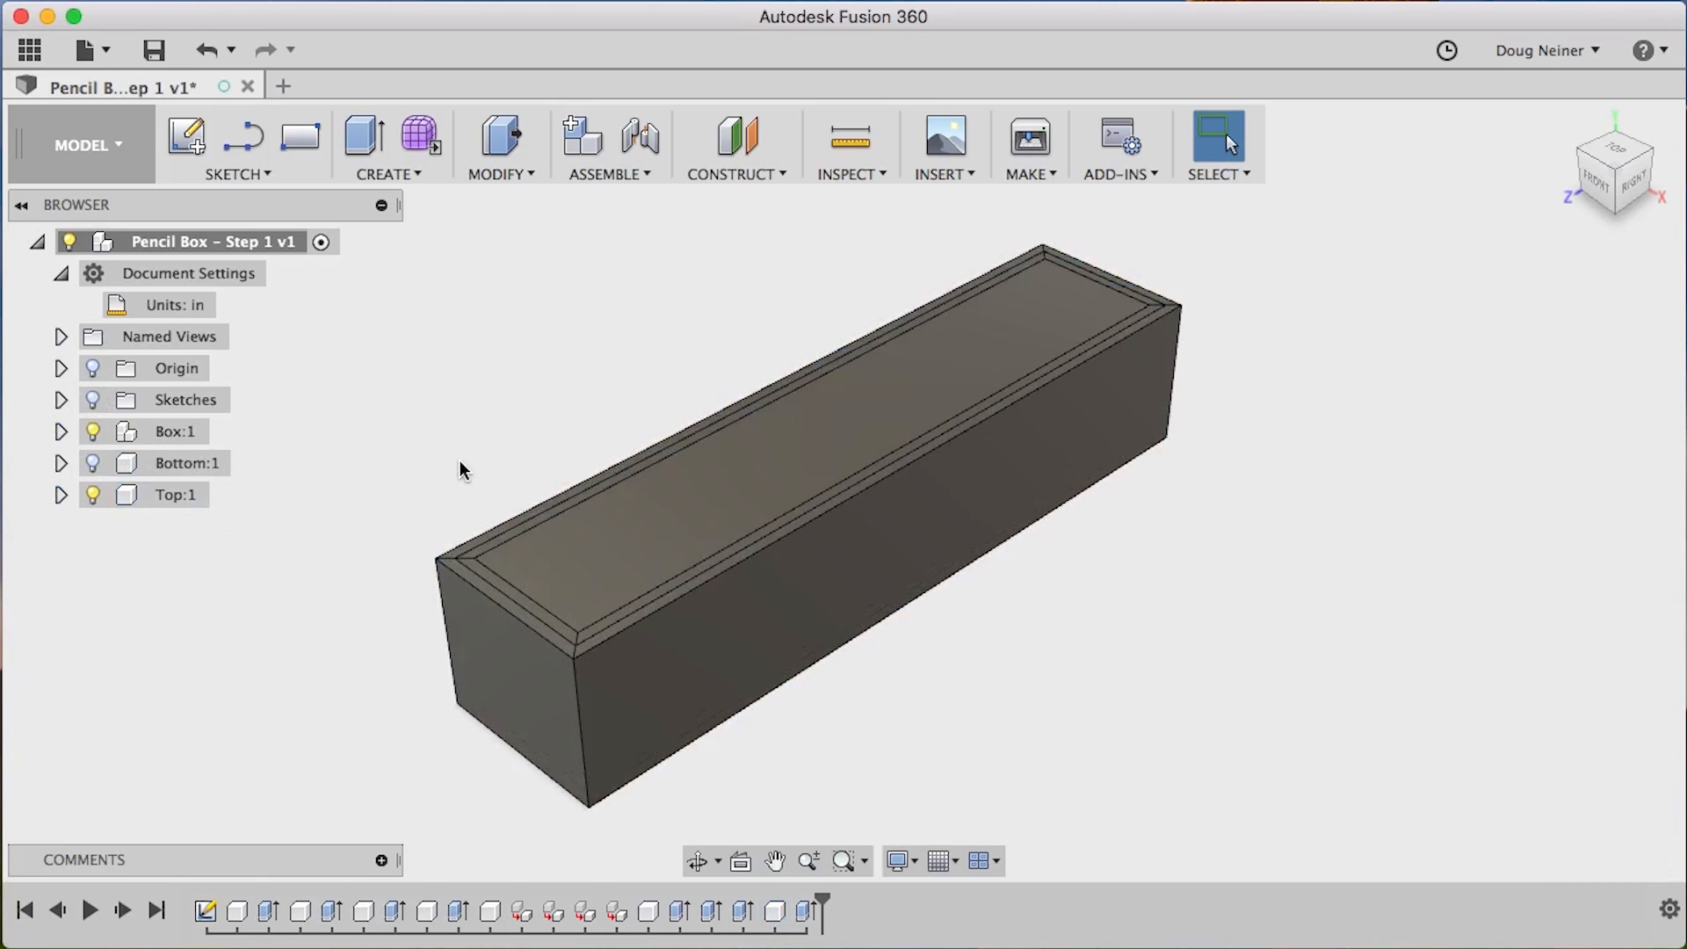
mouse_move(460, 531)
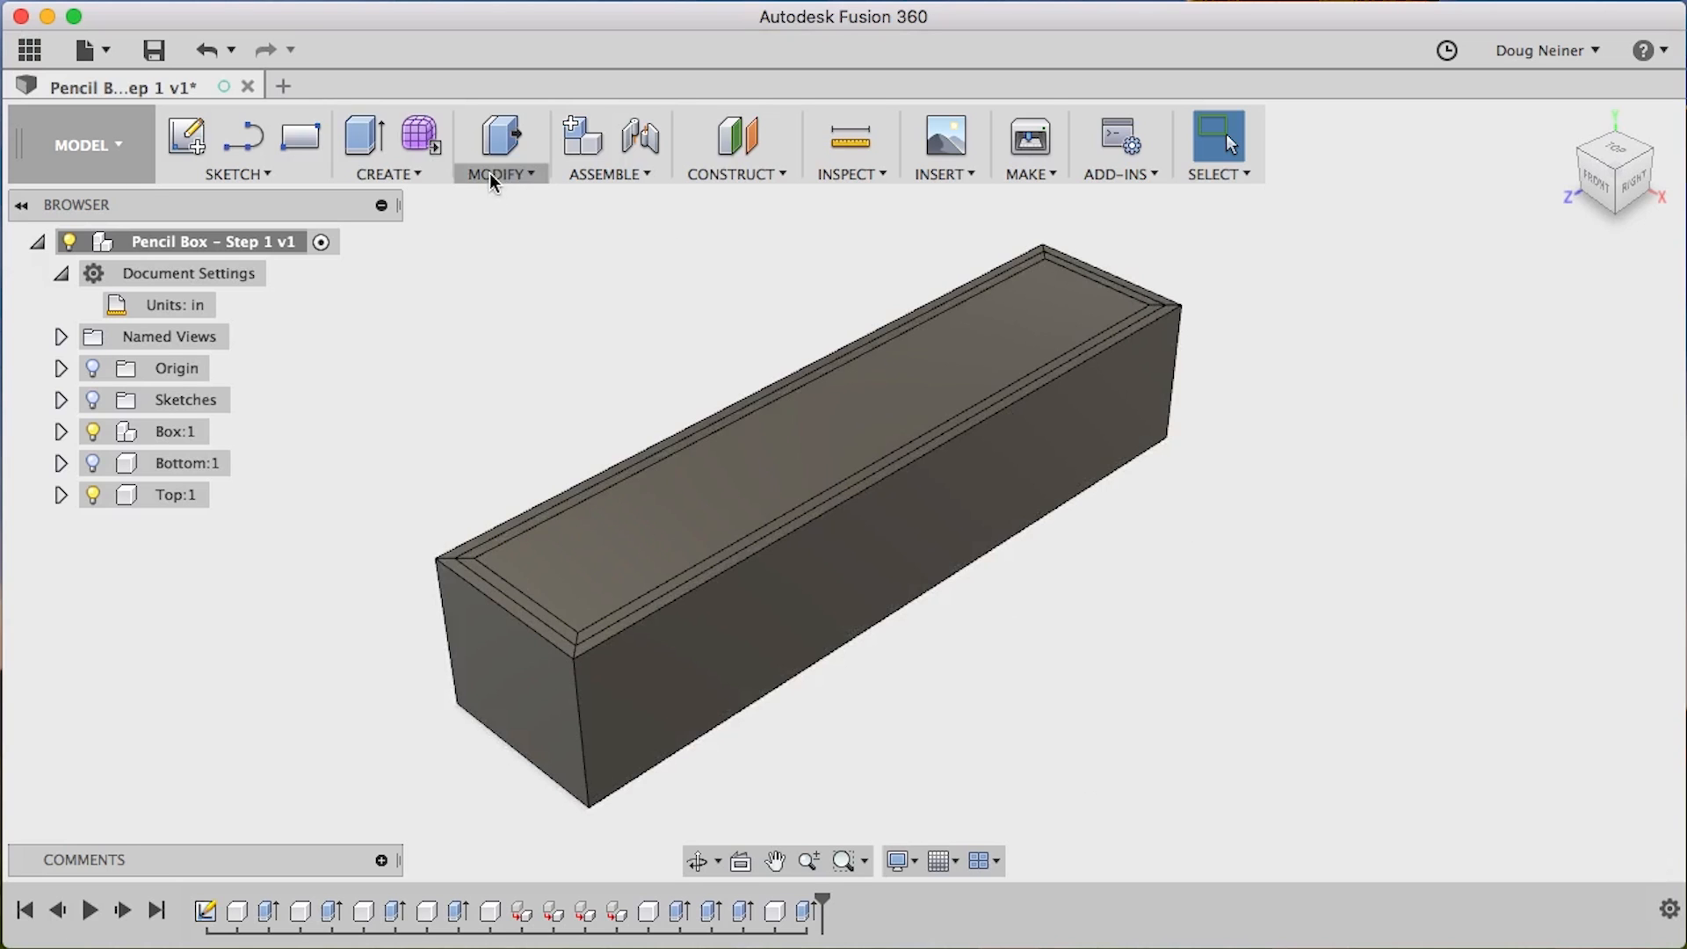
Open the Modify > Combine tool
click(496, 145)
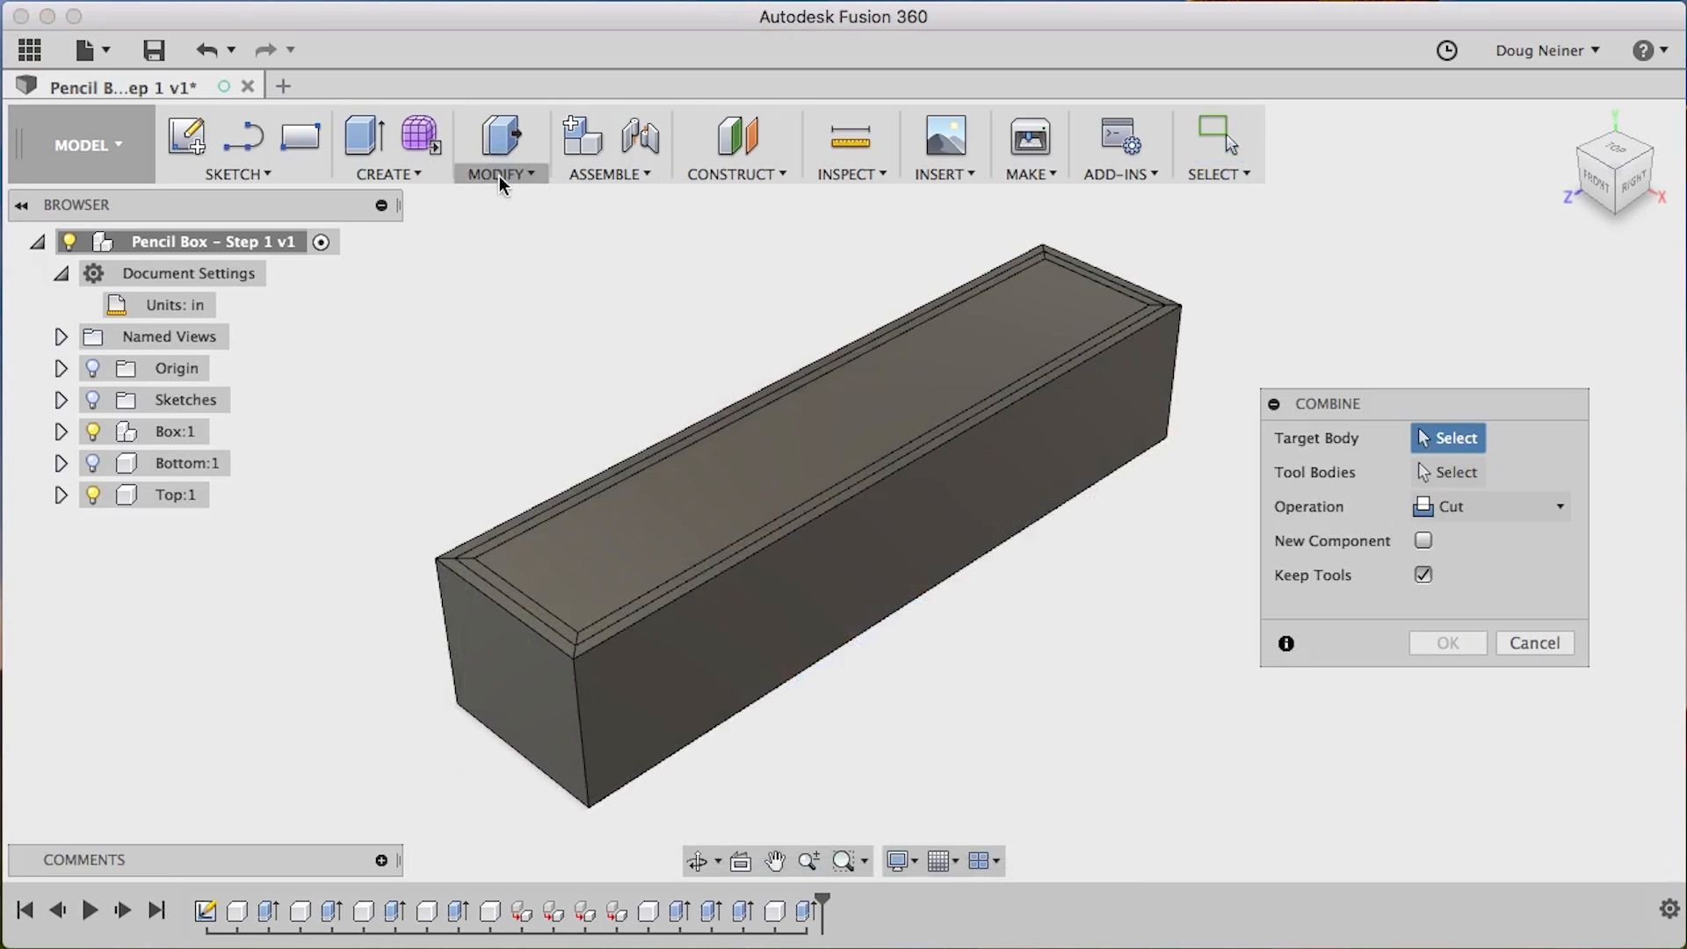
mouse_move(520, 244)
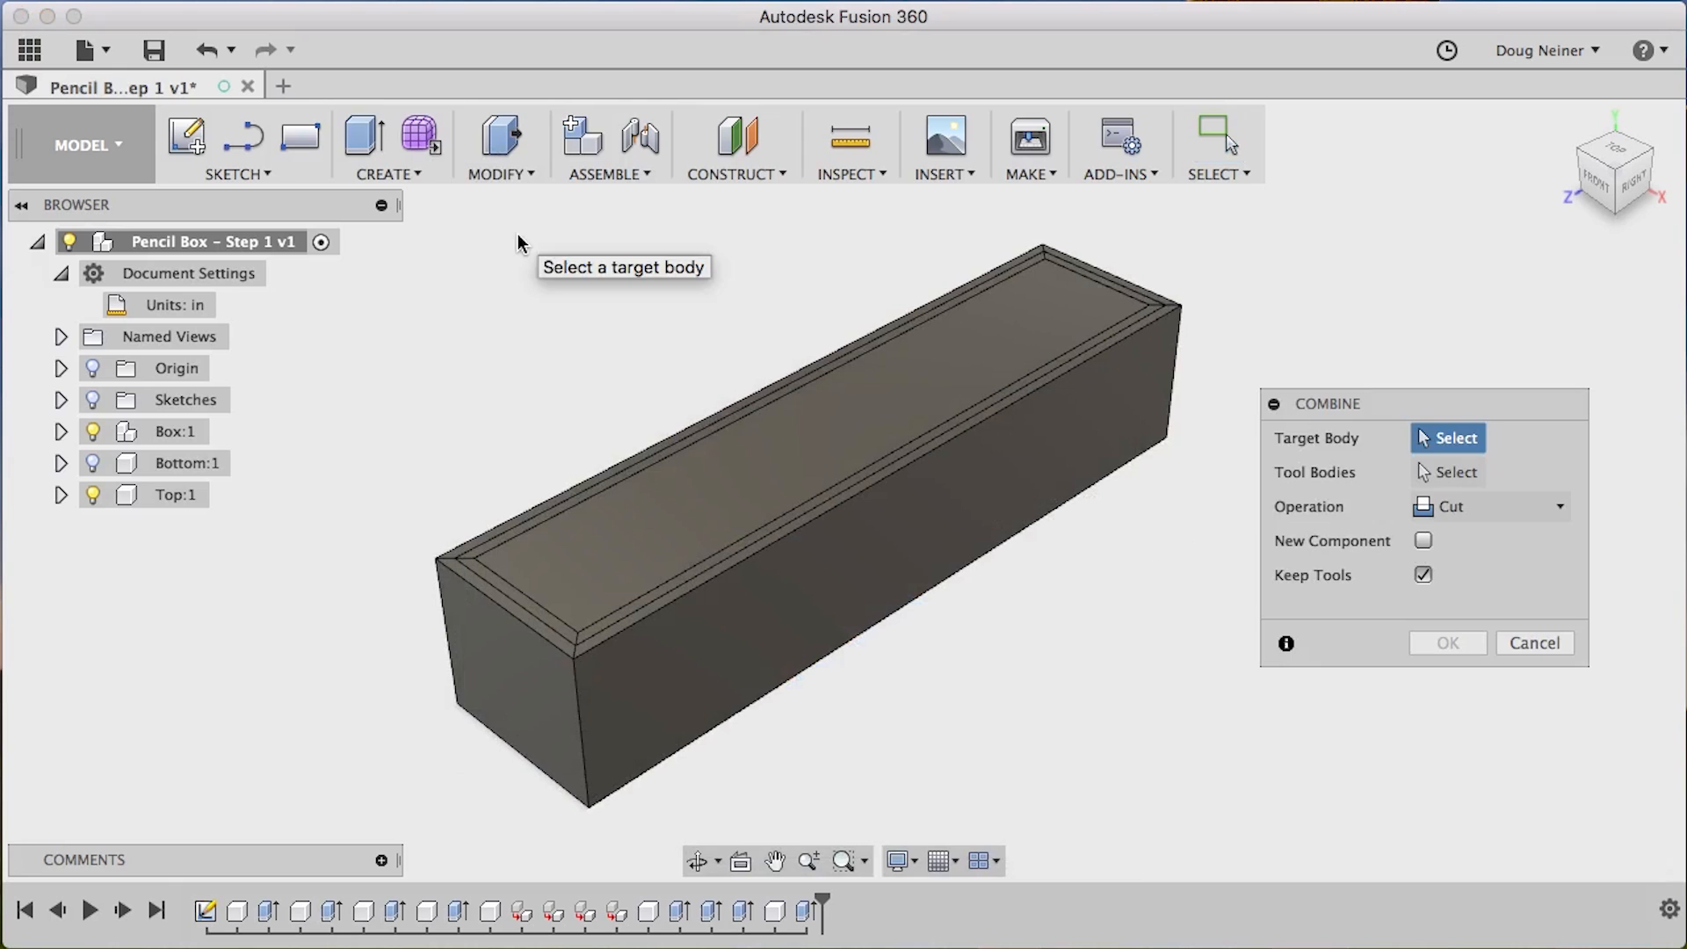
mouse_move(567, 427)
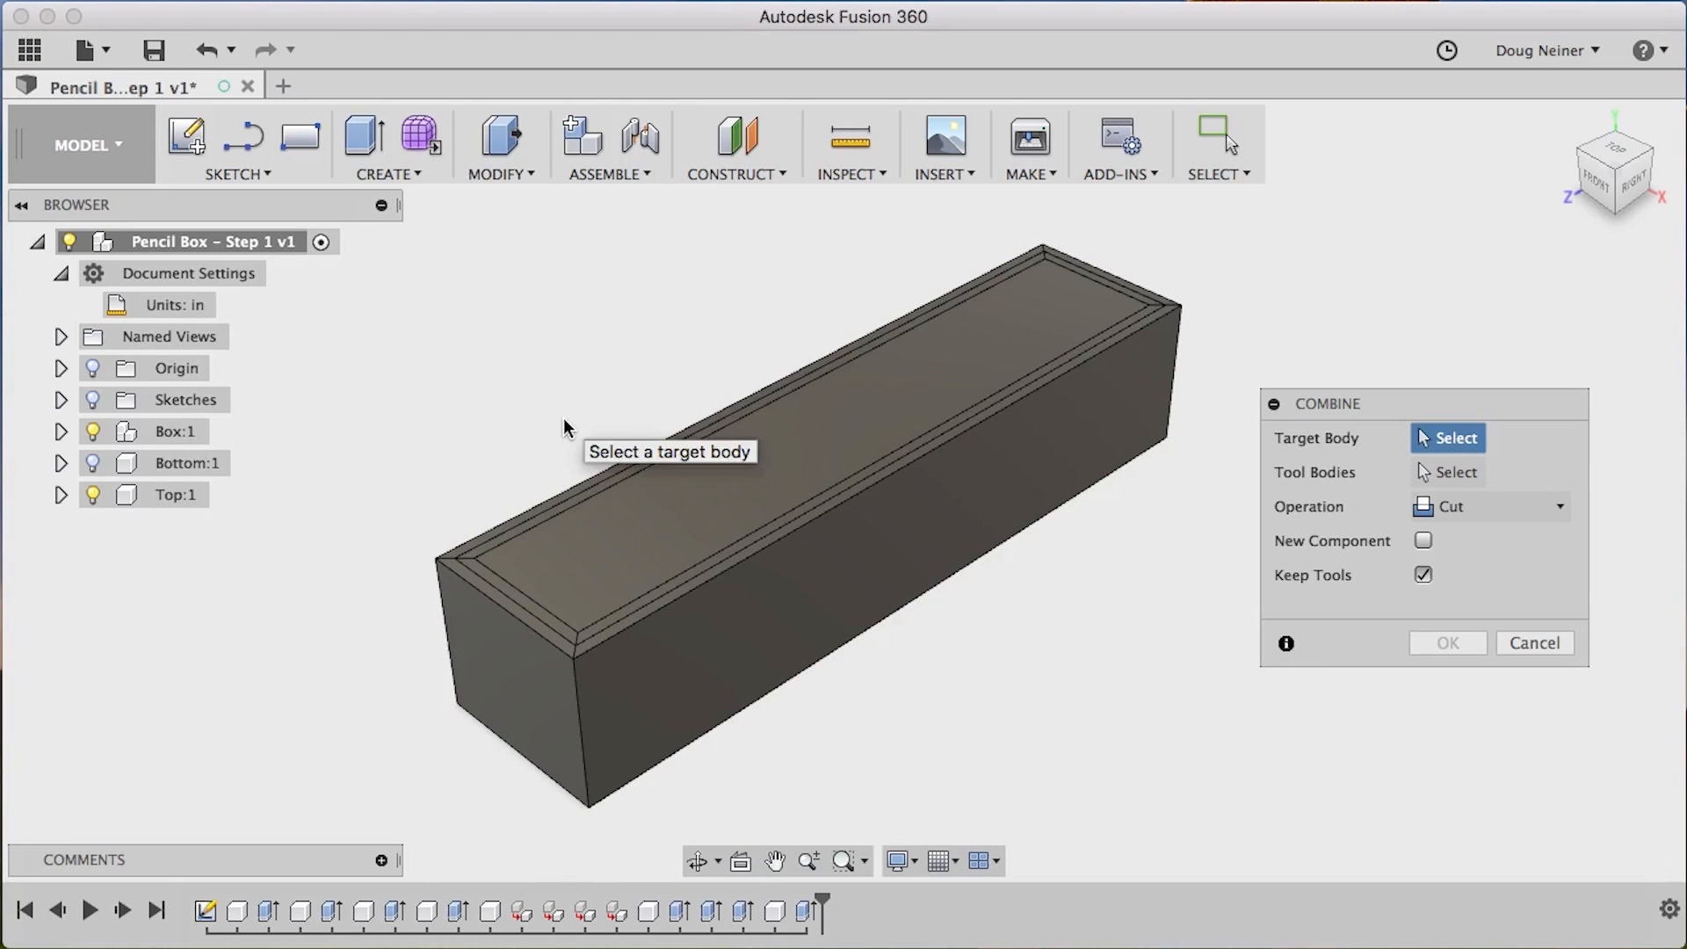
mouse_move(828, 464)
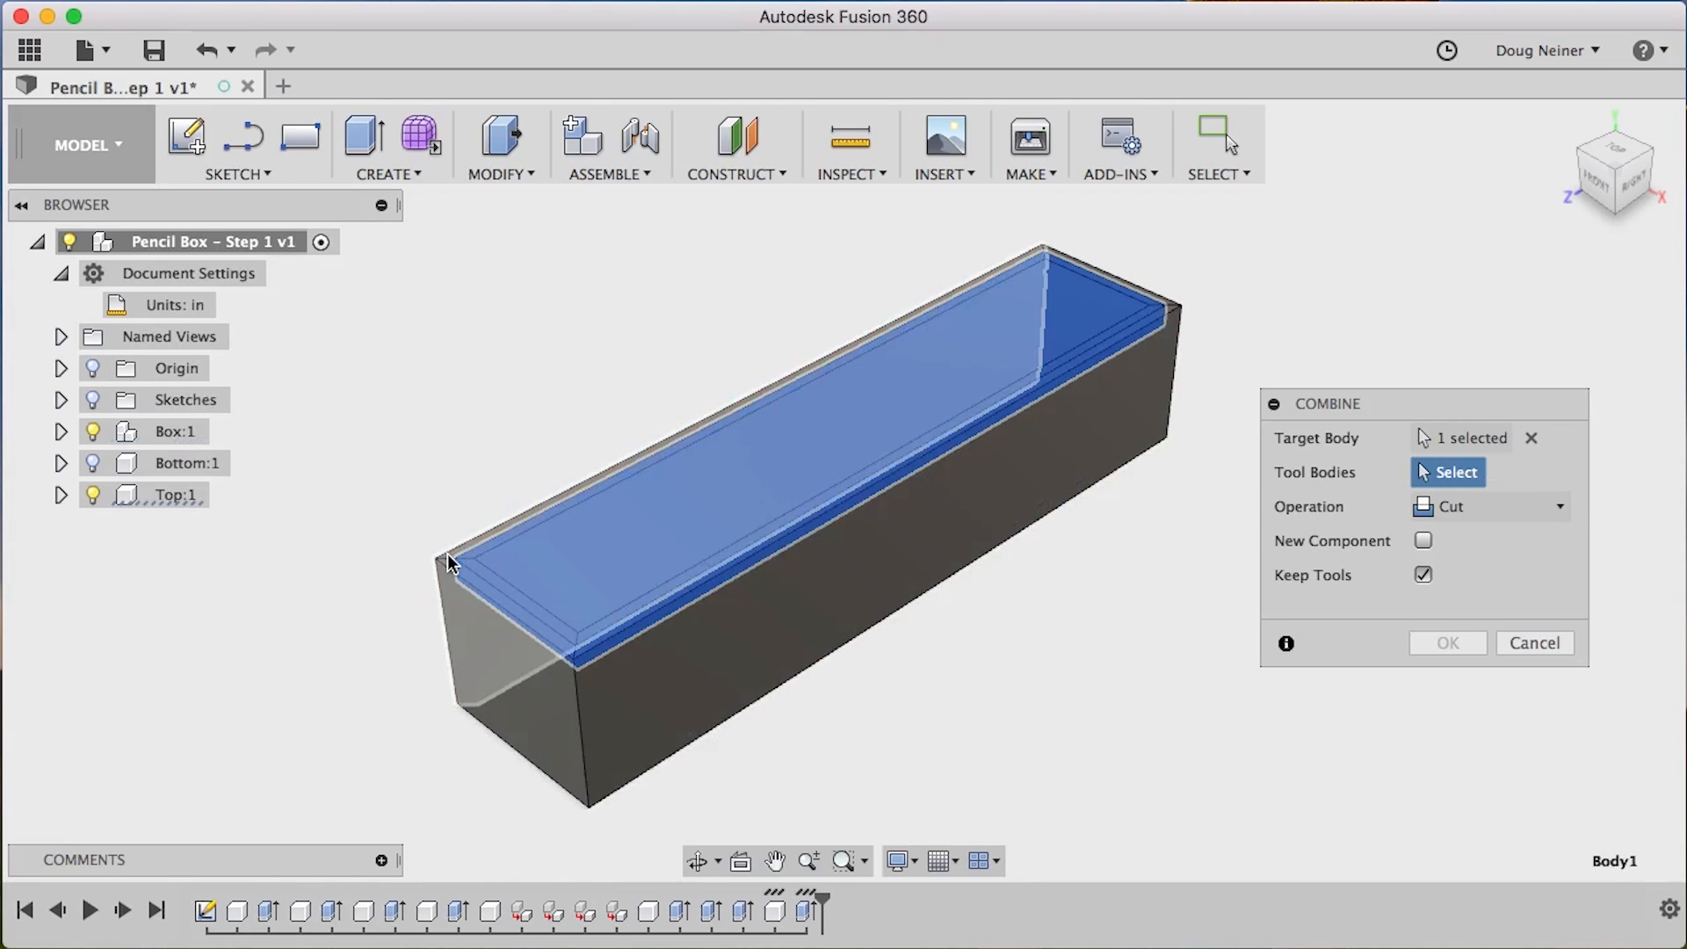
Combine-cut the lid using the wall and bottom bodies as kept tool bodies
click(958, 336)
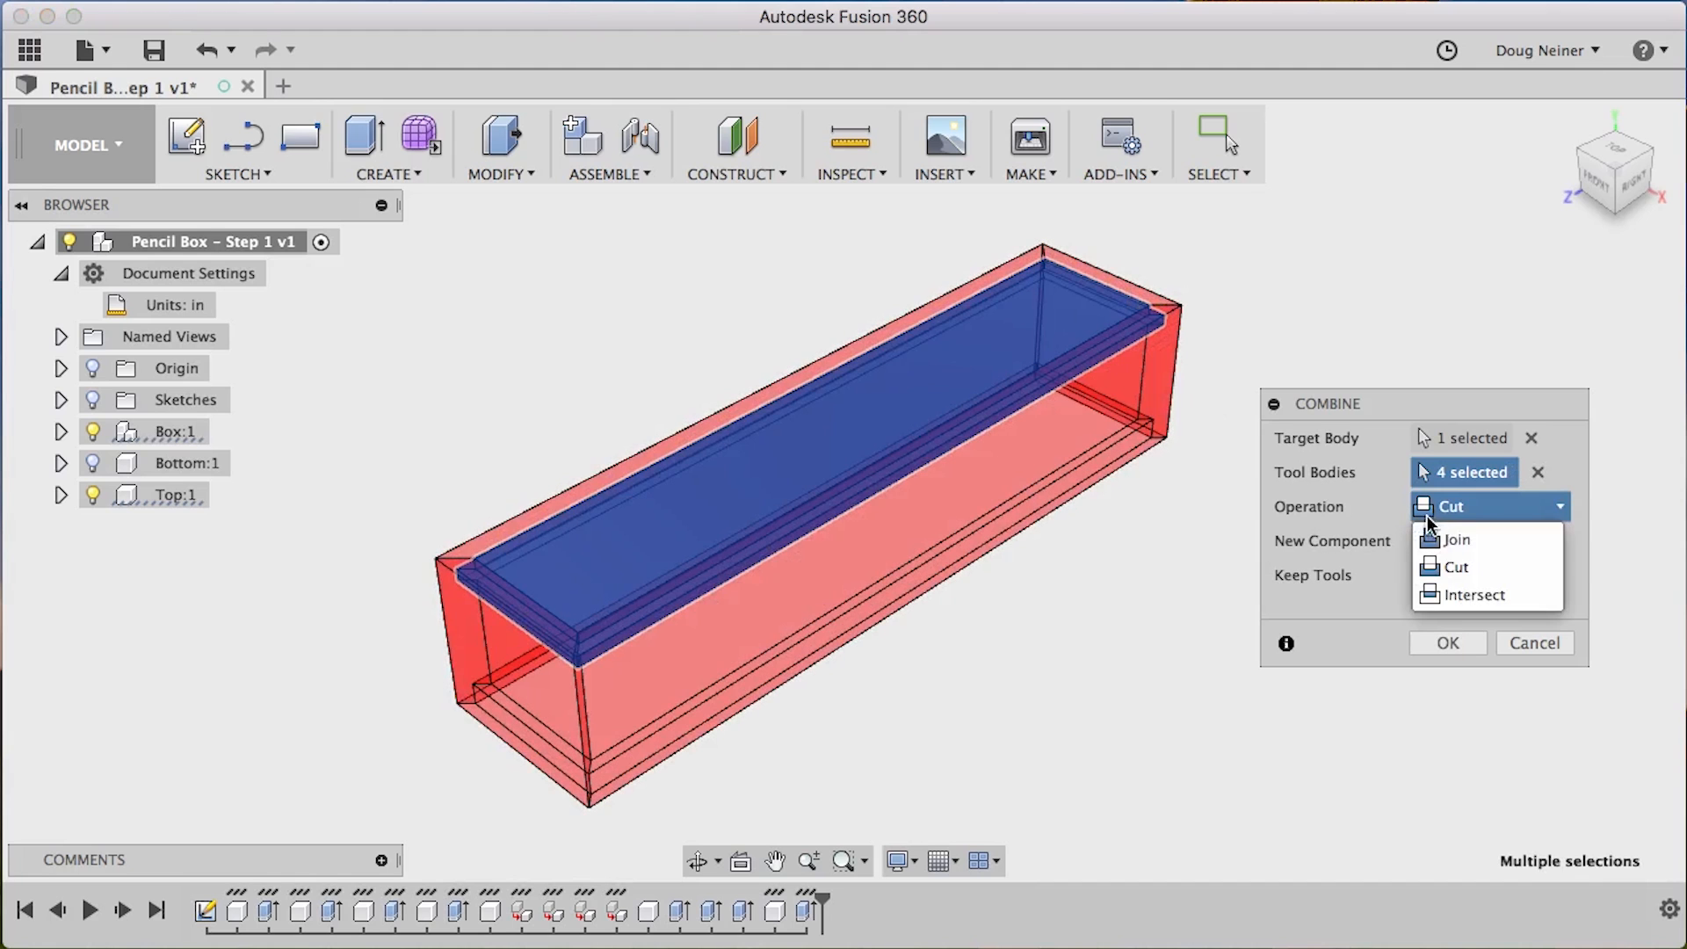
click(1452, 538)
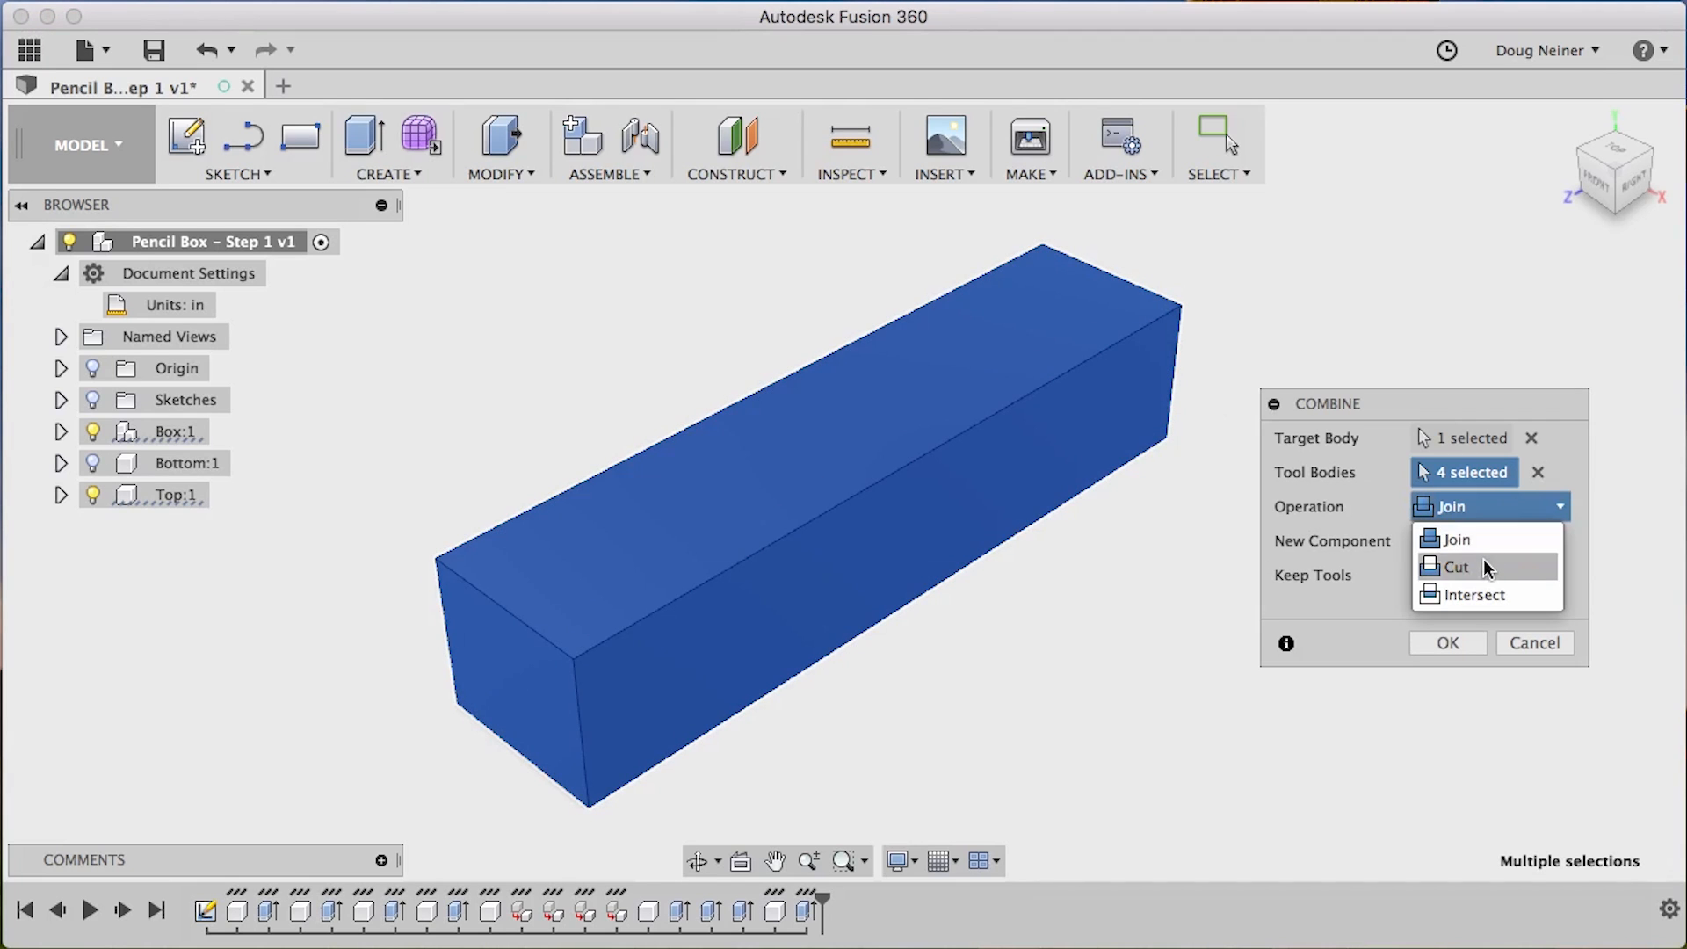
click(1456, 567)
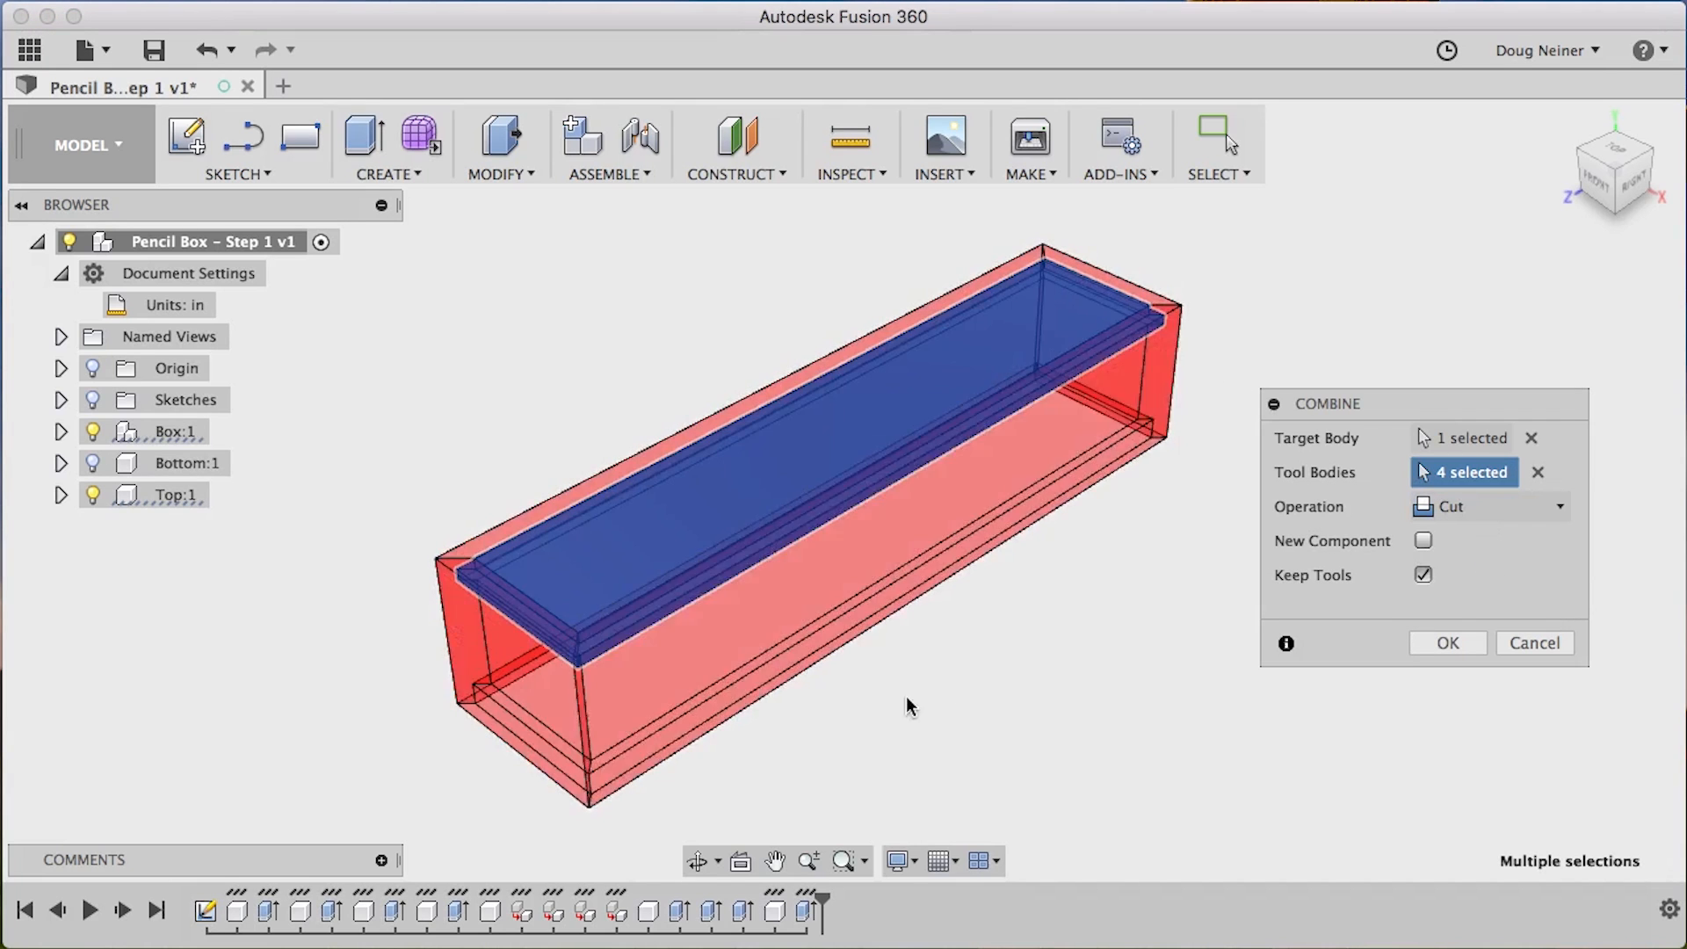
mouse_move(947, 536)
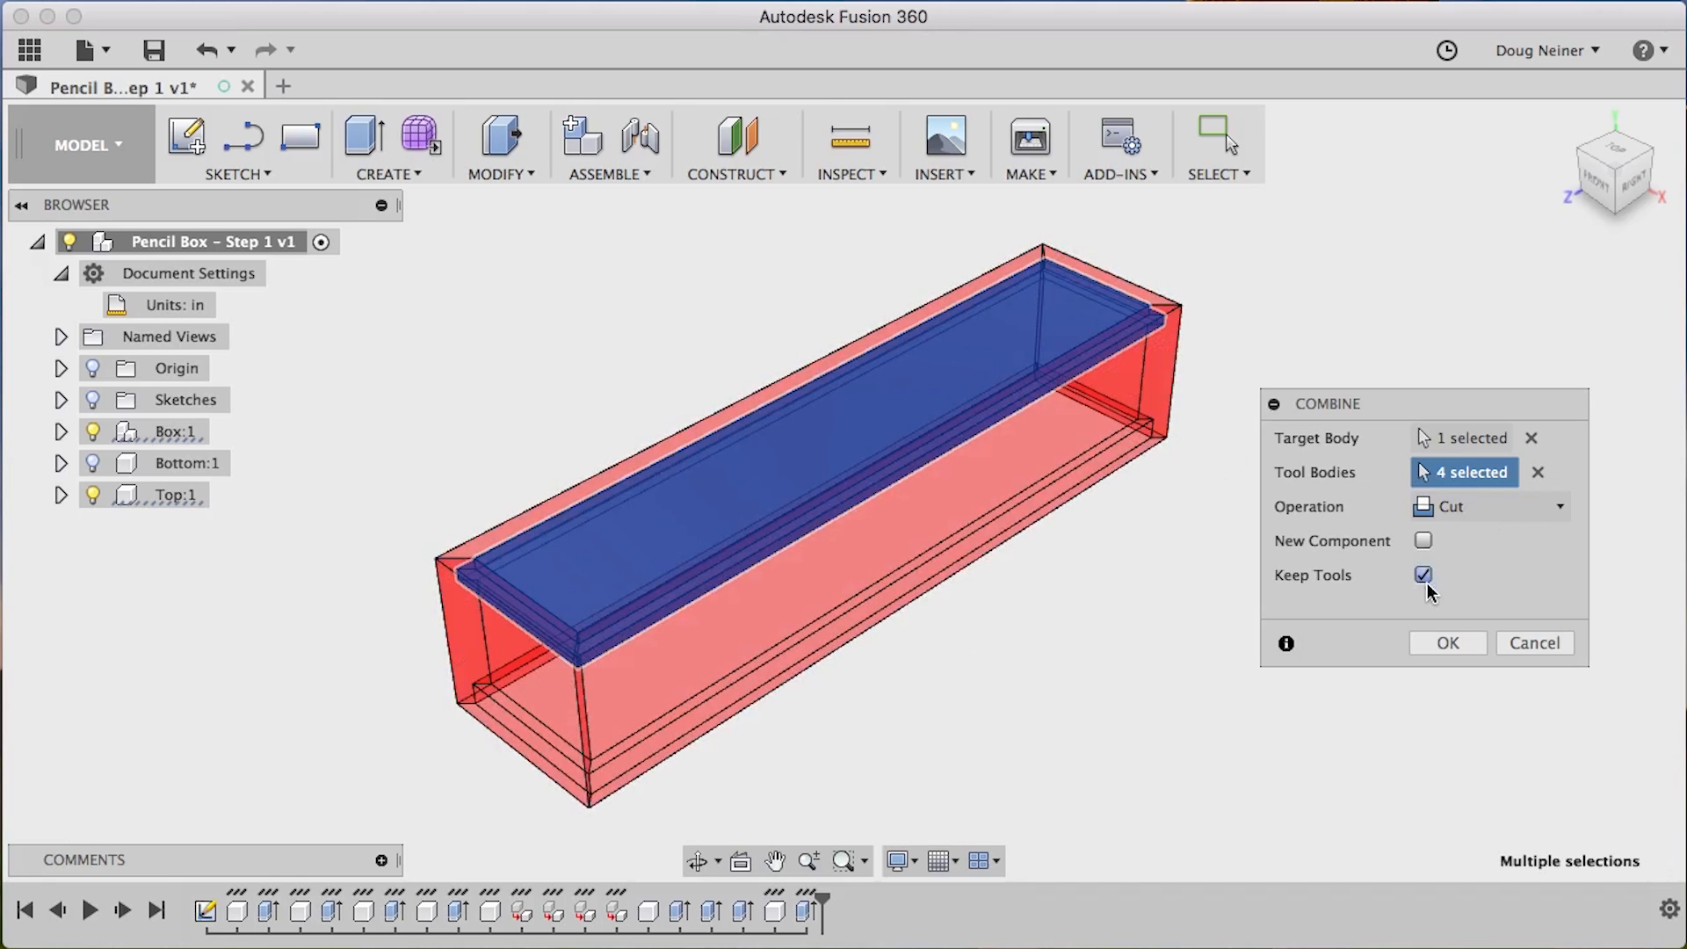
mouse_move(873, 605)
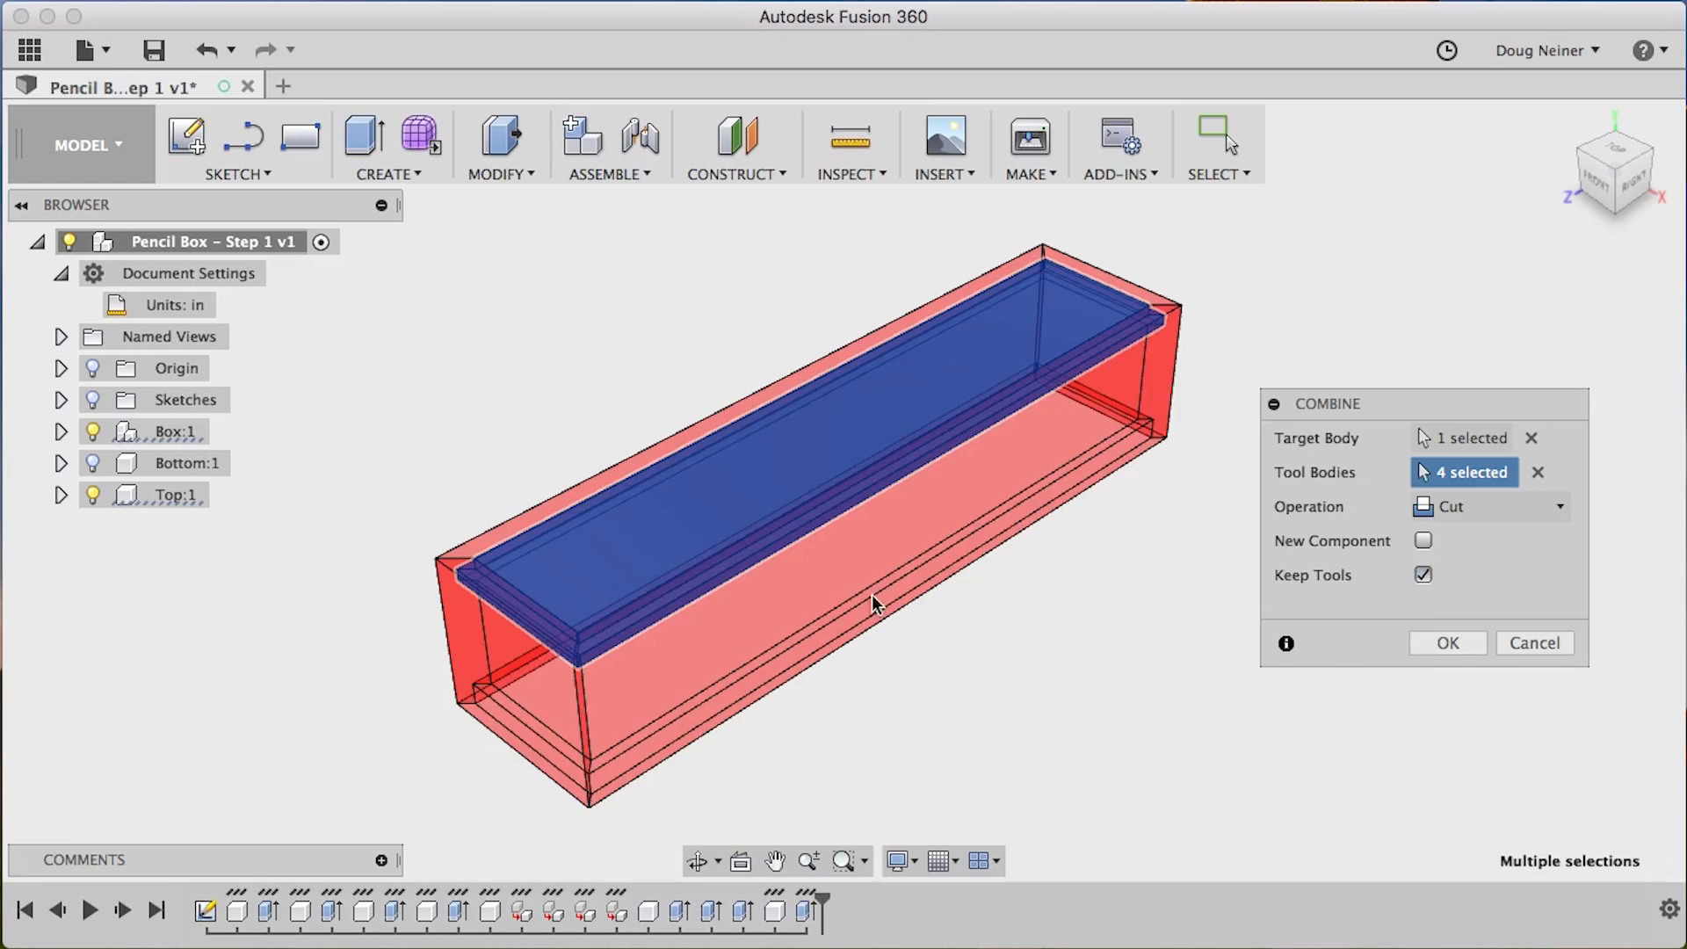
click(1447, 643)
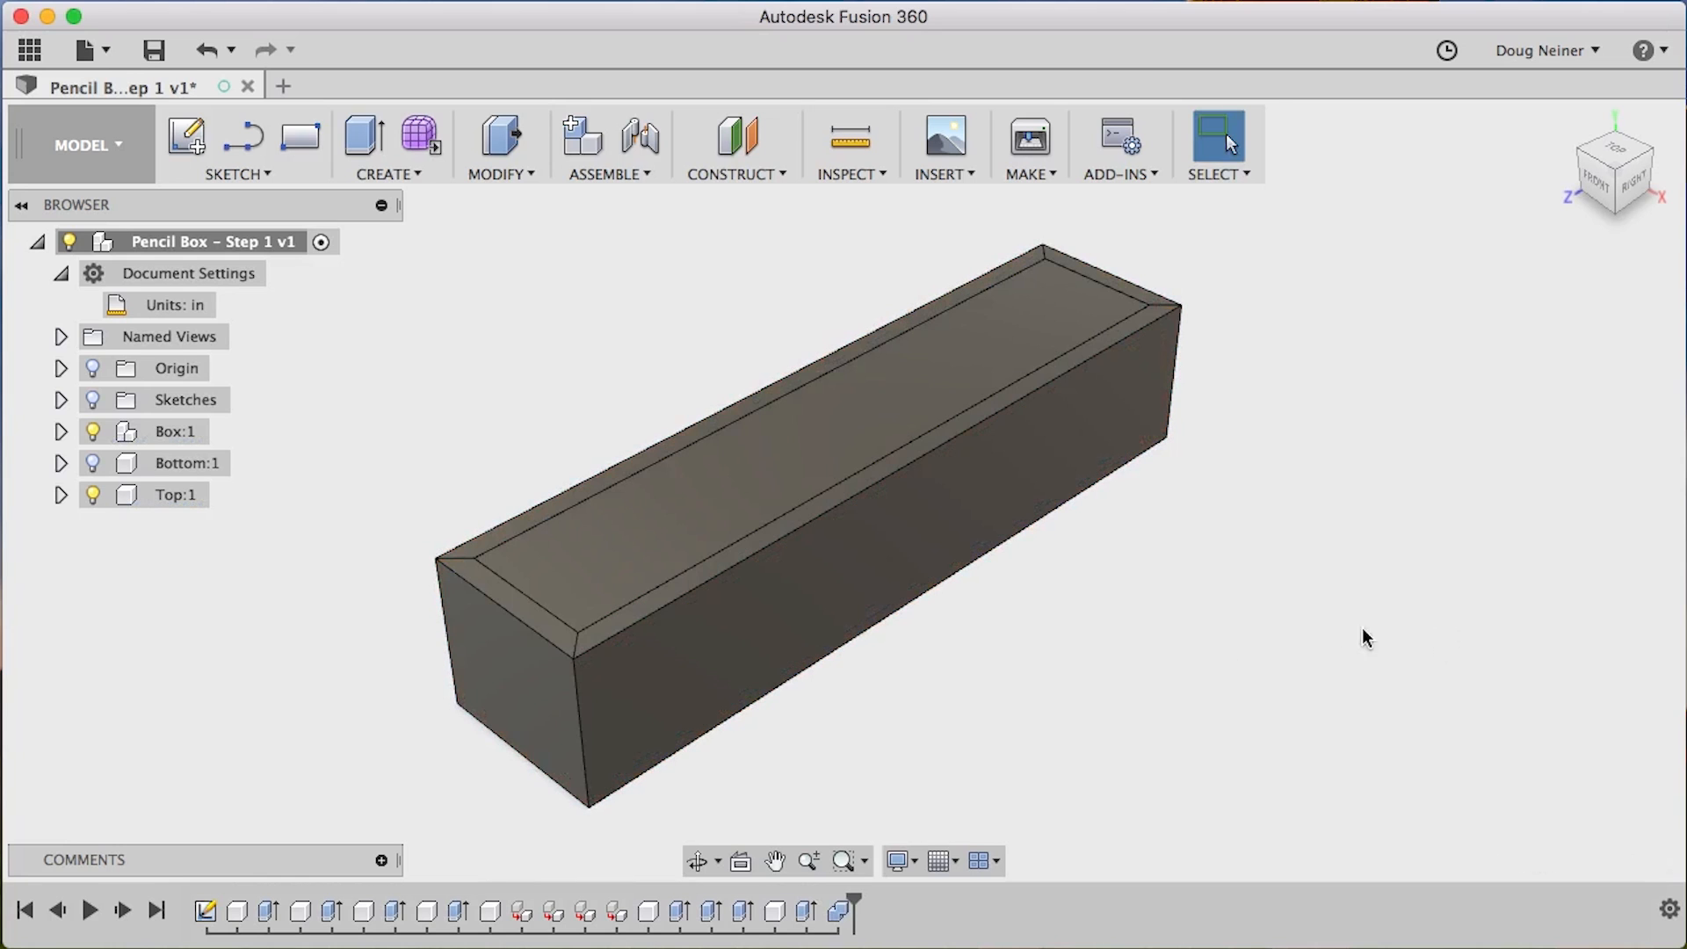
Hide Box and Bottom to inspect the rabbeted lid, then show both again
click(189, 463)
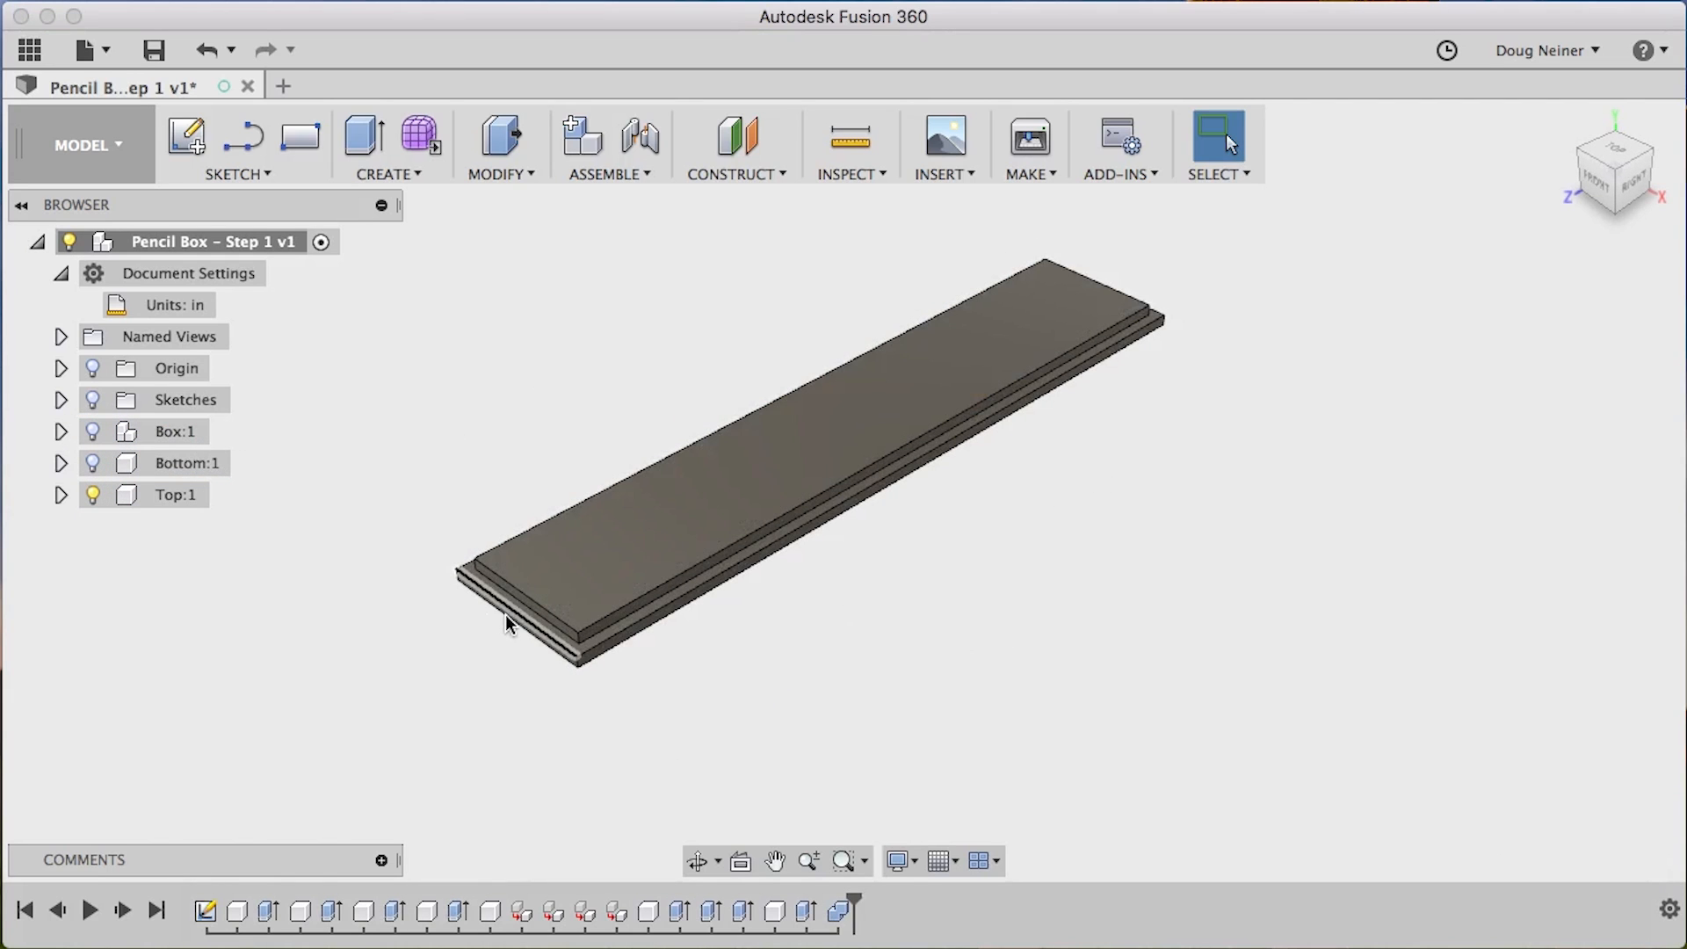
click(186, 463)
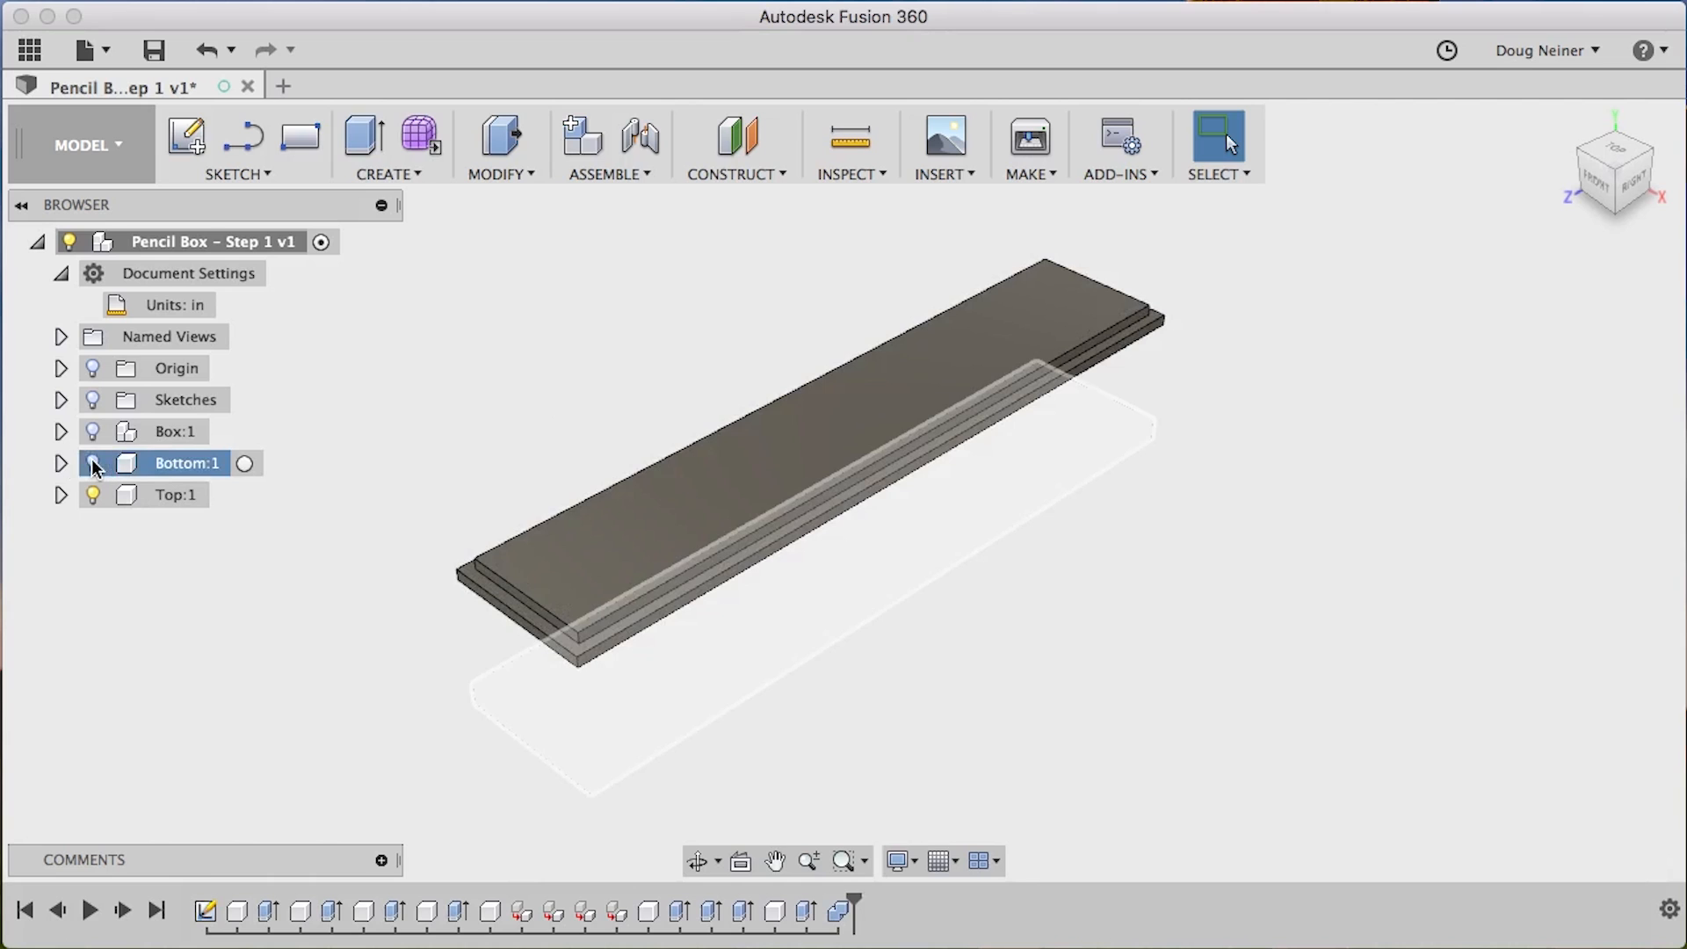
click(92, 463)
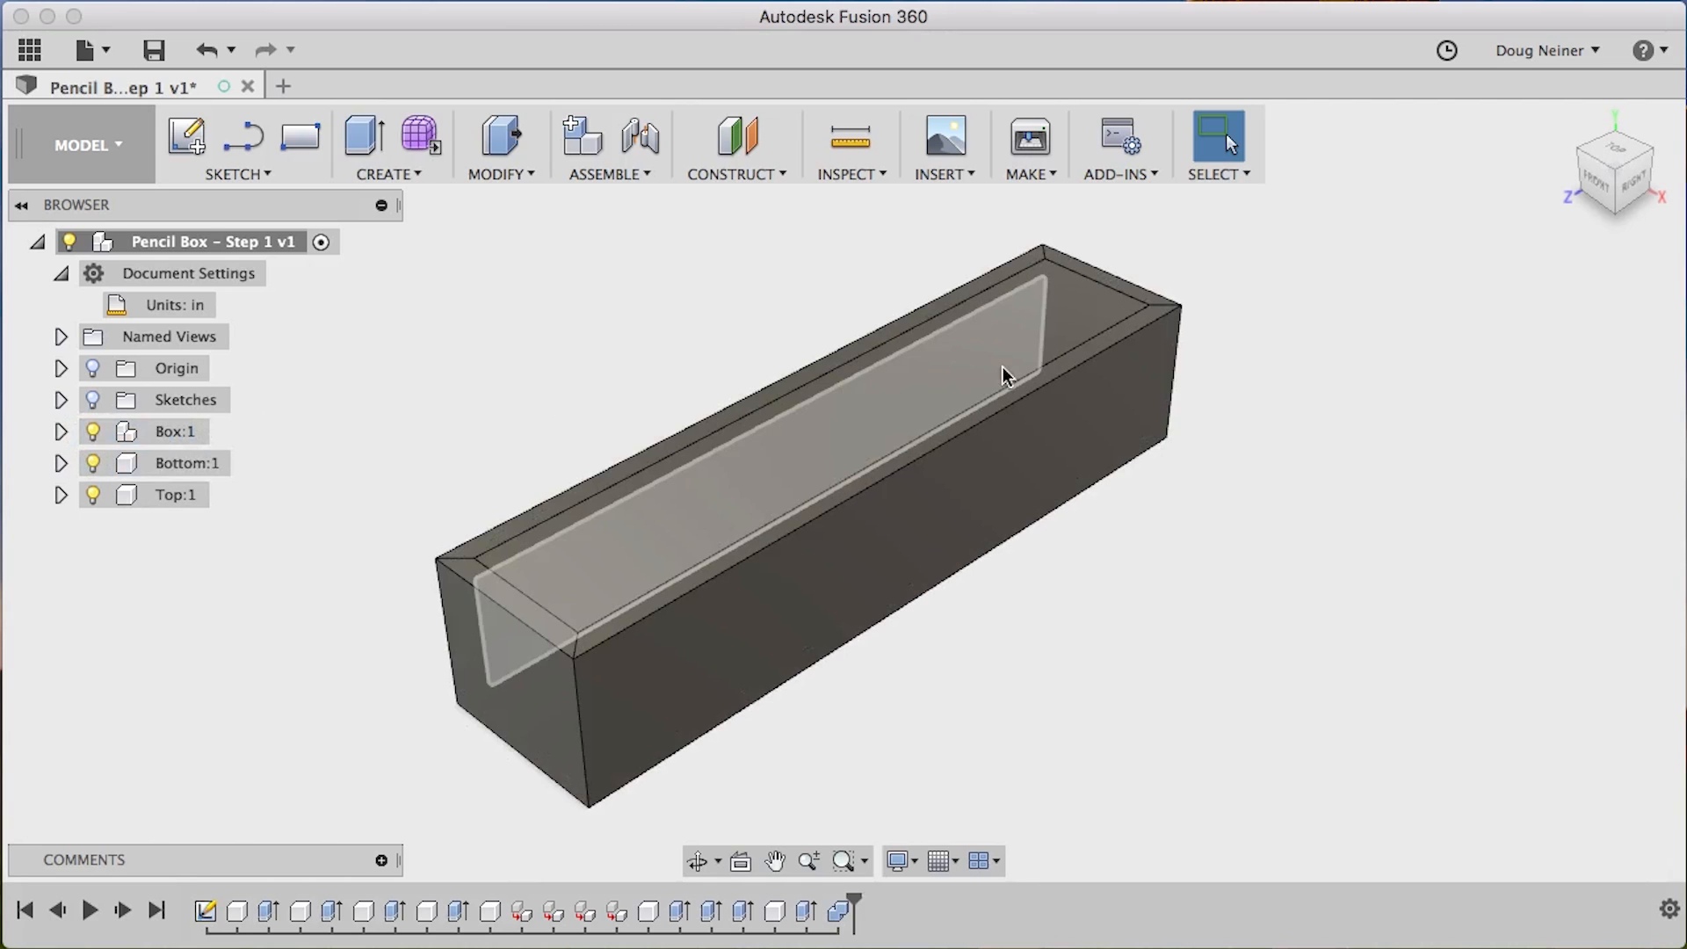